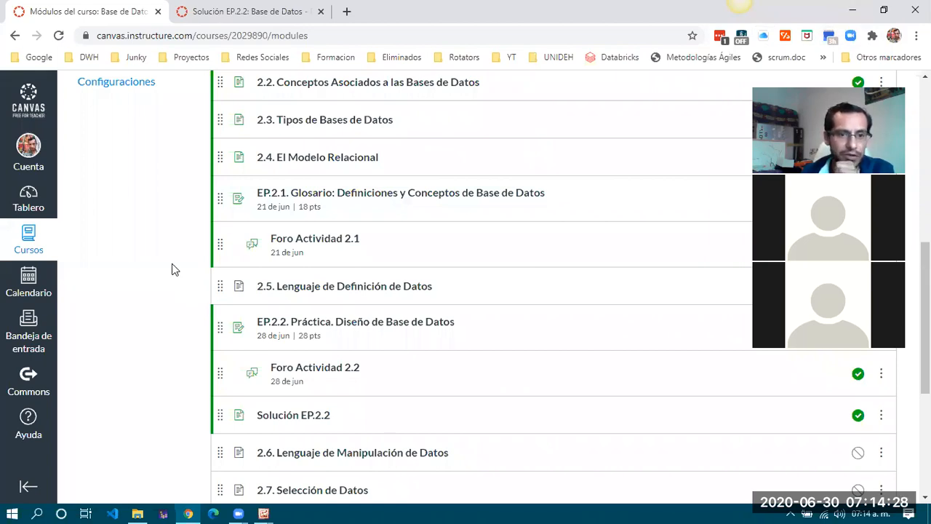
Open the Solución EP.2.2 page from the course modules list.
scroll(down, 3)
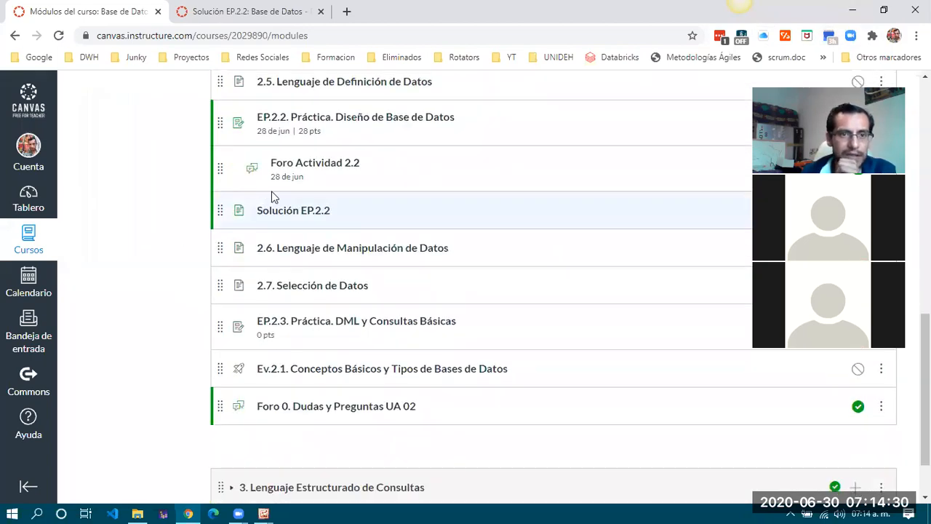
mouse_move(309, 221)
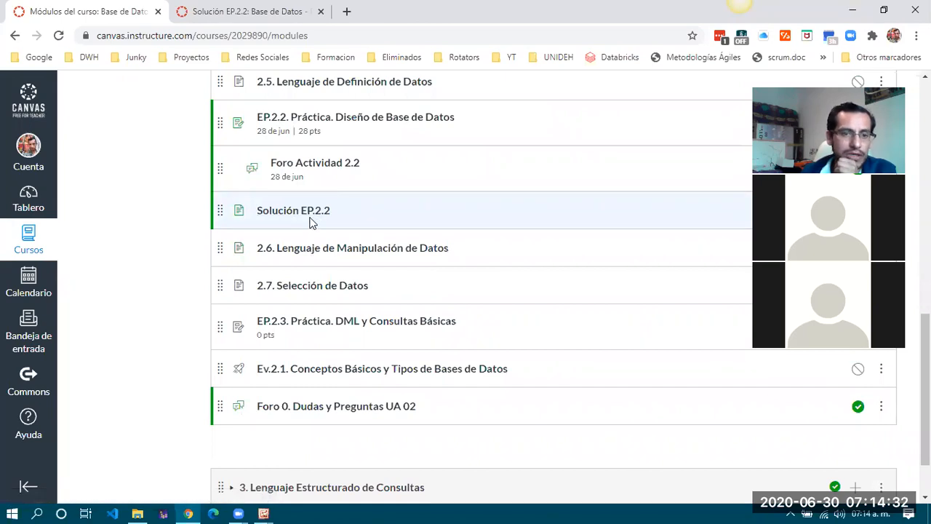
mouse_move(338, 214)
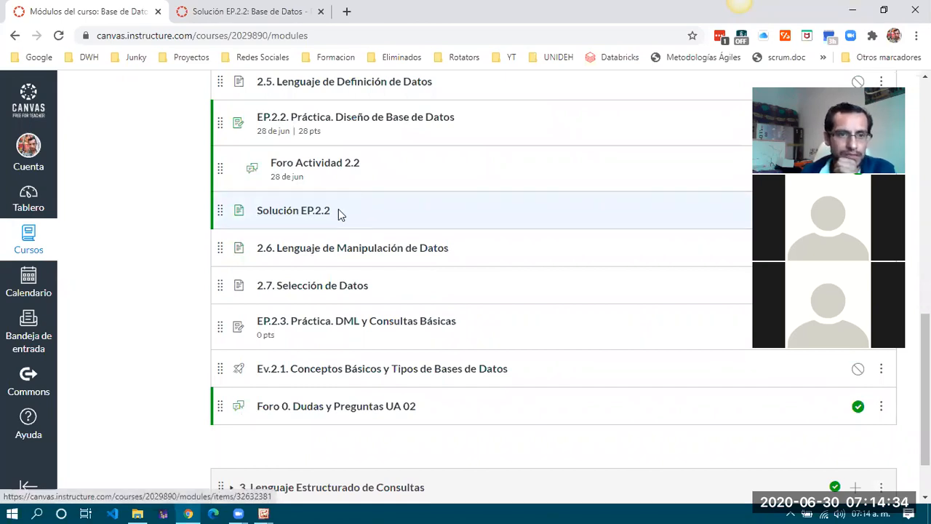
click(294, 209)
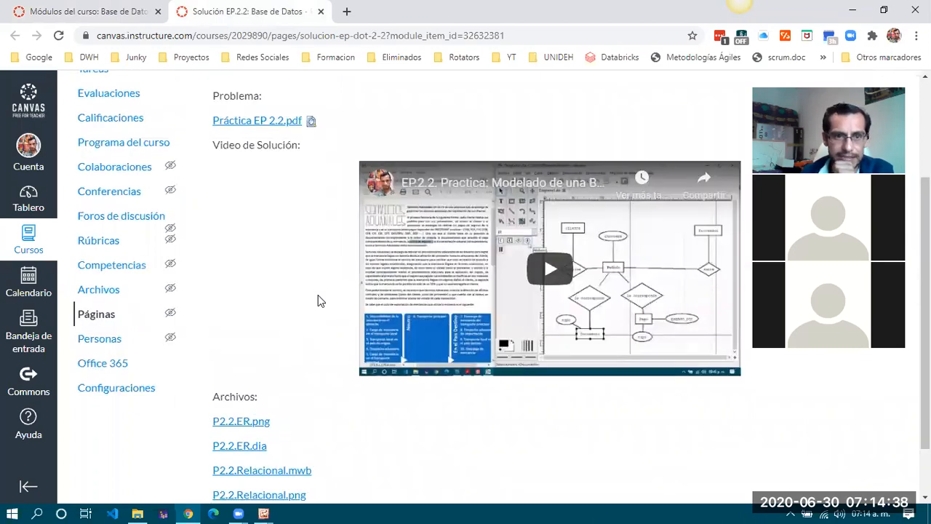
Scroll the Solución EP.2.2 page down to the Archivos list with its four attachments.
scroll(down, 3)
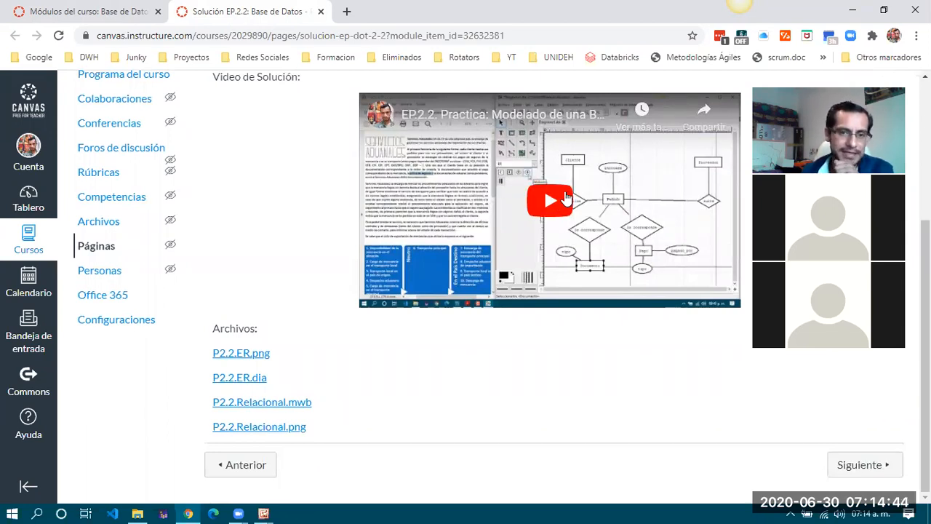
mouse_move(599, 239)
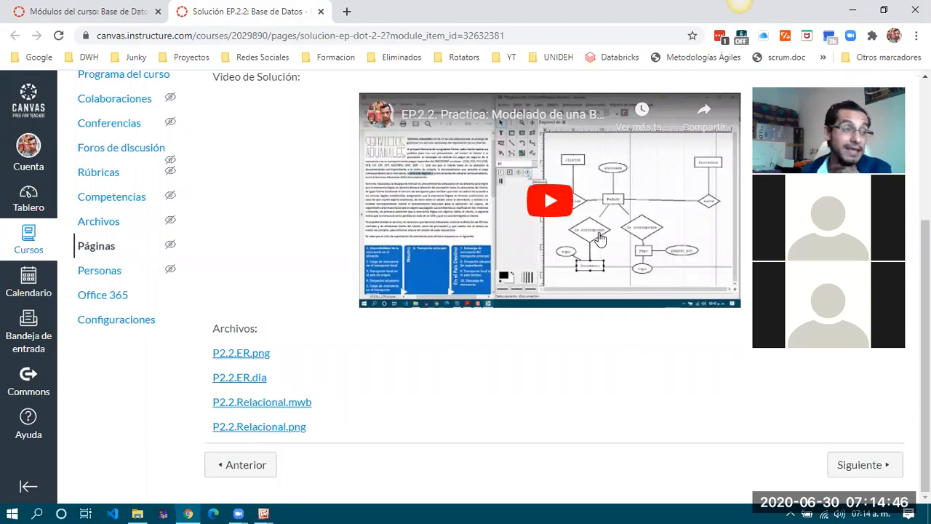
mouse_move(582, 211)
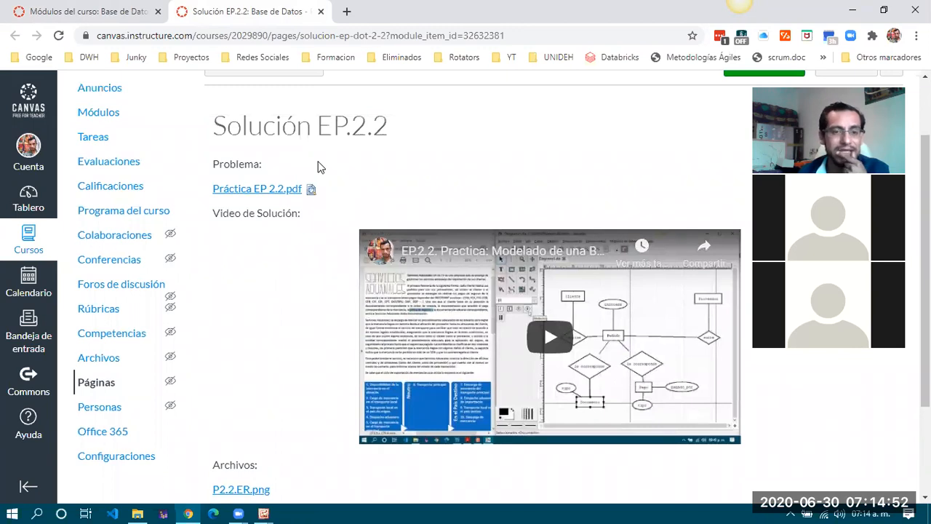
mouse_move(256, 189)
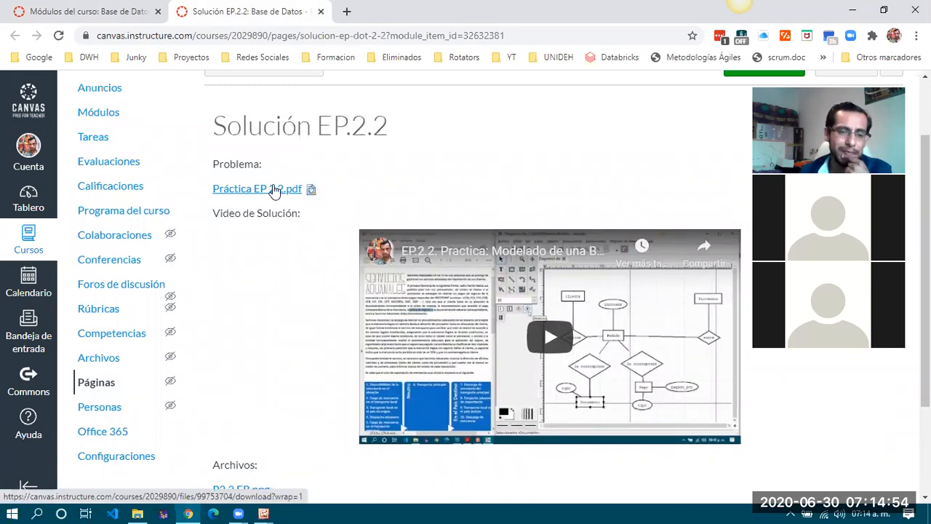
scroll(down, 3)
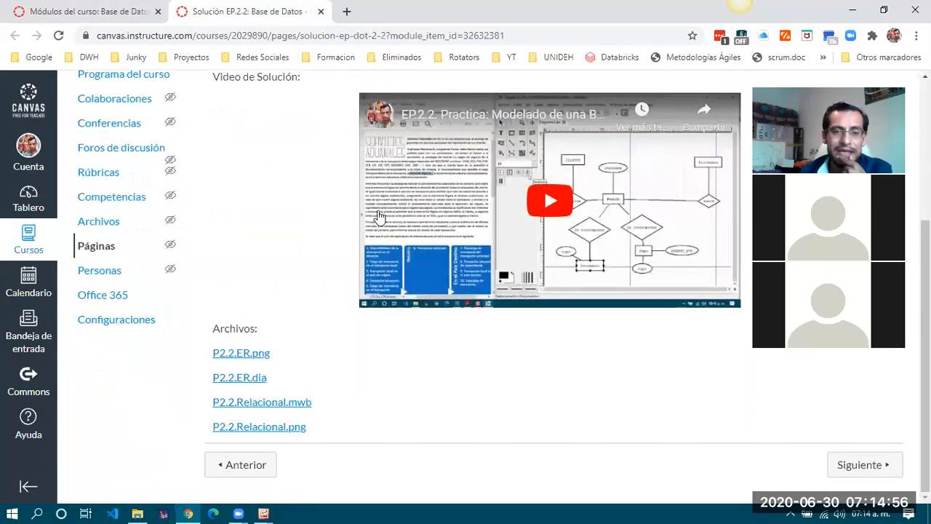
mouse_move(312, 192)
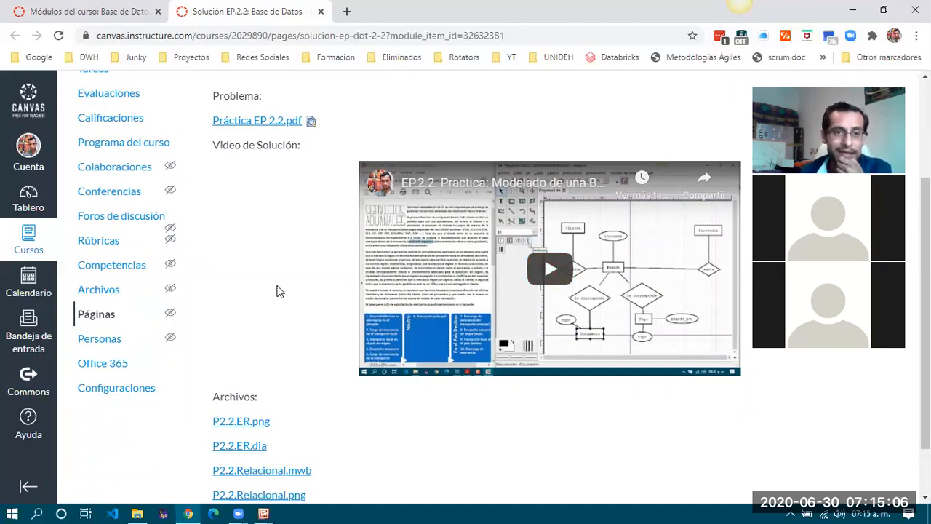
scroll(down, 3)
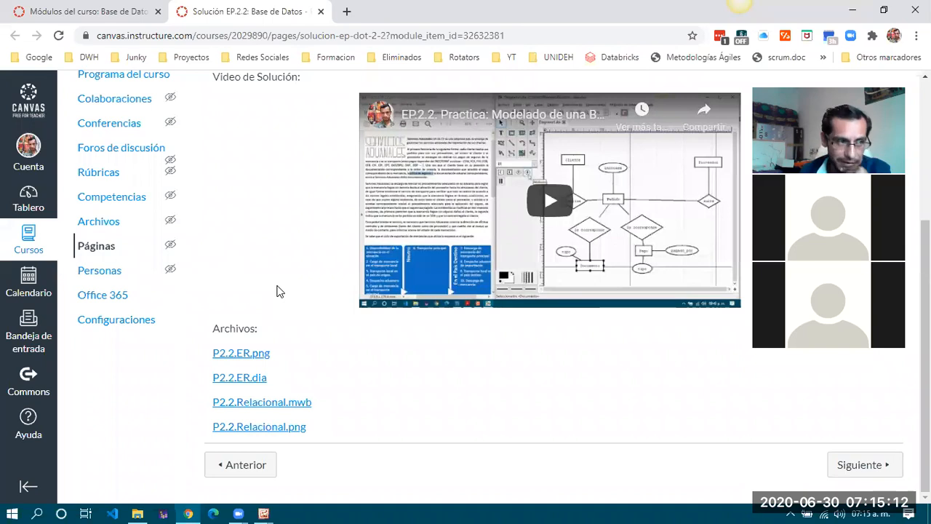
mouse_move(293, 282)
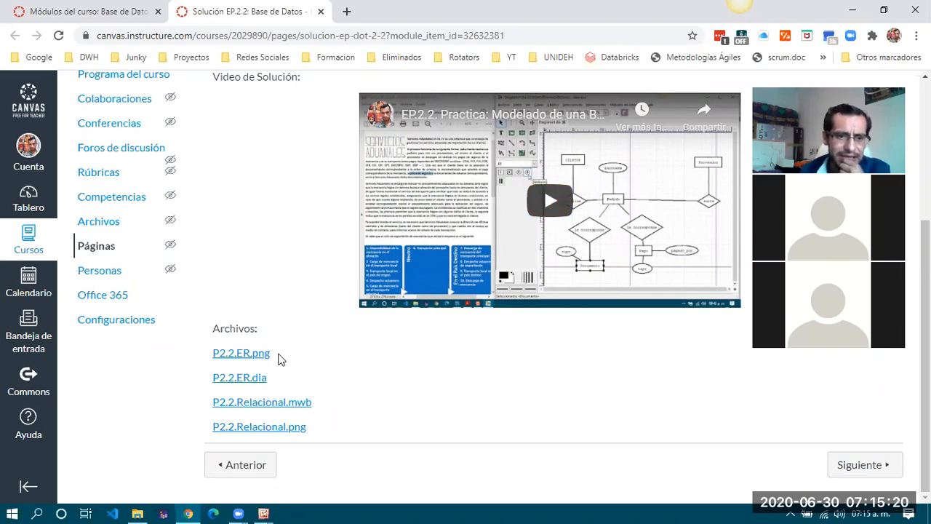
mouse_move(268, 353)
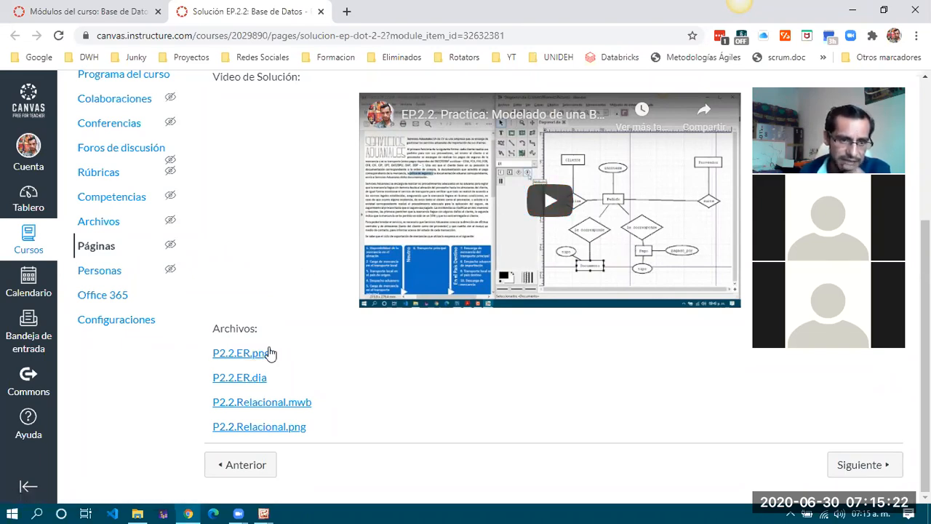
mouse_move(241, 354)
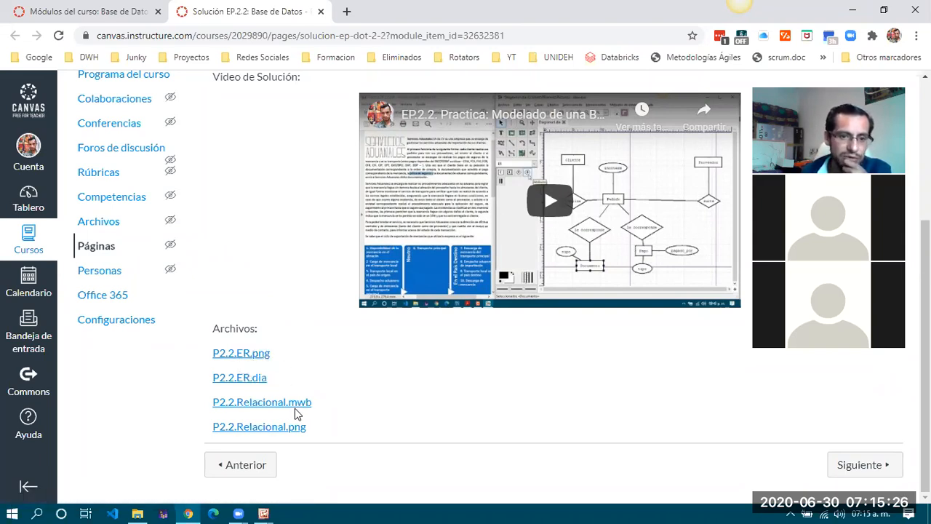
mouse_move(399, 424)
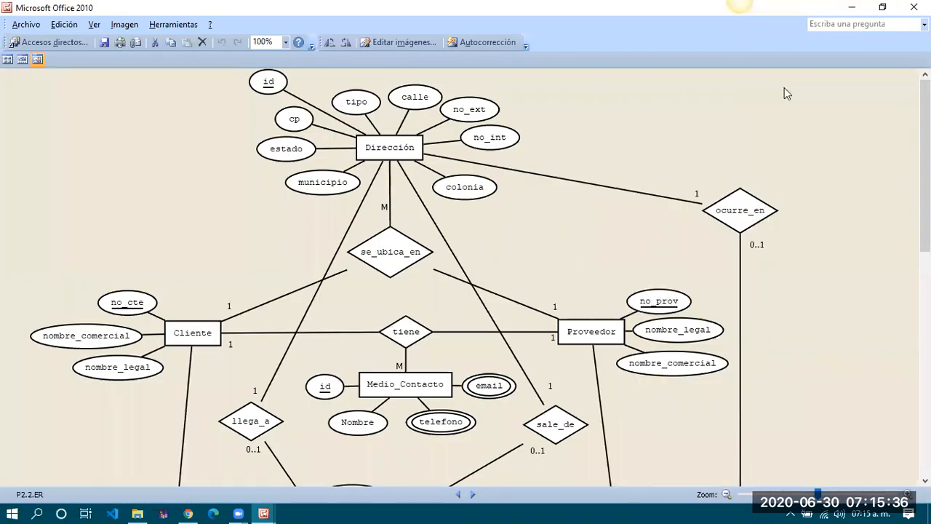
scroll(down, 3)
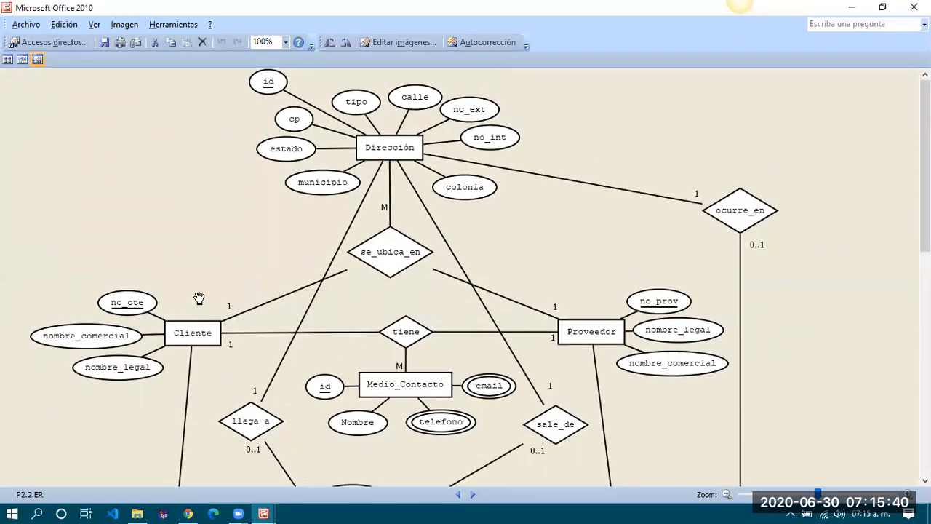
mouse_move(560, 265)
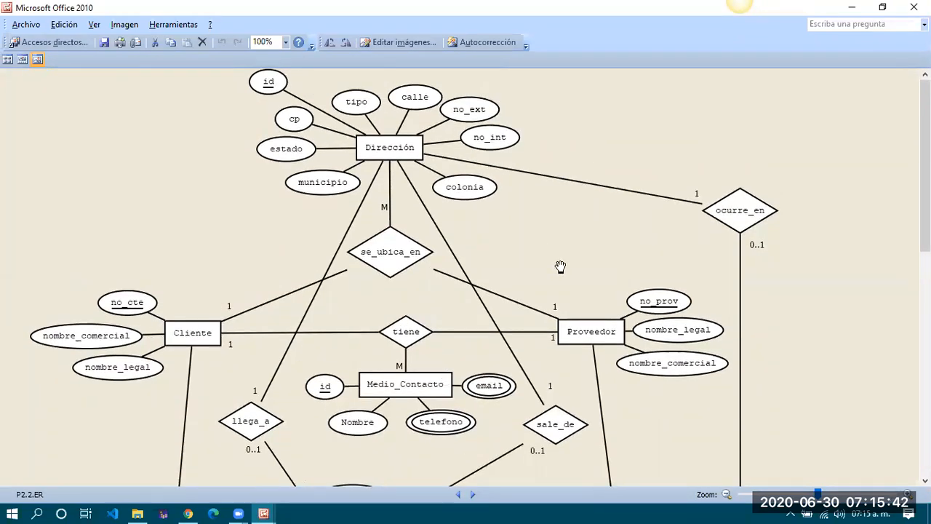
mouse_move(376, 355)
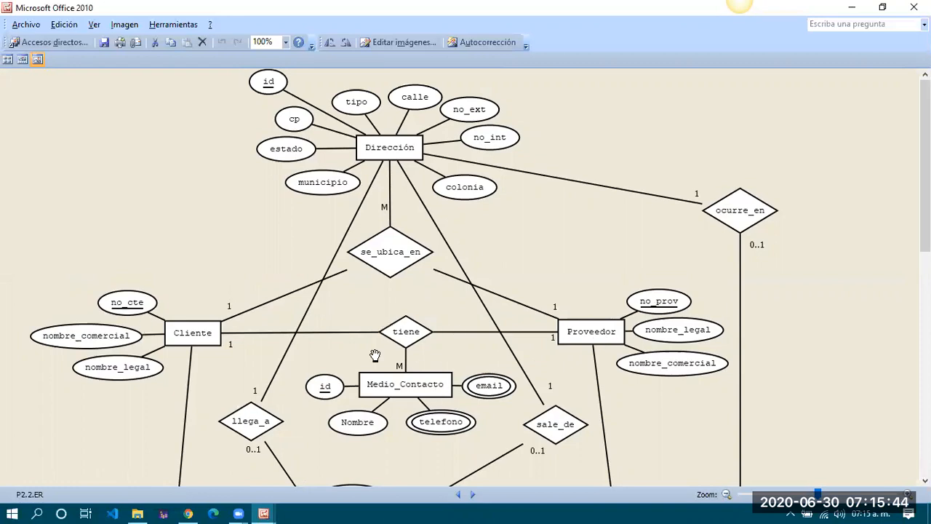
mouse_move(411, 422)
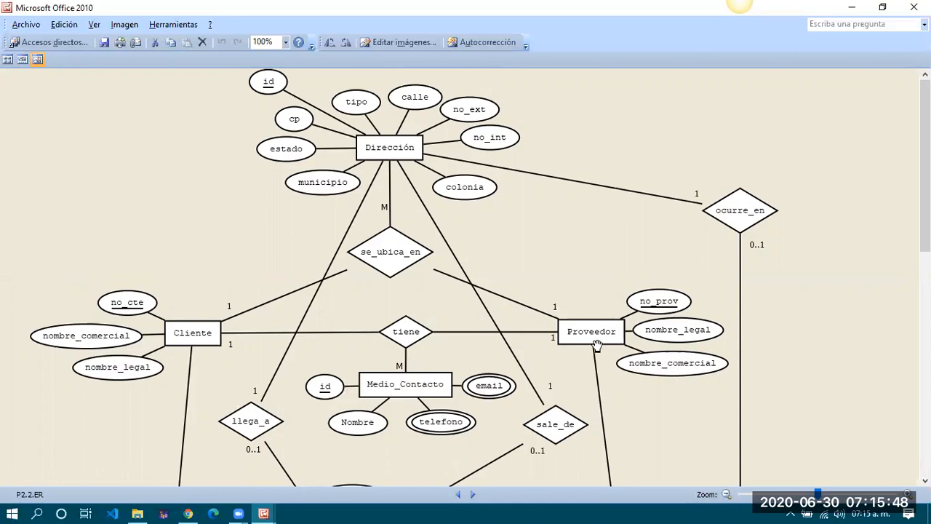
mouse_move(468, 400)
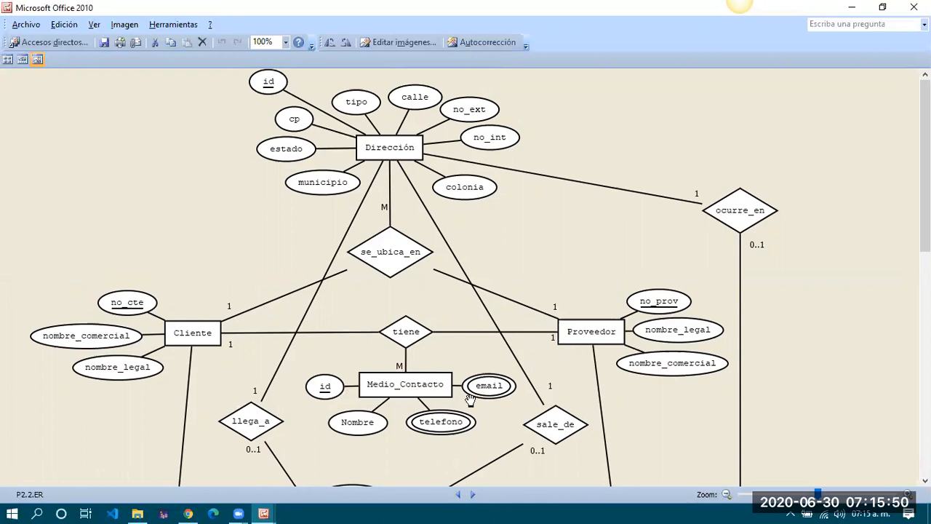
mouse_move(159, 363)
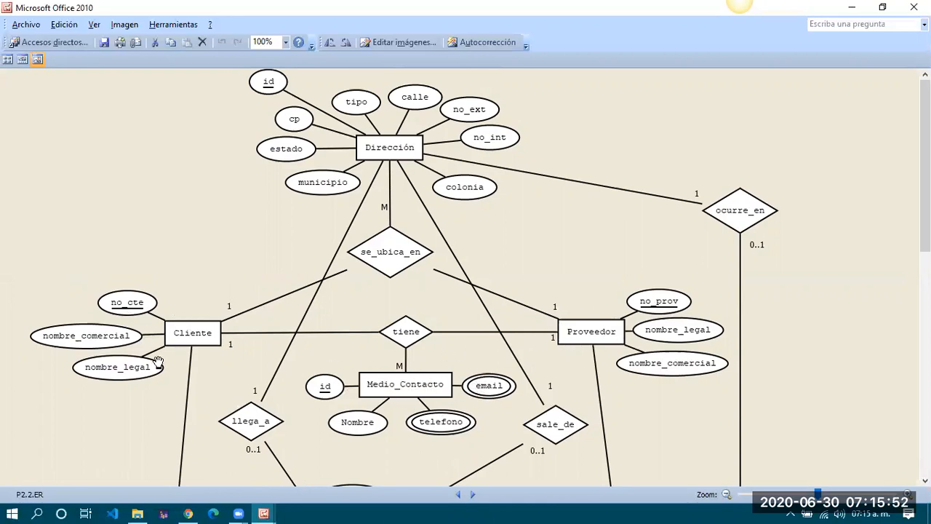
mouse_move(408, 144)
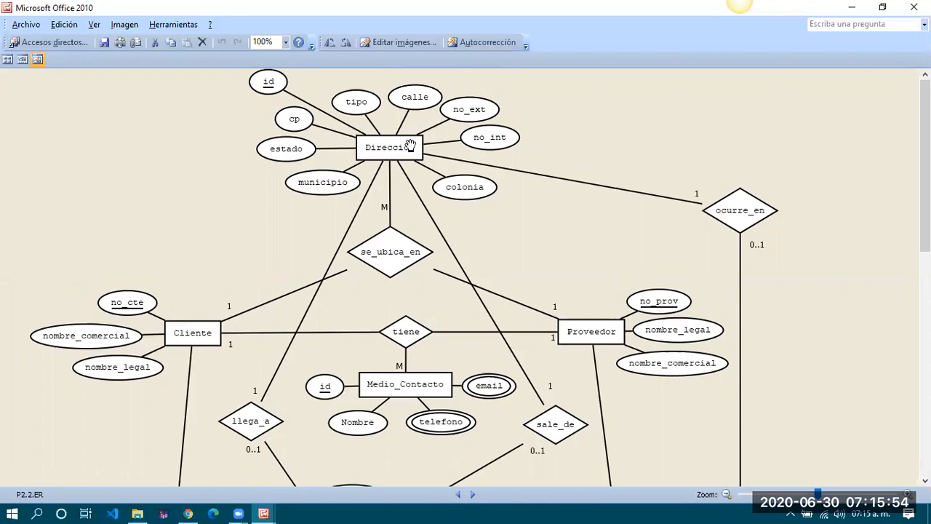
mouse_move(395, 138)
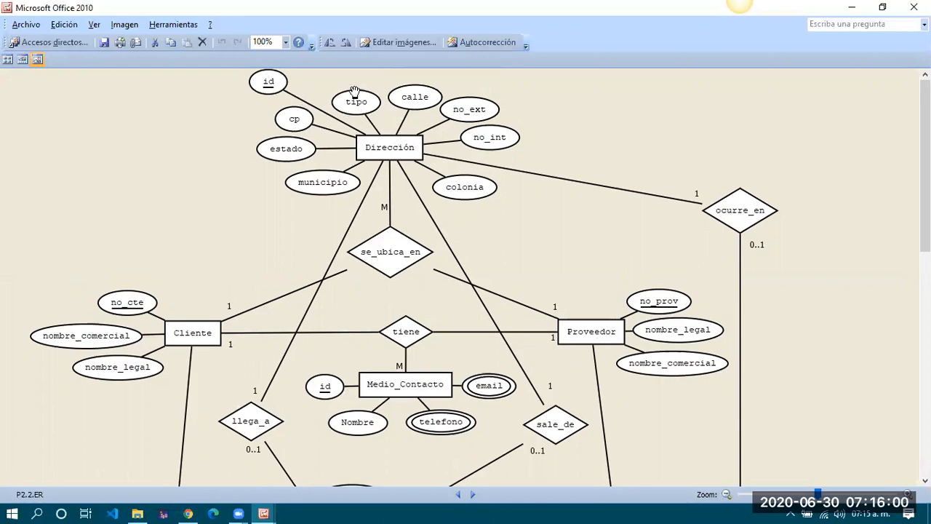
mouse_move(384, 148)
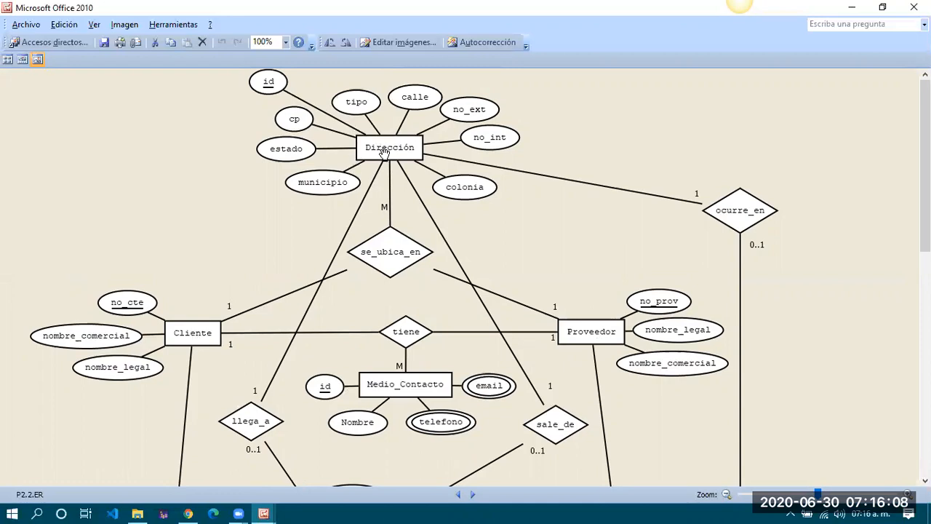
mouse_move(597, 334)
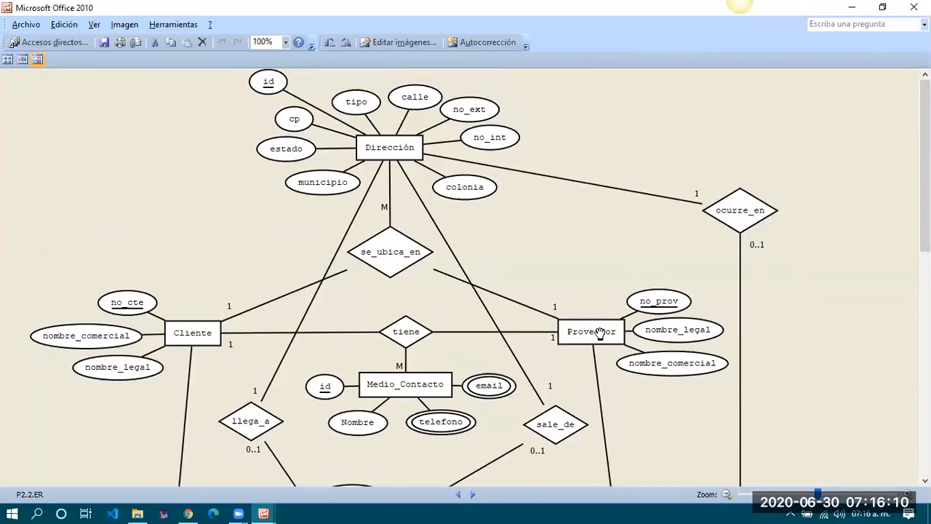
mouse_move(360, 102)
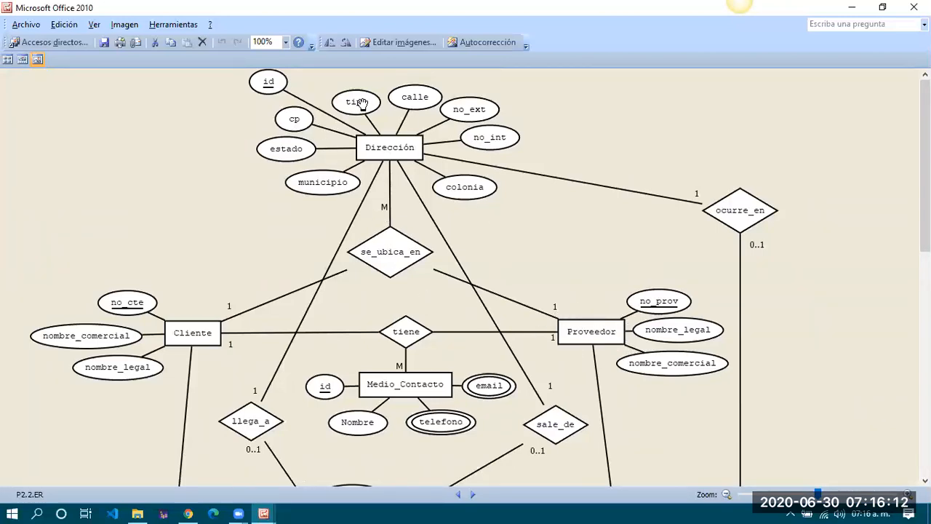
mouse_move(323, 102)
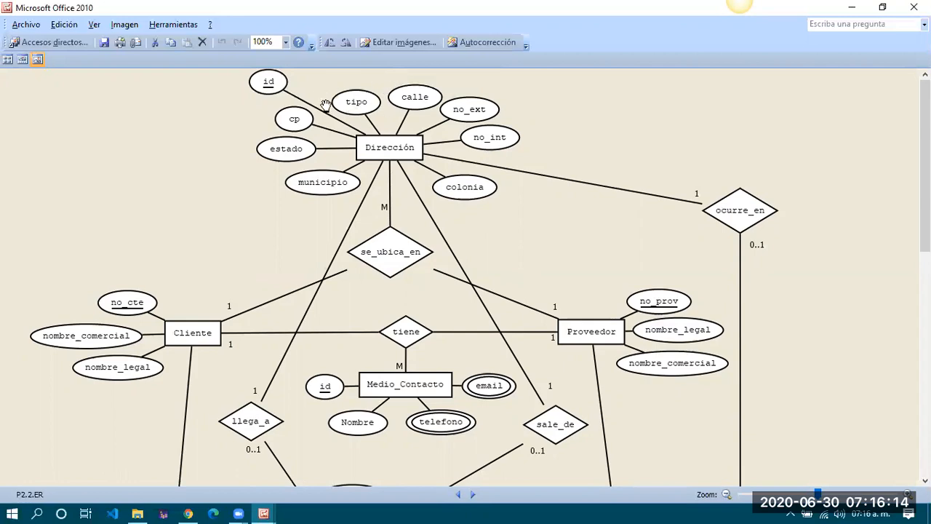
mouse_move(588, 335)
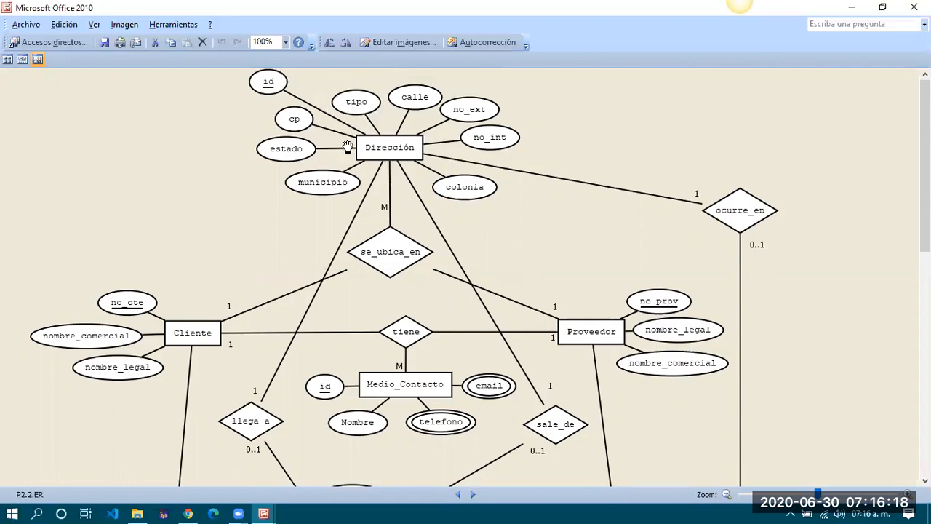
mouse_move(423, 159)
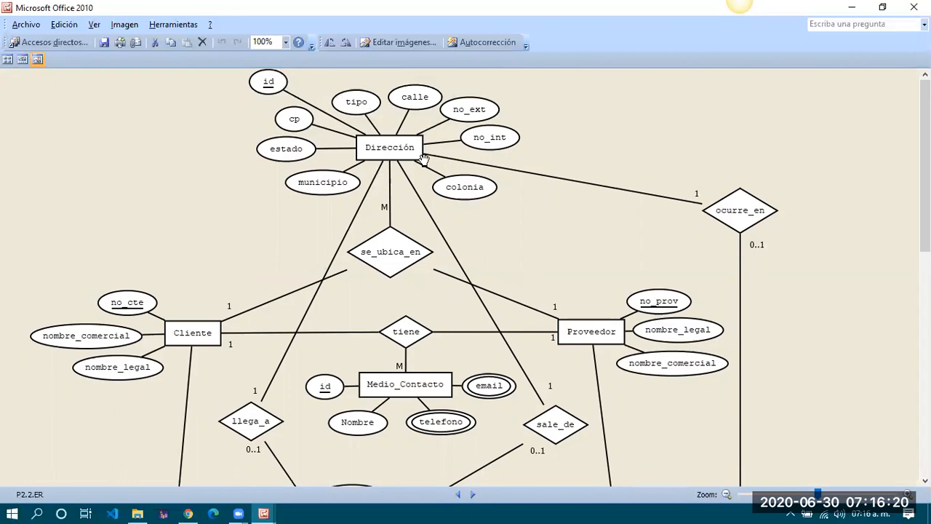
scroll(down, 3)
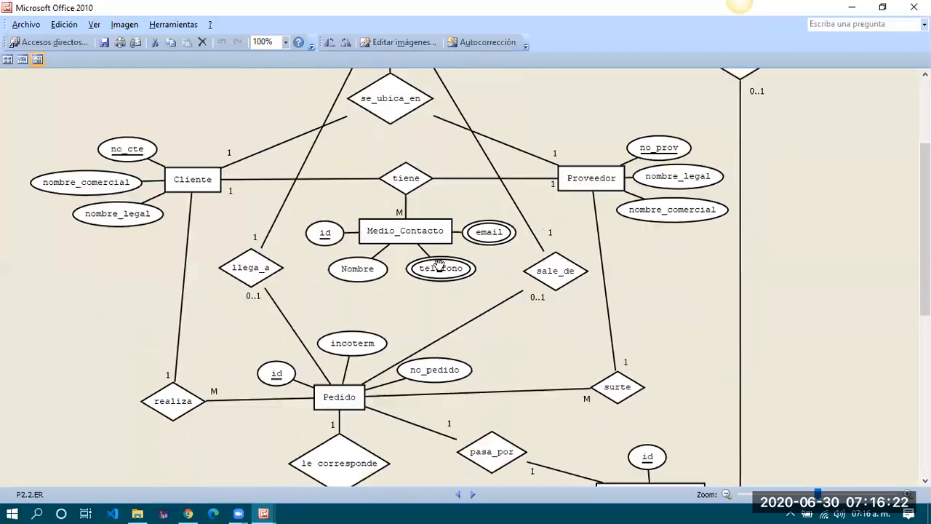
scroll(down, 3)
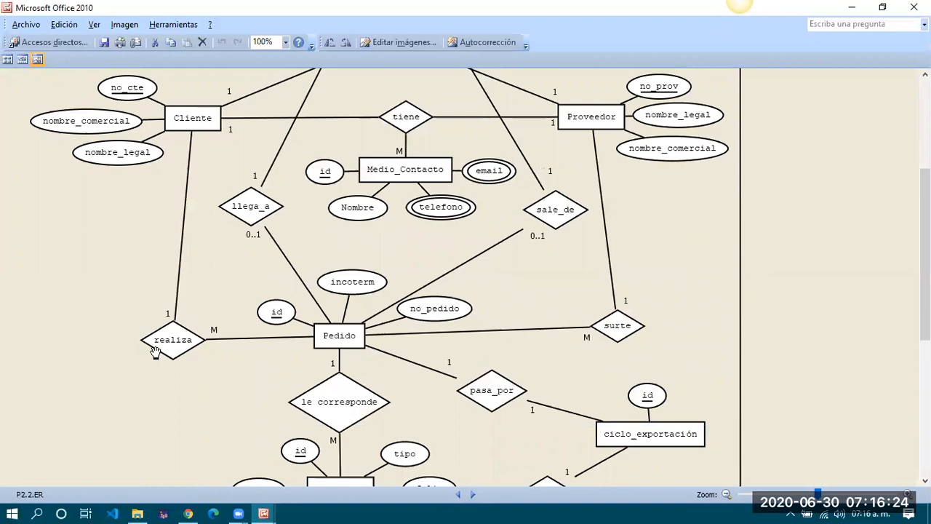
mouse_move(320, 340)
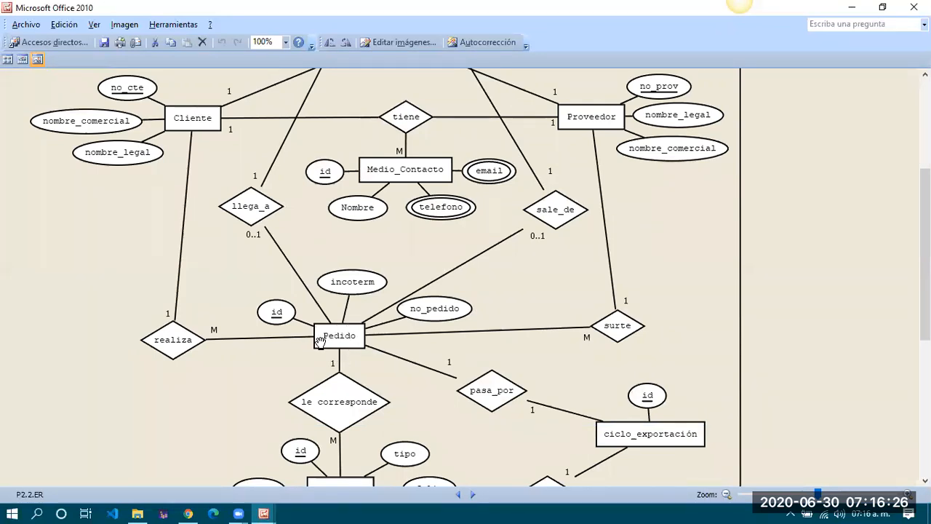
mouse_move(626, 346)
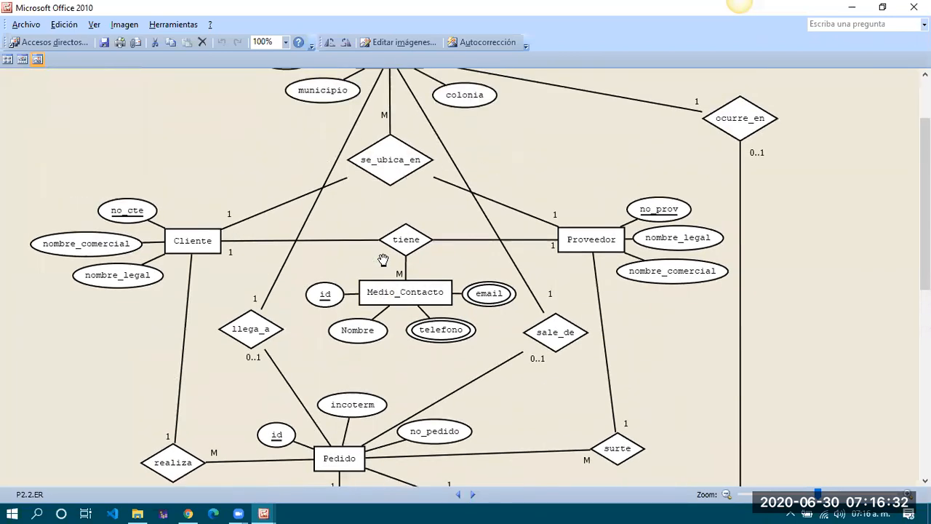
mouse_move(559, 354)
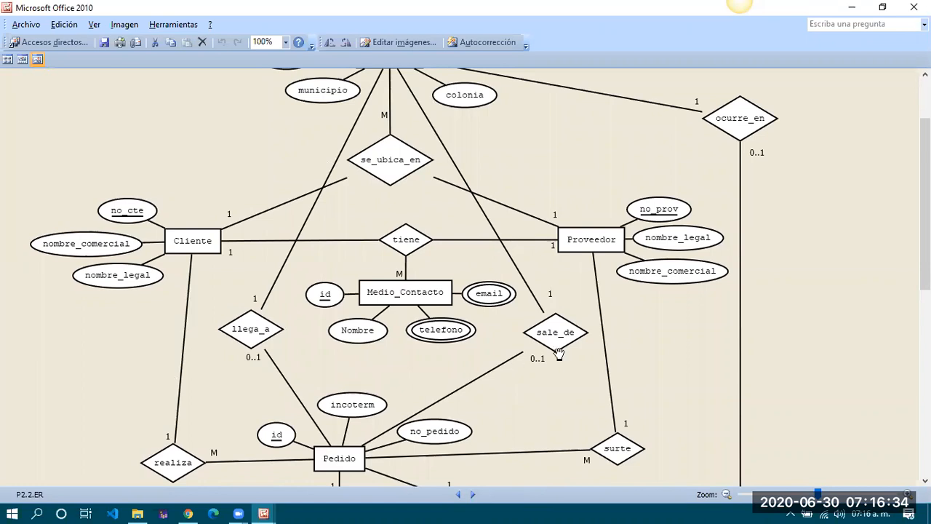
mouse_move(539, 253)
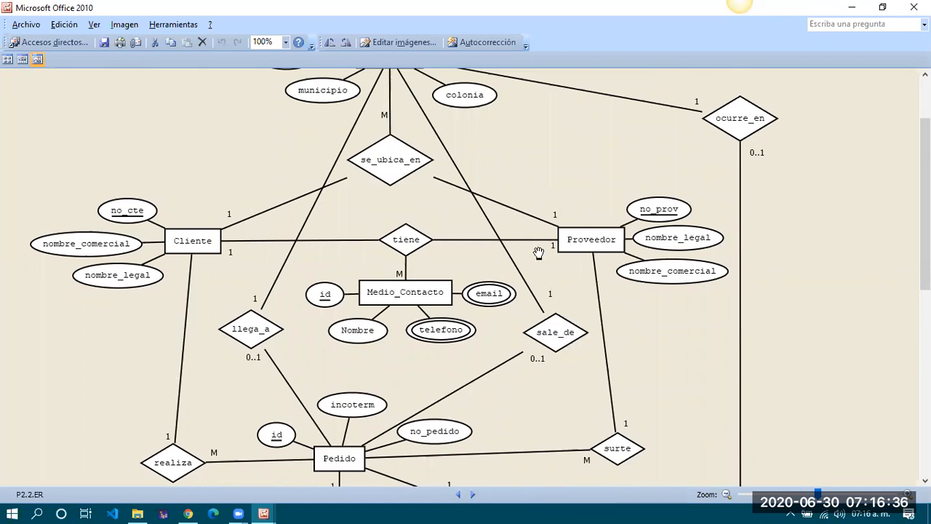
scroll(down, 3)
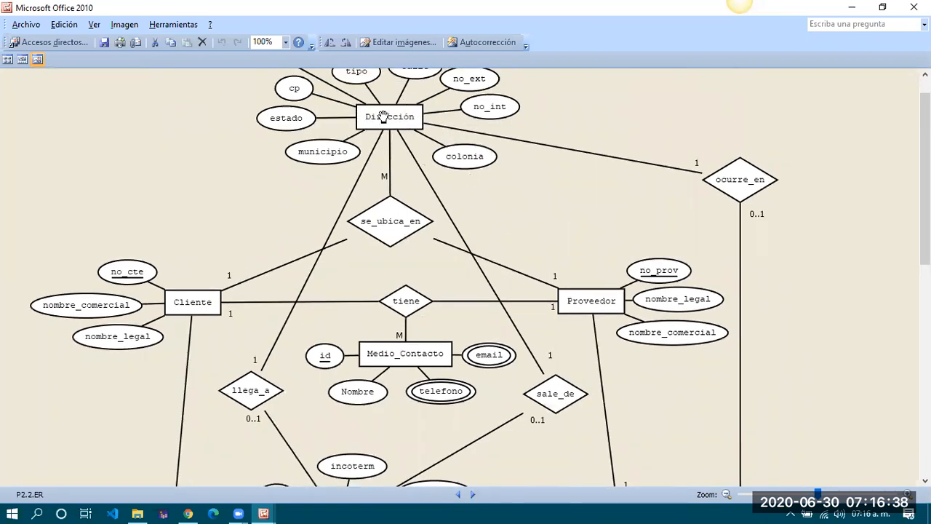
mouse_move(405, 183)
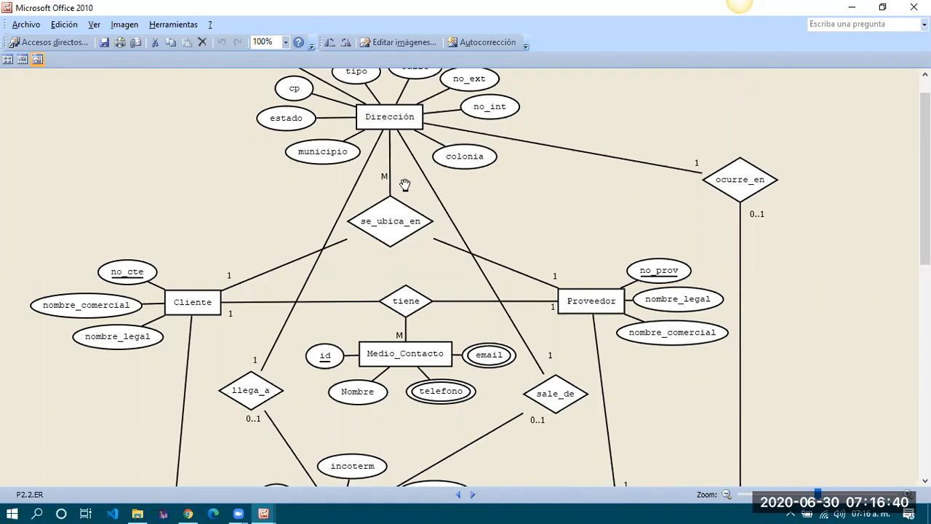
scroll(down, 3)
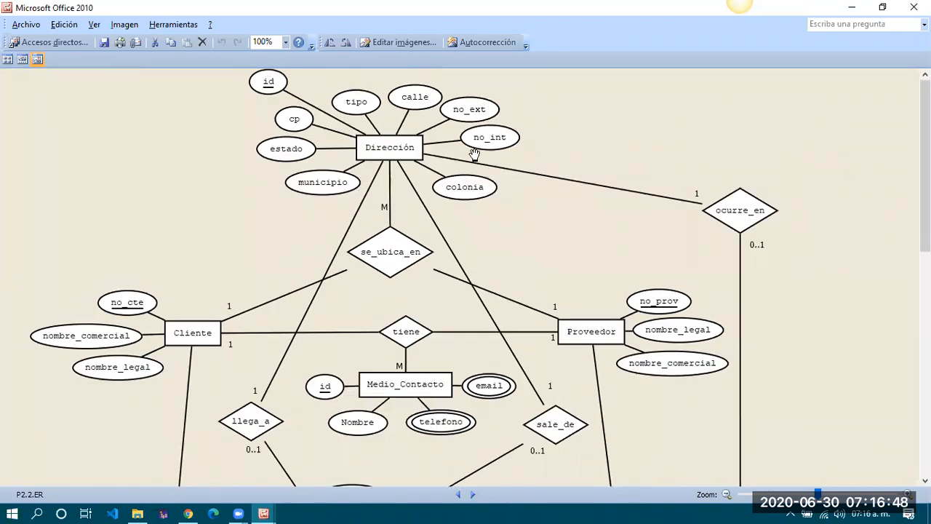
mouse_move(381, 138)
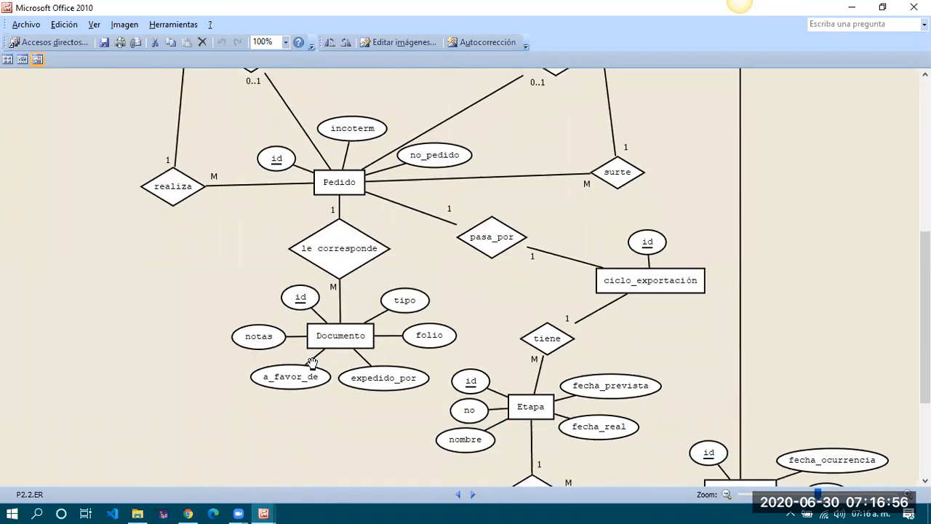
mouse_move(342, 341)
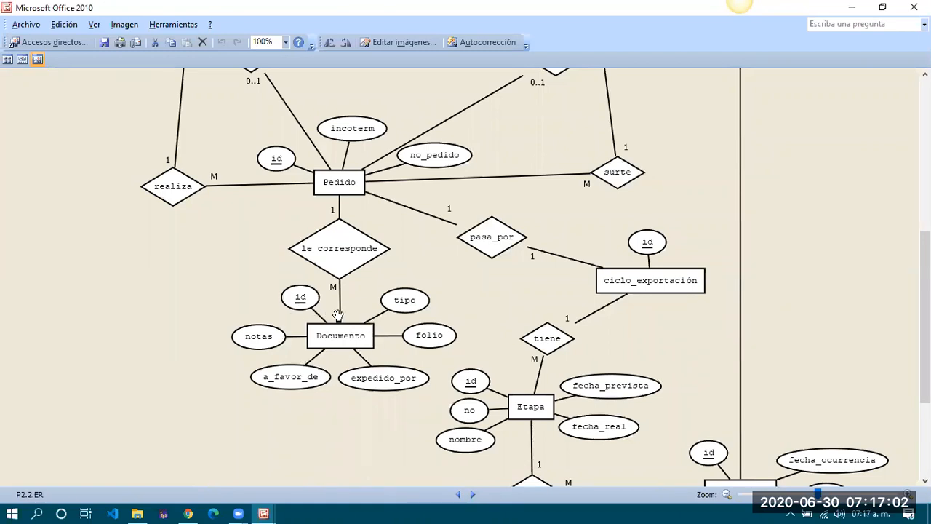
mouse_move(352, 317)
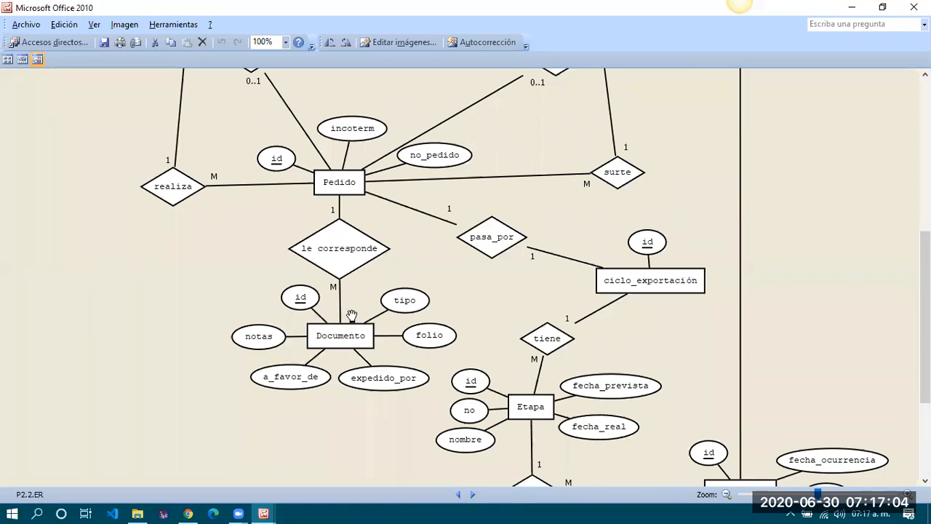
mouse_move(392, 301)
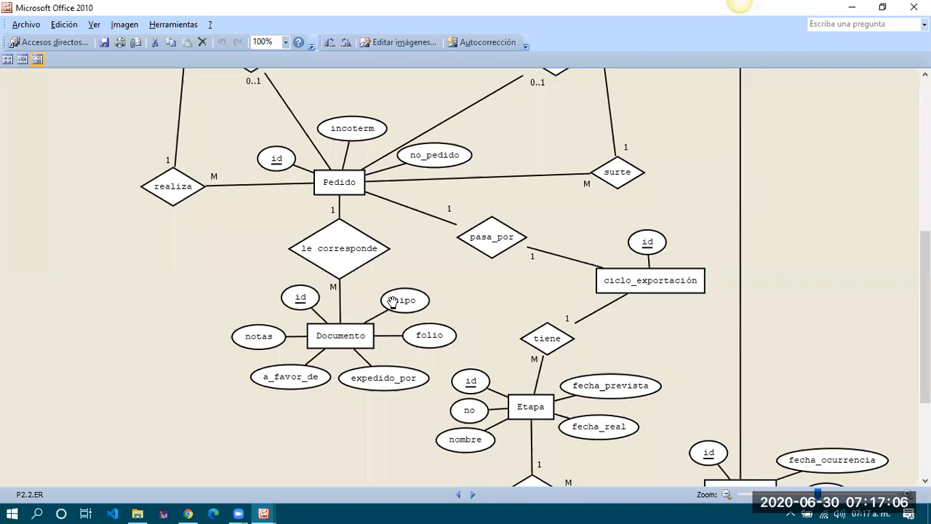
mouse_move(333, 340)
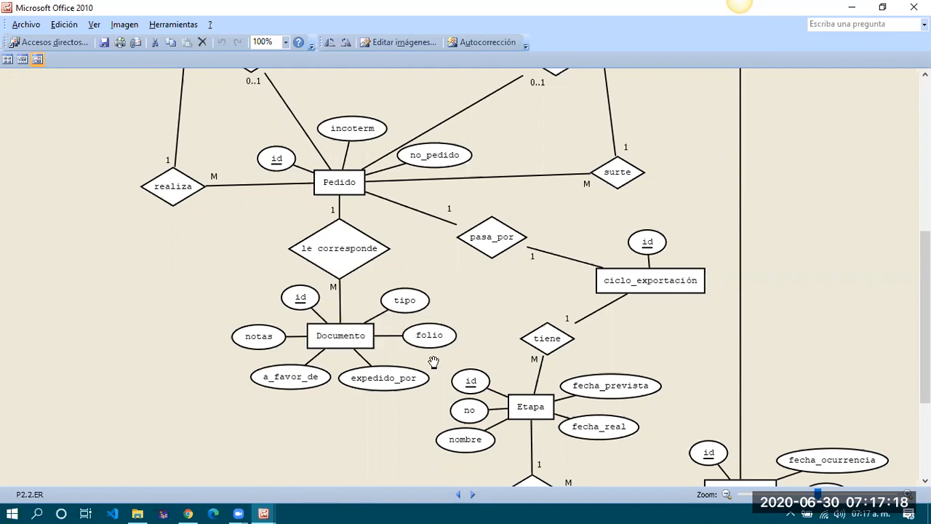
mouse_move(393, 384)
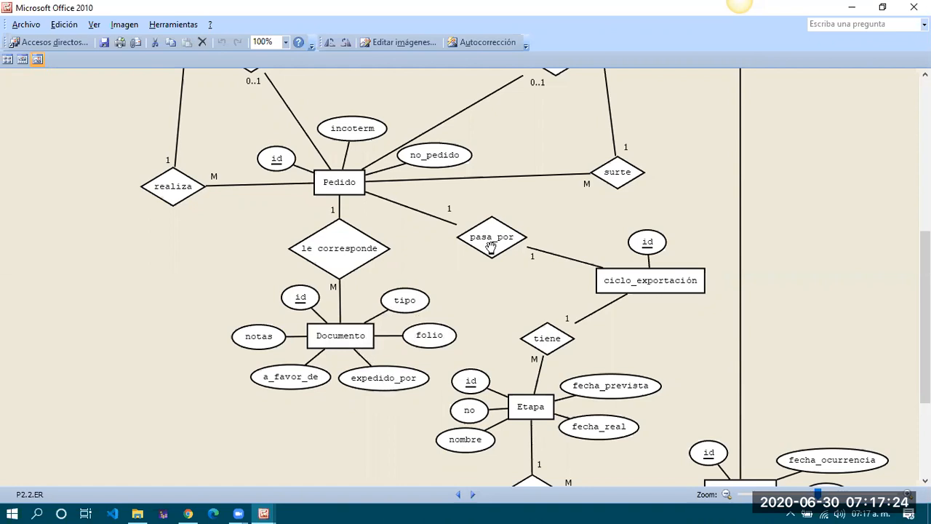
mouse_move(364, 398)
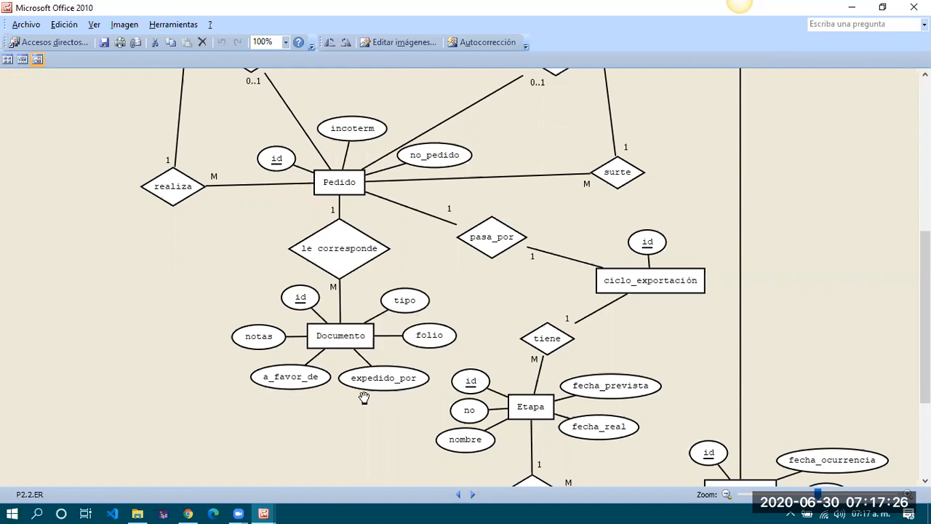
mouse_move(270, 388)
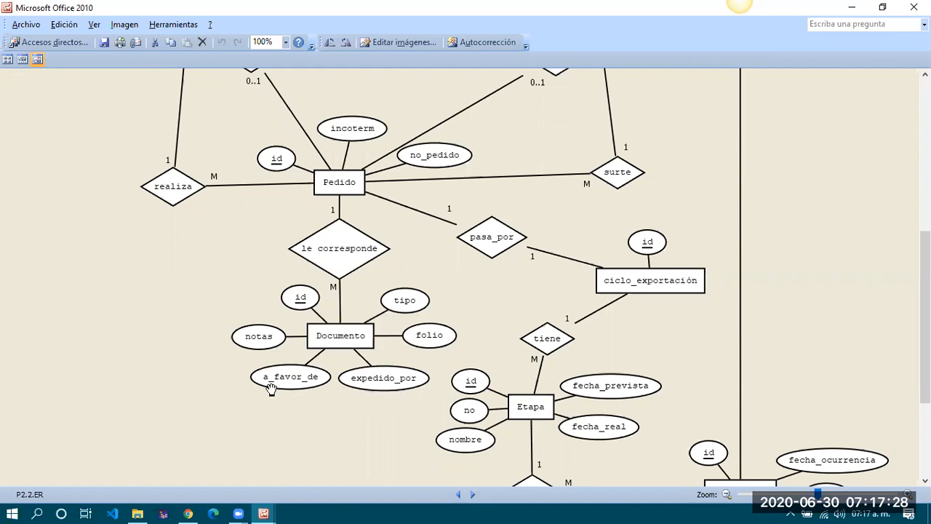
mouse_move(273, 323)
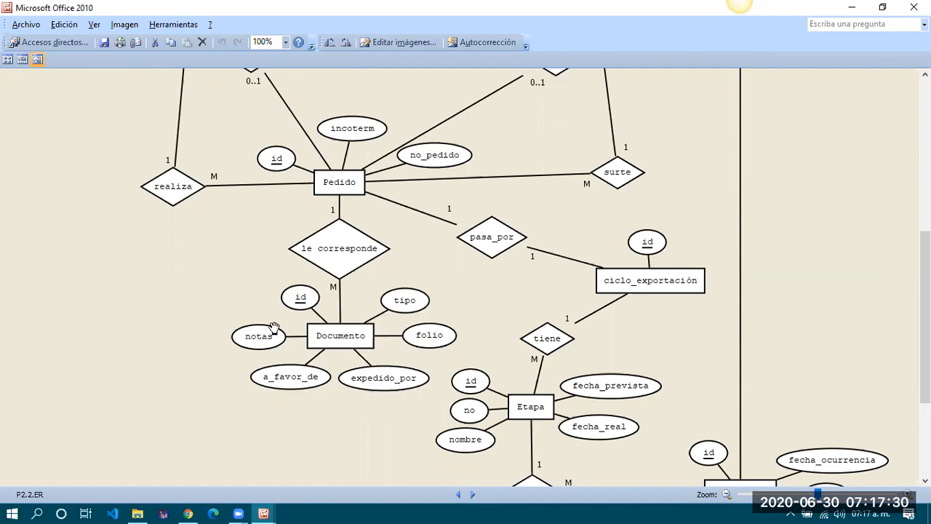
scroll(down, 3)
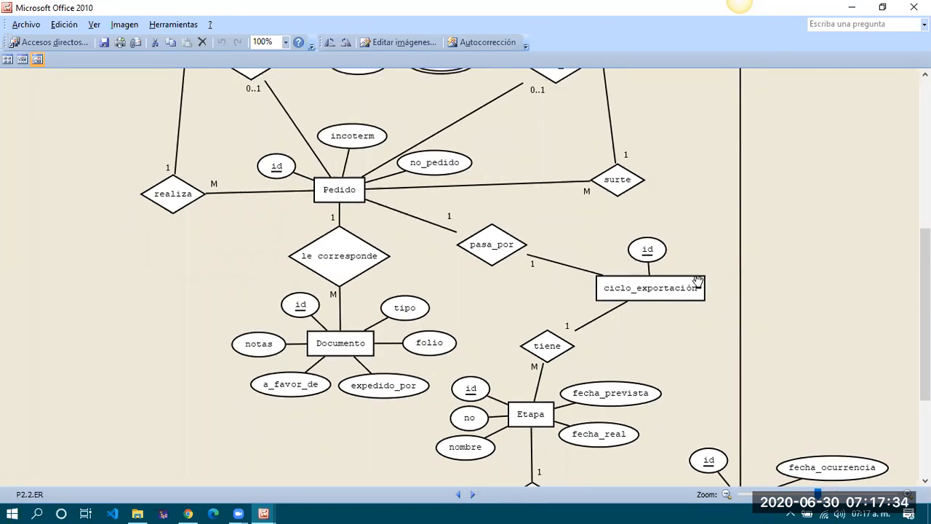
scroll(down, 3)
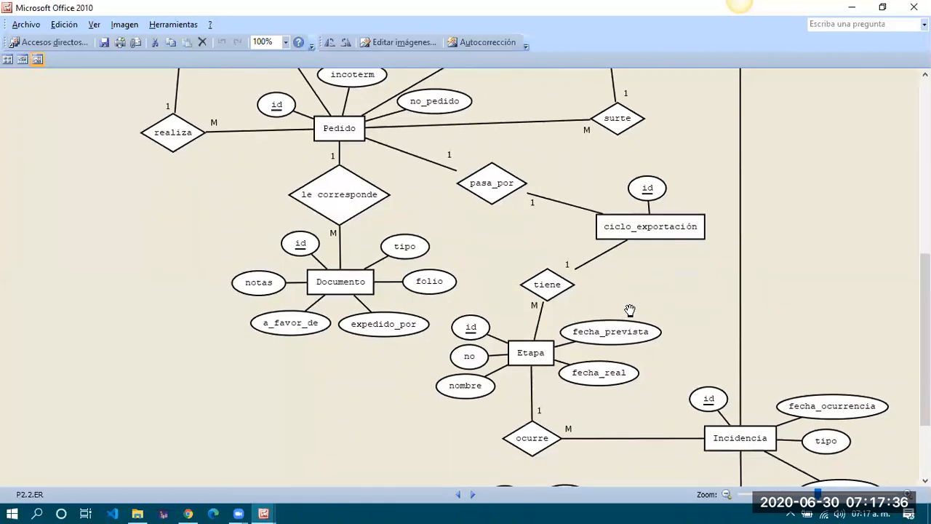
scroll(down, 3)
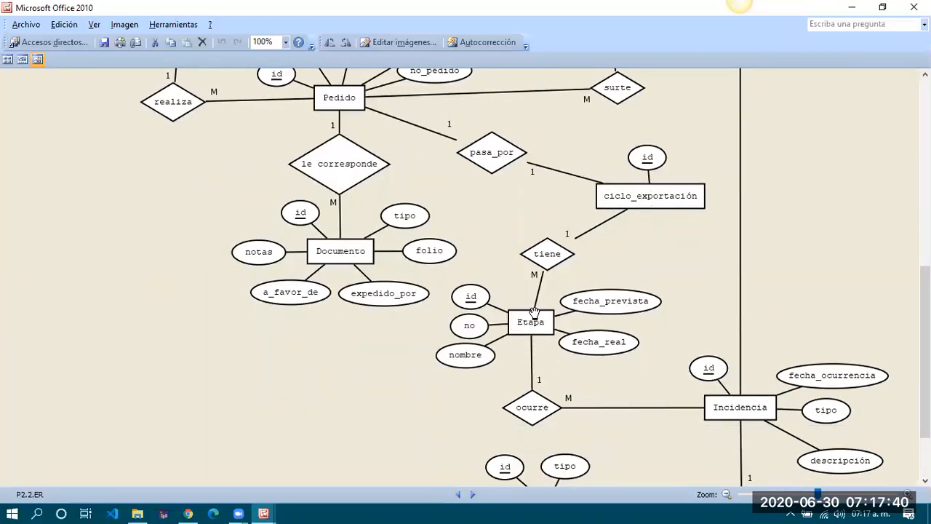
mouse_move(469, 327)
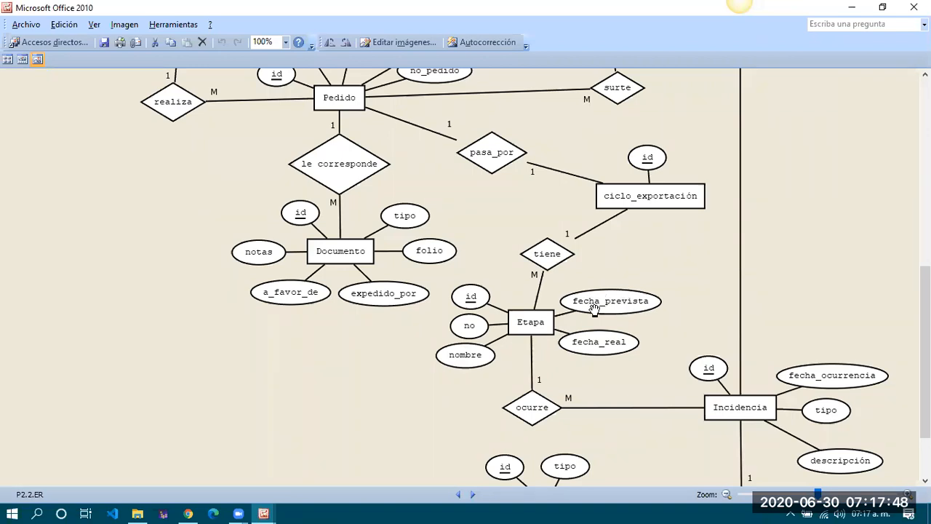
mouse_move(560, 323)
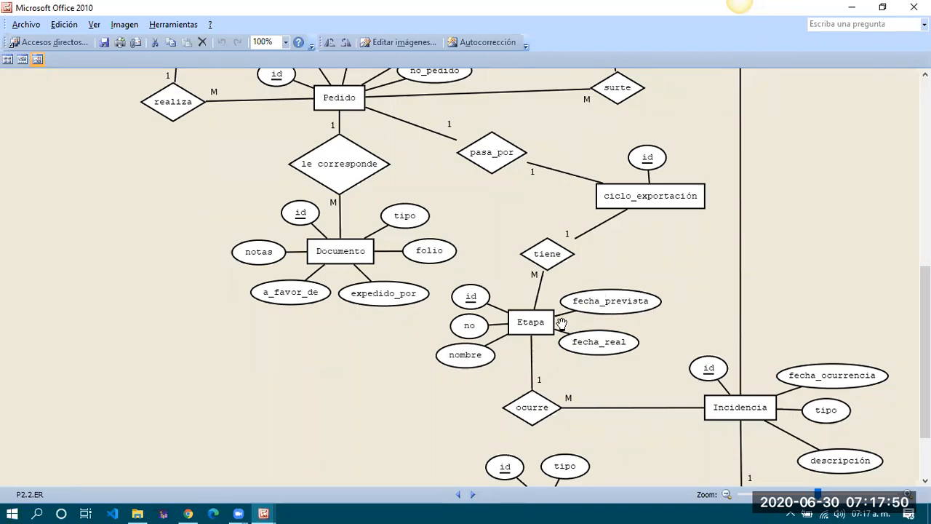
mouse_move(638, 347)
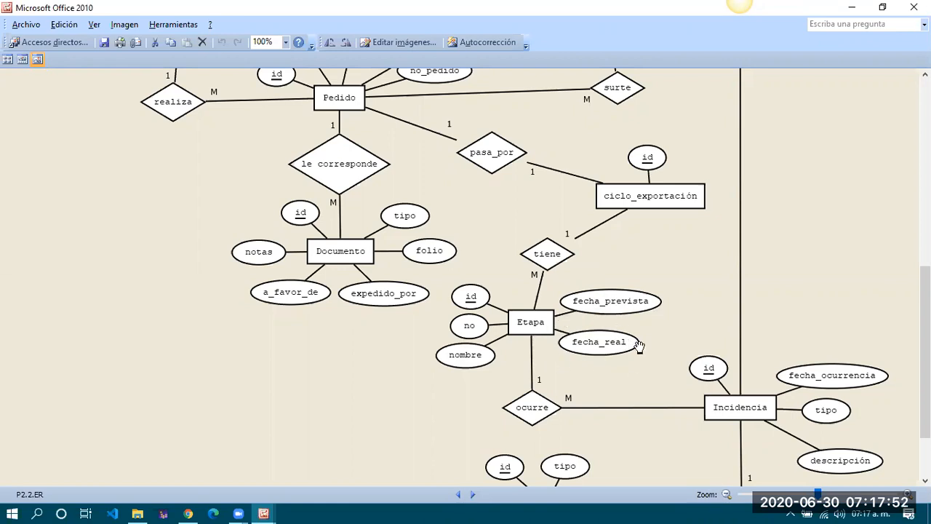
mouse_move(591, 326)
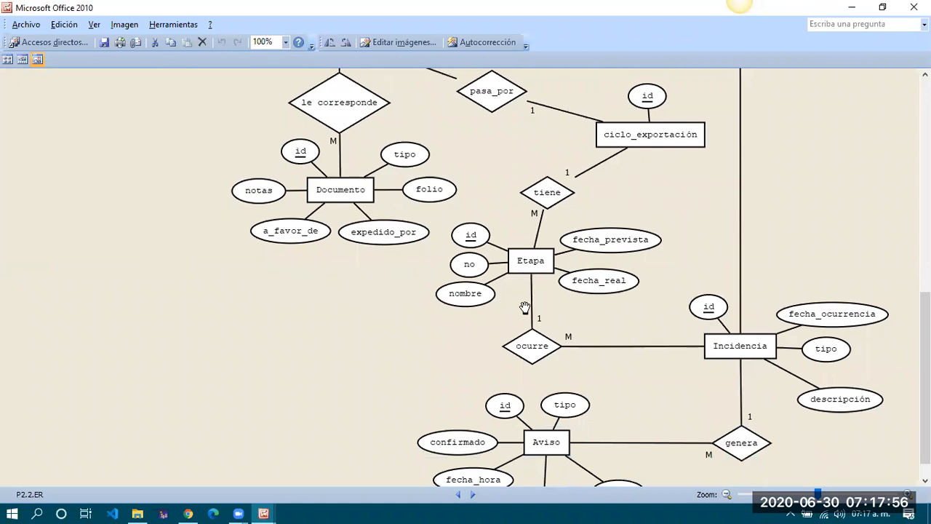
mouse_move(777, 342)
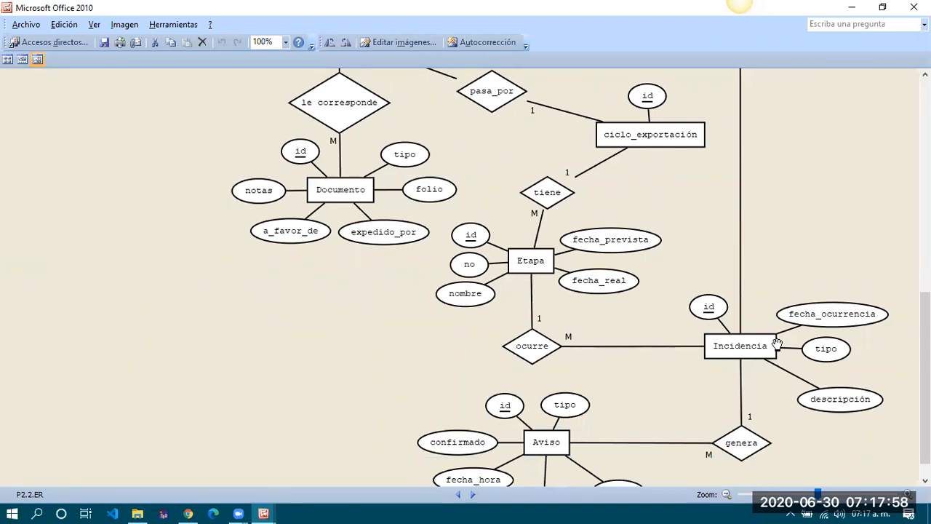
mouse_move(745, 335)
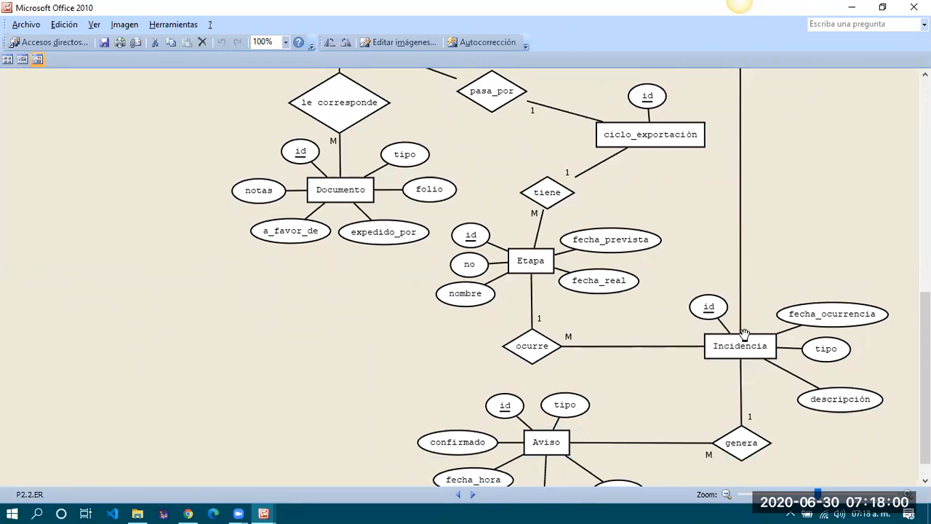
mouse_move(822, 339)
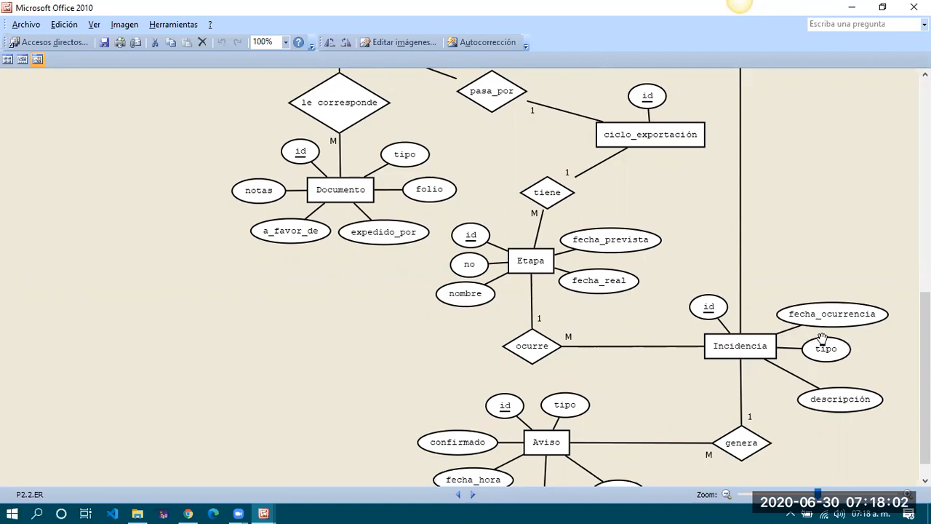
mouse_move(823, 350)
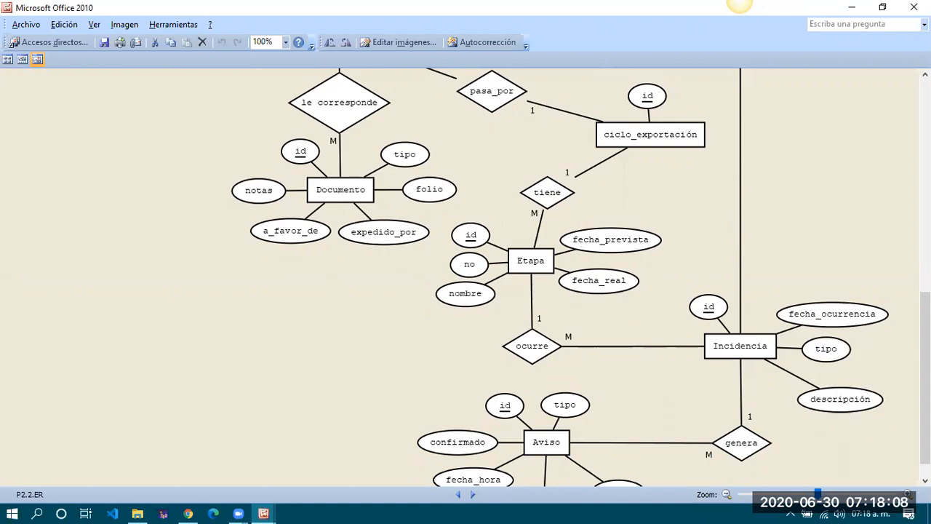
mouse_move(855, 400)
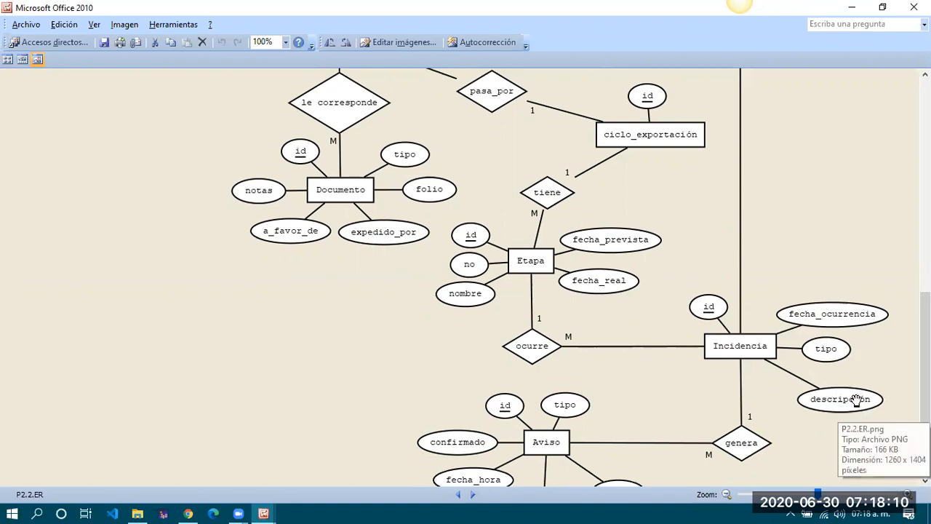
mouse_move(739, 350)
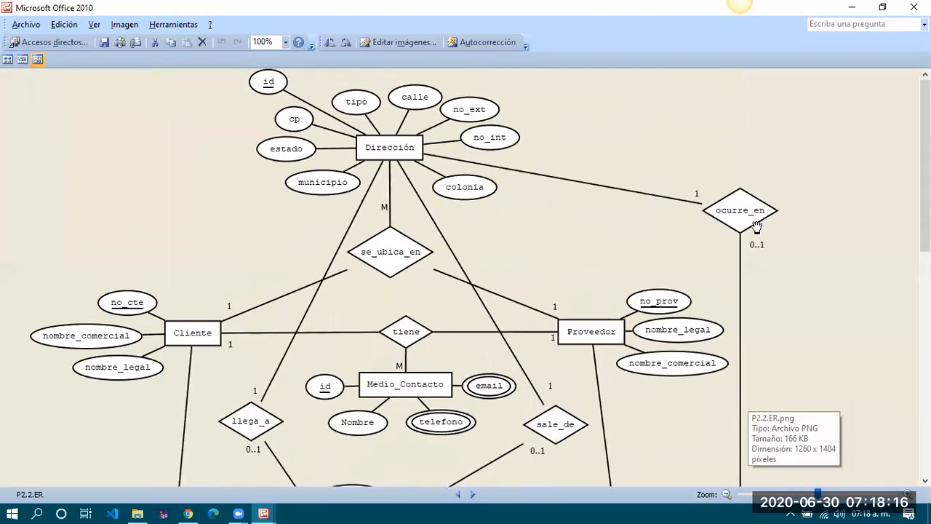
mouse_move(366, 150)
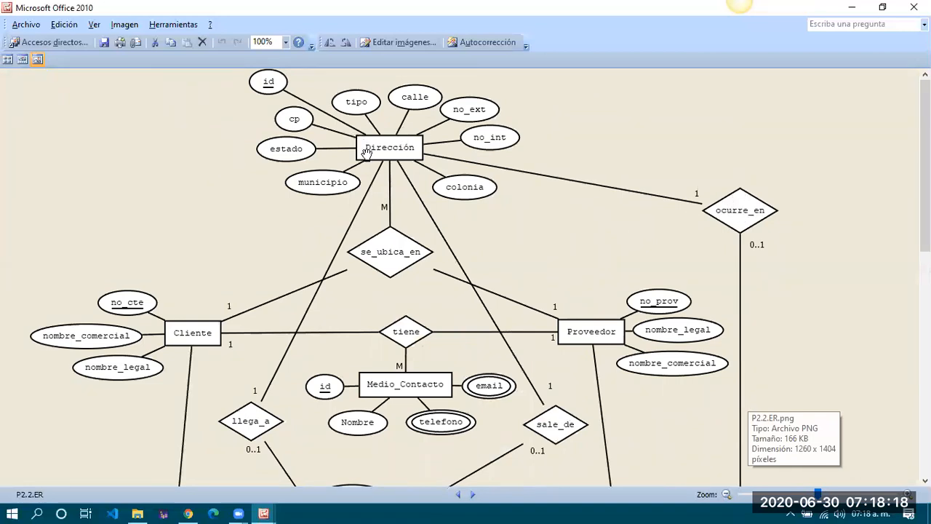
mouse_move(639, 278)
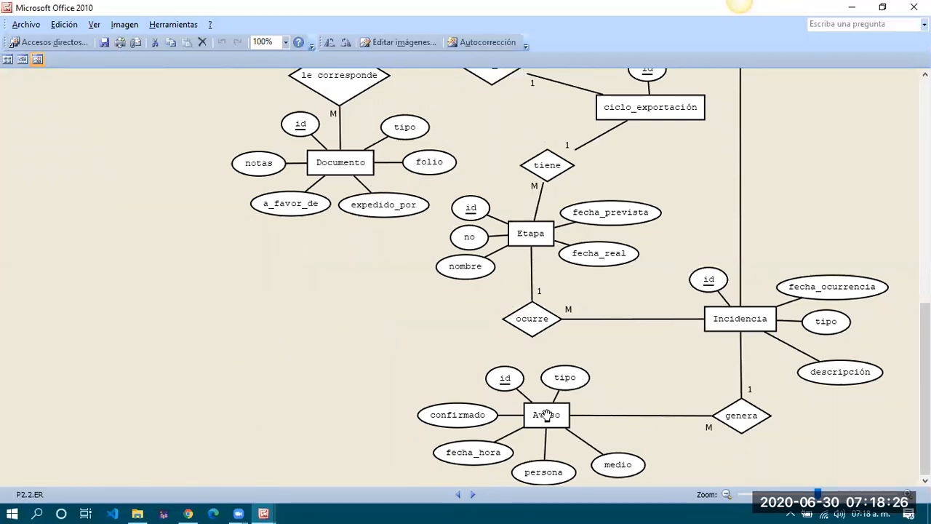
mouse_move(605, 398)
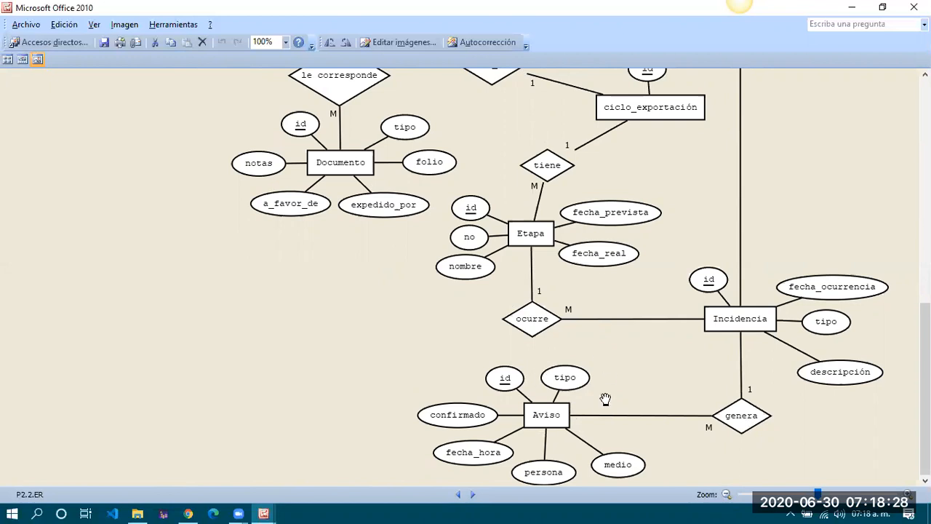
mouse_move(584, 377)
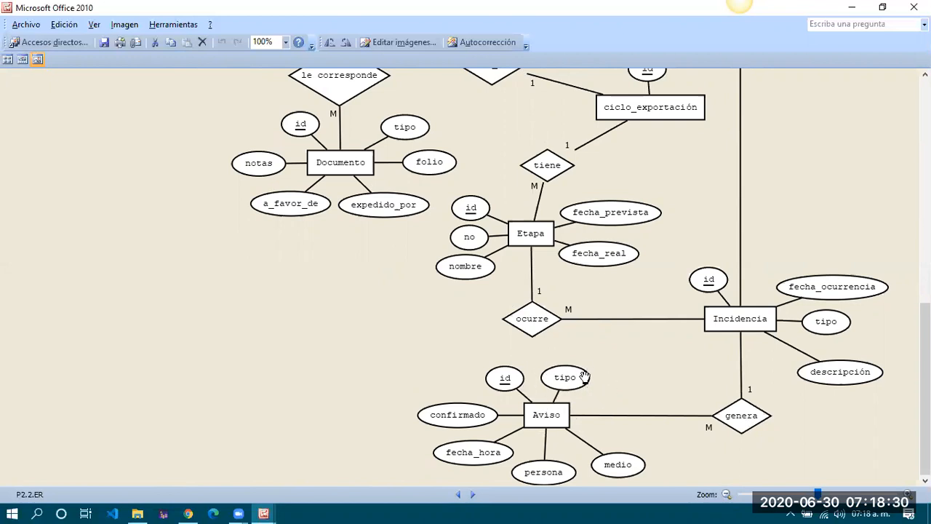
mouse_move(553, 425)
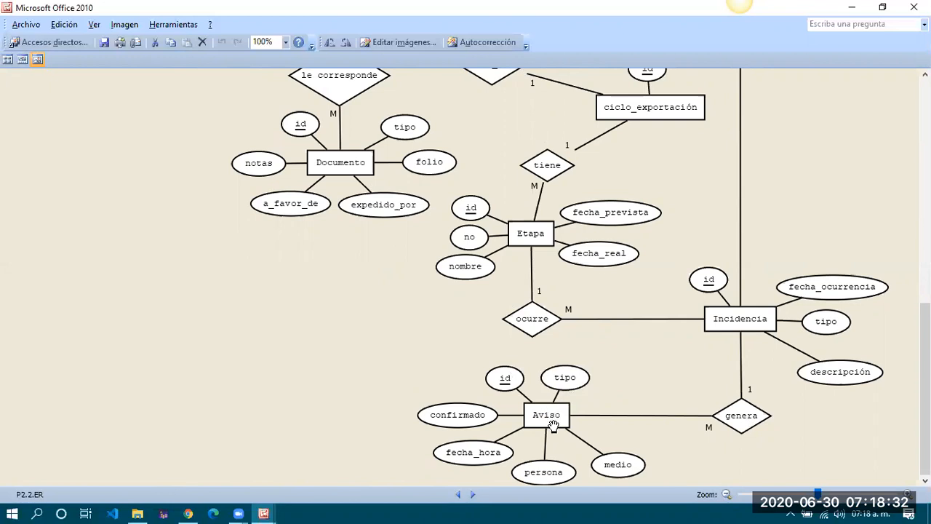
mouse_move(556, 422)
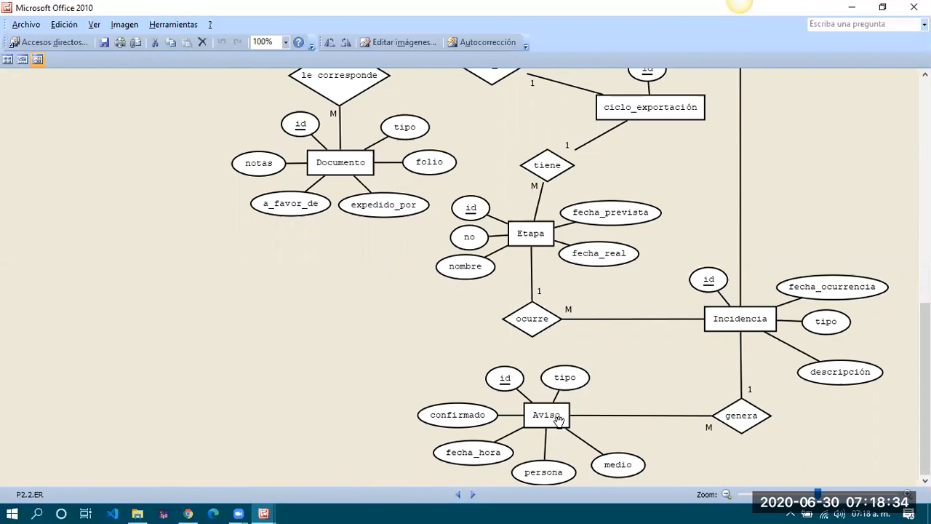
mouse_move(416, 410)
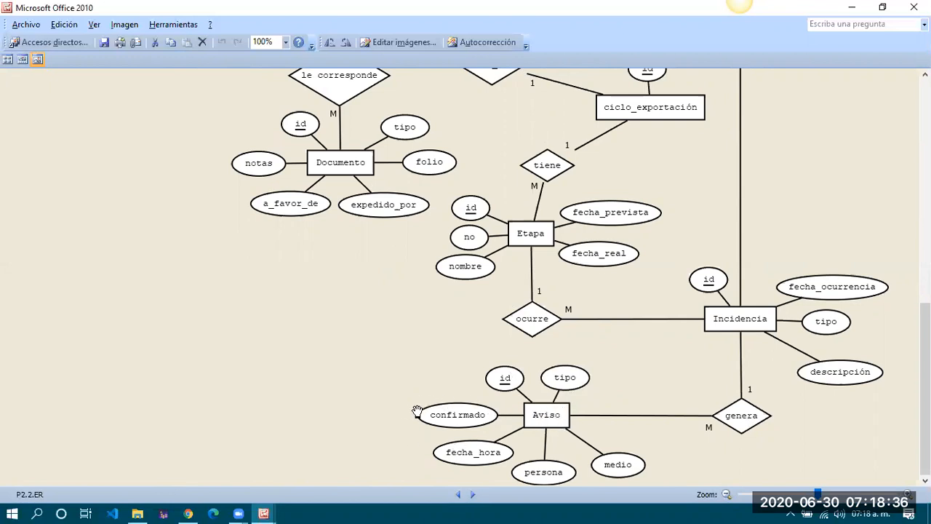
mouse_move(473, 437)
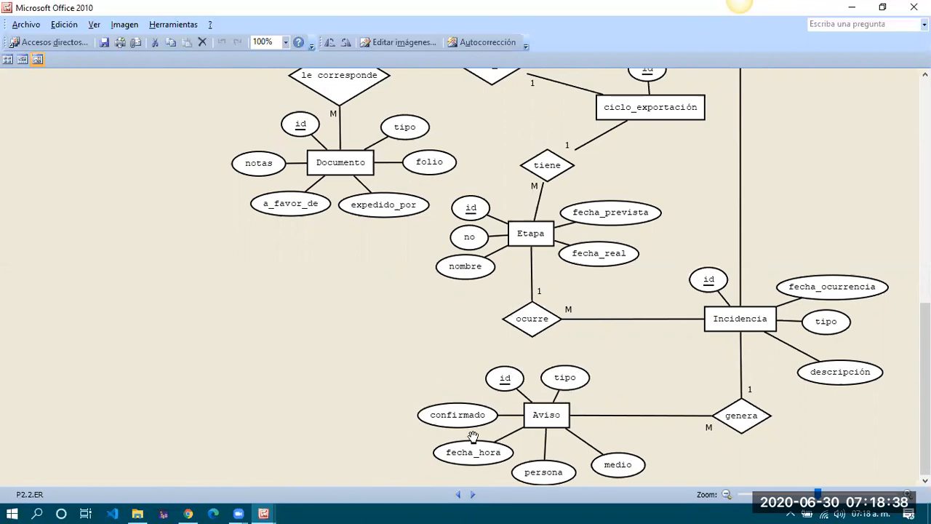
mouse_move(439, 438)
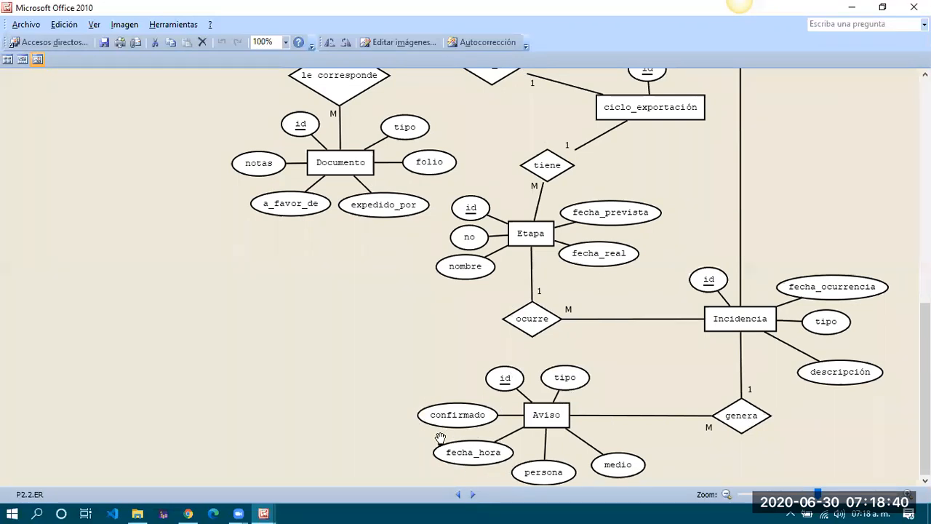
mouse_move(535, 457)
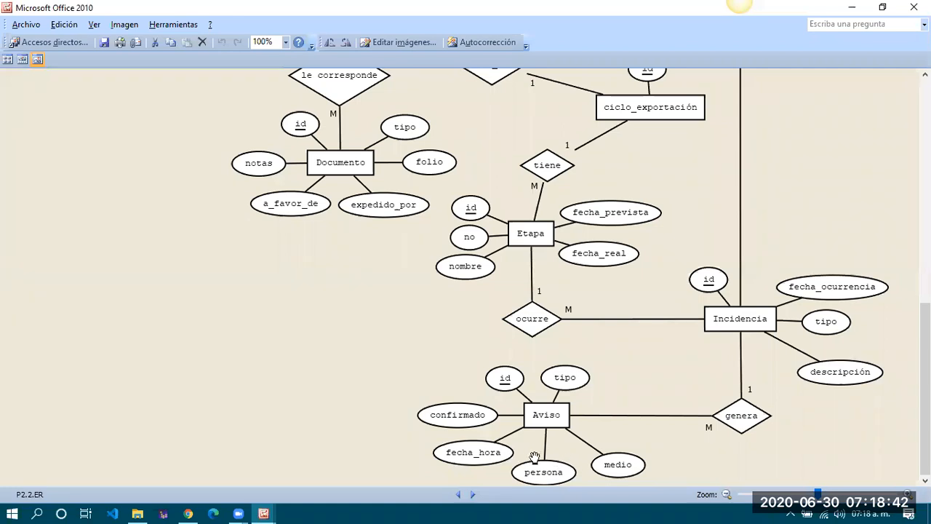
mouse_move(653, 483)
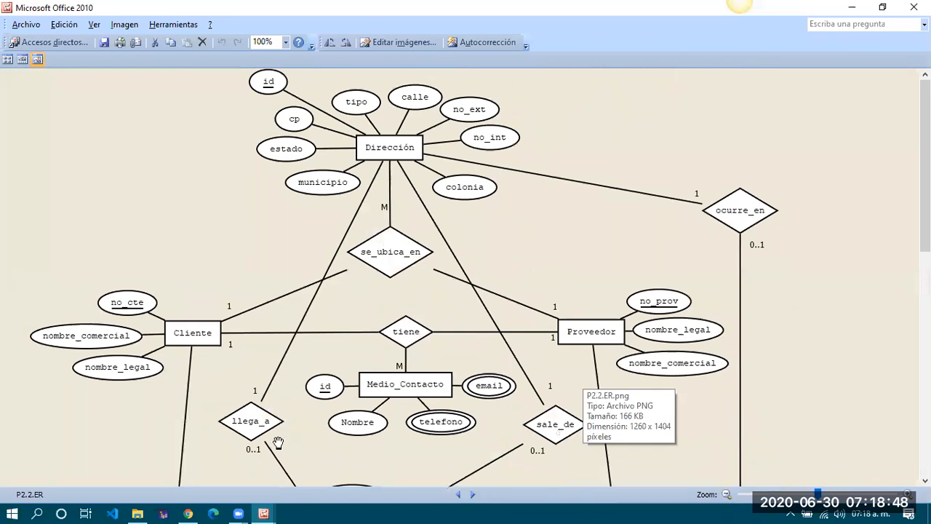
mouse_move(137, 513)
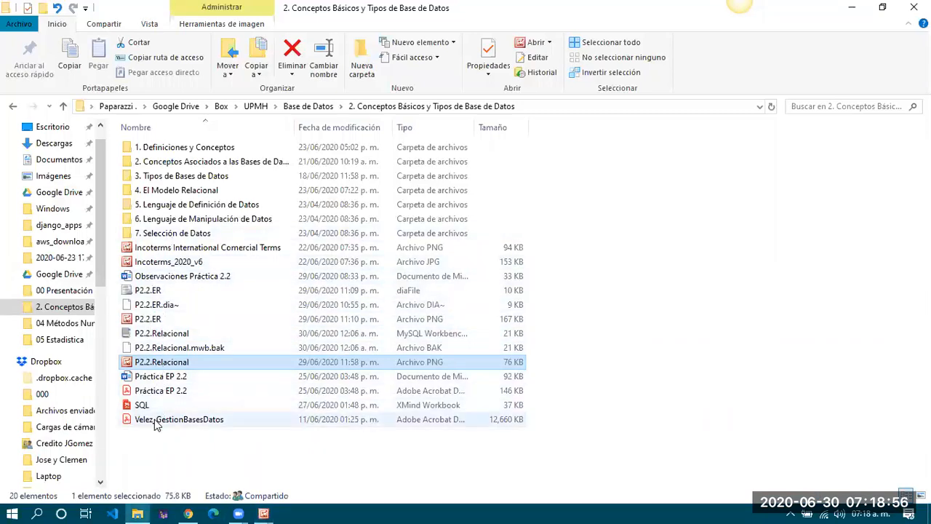
Open the Práctica EP 2.2 PDF from the Conceptos Básicos folder in Acrobat Reader.
click(160, 390)
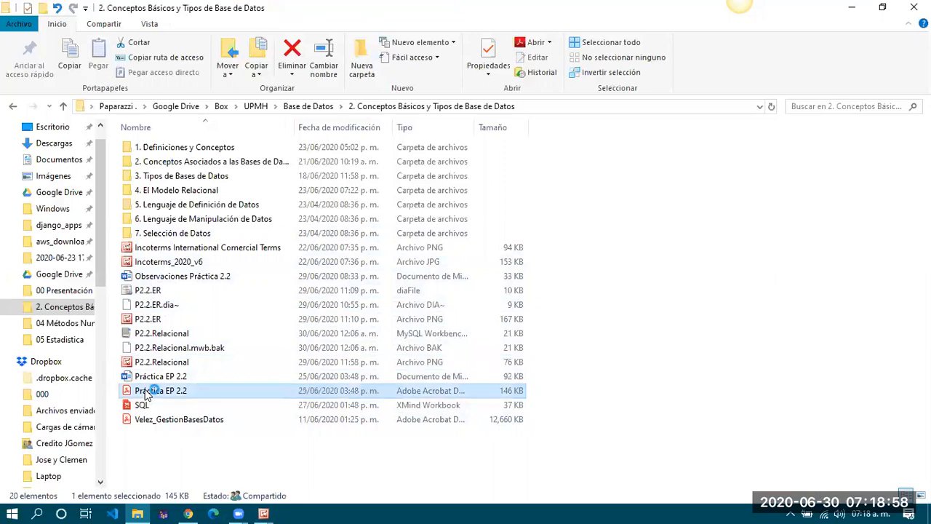
click(161, 333)
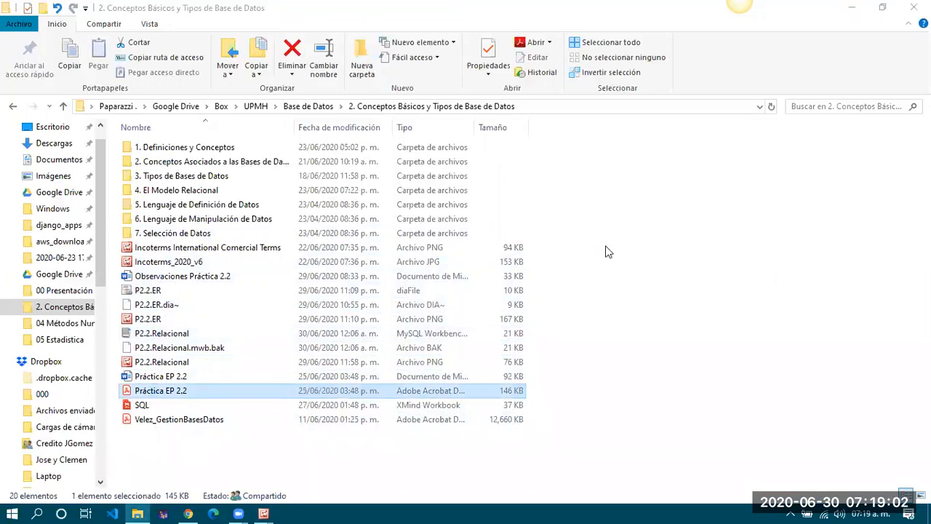
double_click(160, 389)
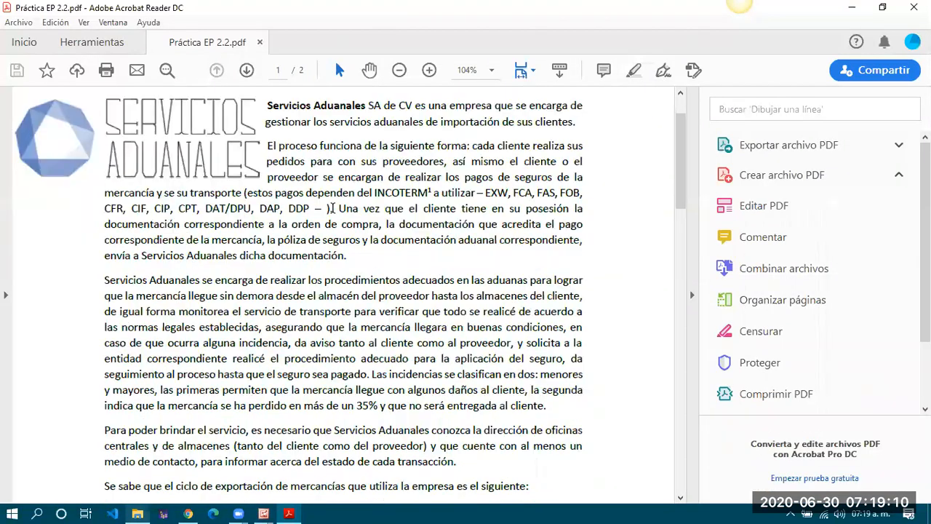
Highlight the ordering-process paragraph and read down to page 2's monthly KPI reports list.
scroll(down, 3)
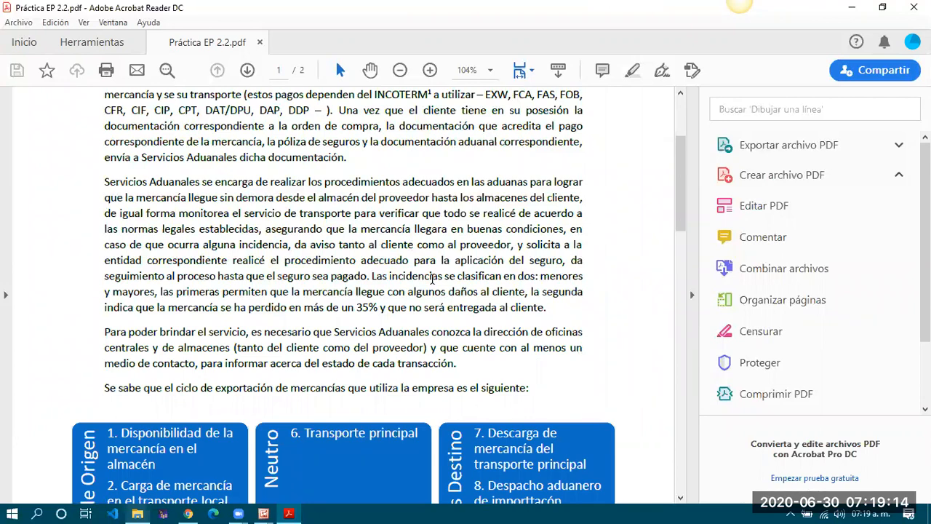
scroll(up, 3)
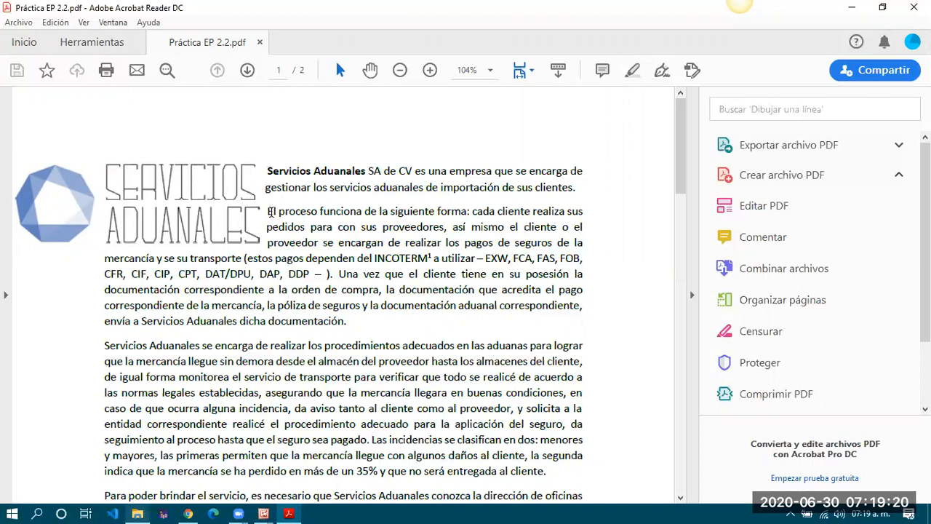
drag(266, 211, 495, 250)
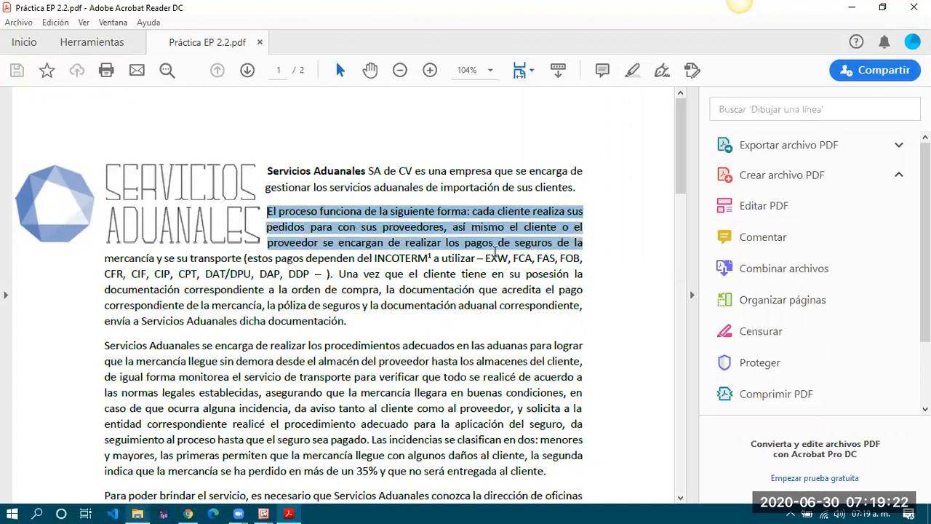
scroll(down, 3)
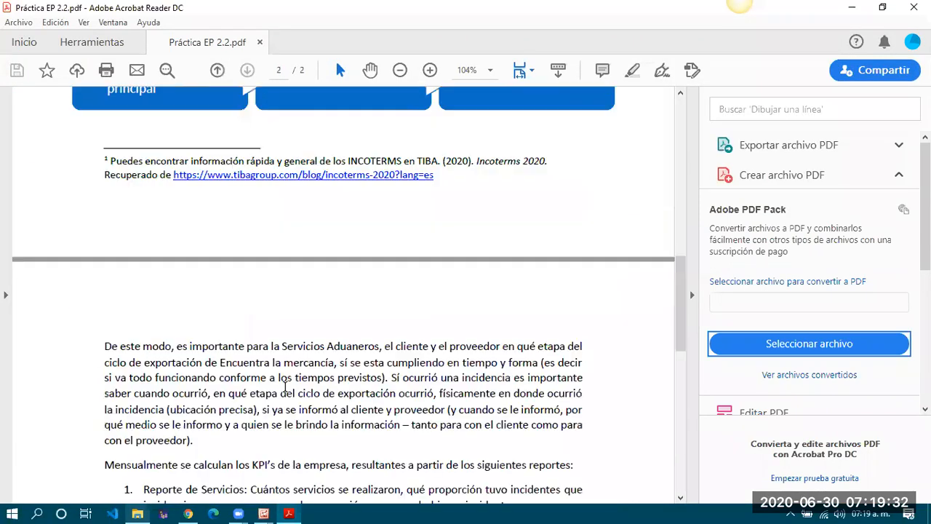
scroll(down, 3)
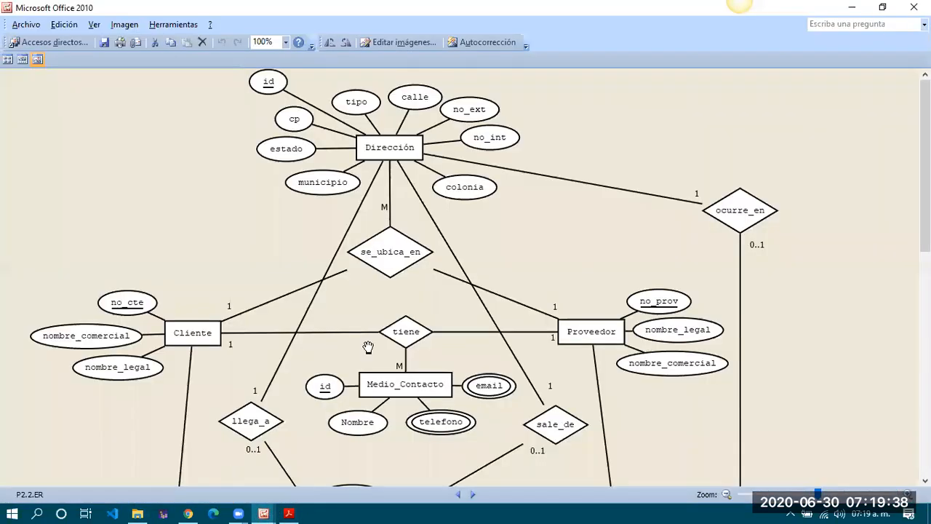
mouse_move(517, 115)
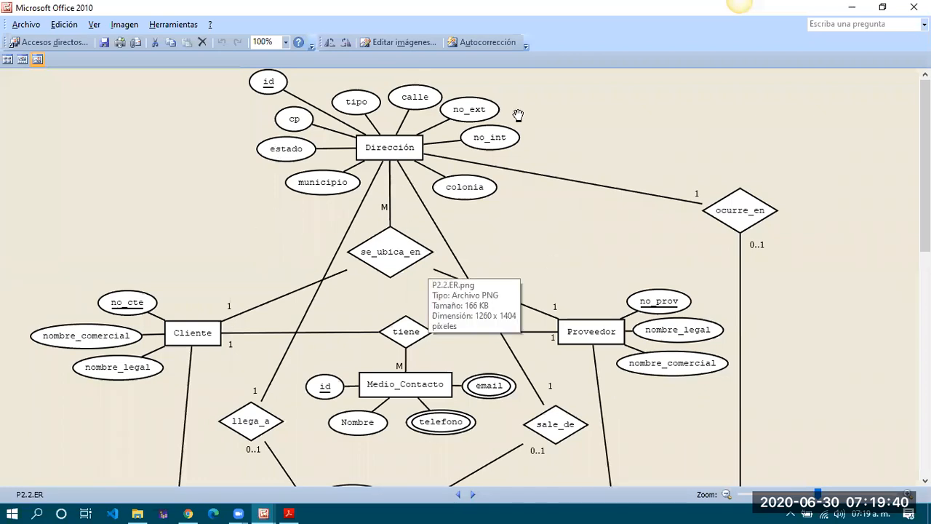
mouse_move(497, 163)
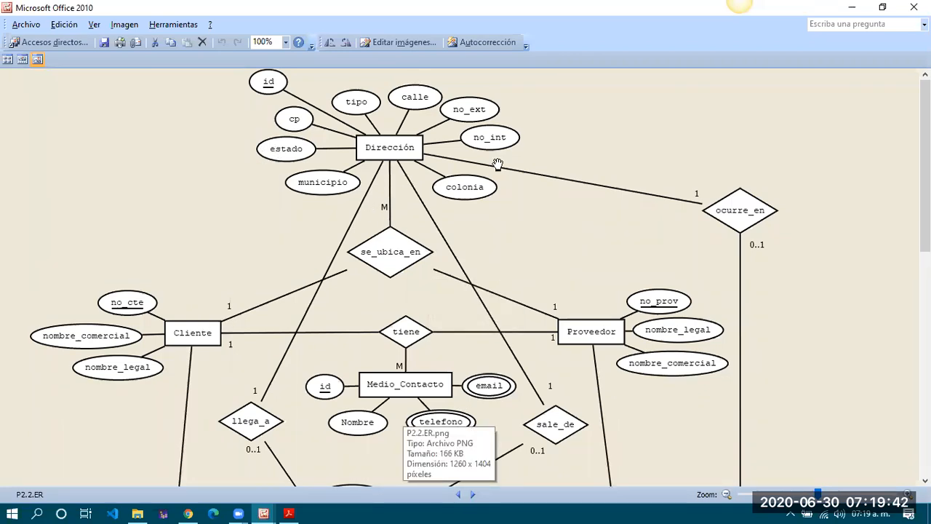
mouse_move(350, 362)
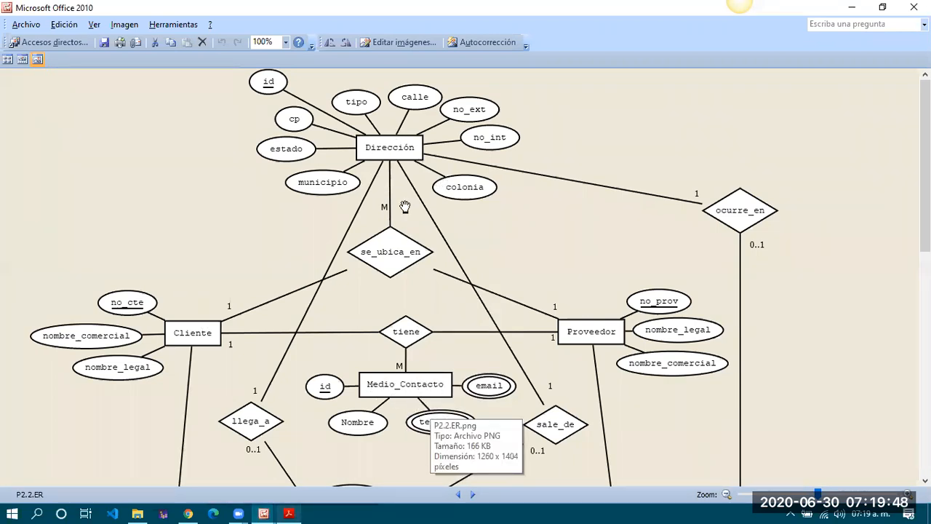
mouse_move(541, 276)
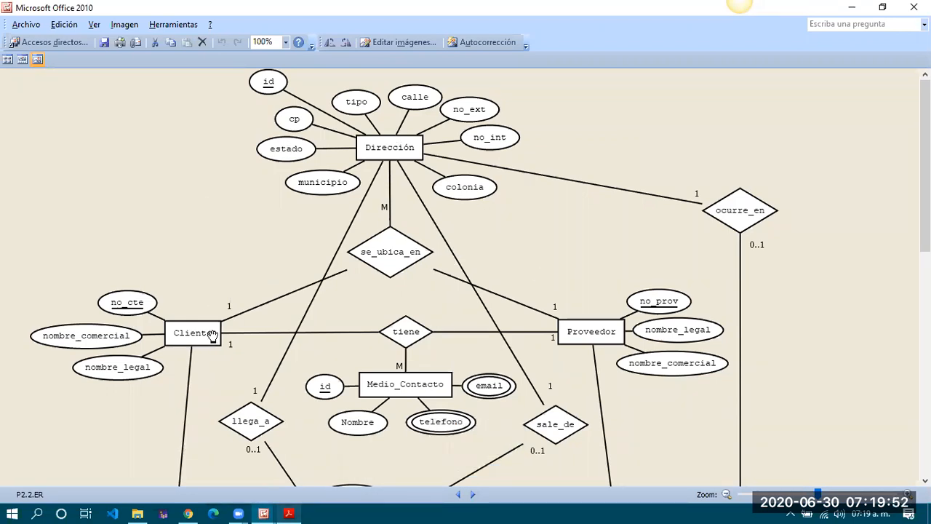
mouse_move(356, 320)
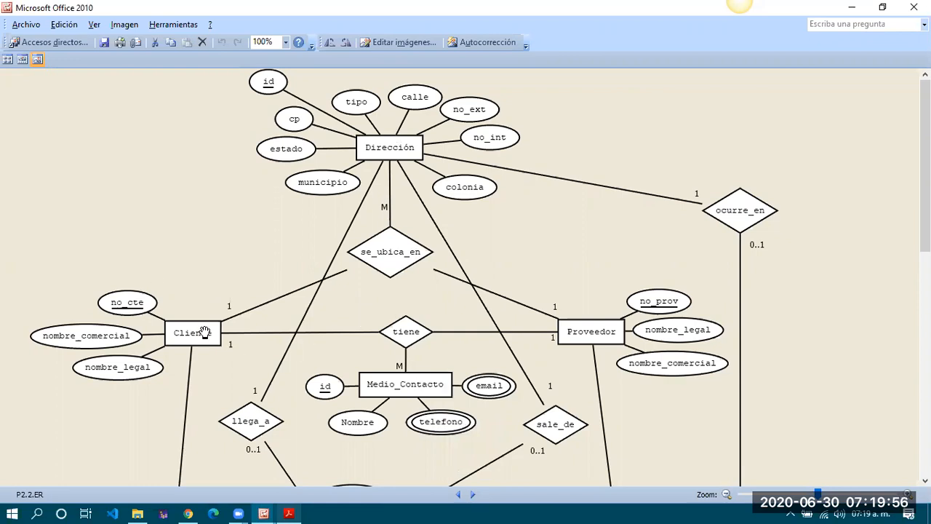
mouse_move(175, 233)
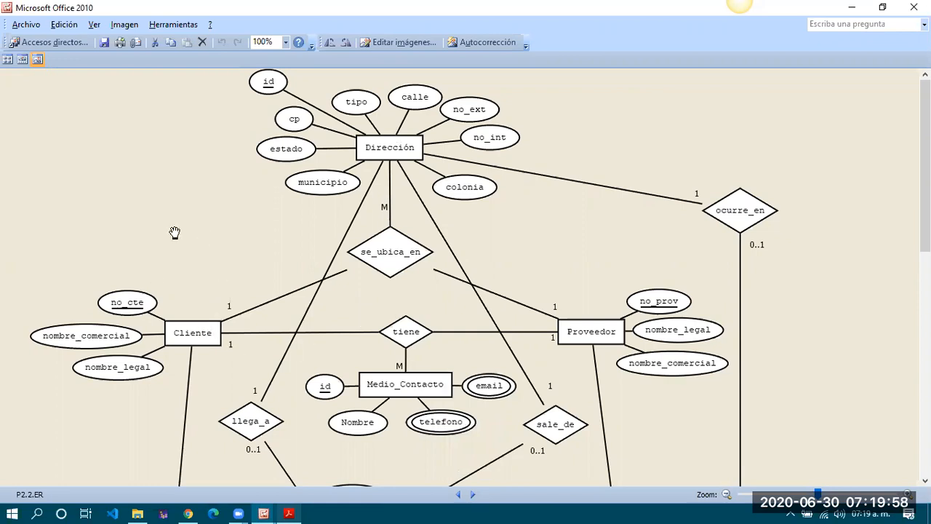
mouse_move(196, 317)
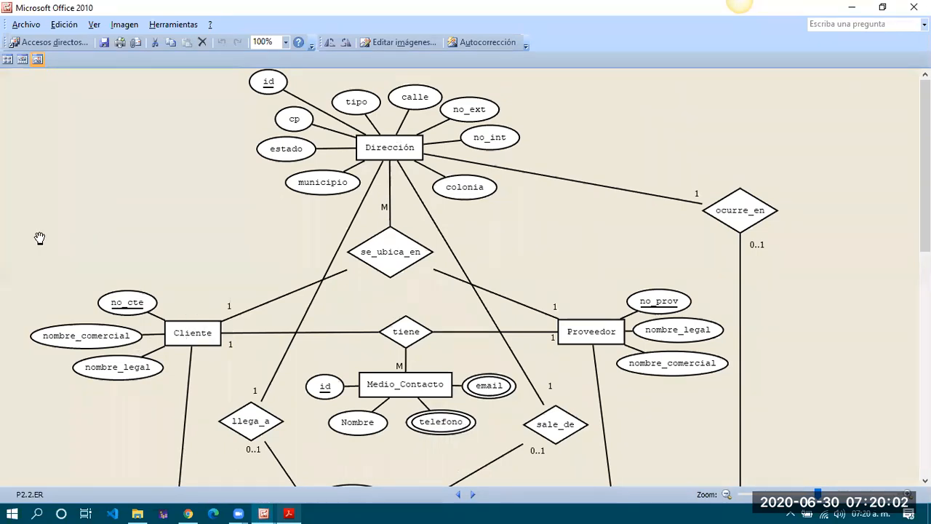
mouse_move(576, 263)
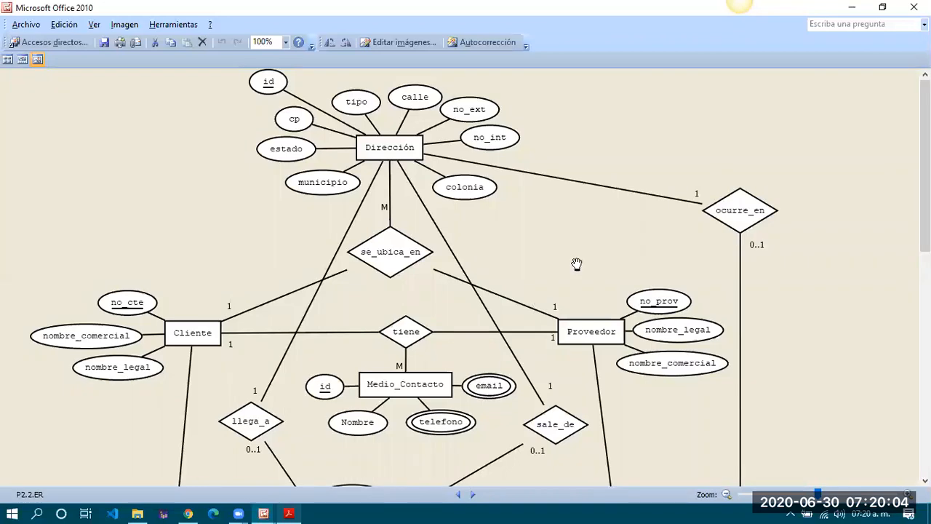
mouse_move(597, 266)
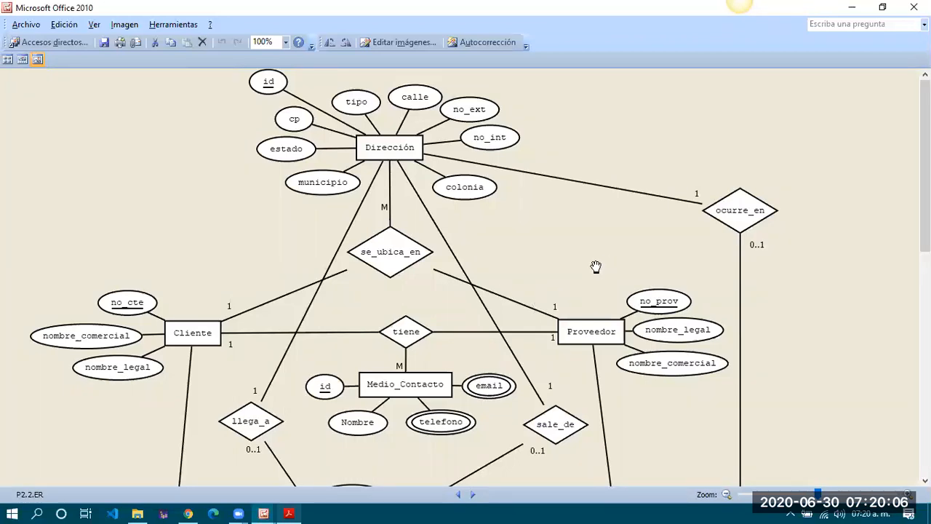
mouse_move(348, 169)
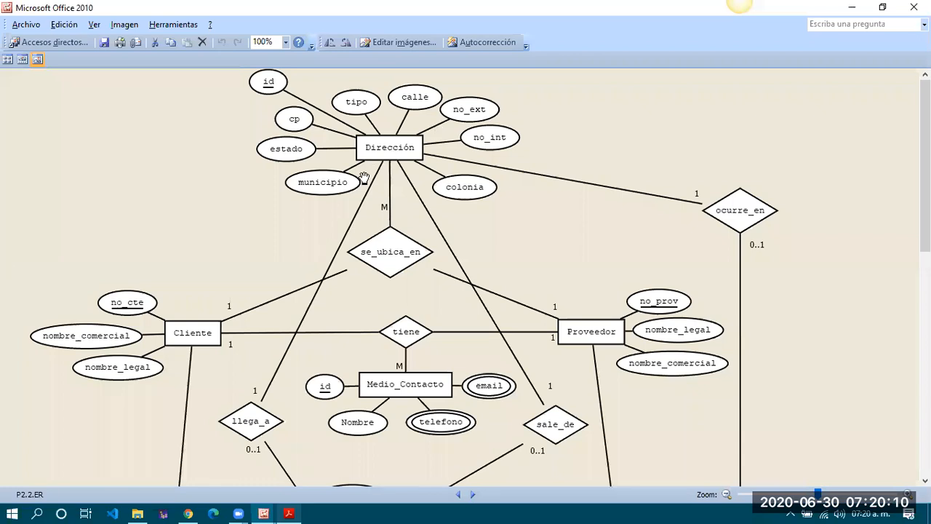
mouse_move(565, 279)
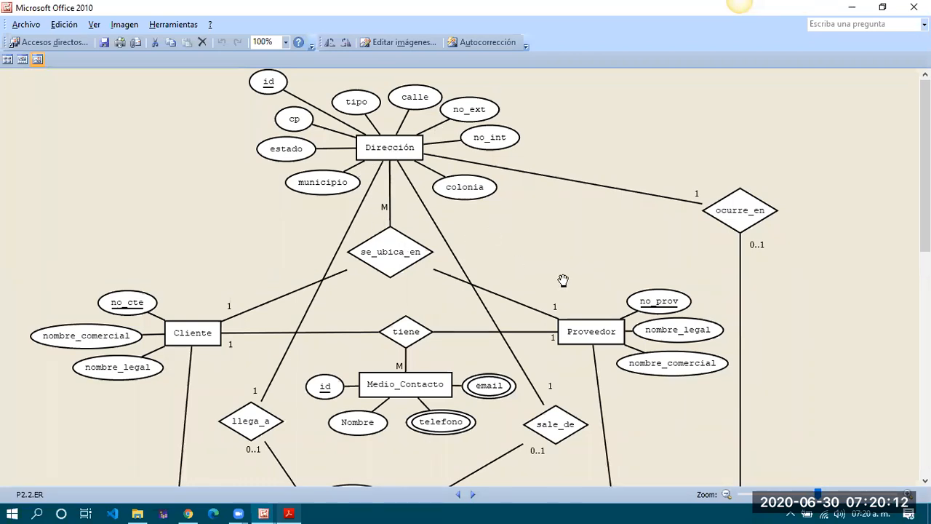
mouse_move(503, 259)
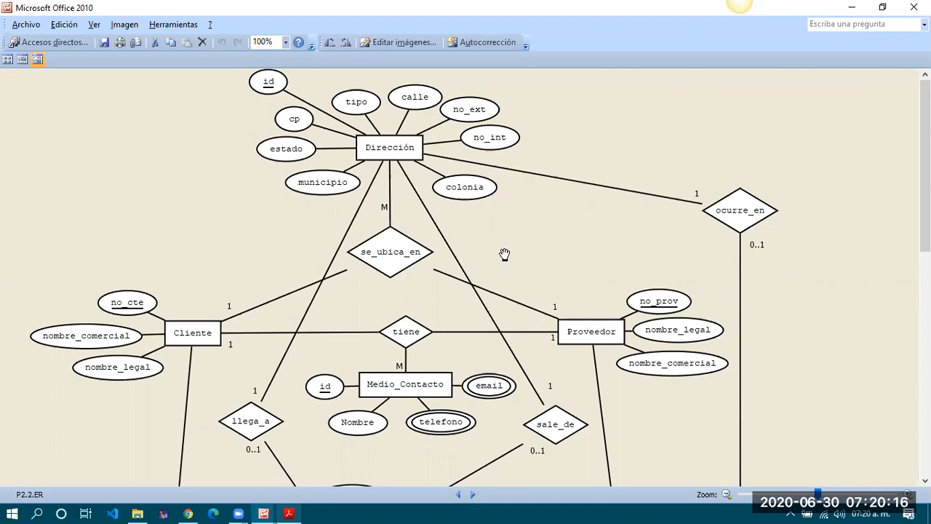
mouse_move(506, 254)
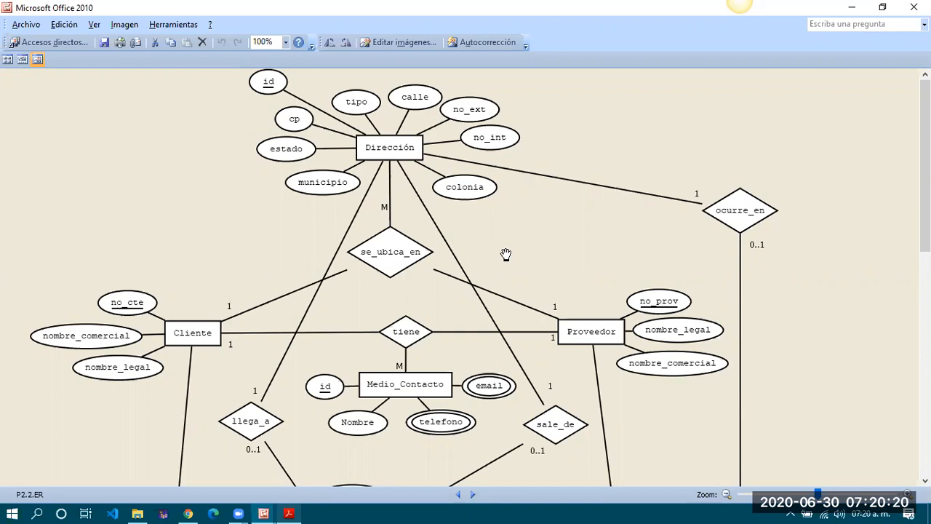
scroll(down, 3)
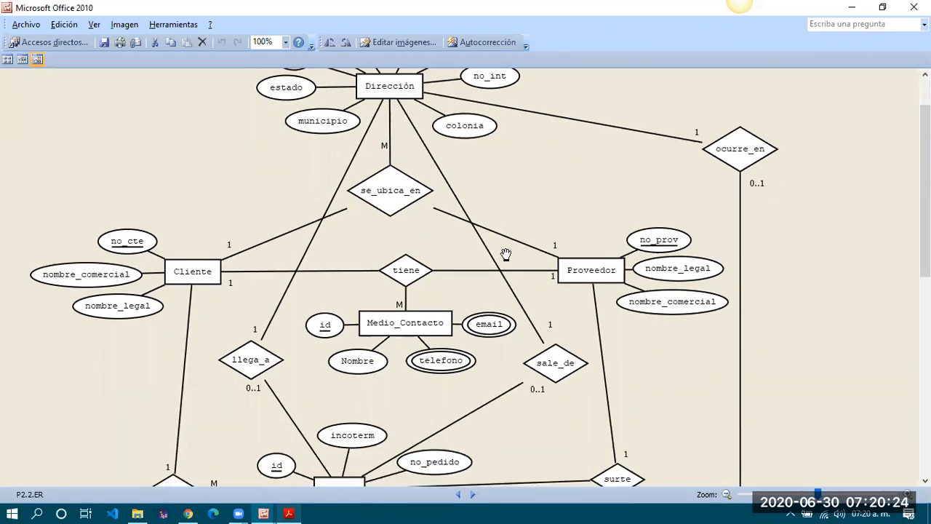
scroll(down, 3)
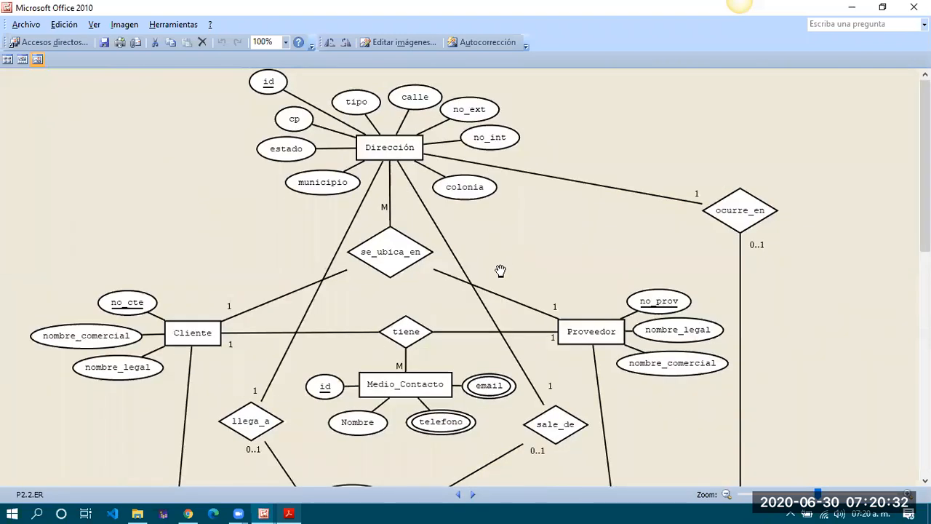
scroll(down, 3)
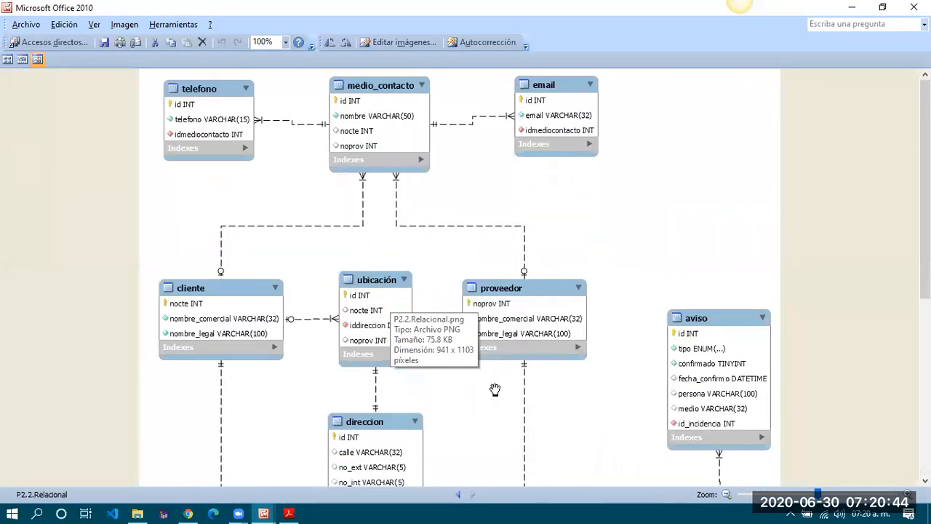
mouse_move(58, 211)
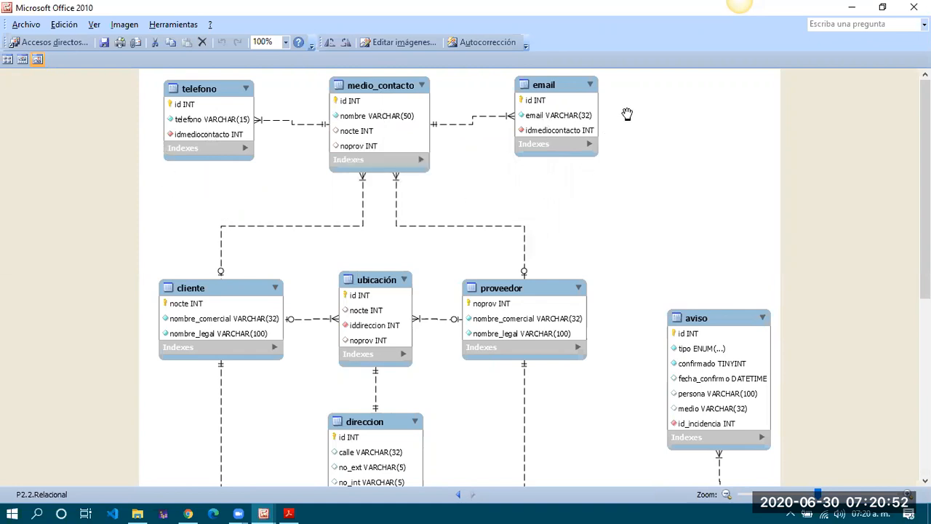
mouse_move(718, 265)
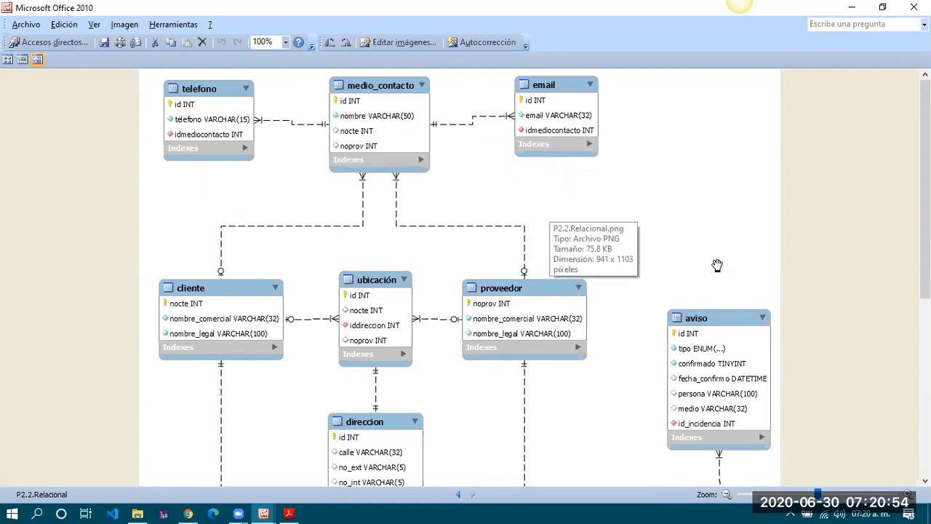
mouse_move(734, 204)
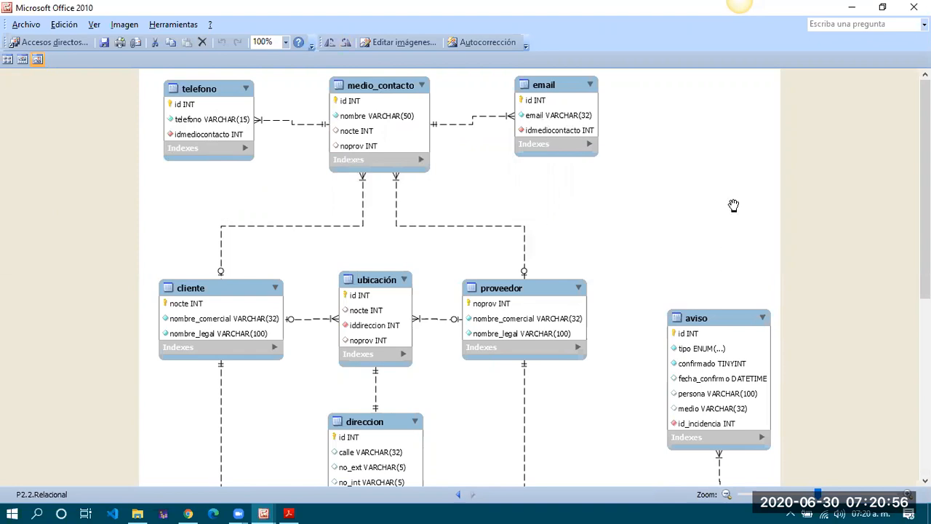
mouse_move(588, 272)
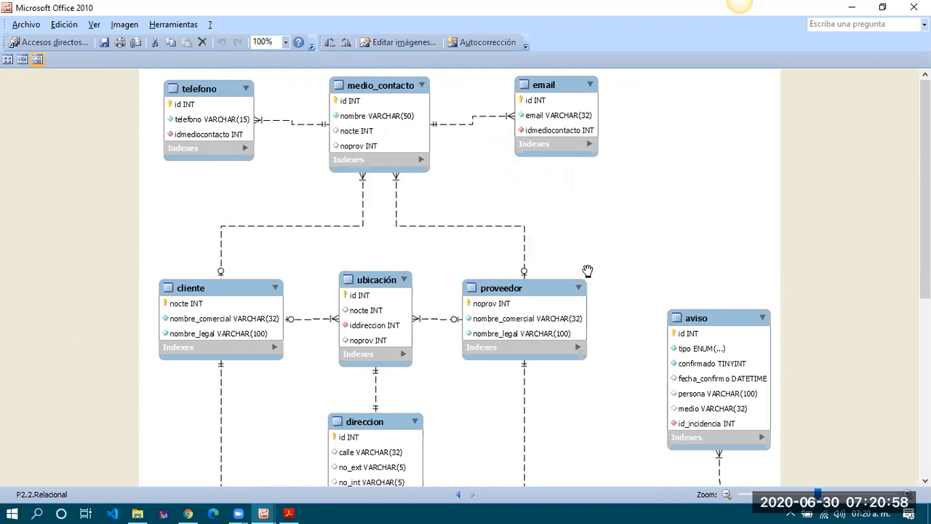
mouse_move(688, 259)
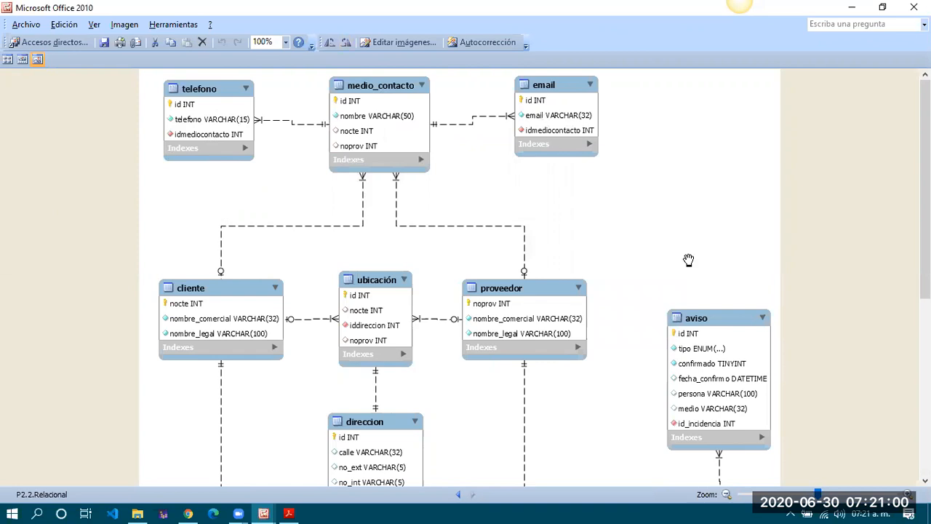
mouse_move(637, 233)
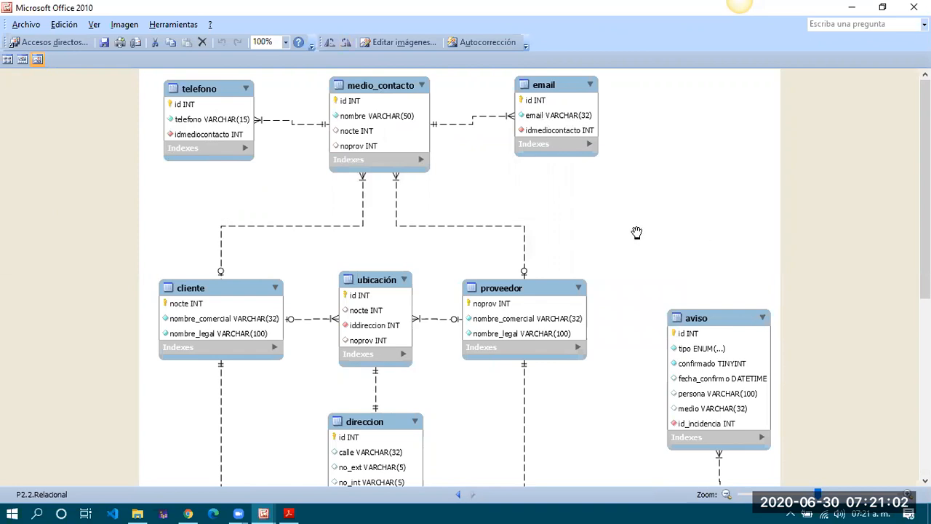
mouse_move(647, 201)
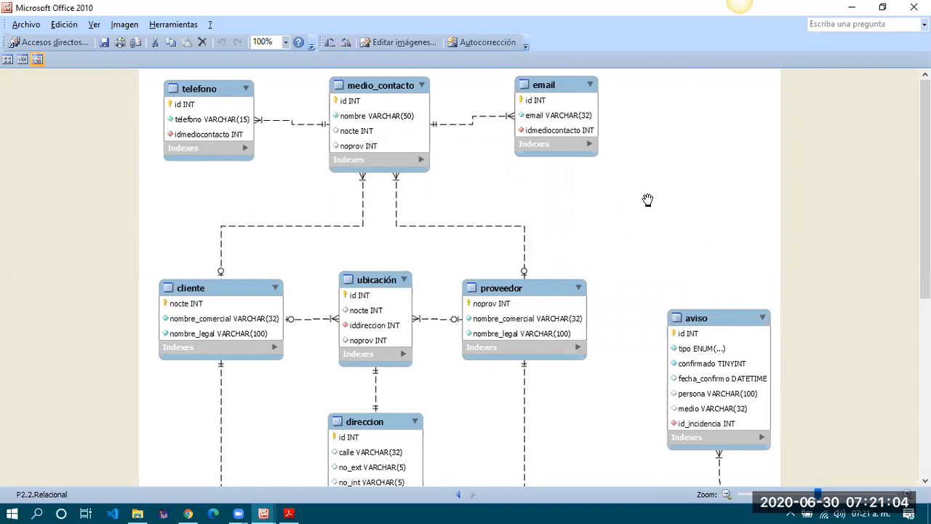
mouse_move(649, 198)
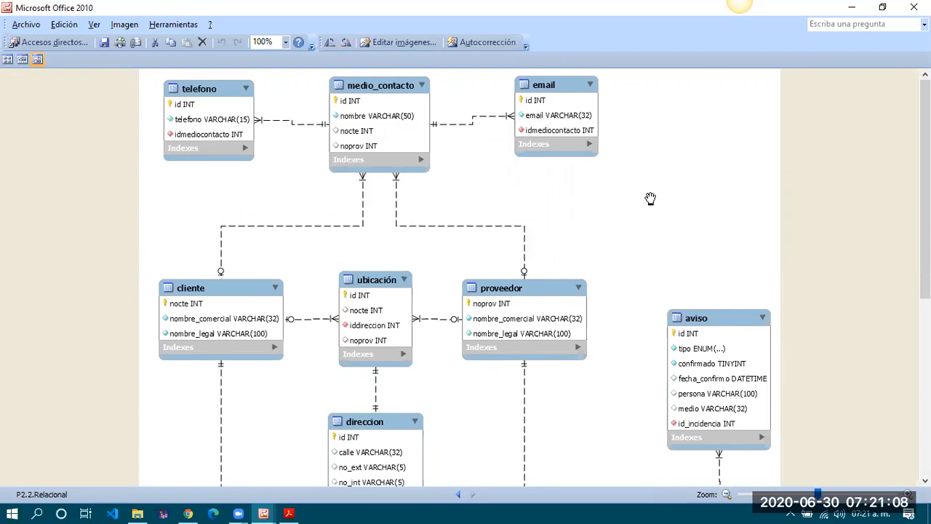
mouse_move(613, 212)
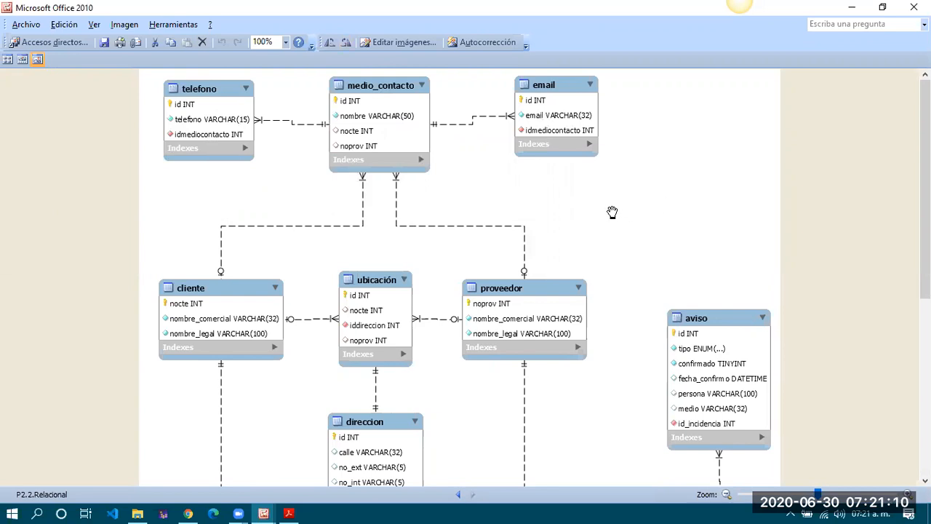
mouse_move(411, 201)
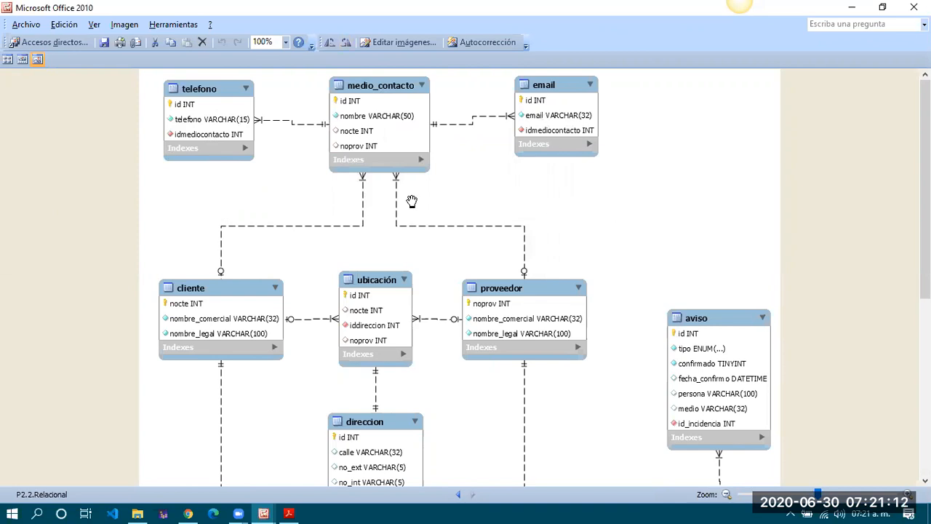
mouse_move(351, 233)
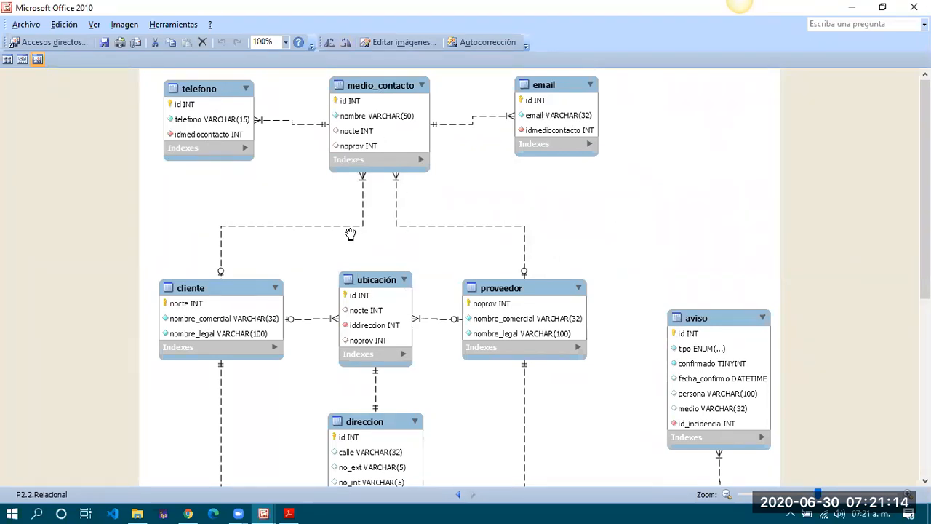
mouse_move(341, 213)
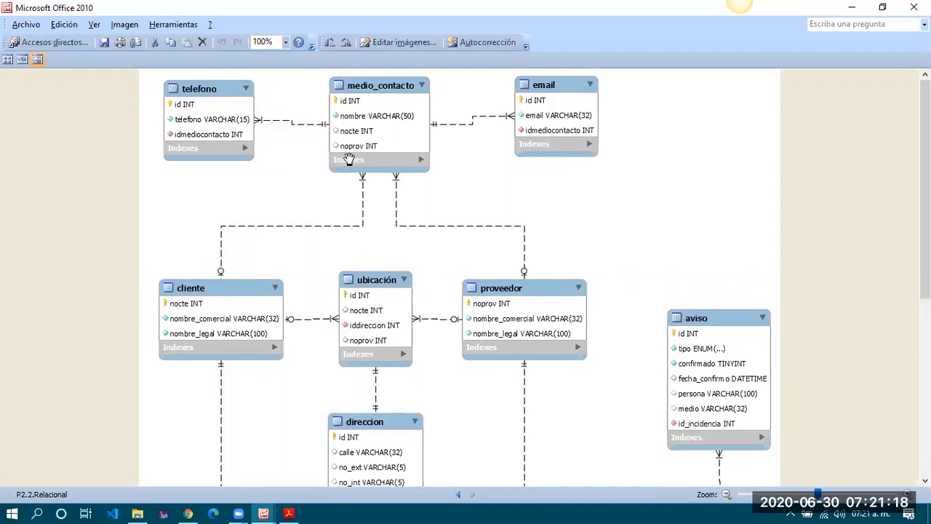
mouse_move(356, 131)
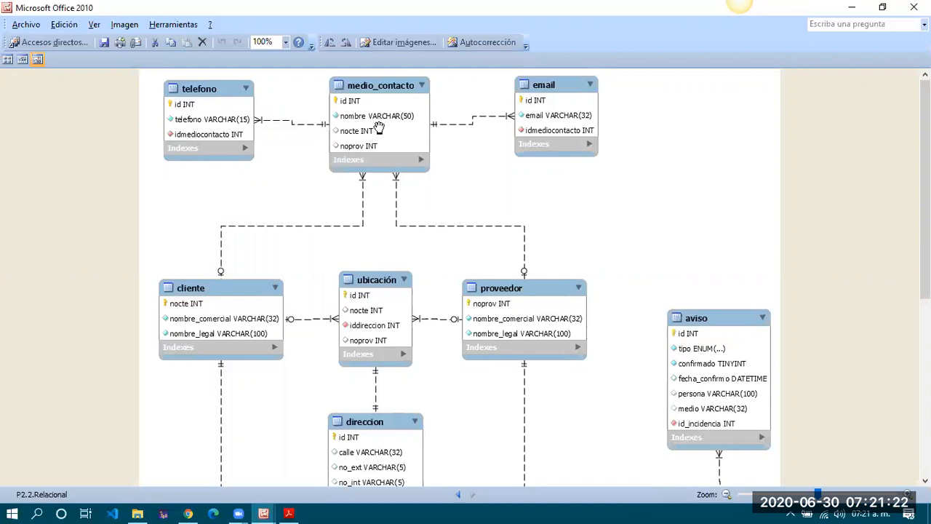
mouse_move(342, 146)
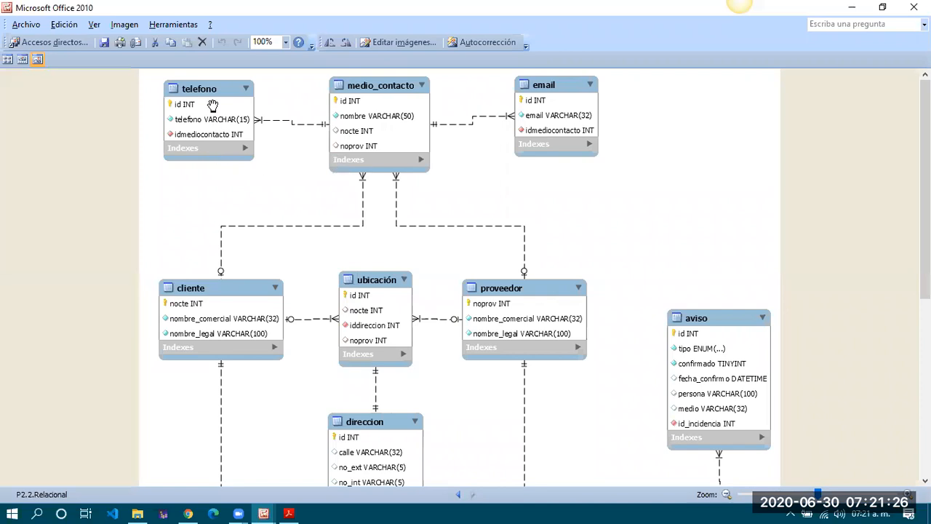
mouse_move(483, 99)
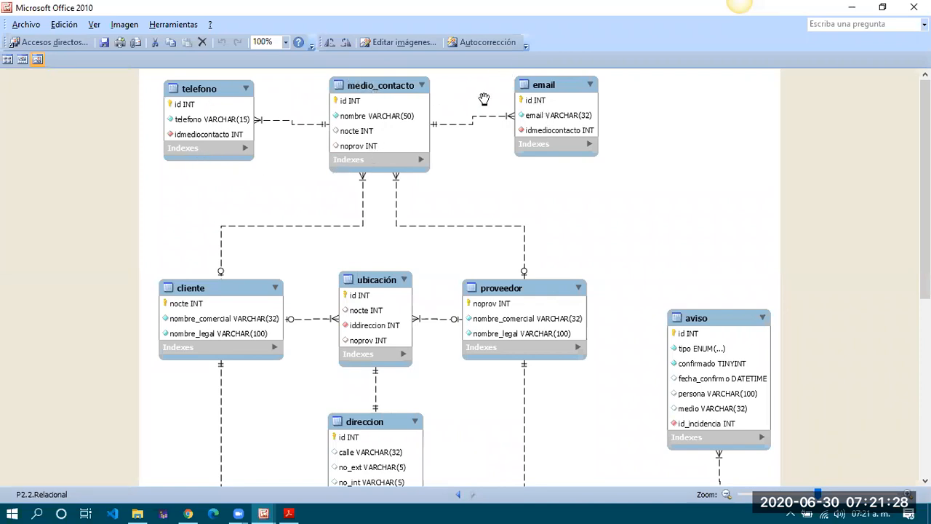
mouse_move(585, 128)
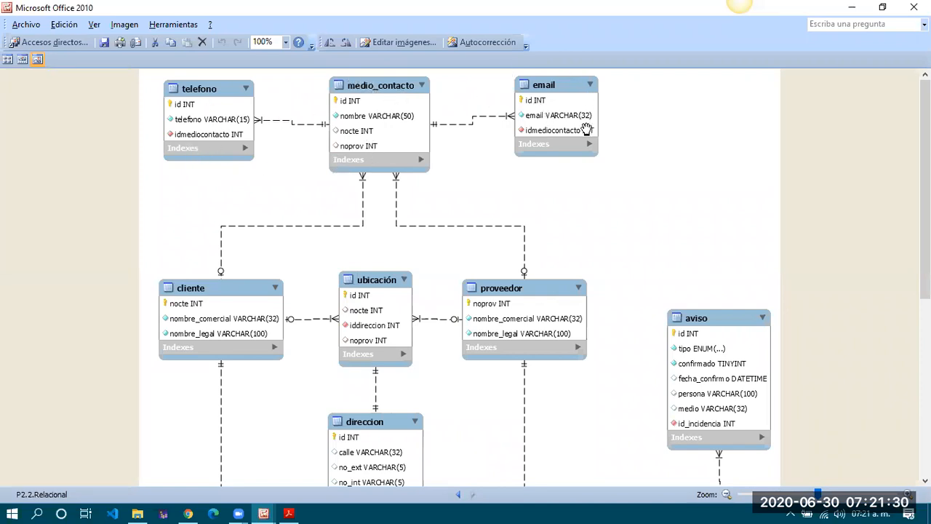
scroll(down, 3)
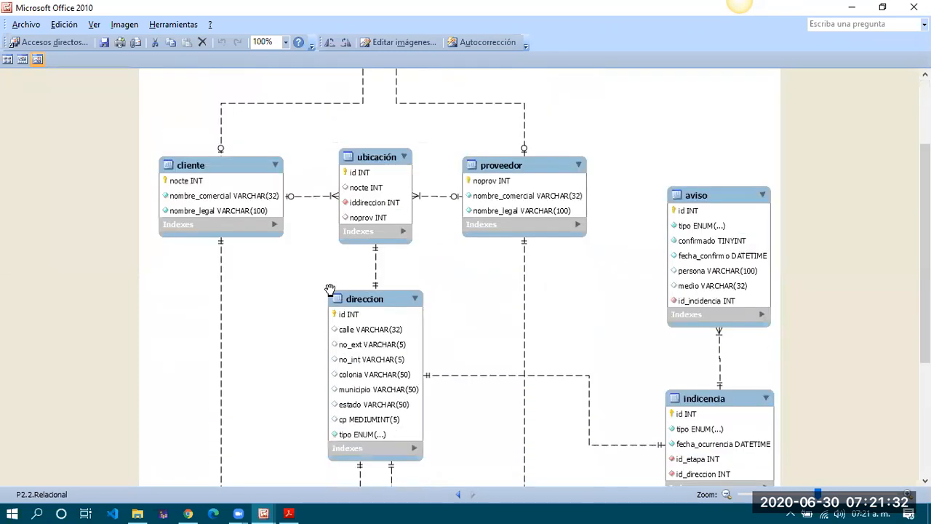
scroll(down, 3)
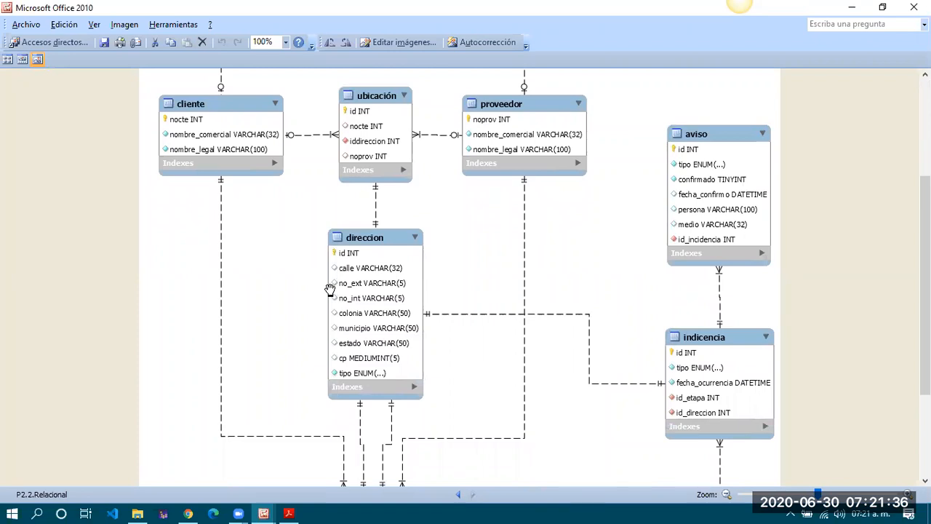
scroll(down, 3)
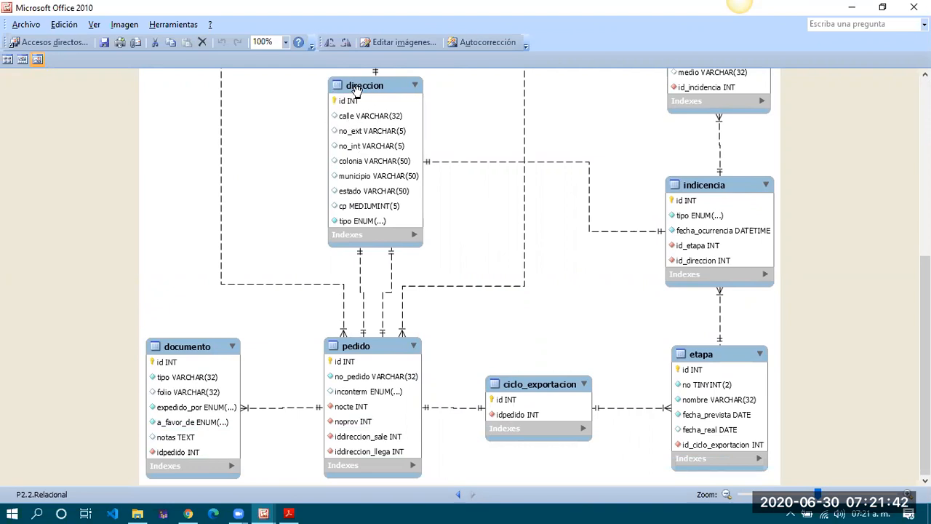
mouse_move(335, 89)
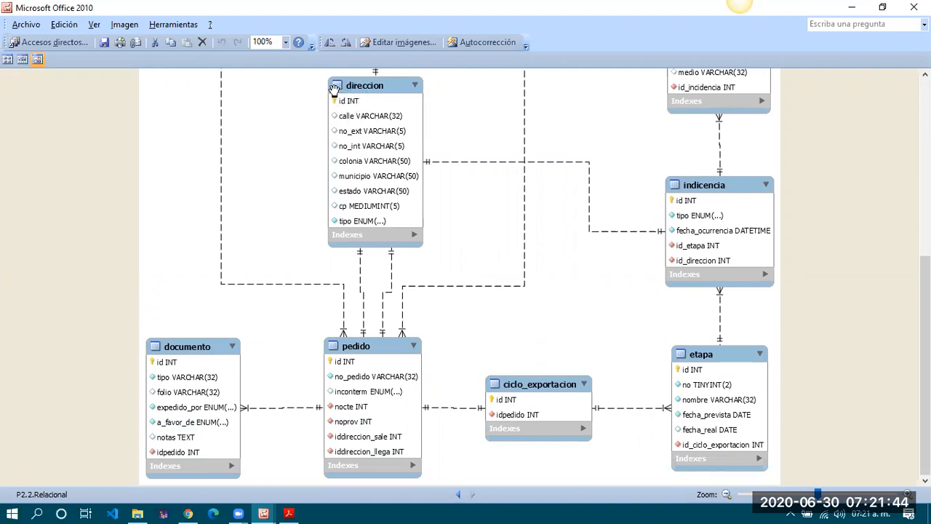
mouse_move(349, 167)
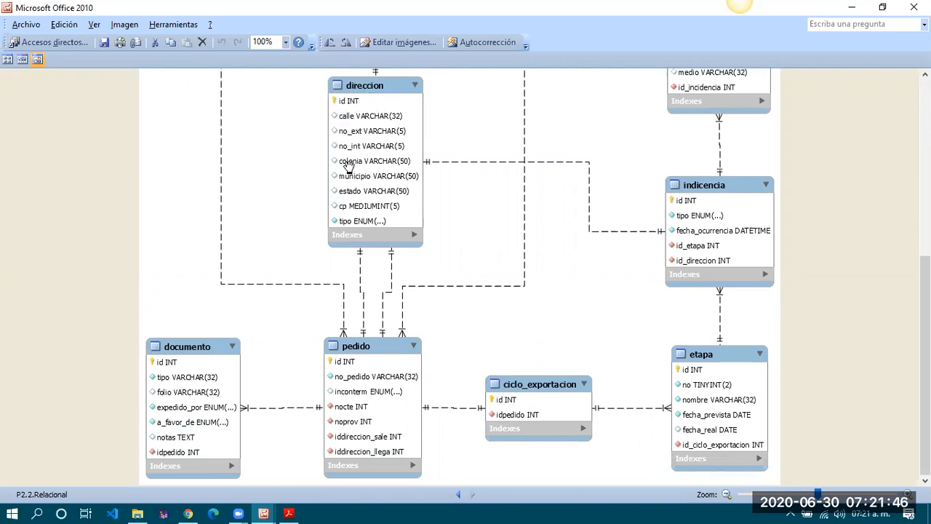
mouse_move(390, 188)
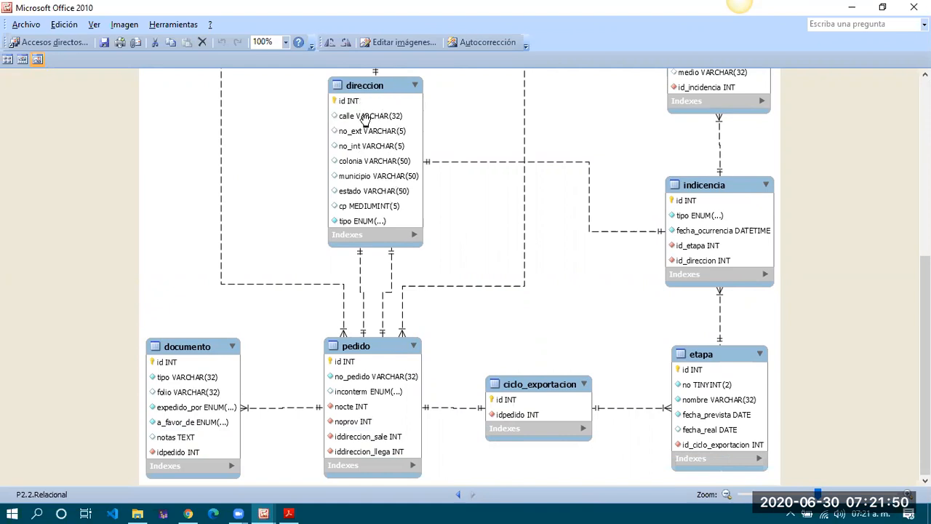
mouse_move(376, 364)
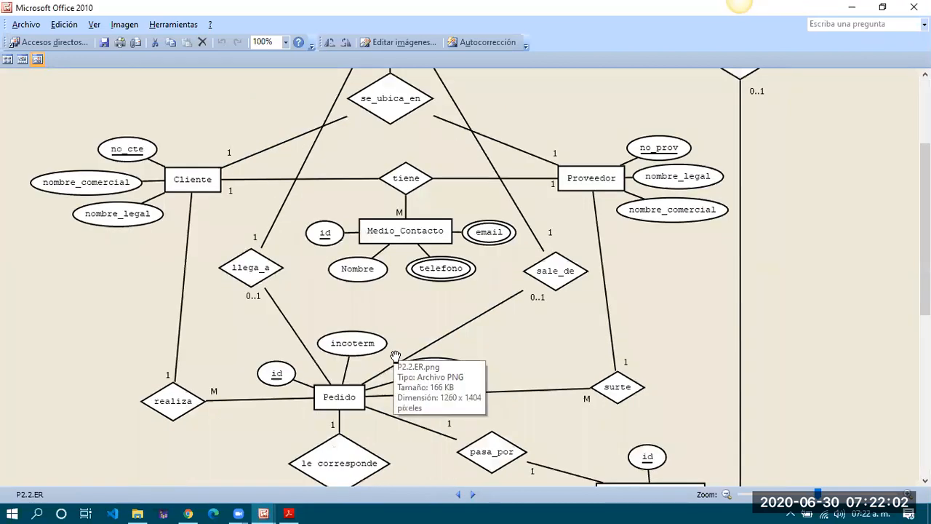
scroll(down, 3)
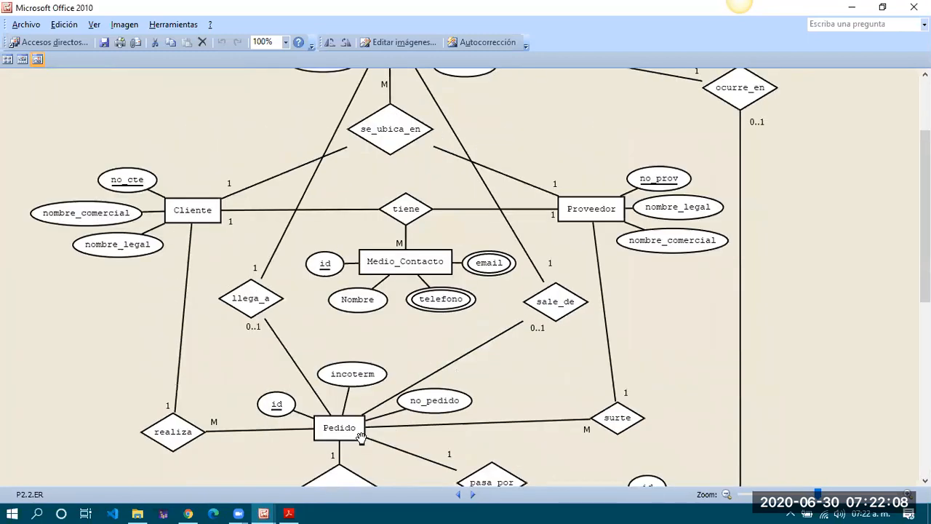
mouse_move(273, 424)
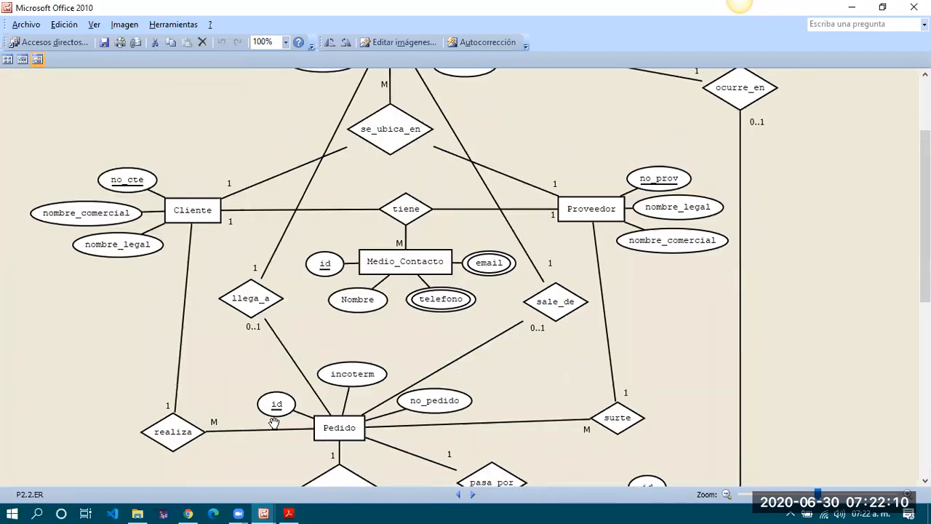
mouse_move(545, 329)
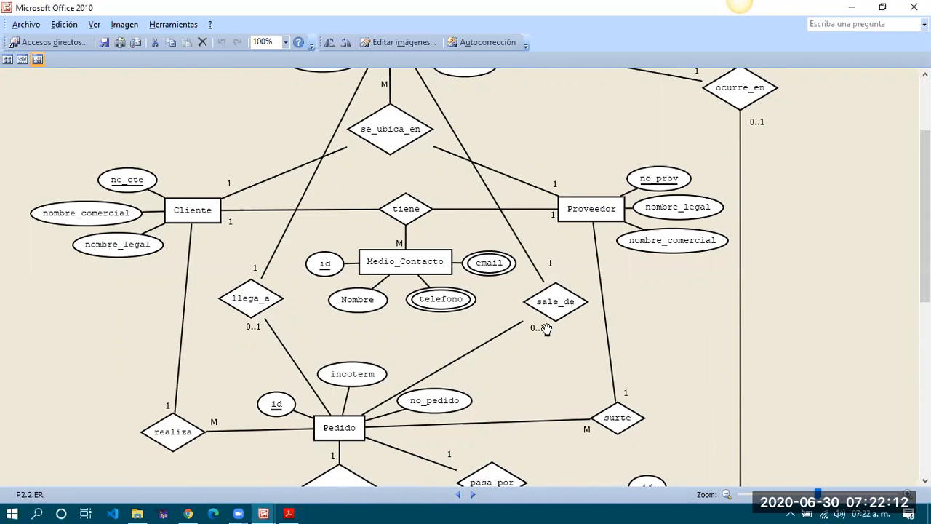
mouse_move(556, 291)
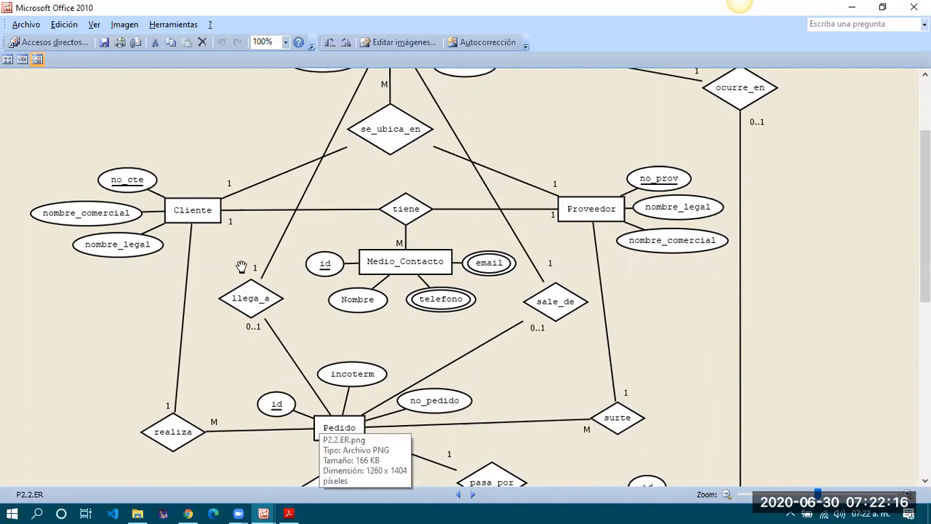
scroll(down, 3)
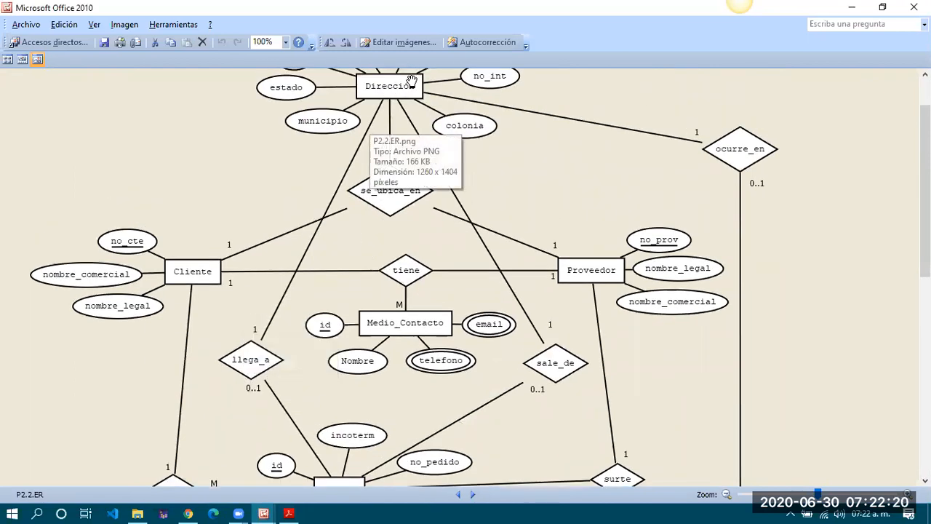
mouse_move(535, 293)
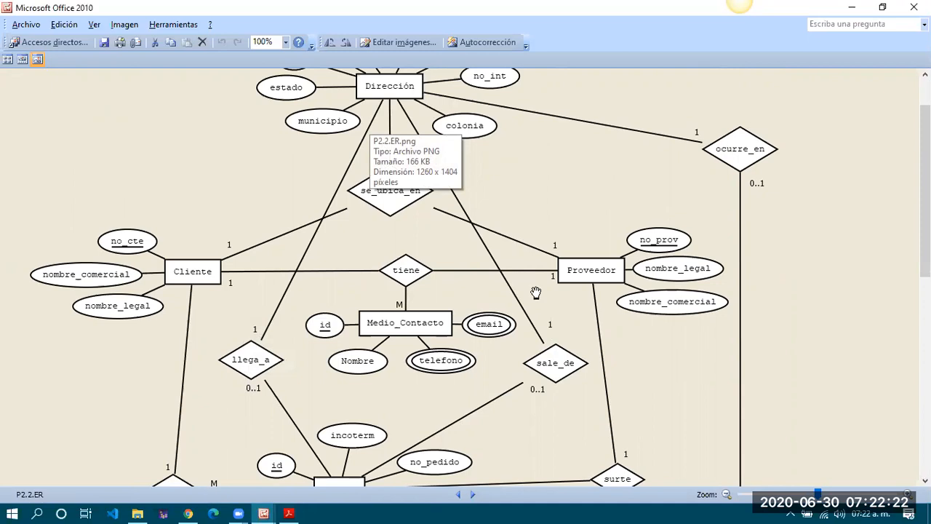
mouse_move(239, 351)
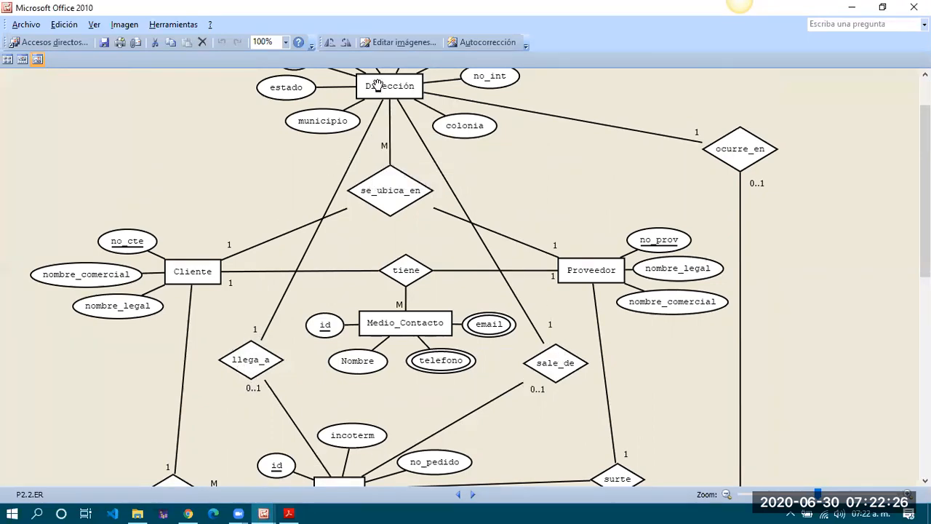
mouse_move(262, 513)
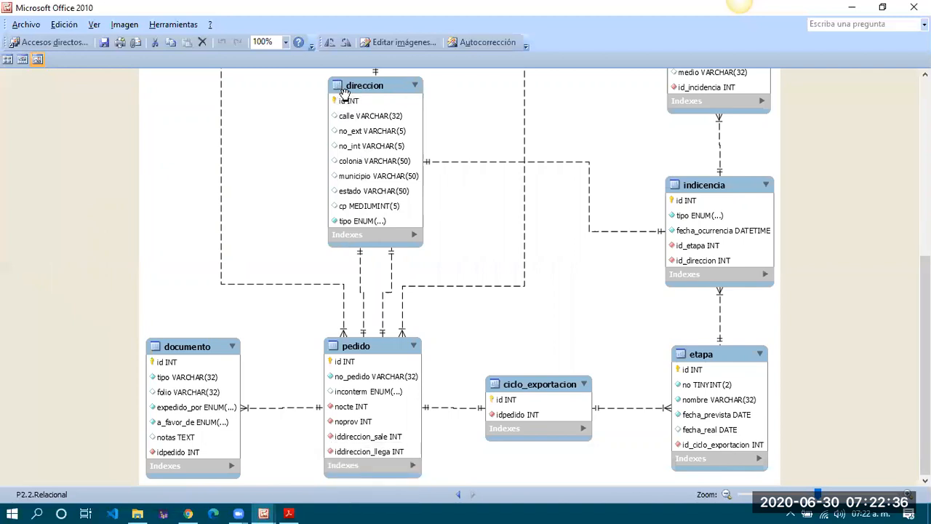
mouse_move(369, 102)
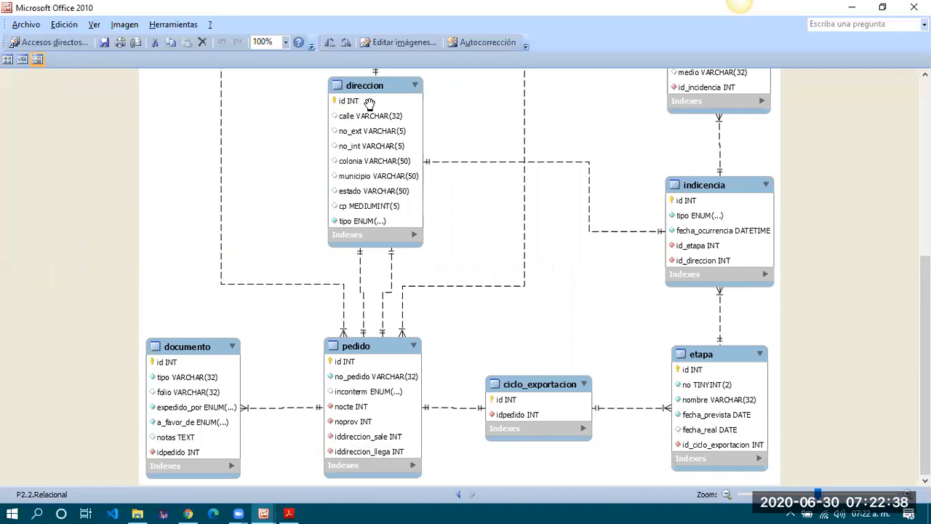
mouse_move(375, 99)
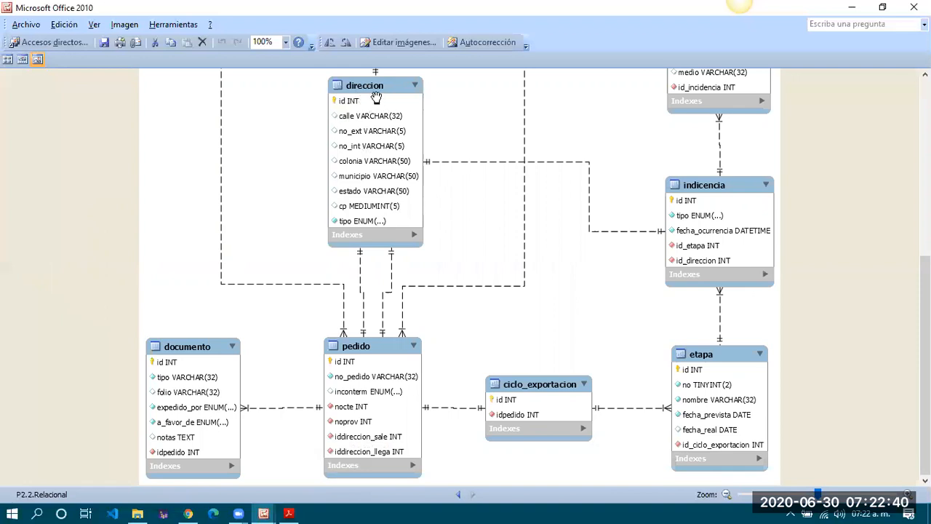
mouse_move(376, 101)
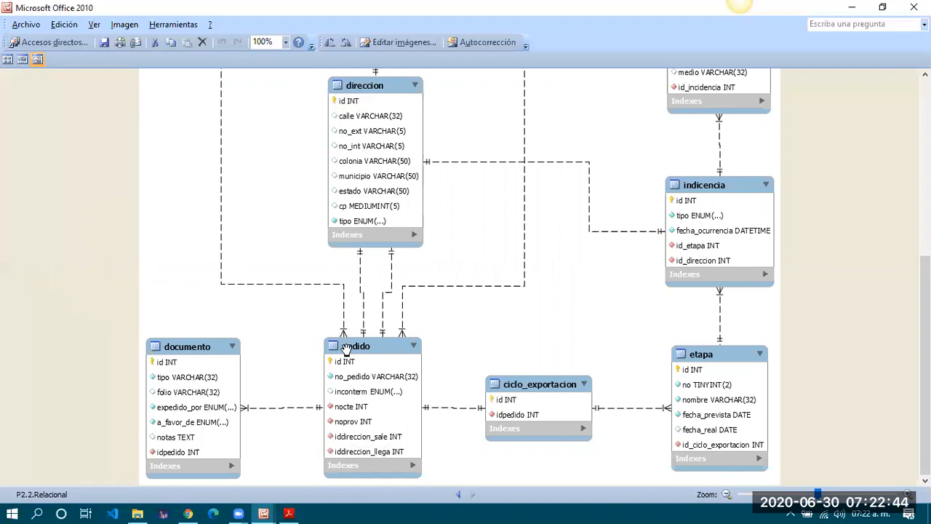
mouse_move(367, 344)
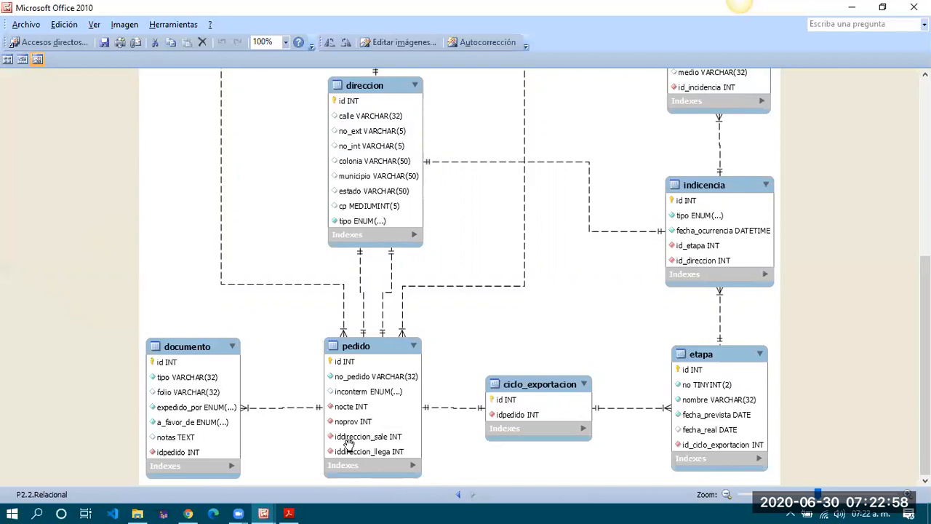
mouse_move(369, 334)
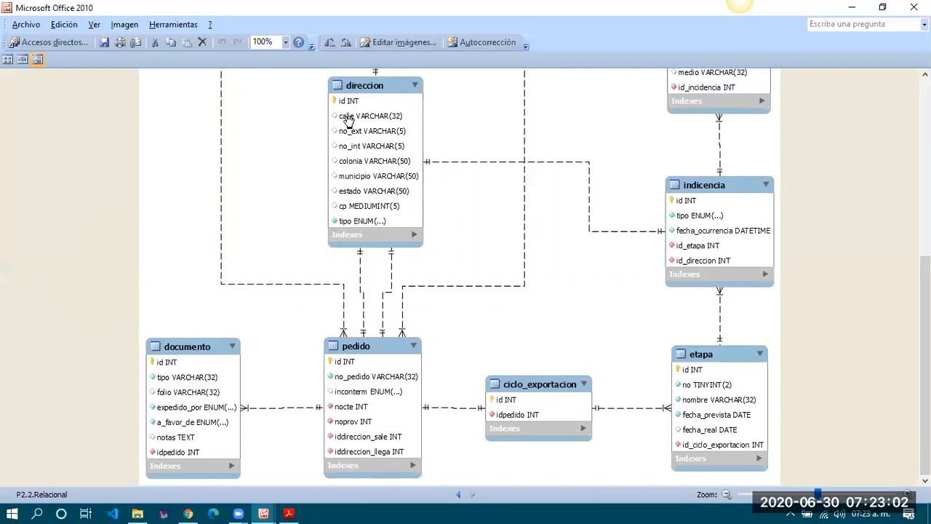
mouse_move(357, 84)
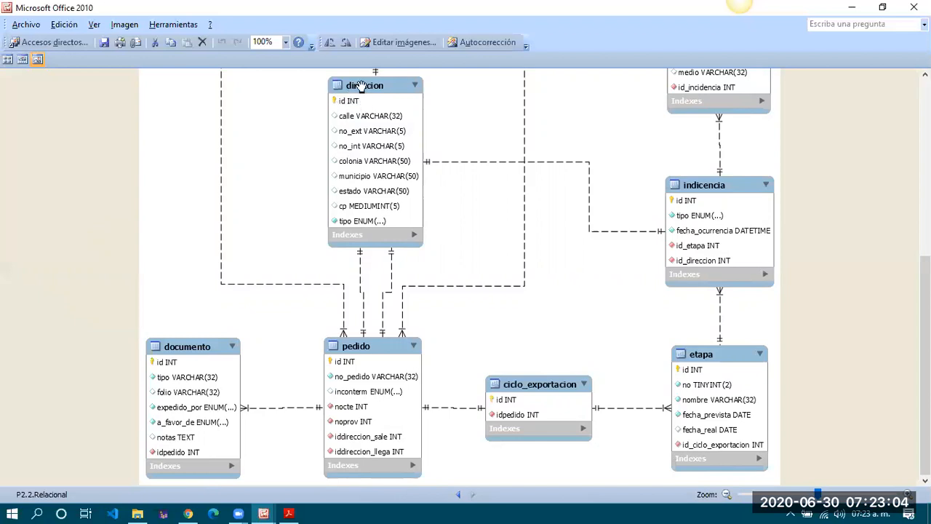
mouse_move(346, 117)
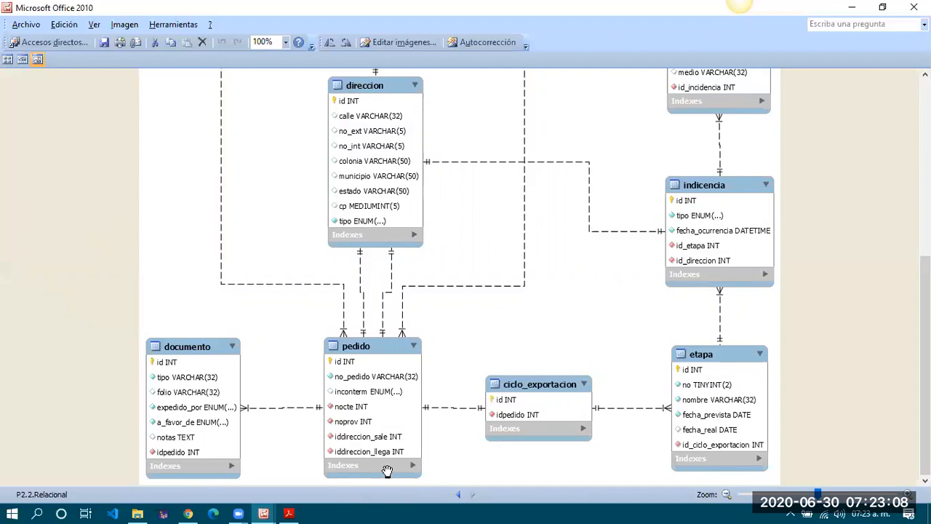
mouse_move(355, 440)
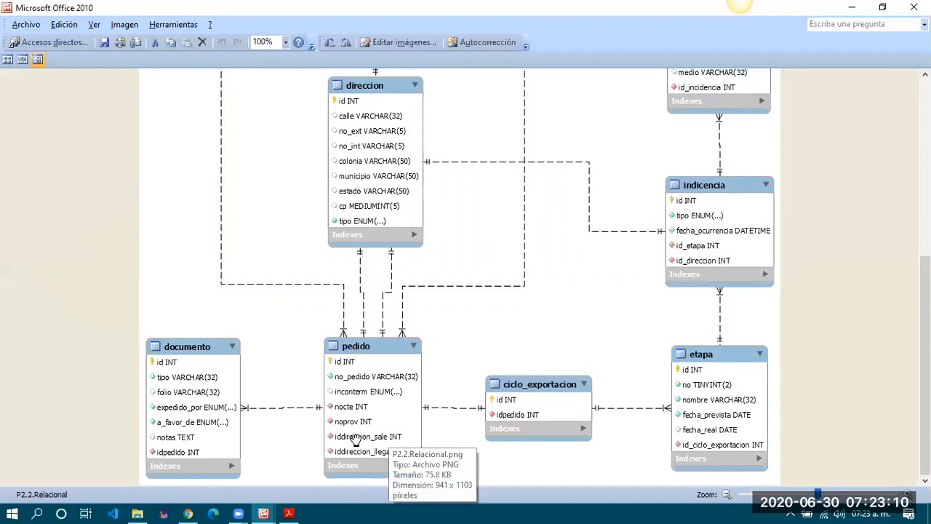
mouse_move(385, 437)
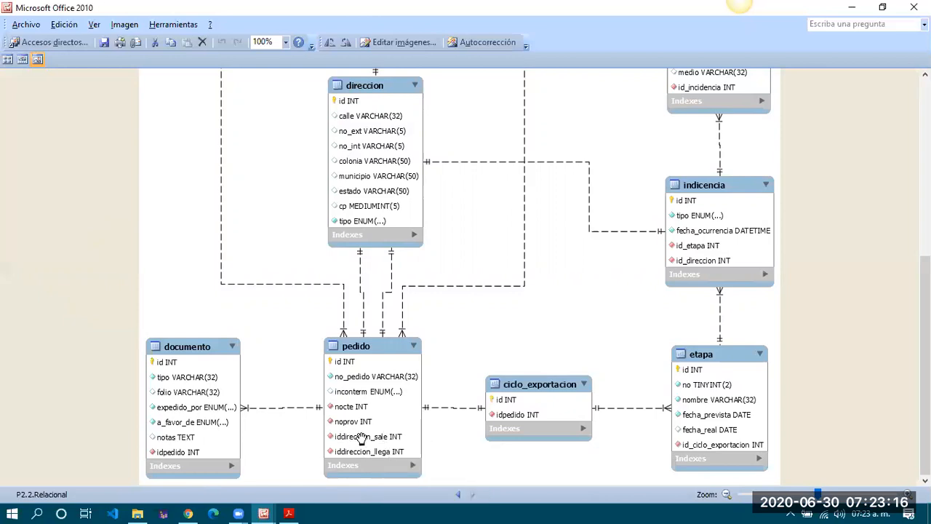
mouse_move(400, 436)
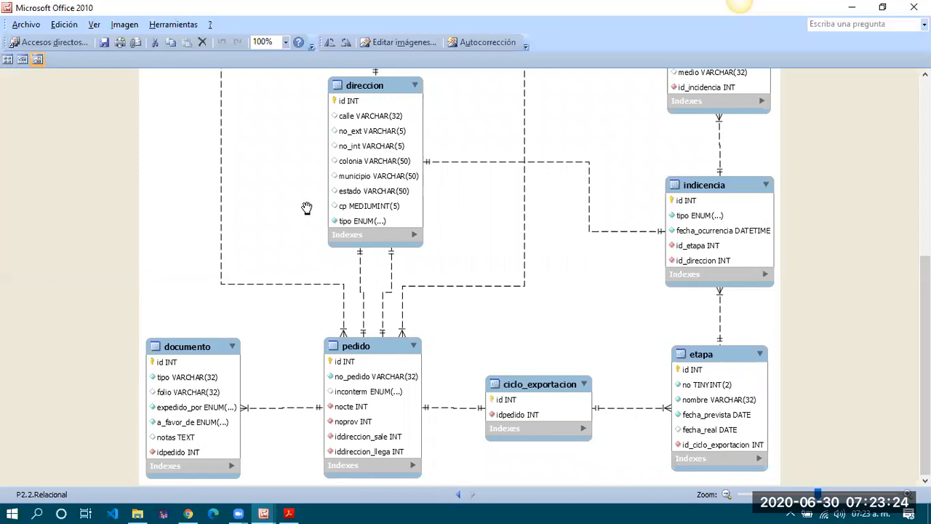
mouse_move(387, 206)
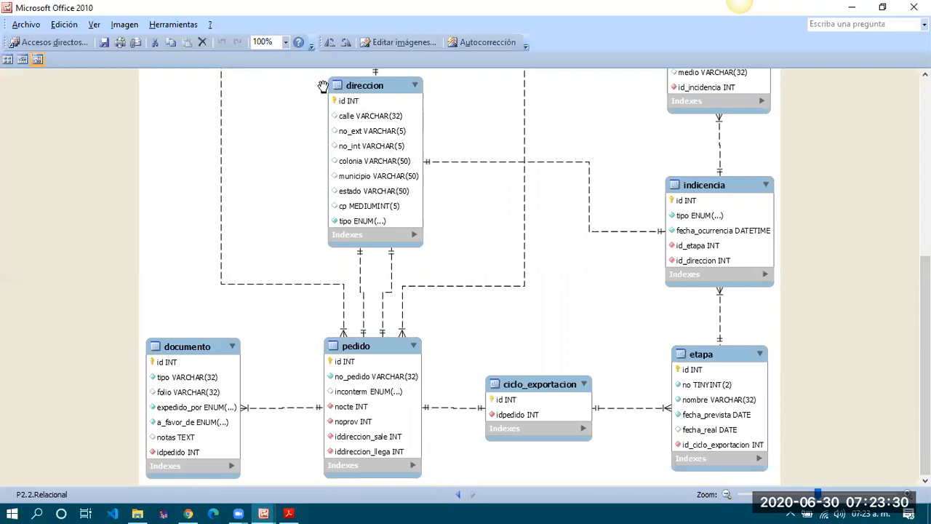
mouse_move(349, 356)
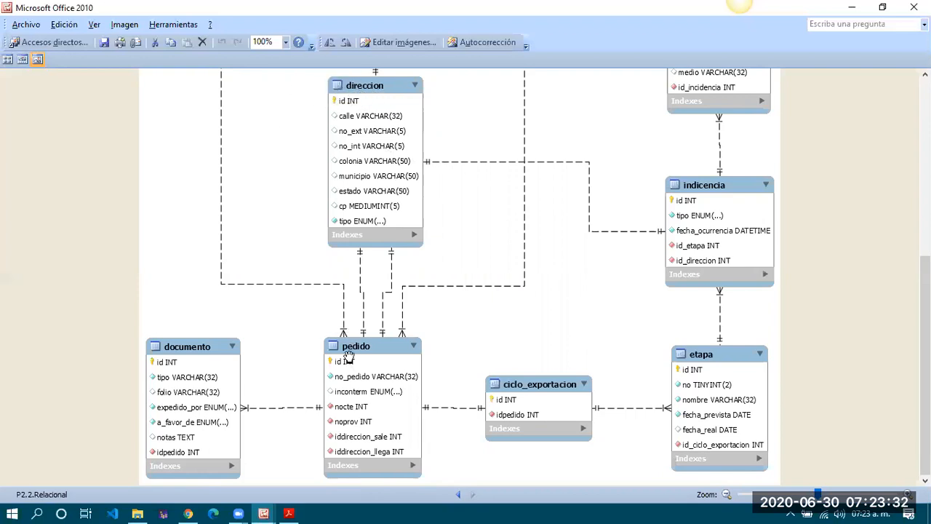
mouse_move(213, 437)
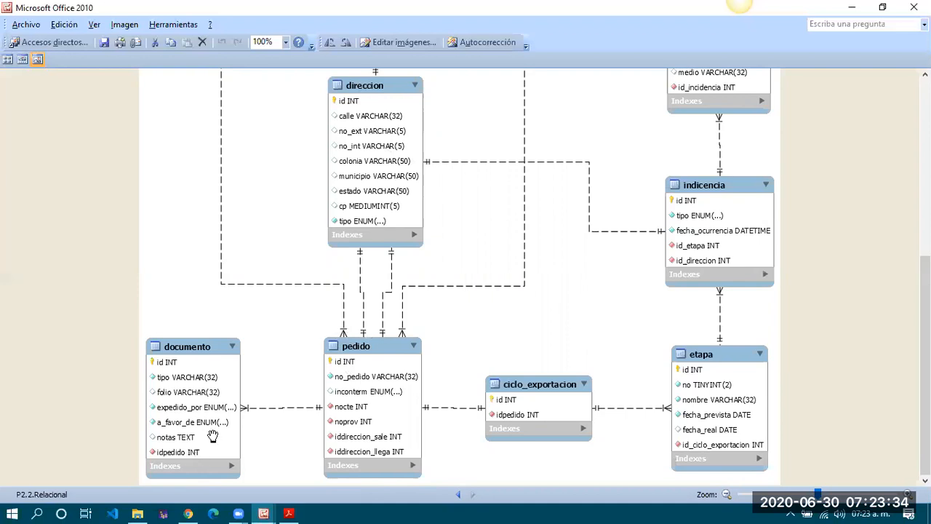
mouse_move(268, 390)
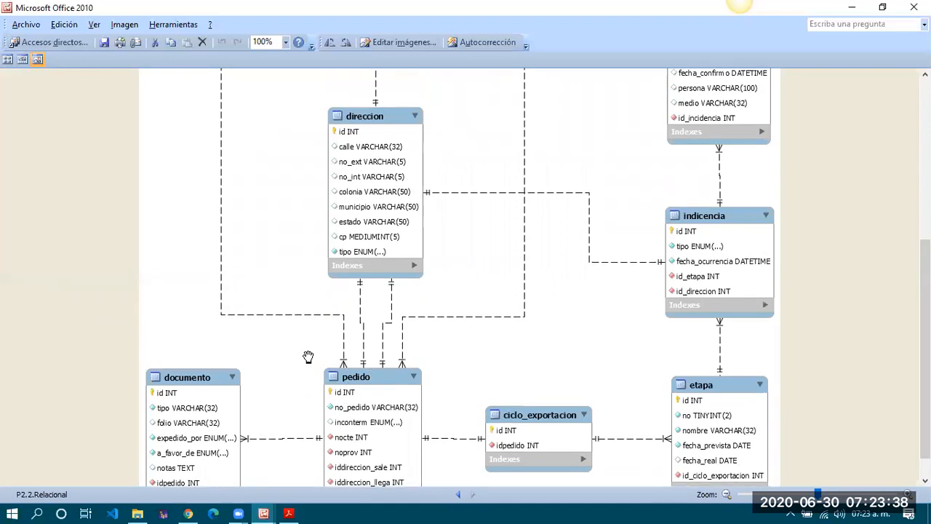
Review the P2.2.Relacional diagram and launch Excel from the taskbar.
scroll(down, 3)
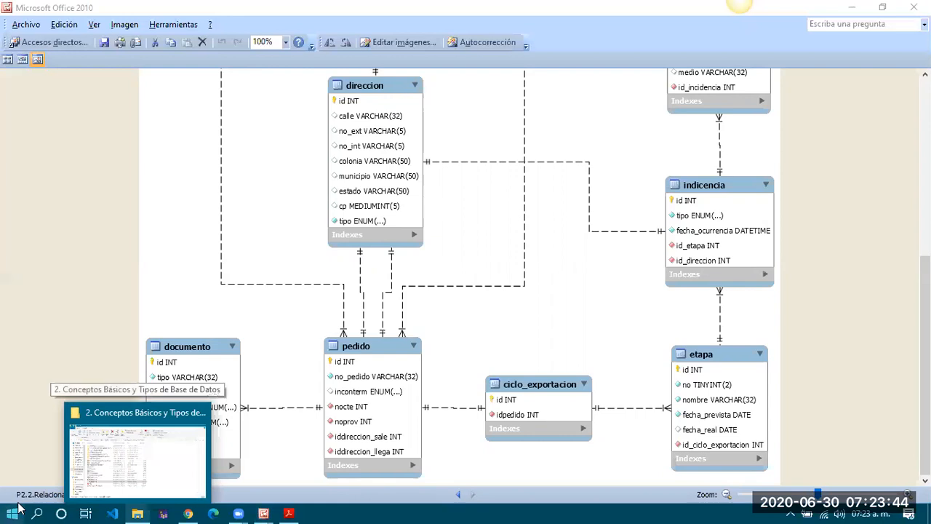
click(12, 514)
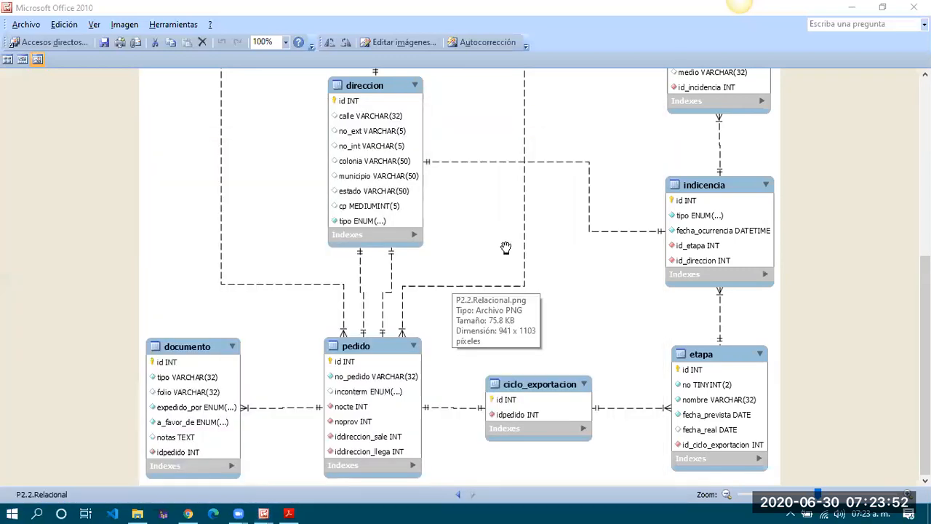
click(163, 515)
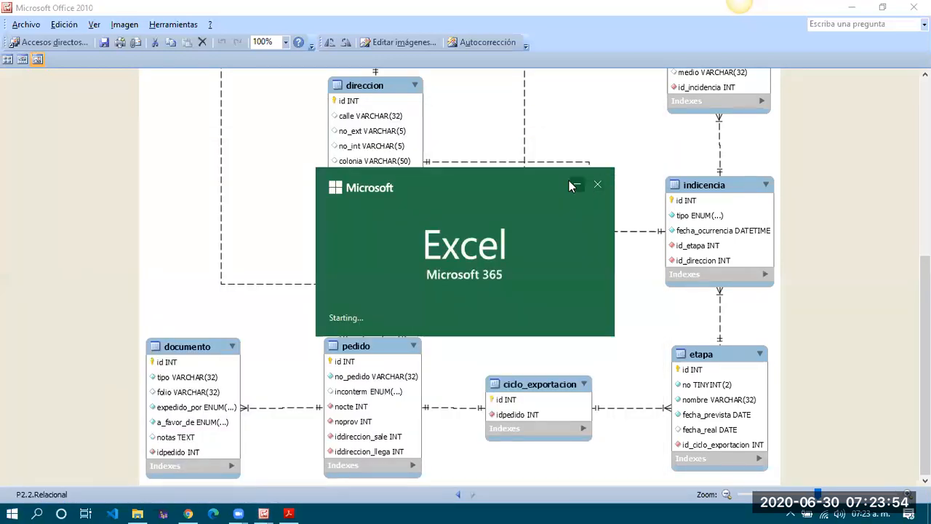
mouse_move(576, 187)
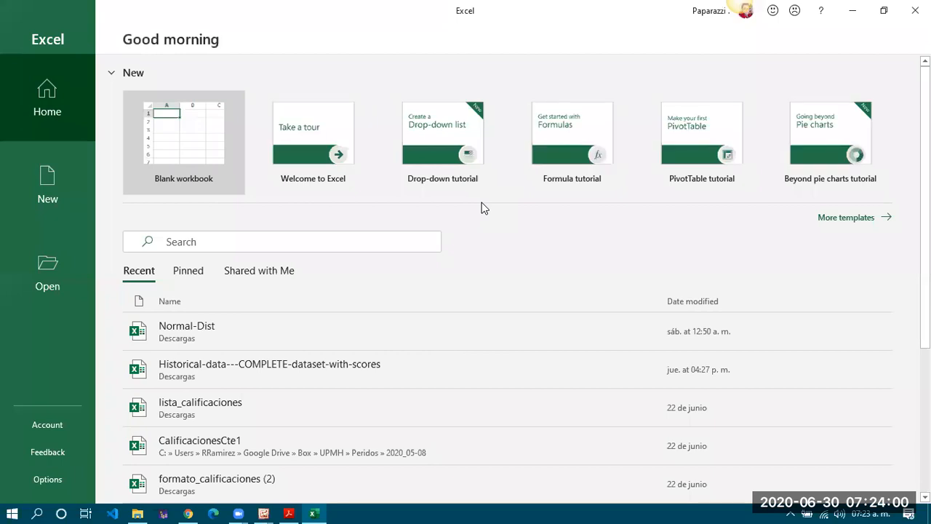
mouse_move(166, 150)
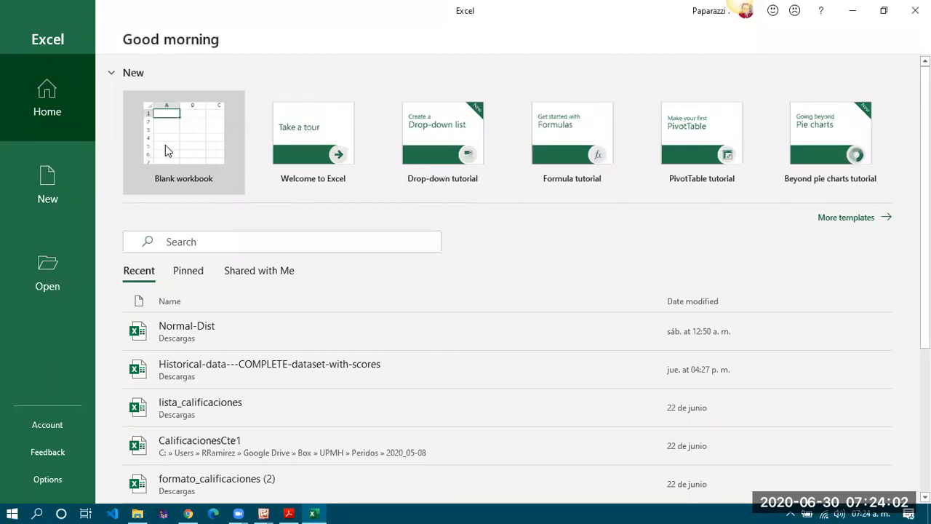
Create a blank workbook, check the cliente table in the relational diagram, and return to Excel.
click(183, 133)
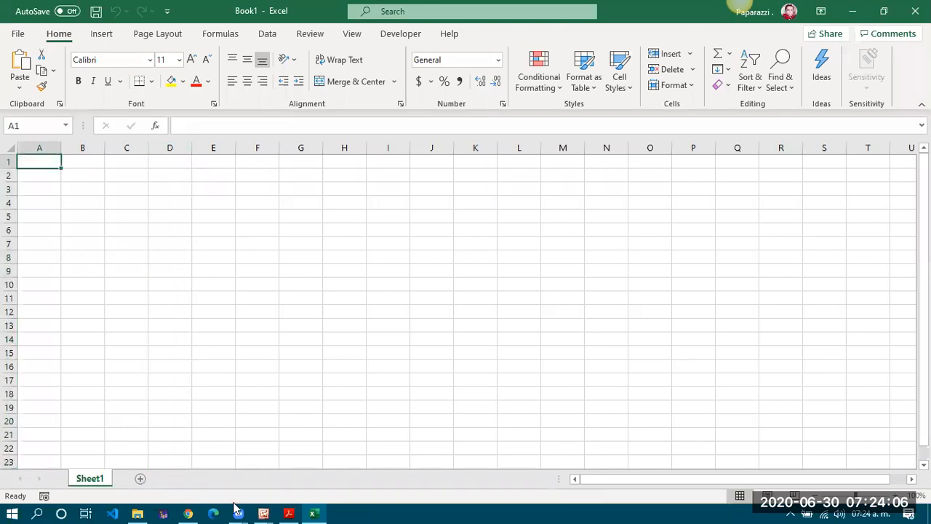
mouse_move(288, 514)
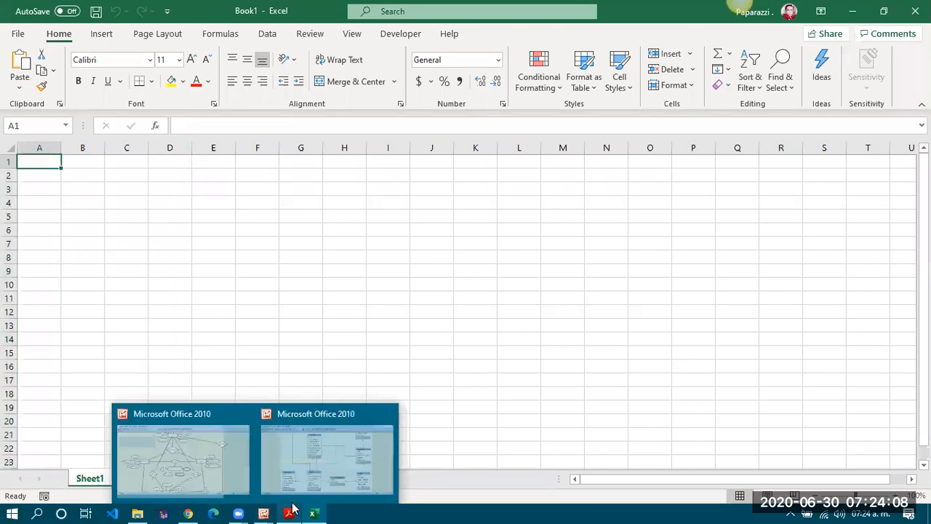
click(288, 515)
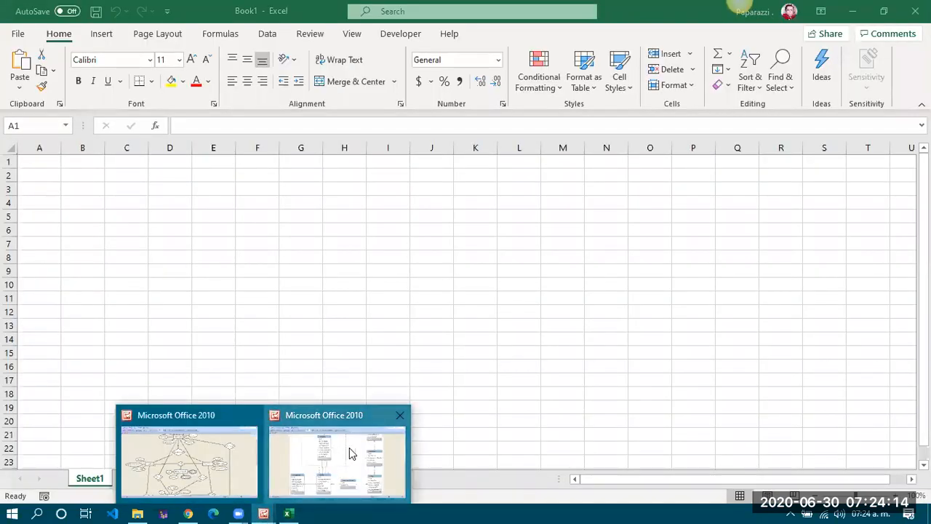
click(338, 458)
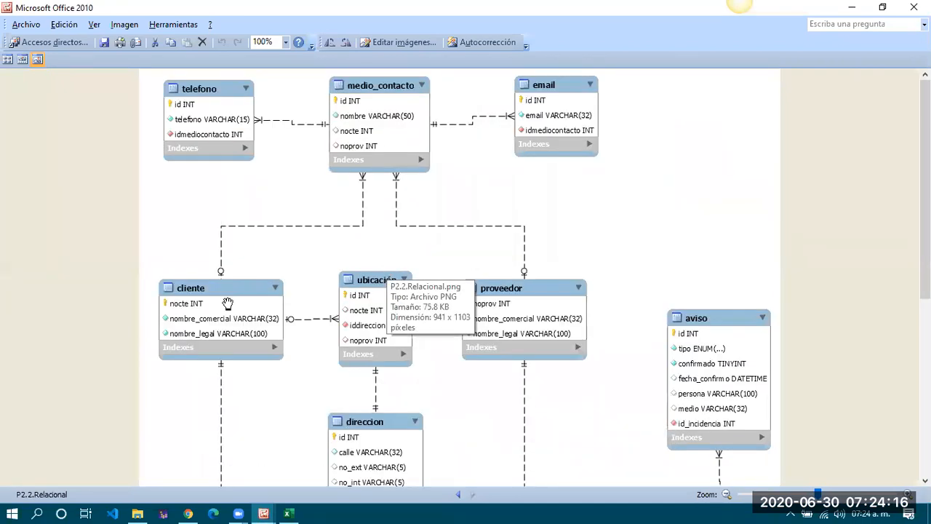
scroll(down, 3)
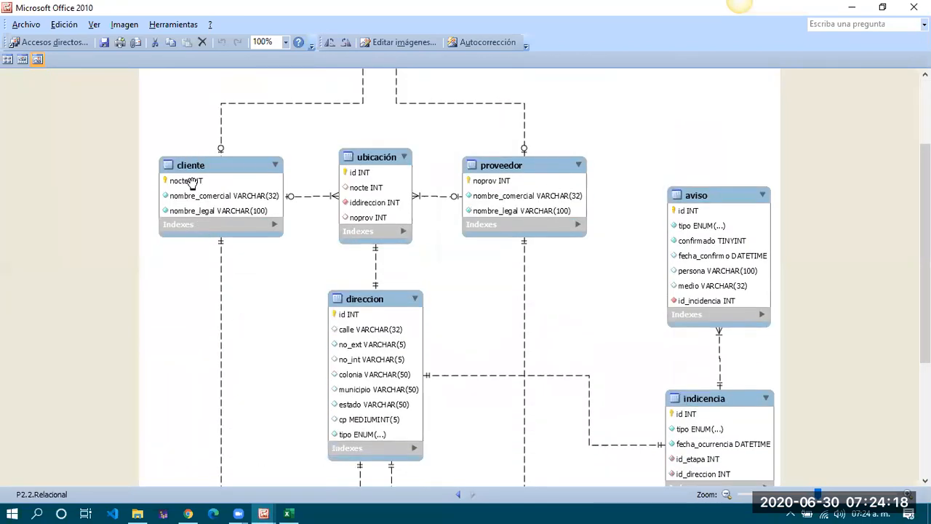
click(288, 514)
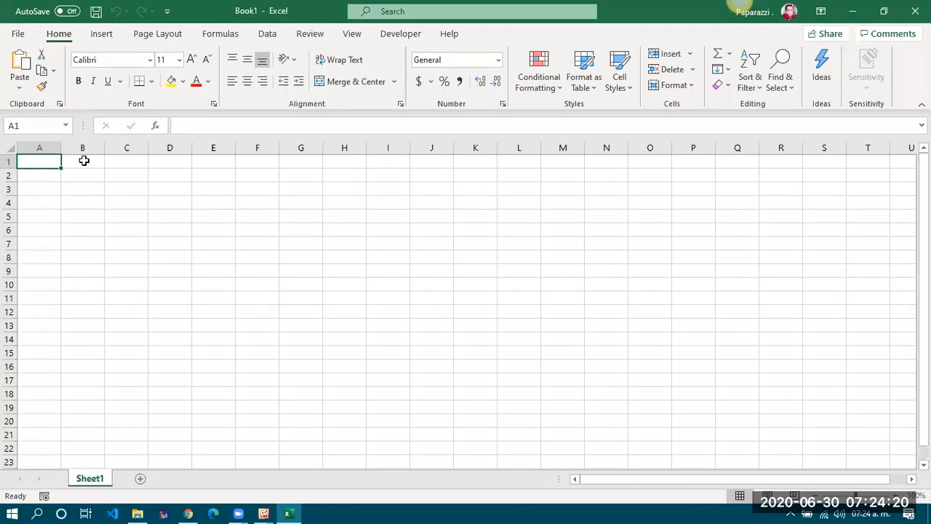
Enter the nocte, nombre_comercial and nombre_legal headers on the first sheet.
text(nocte)
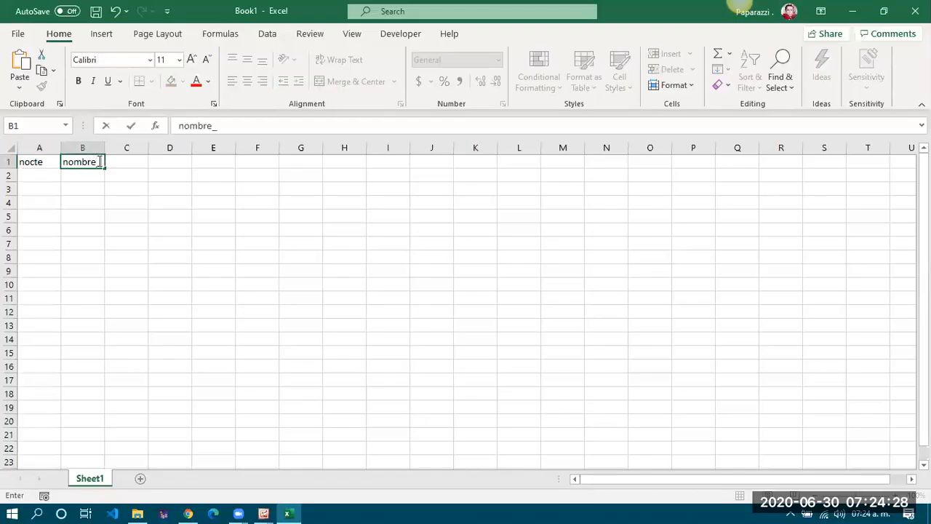
text(comercial)
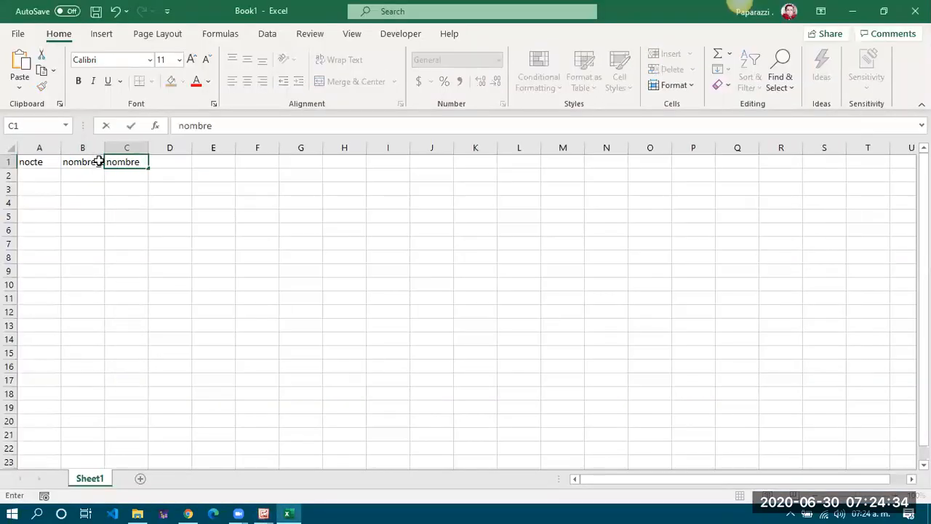
text(_legal)
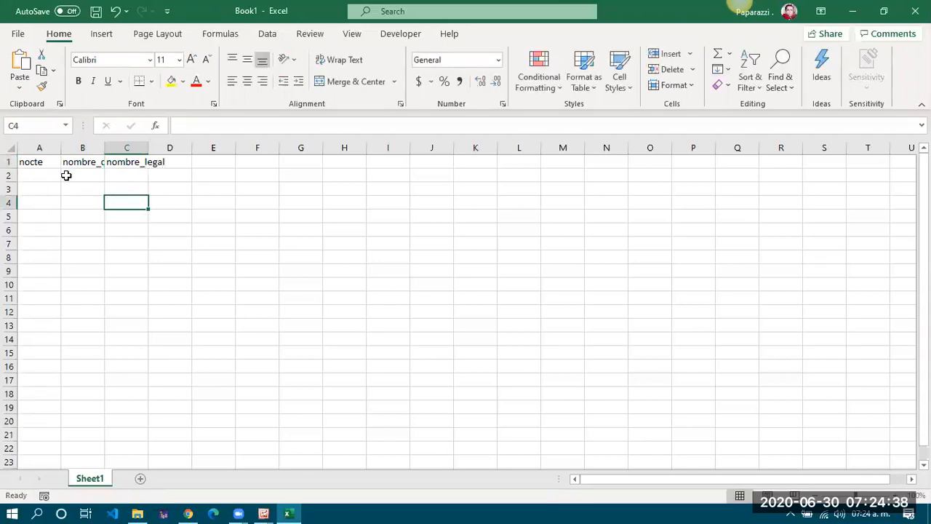
Rename the first sheet Clientes and add a second sheet named Pedidos.
click(39, 161)
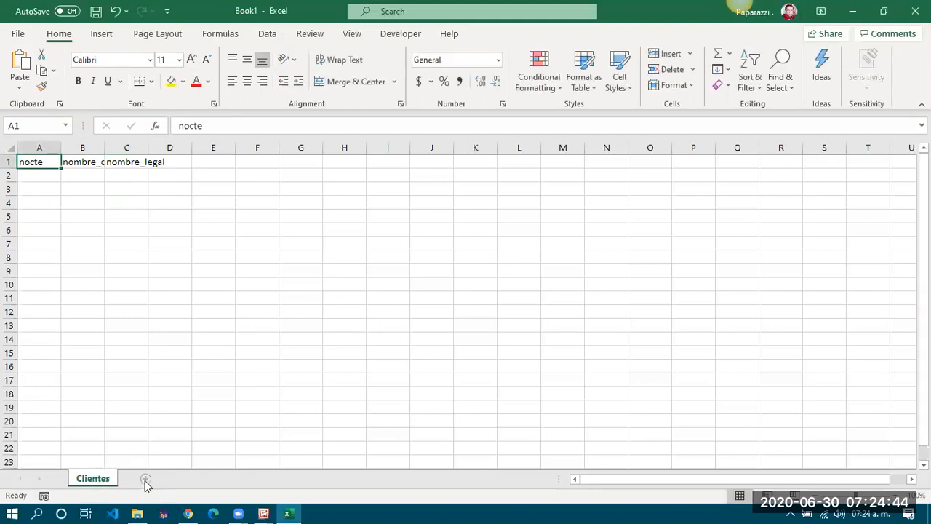
click(146, 477)
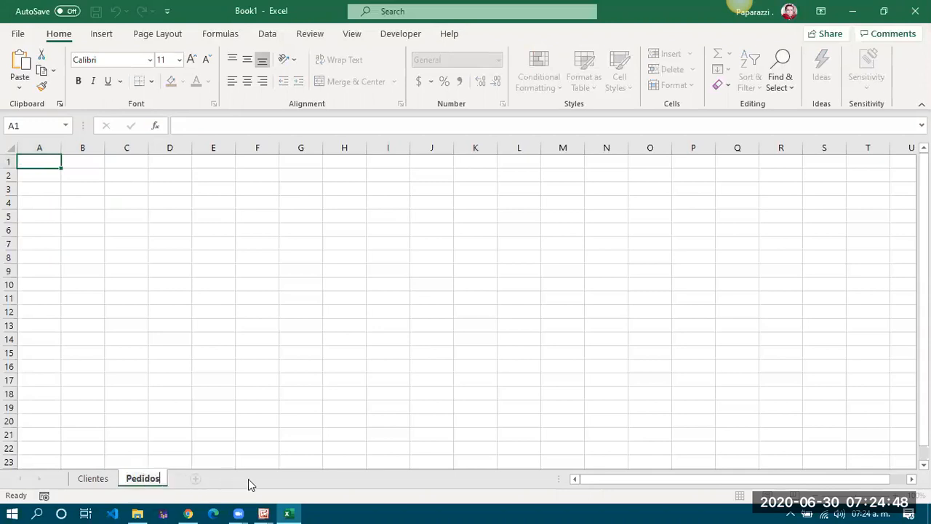
click(142, 477)
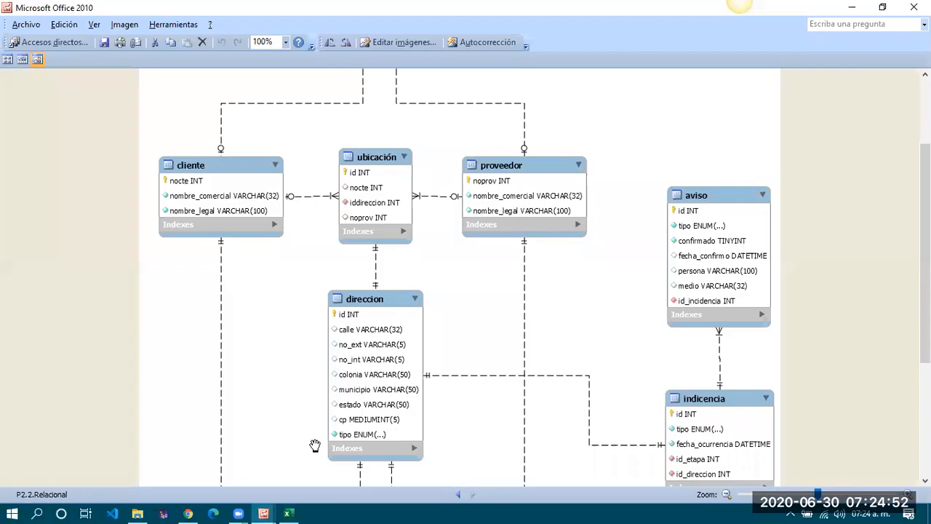
Scroll the relational diagram down to the pedido table and its columns.
scroll(down, 3)
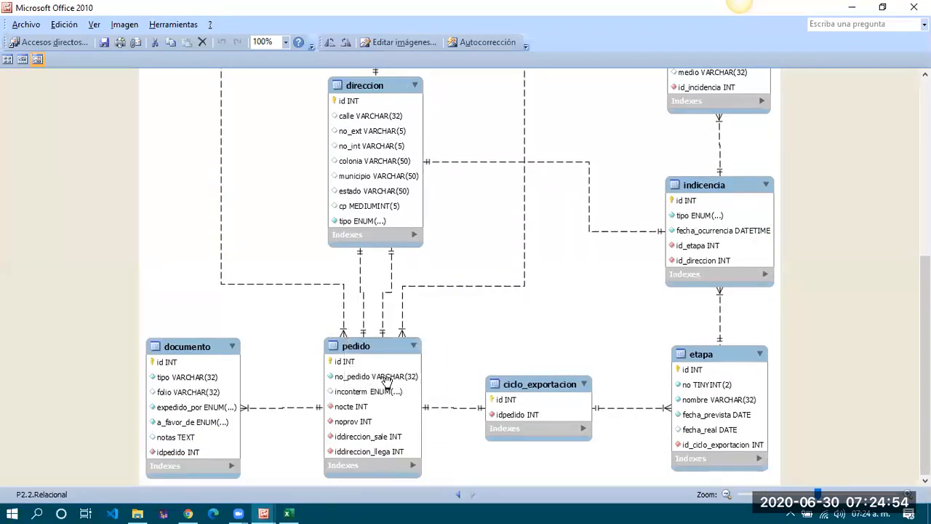
mouse_move(352, 375)
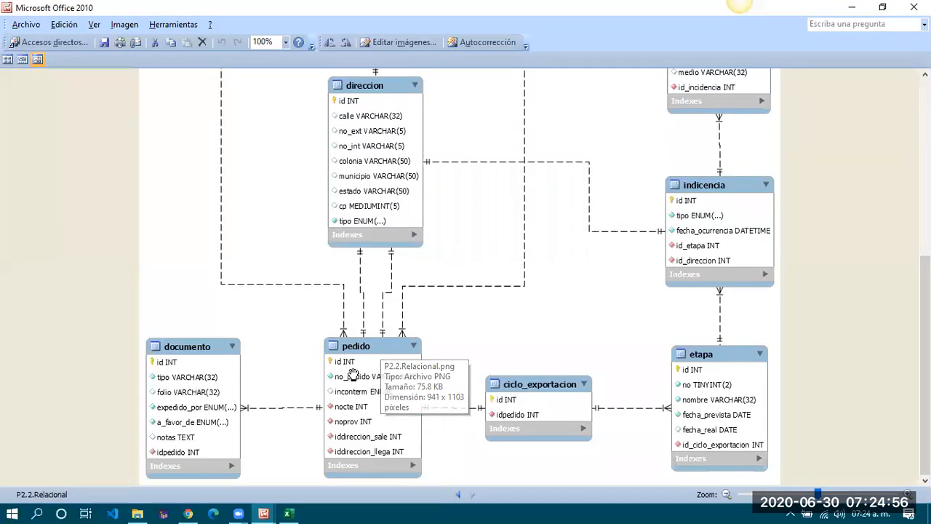
mouse_move(360, 396)
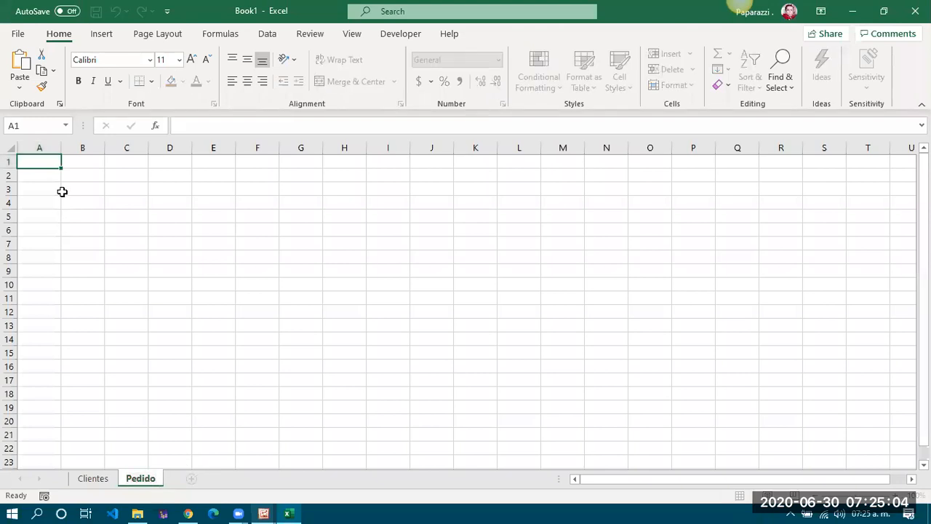
Enter the id, no_pedido, incoterm, nocte and noprov headers in A1:E1 of the Pedido sheet.
text(id)
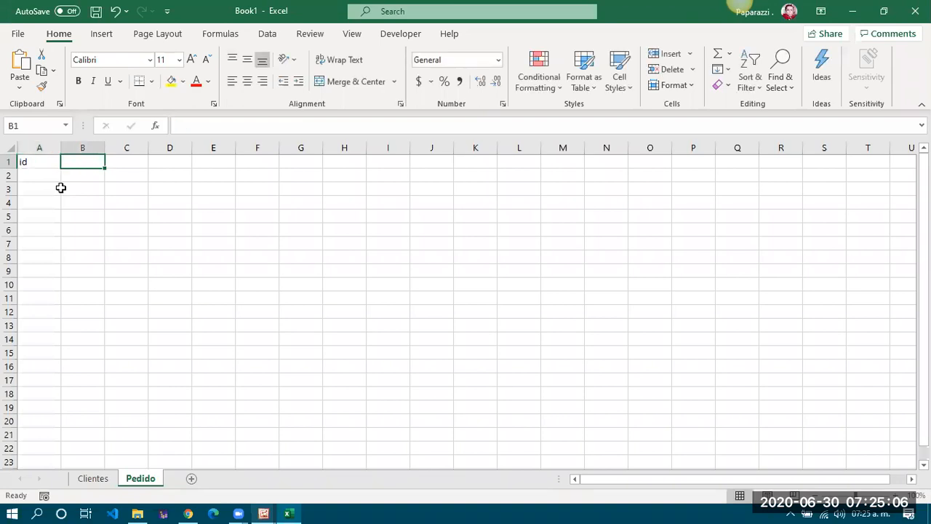
text(no_ped)
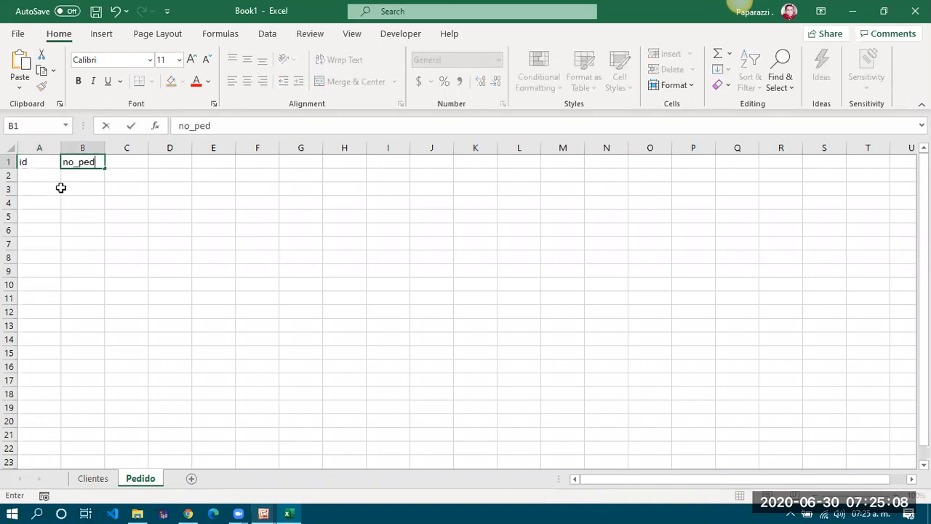
text(incoterm)
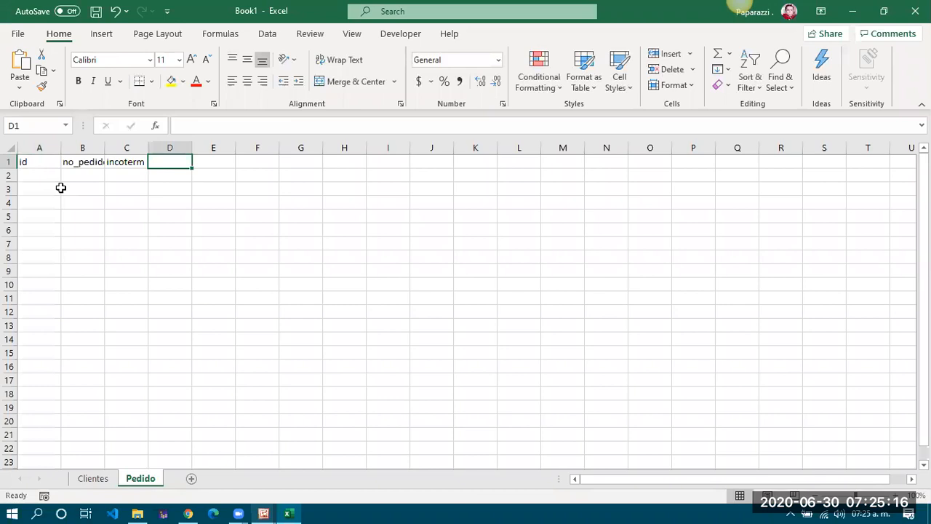
text(nocte)
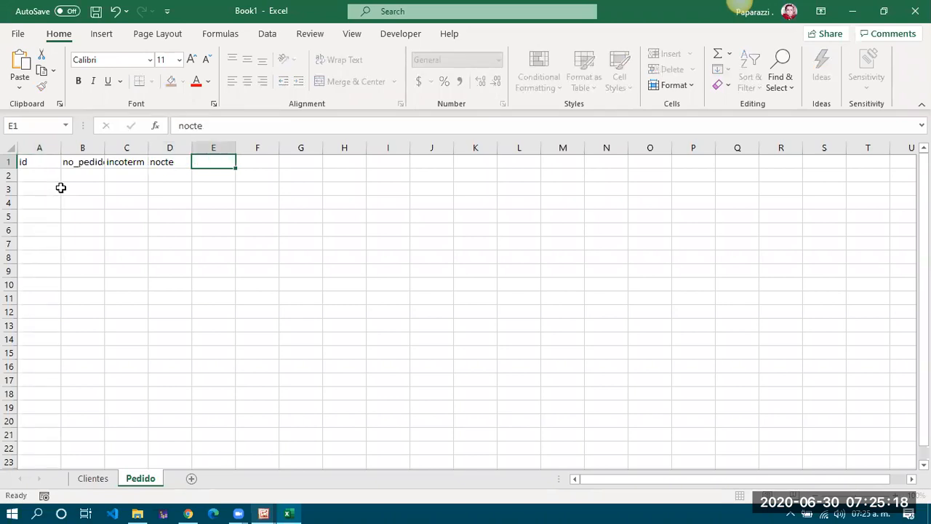
text(noprov)
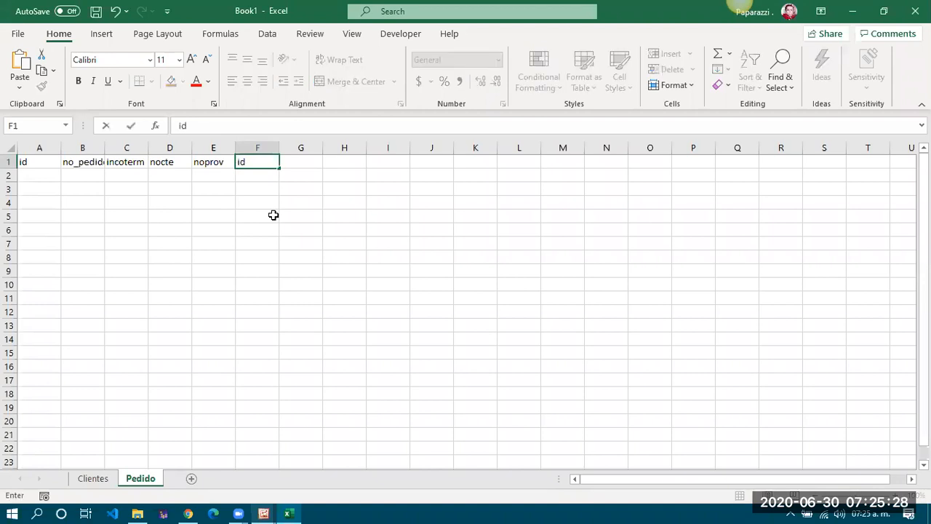
Add the iddireccion_llega and iddireccion_sale headers in F1:G1.
text(direccion_llega)
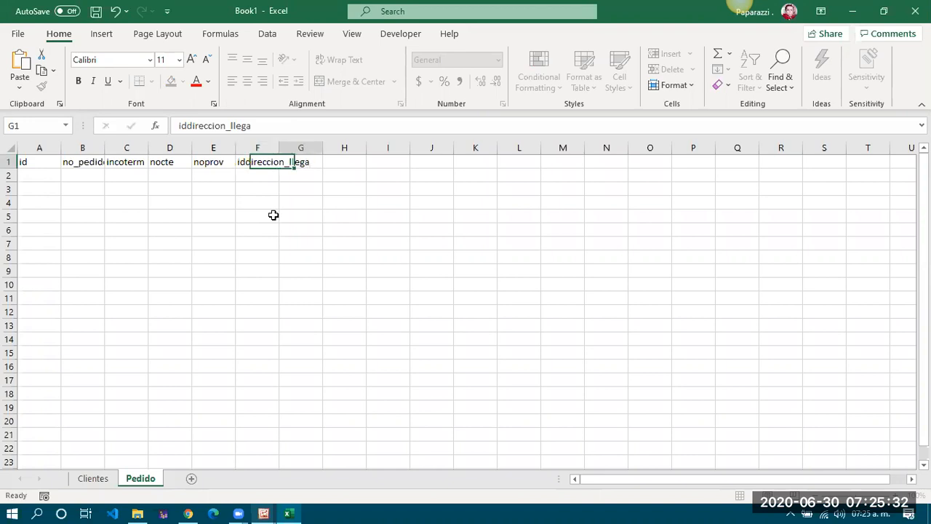
text(id_direccion_)
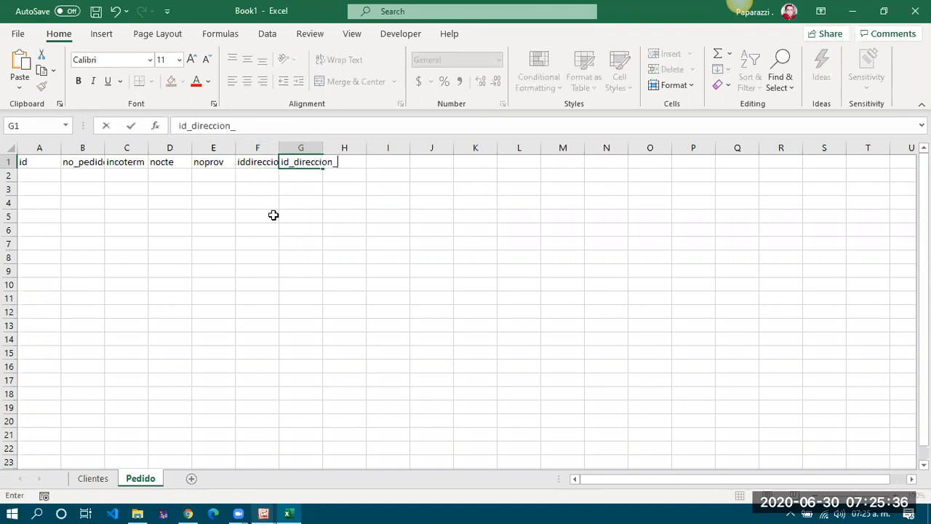
text(sale)
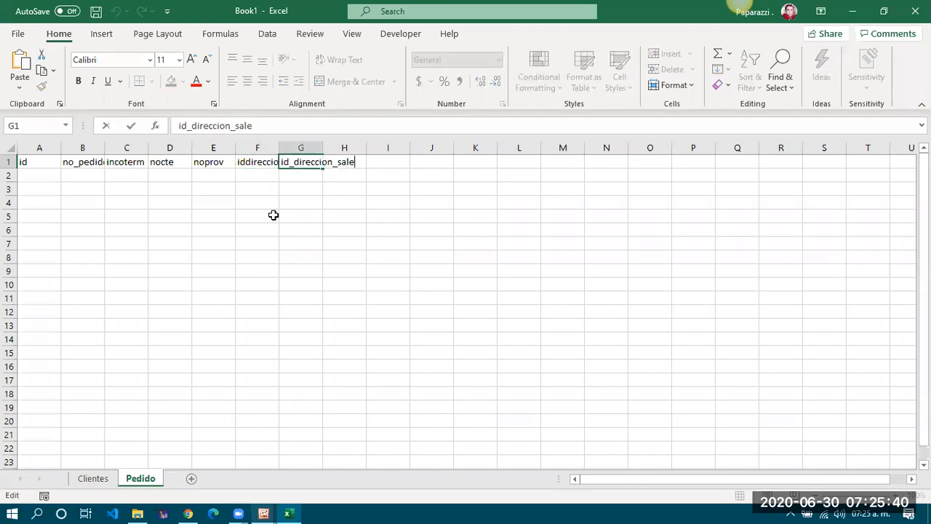
text(iddireccion_sale)
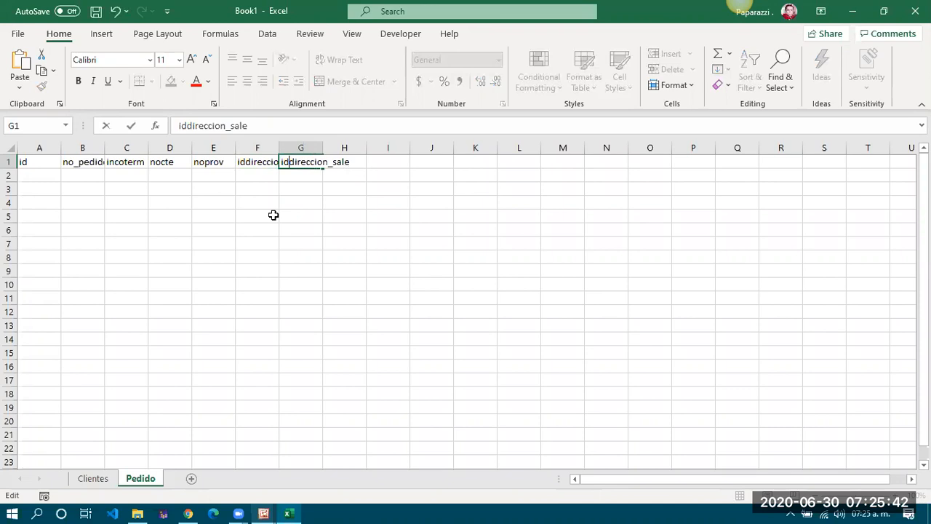
key(enter)
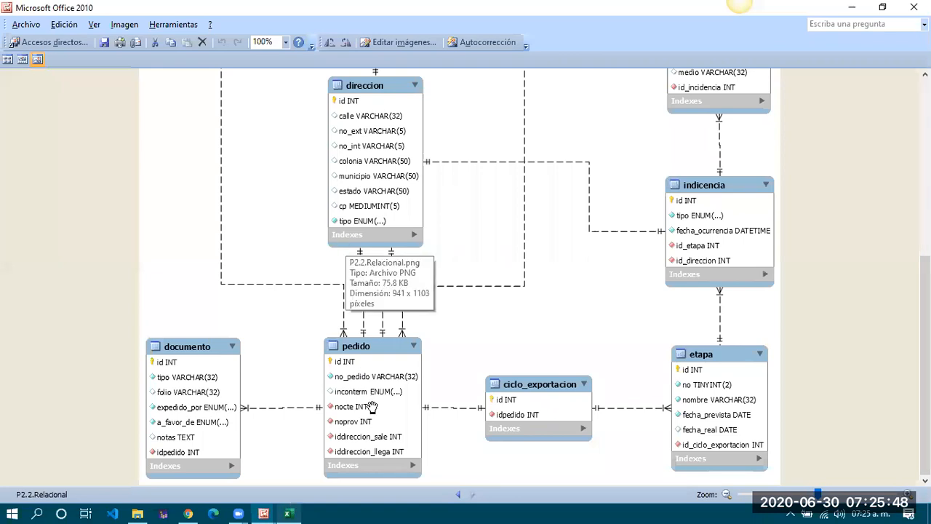
mouse_move(291, 332)
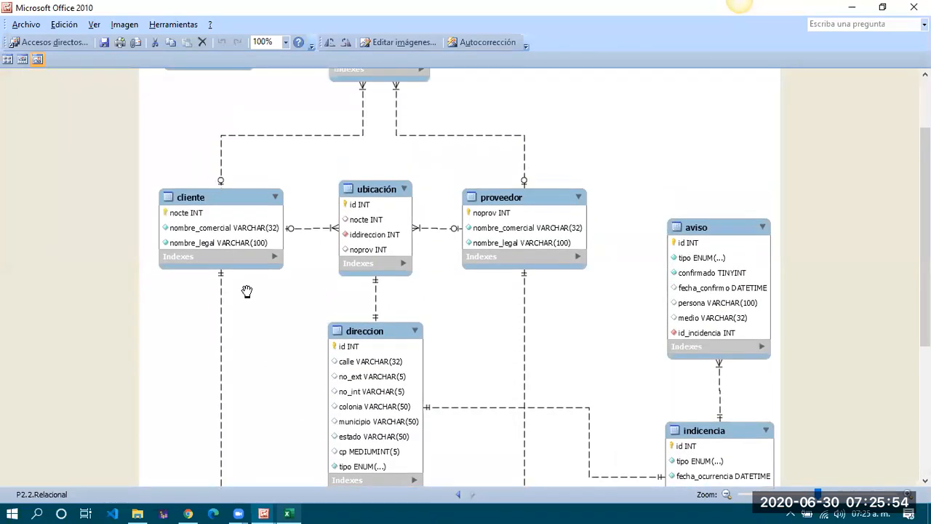
mouse_move(253, 473)
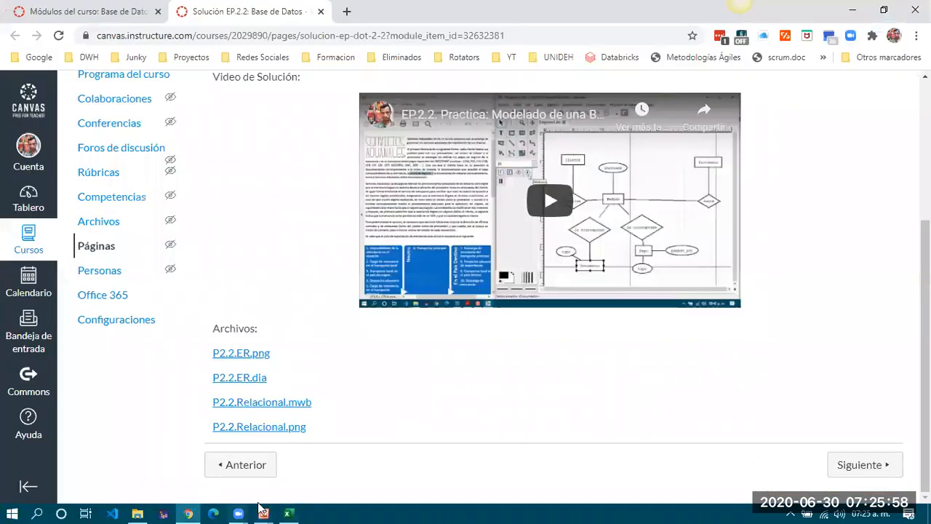
Bring the Excel workbook back to the front.
click(288, 514)
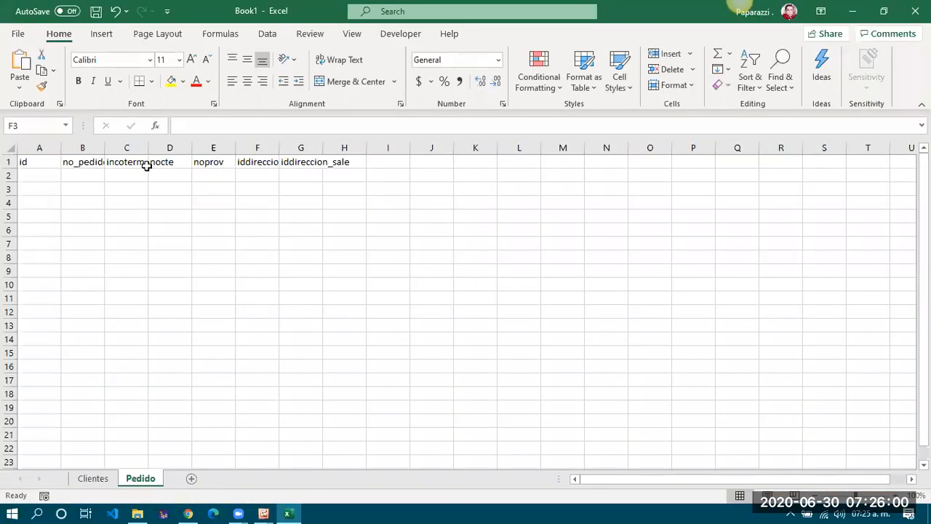
AutoFit the Pedido columns and format its header row as a blue table with headers.
click(40, 162)
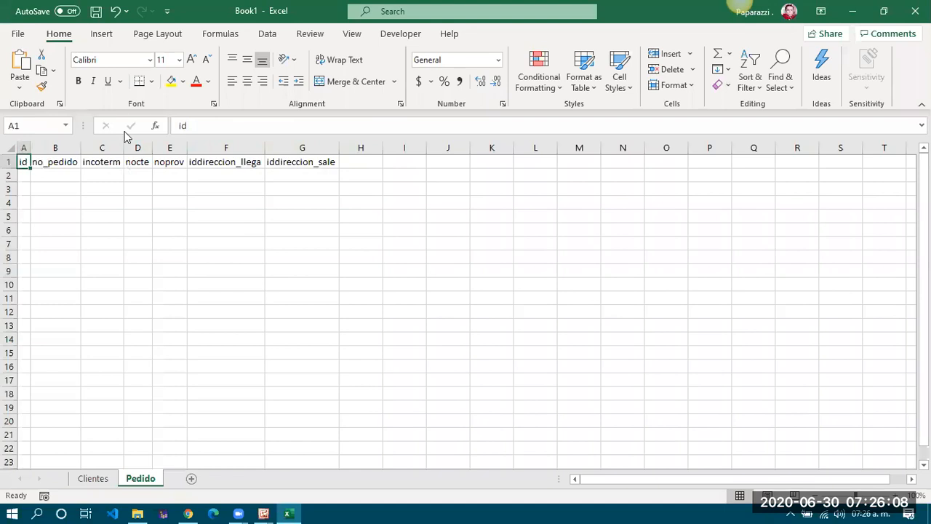
click(581, 69)
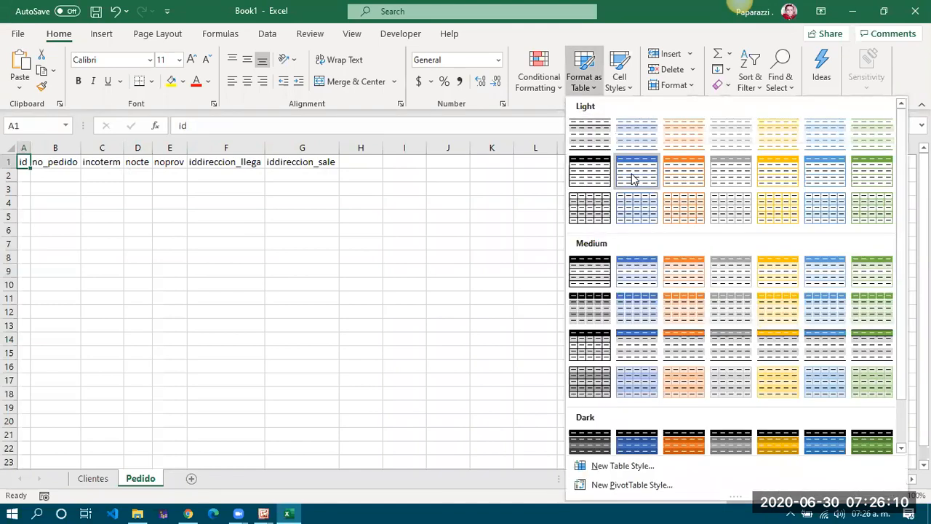
click(635, 172)
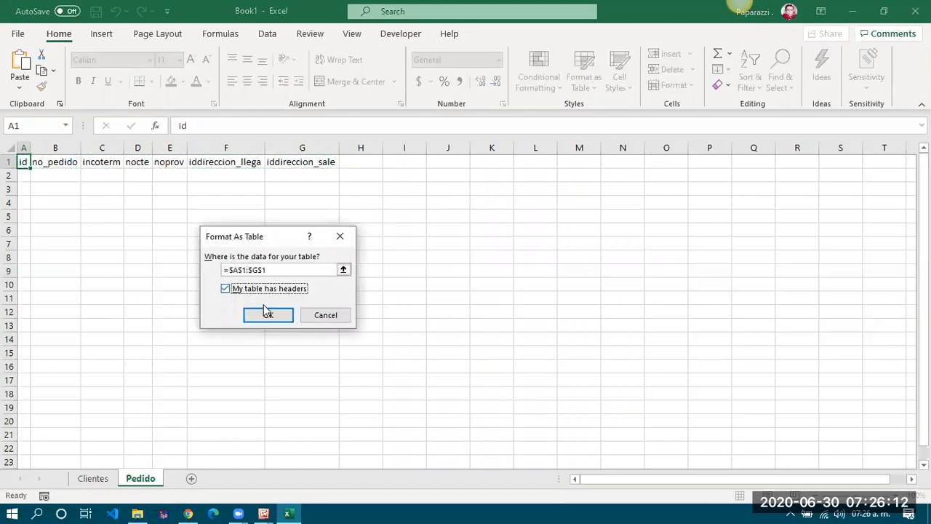
click(268, 315)
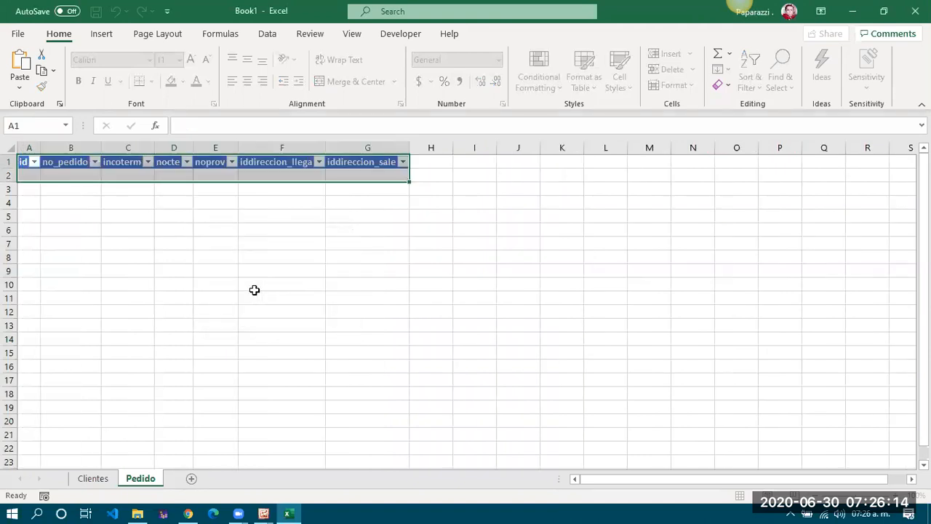
Format the Clientes headers as a Blue, Table Style Light 9 table with headers.
click(93, 477)
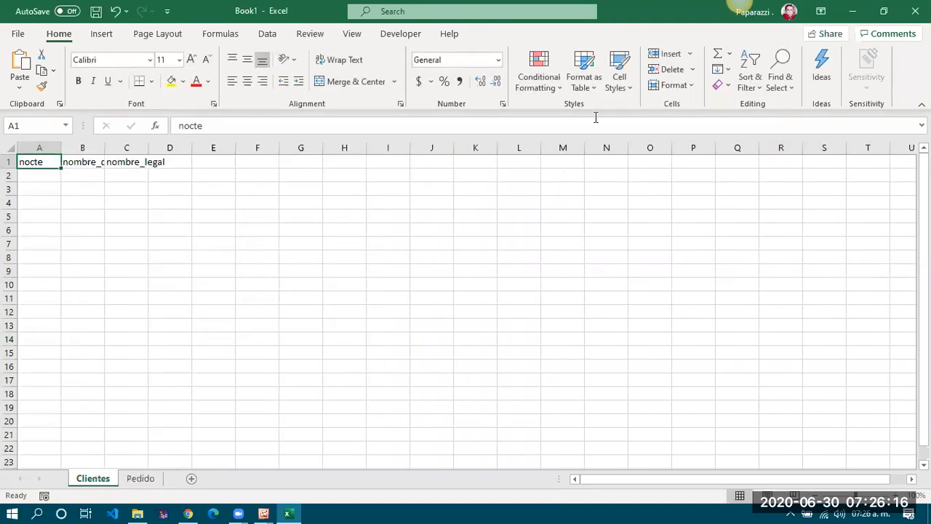
click(582, 71)
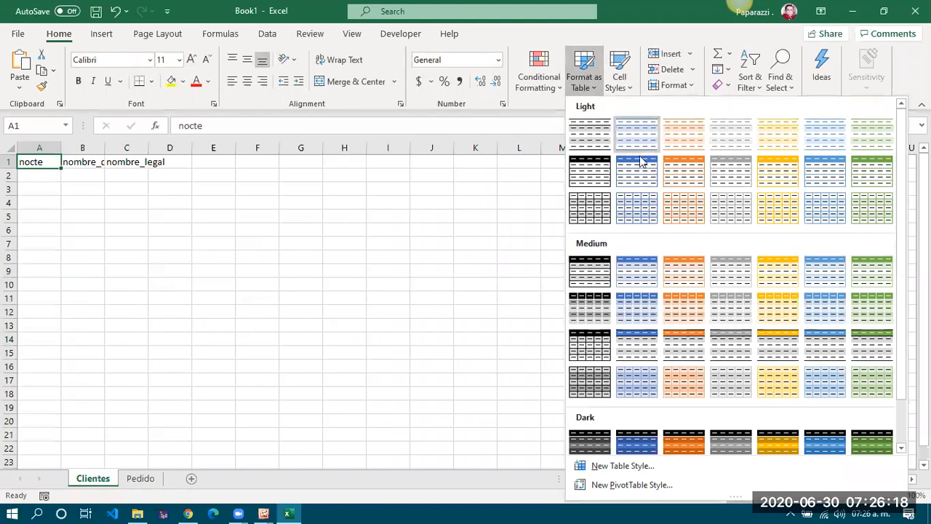
mouse_move(635, 170)
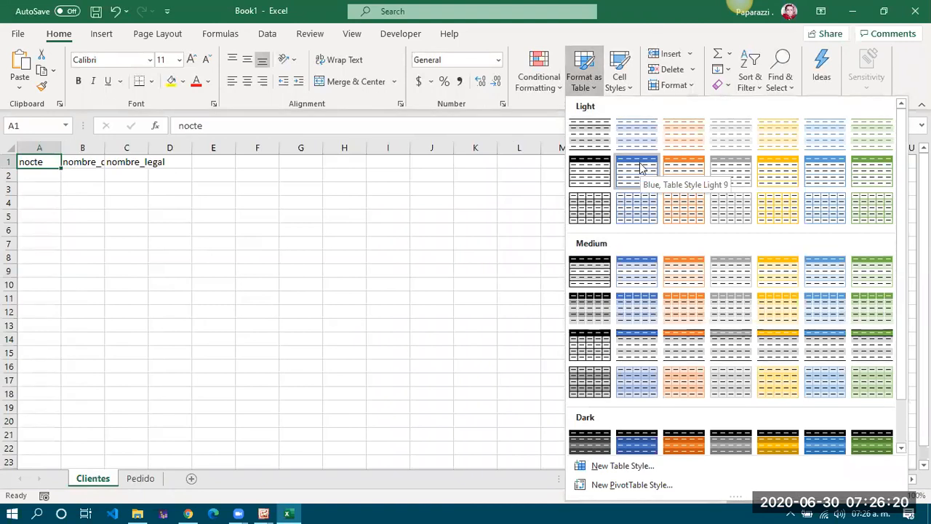
click(635, 171)
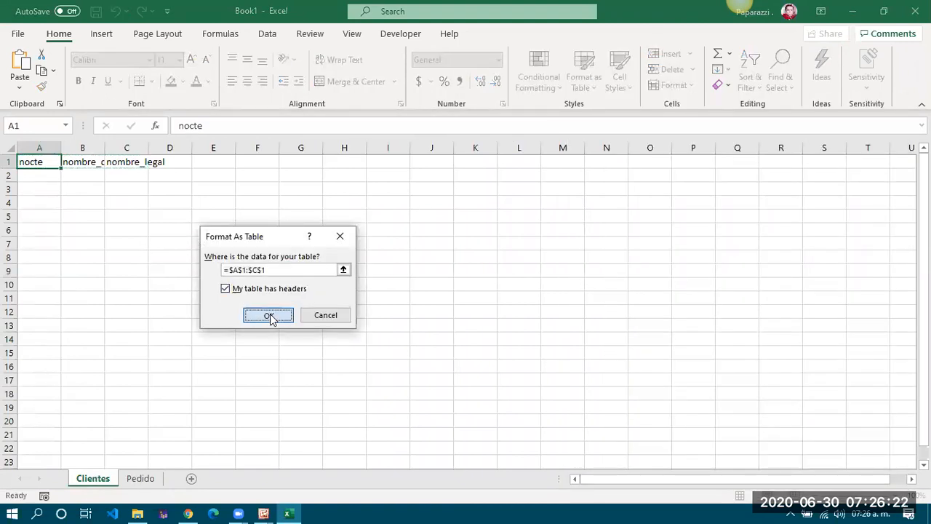
click(268, 314)
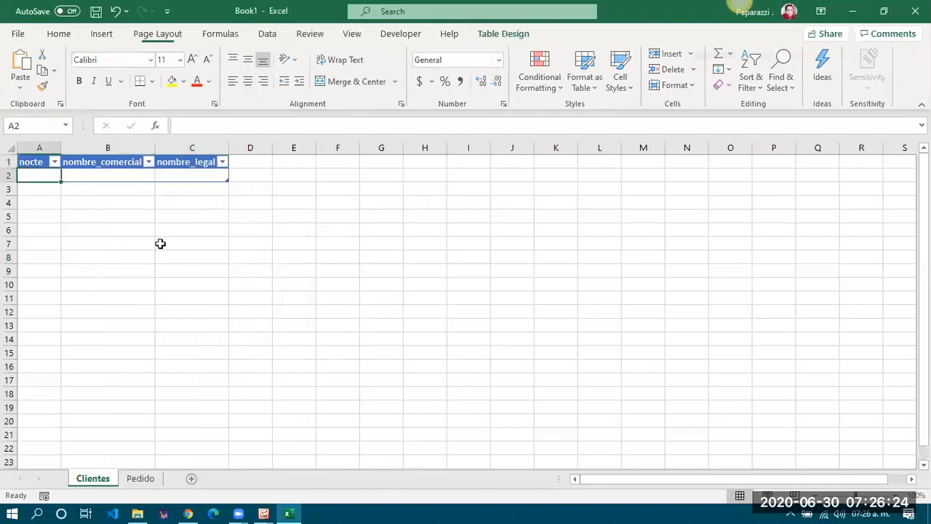
text(2)
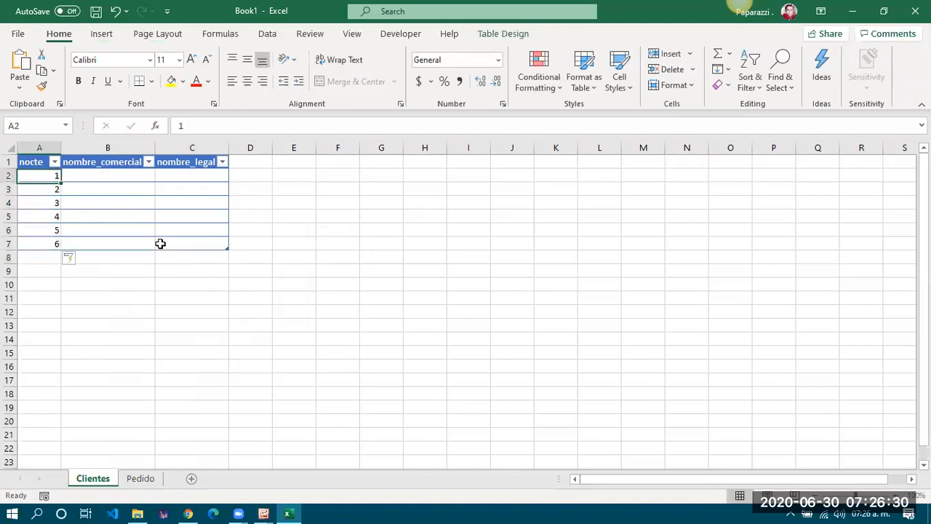
Enter Coca Cola as client 1's commercial name and Femmsa SA de CV as its legal name.
text(Coc)
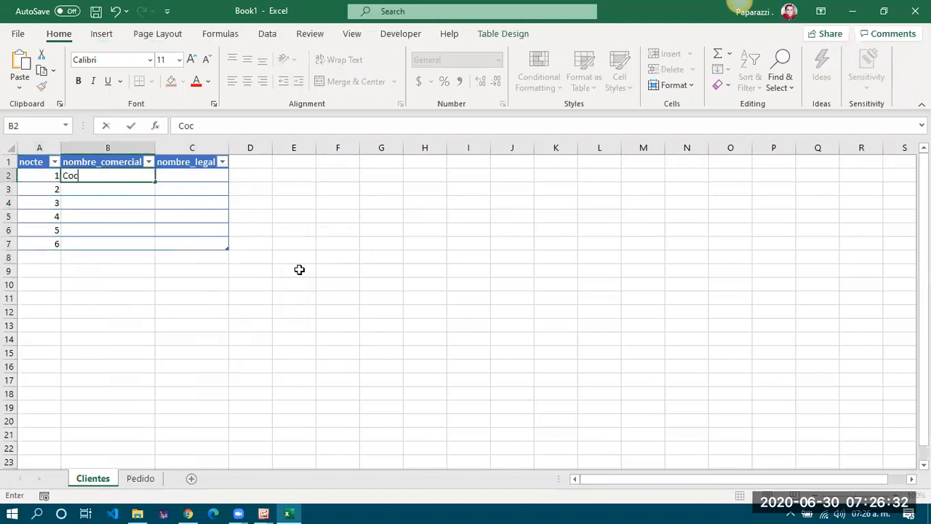
text(a)
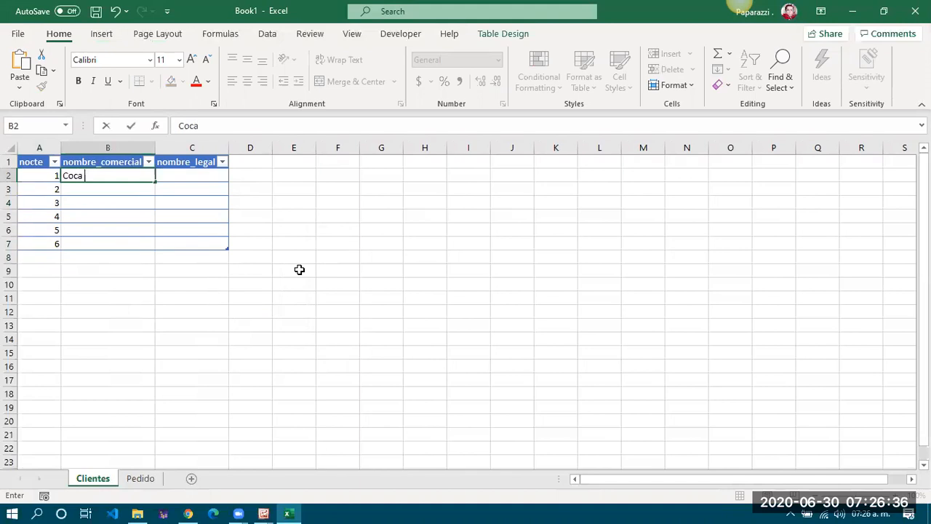
text(Cola)
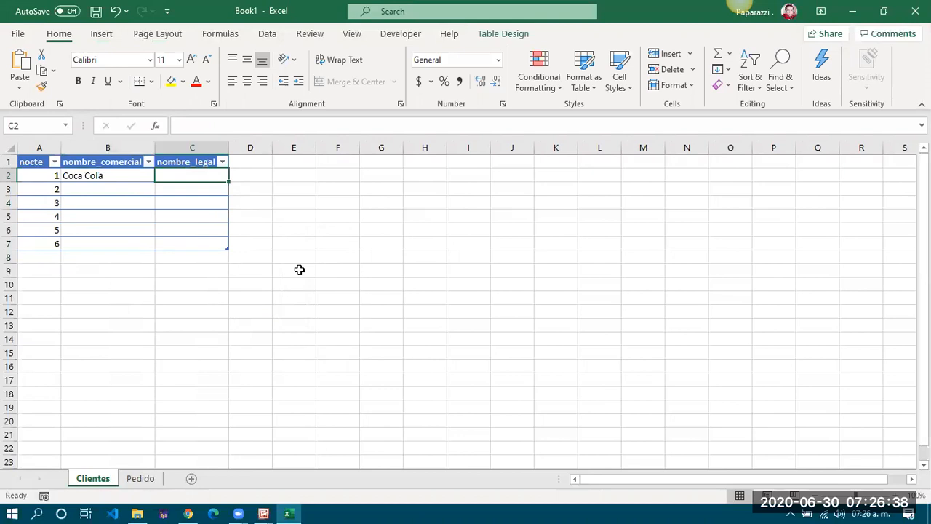
text(F)
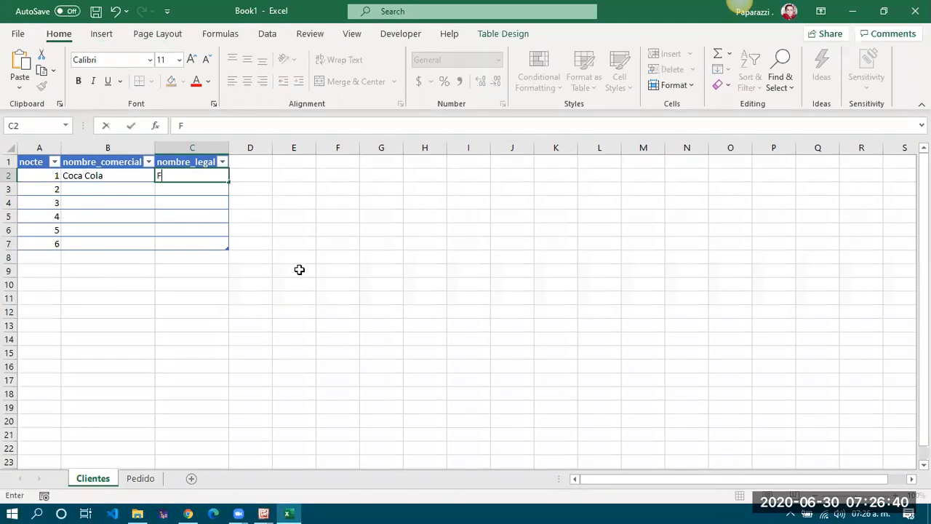
text(emmsa)
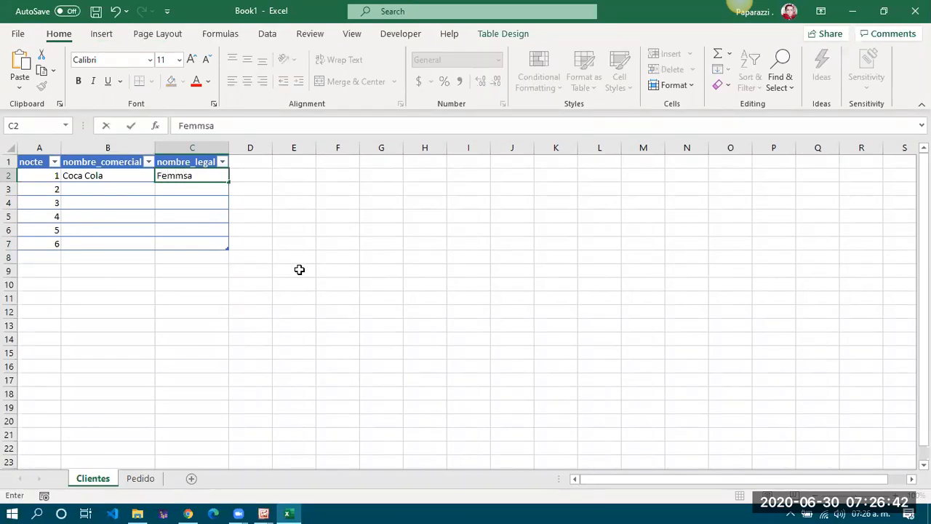
text(SA de)
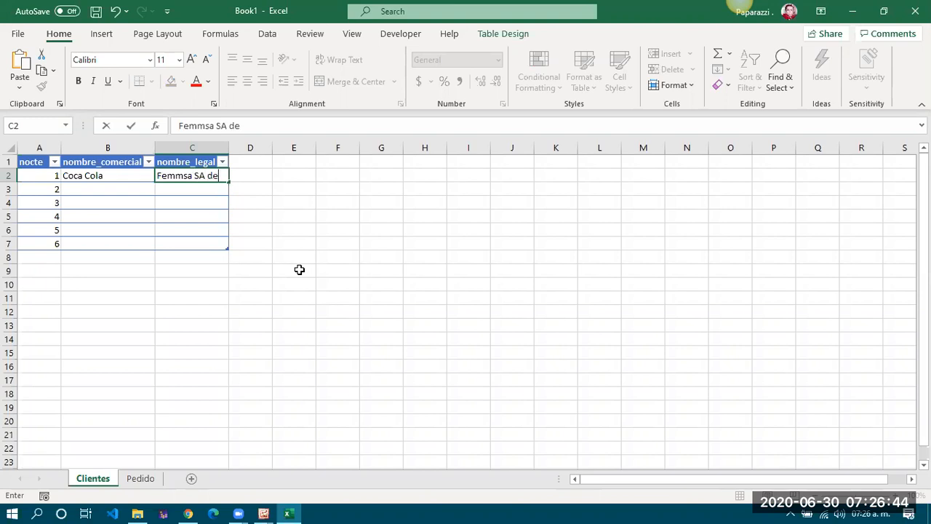
text(CV)
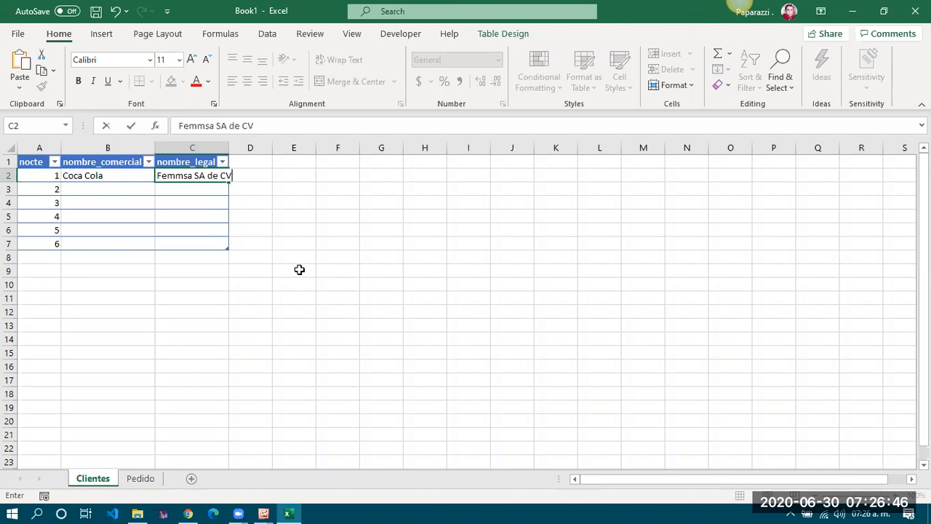
key(enter)
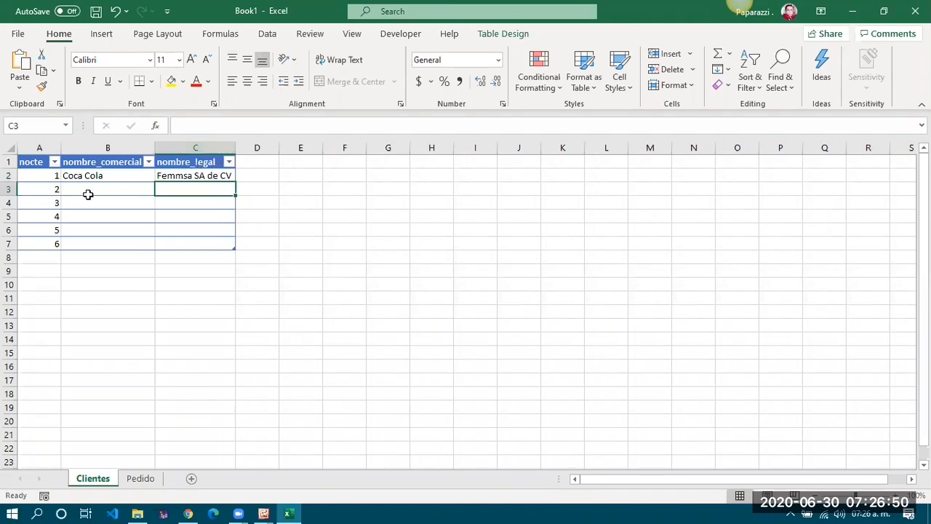
click(108, 189)
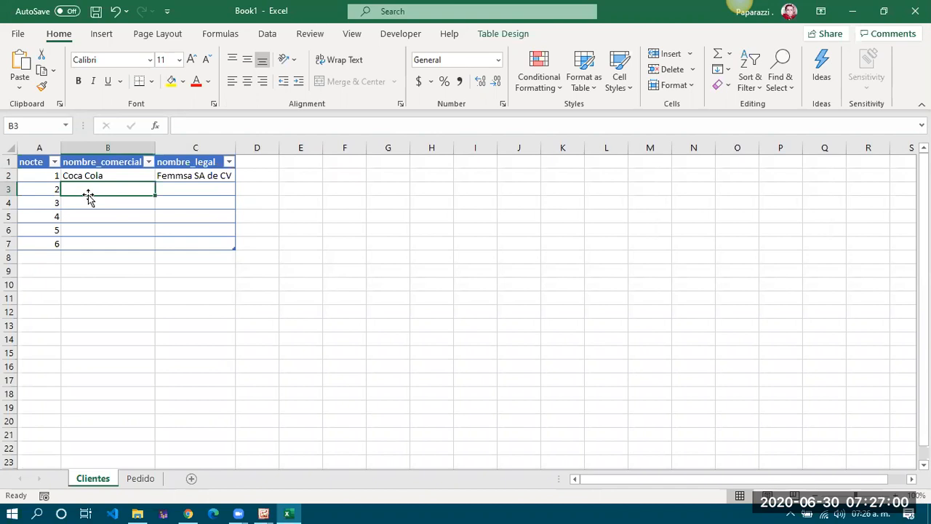
Fill client 2 as Bimbo with legal name Bimbo SA de CV.
text(Bimbo)
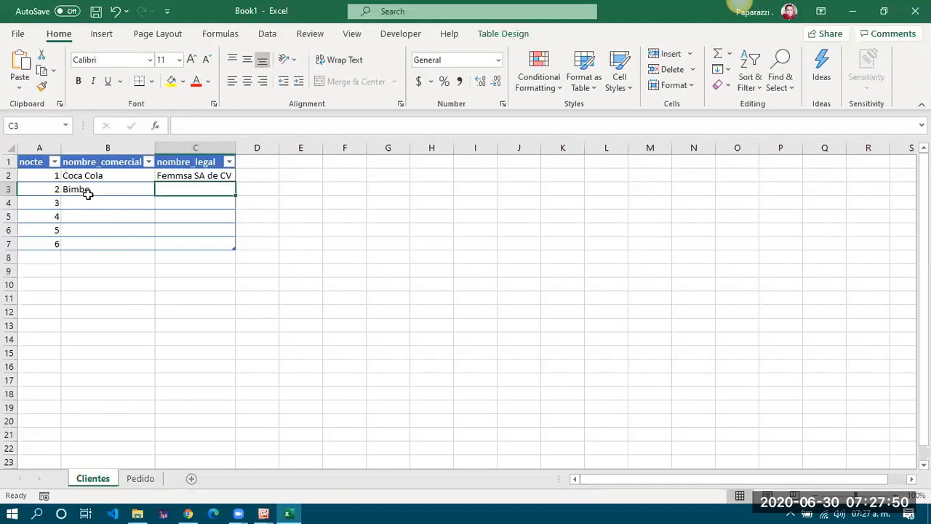
text(Bimbo SA de CV)
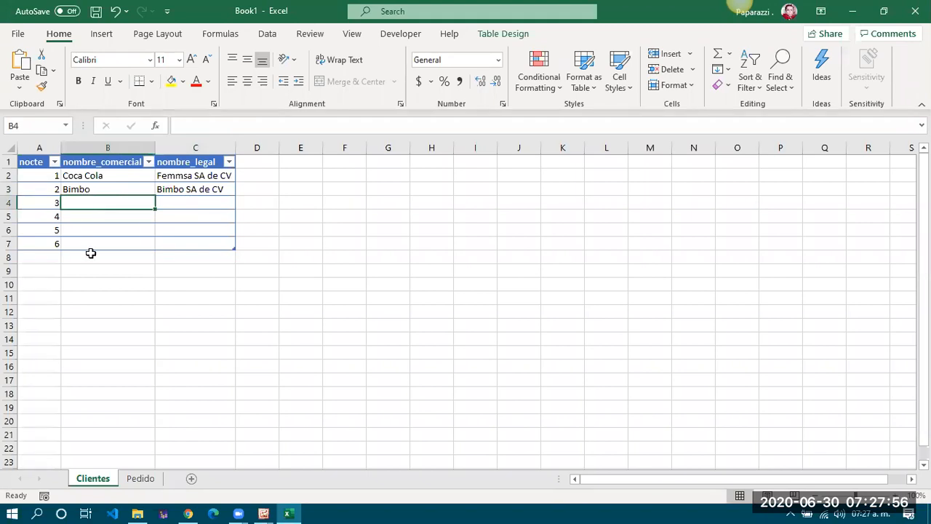
mouse_move(93, 420)
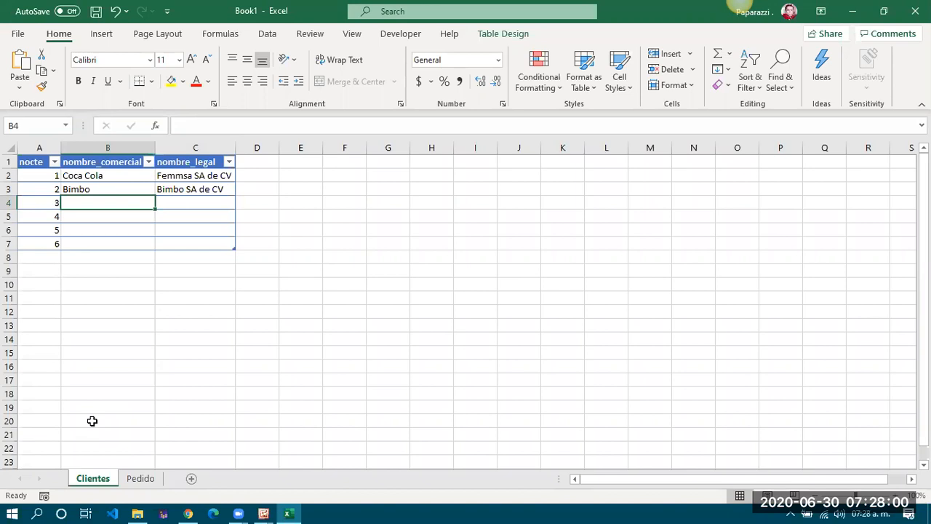
text(Bimbo)
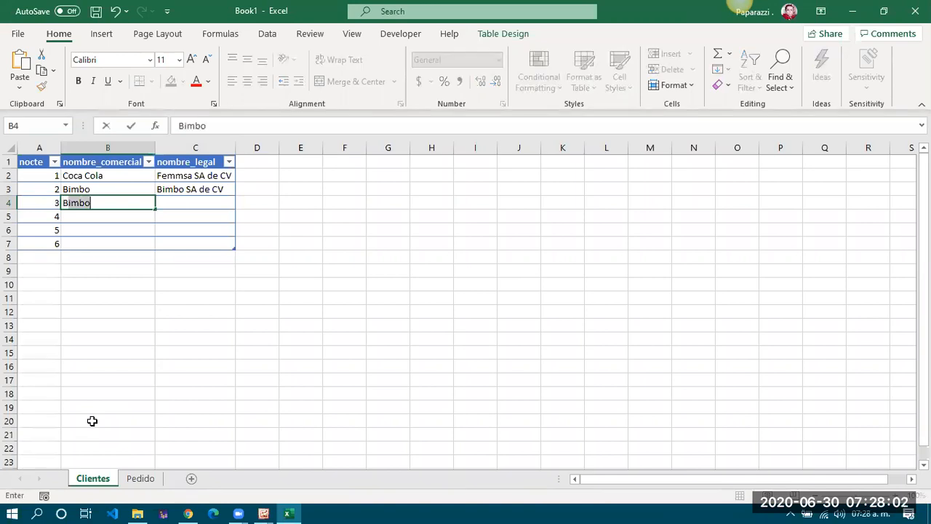
Fill client 3 as Boing with legal name Cooperativa Pascual.
text(Boing)
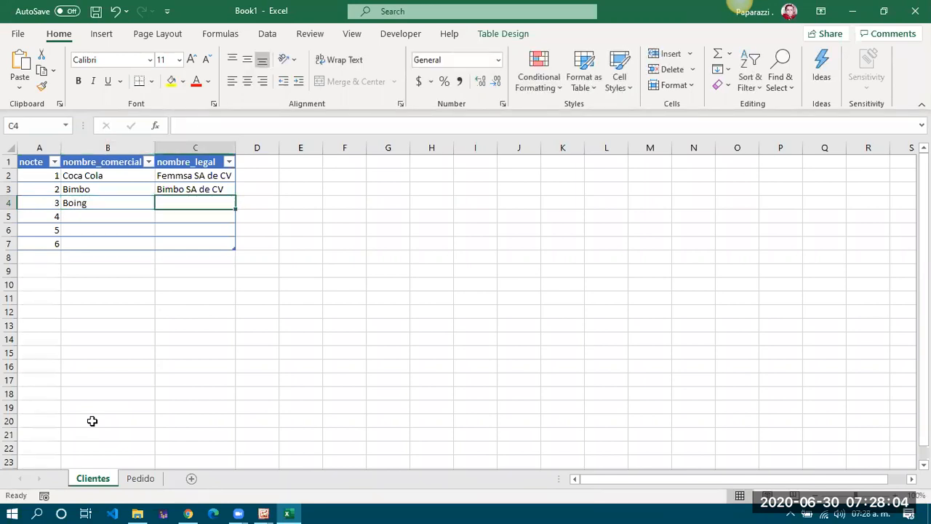
text(Coope)
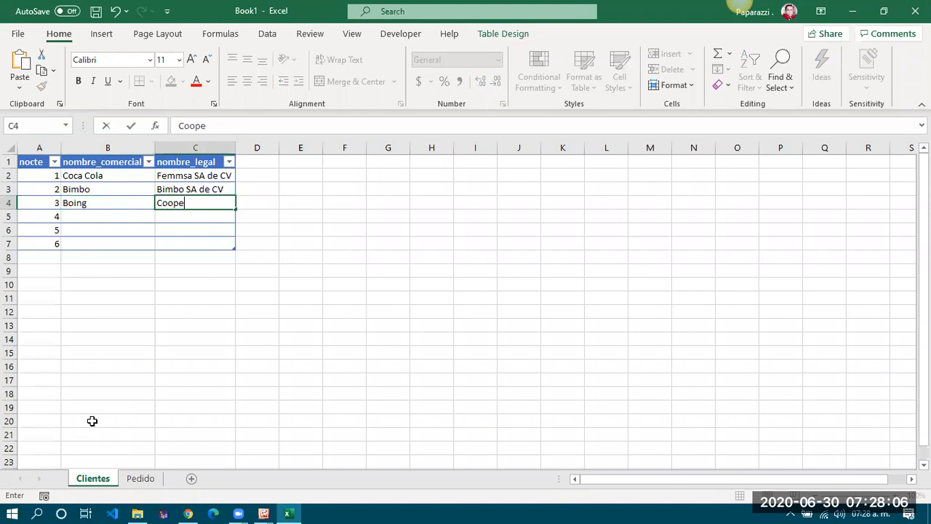
text(ra)
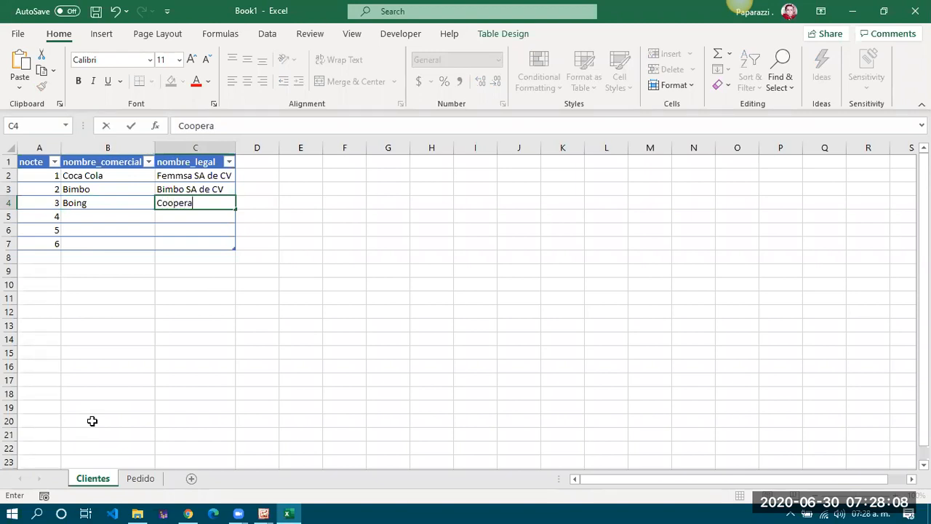
text(tiva)
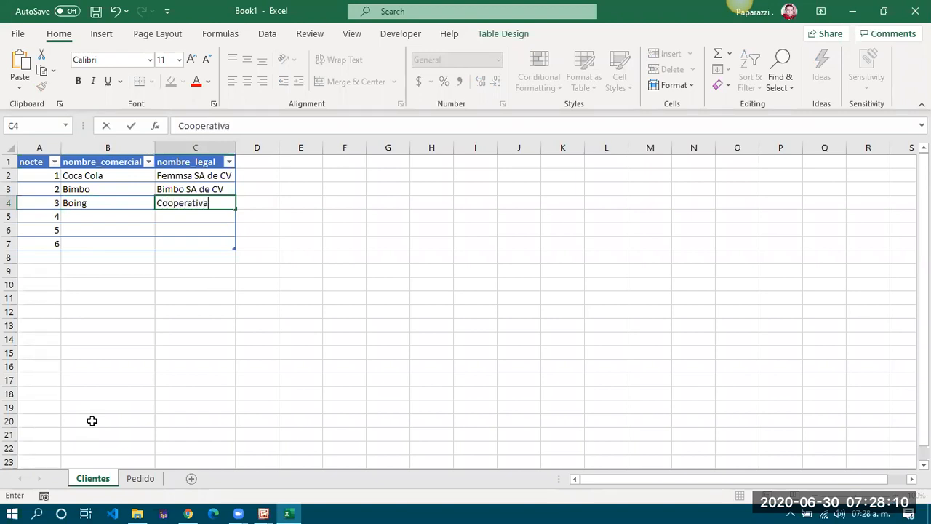
text(Pascual)
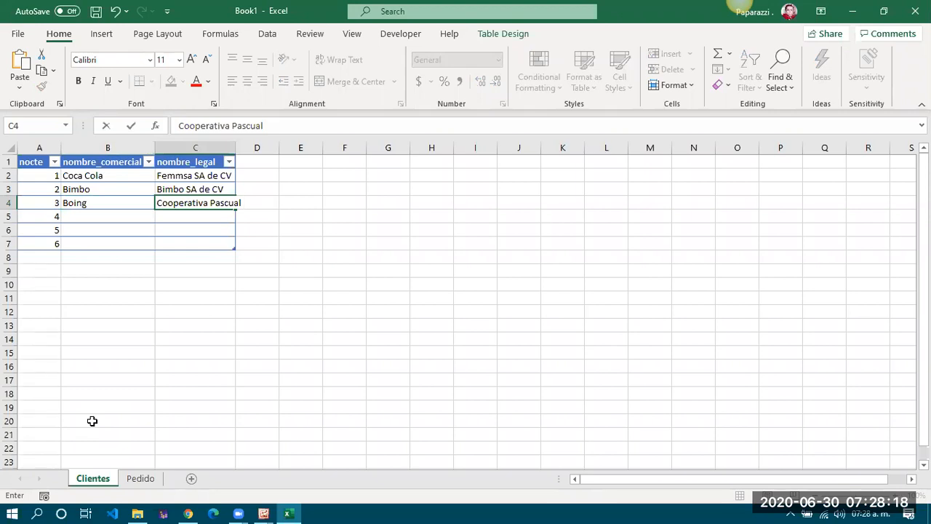
key(enter)
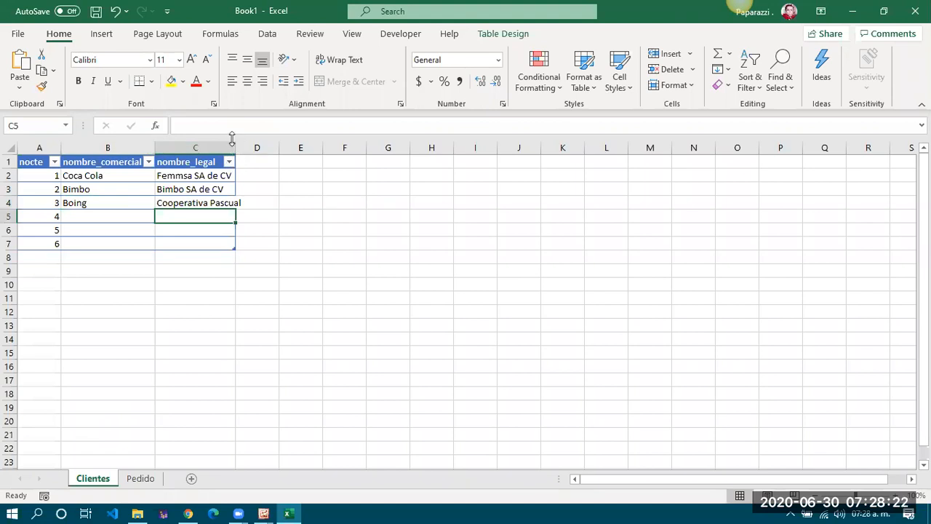
Add client 4 as La Costeña with the same legal name La Costeña.
click(201, 175)
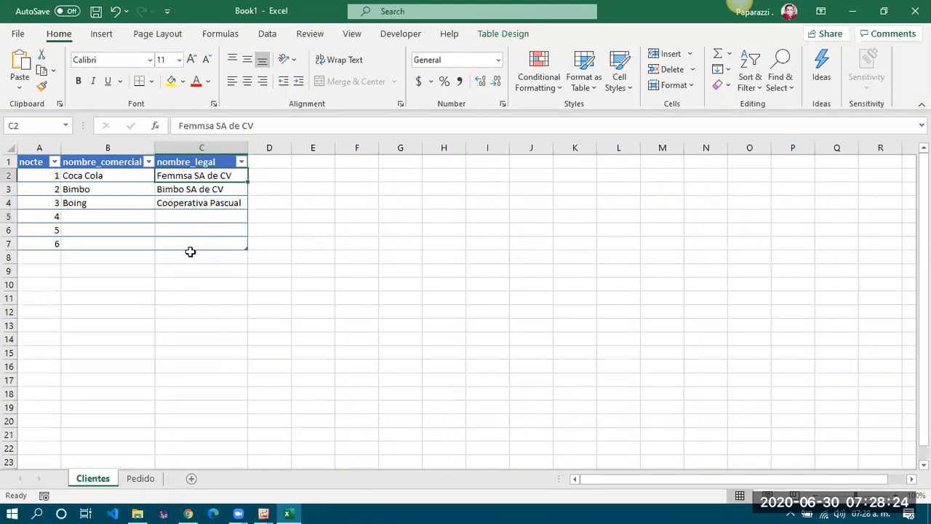
click(108, 215)
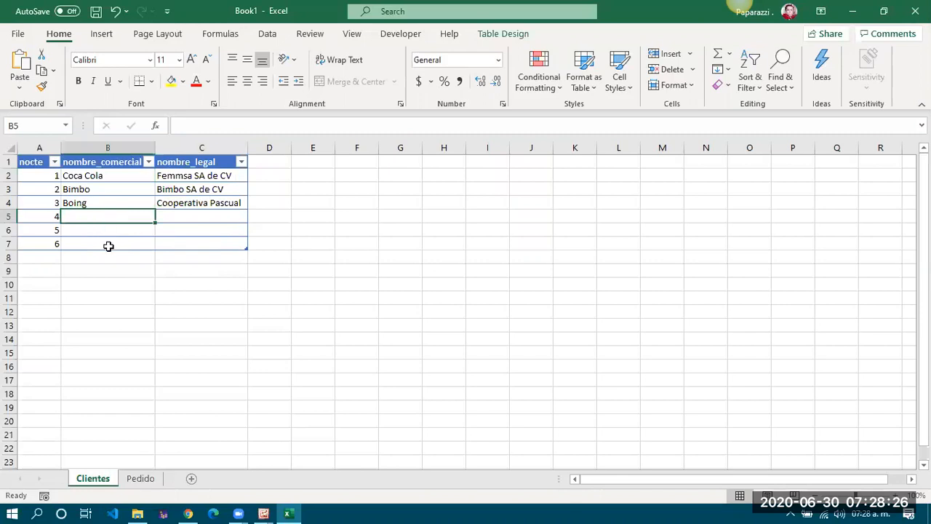
mouse_move(115, 259)
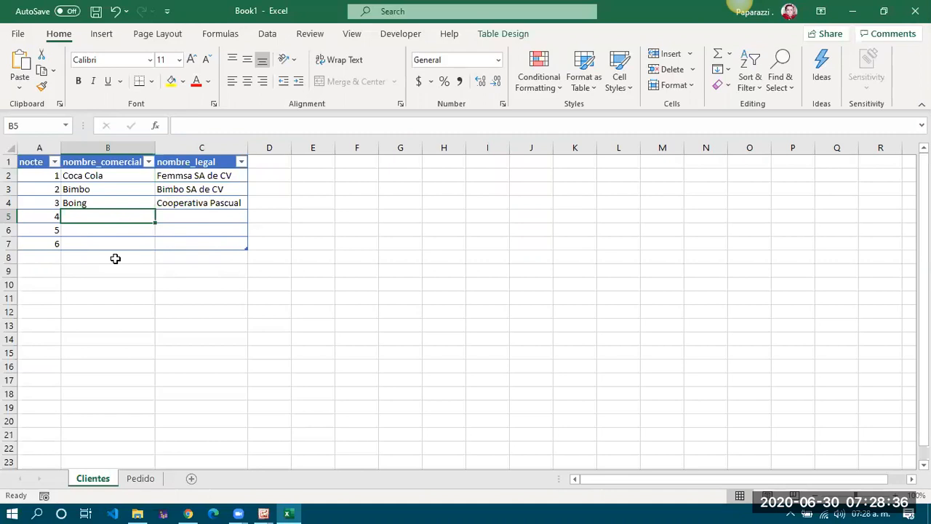
text(La)
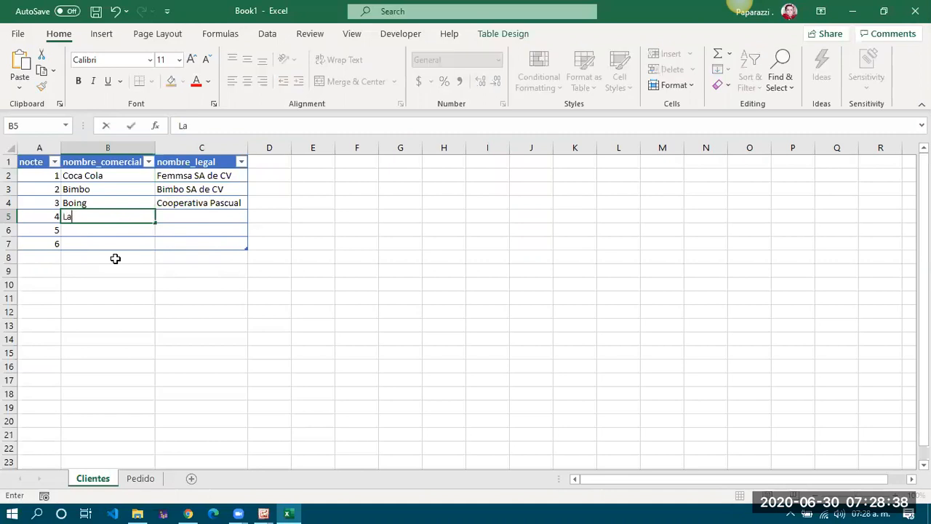
text(co)
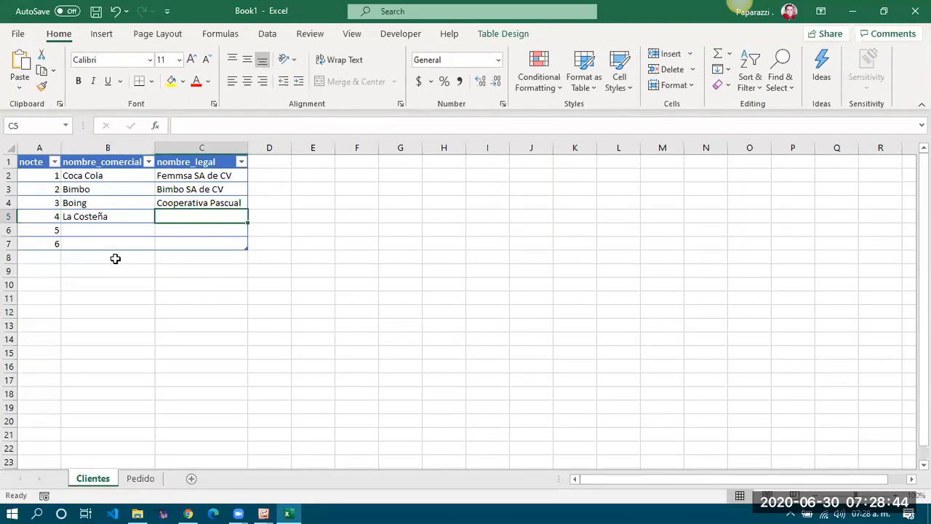
text(La Cos)
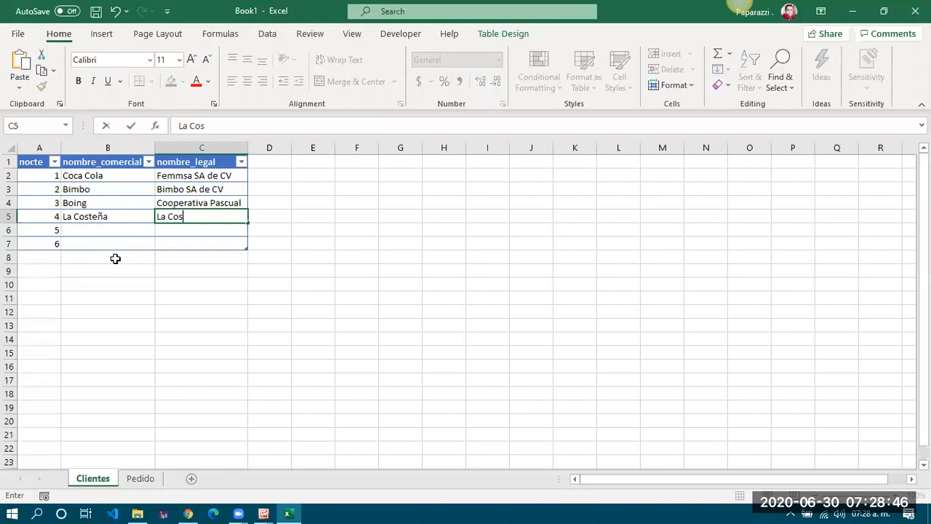
key(Enter)
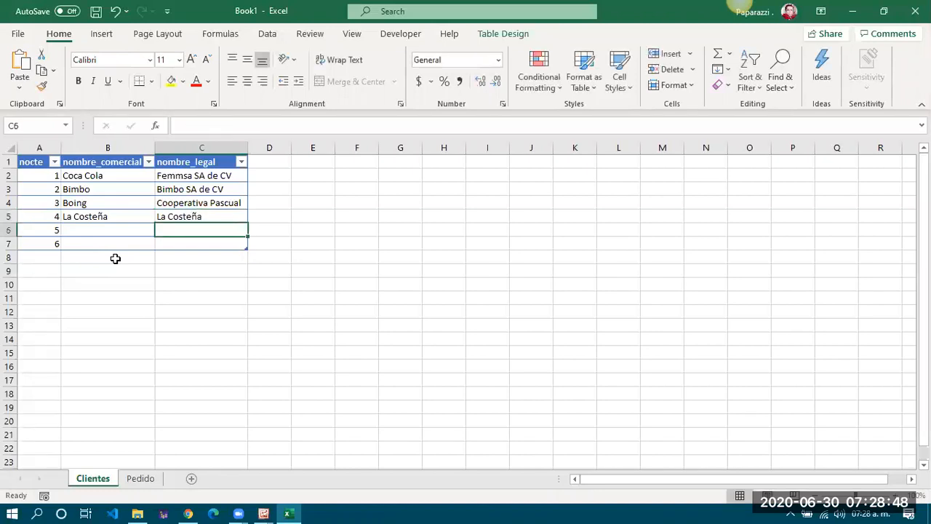
Add client 5 as Pepsi with legal name Pepsi Corp.
click(108, 230)
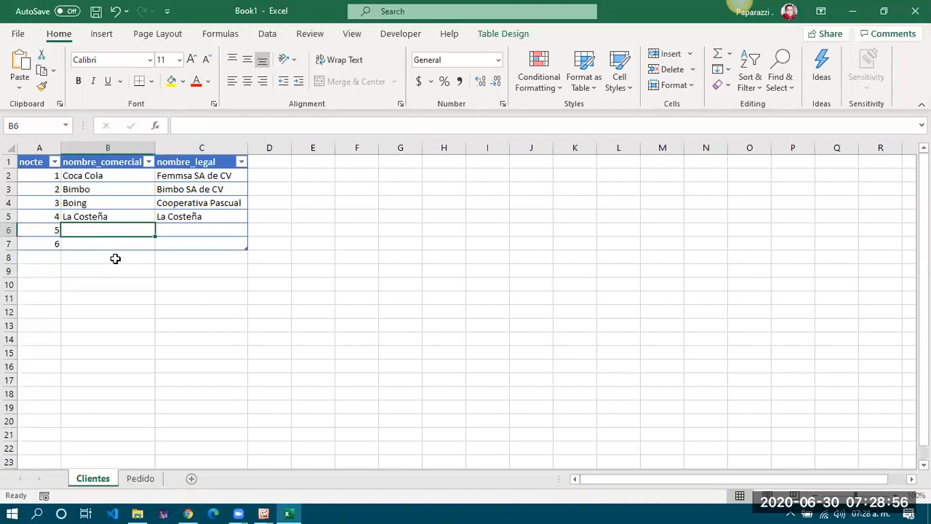
text(P)
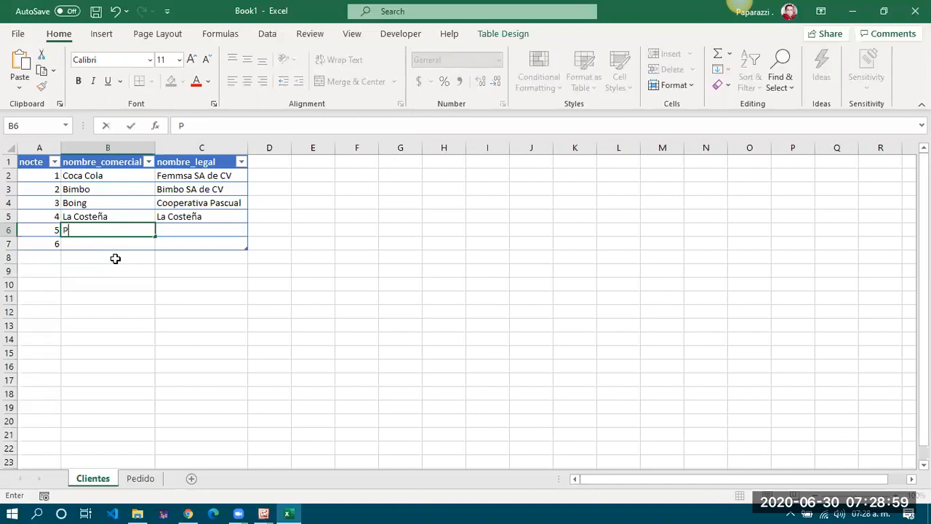
text(epsi)
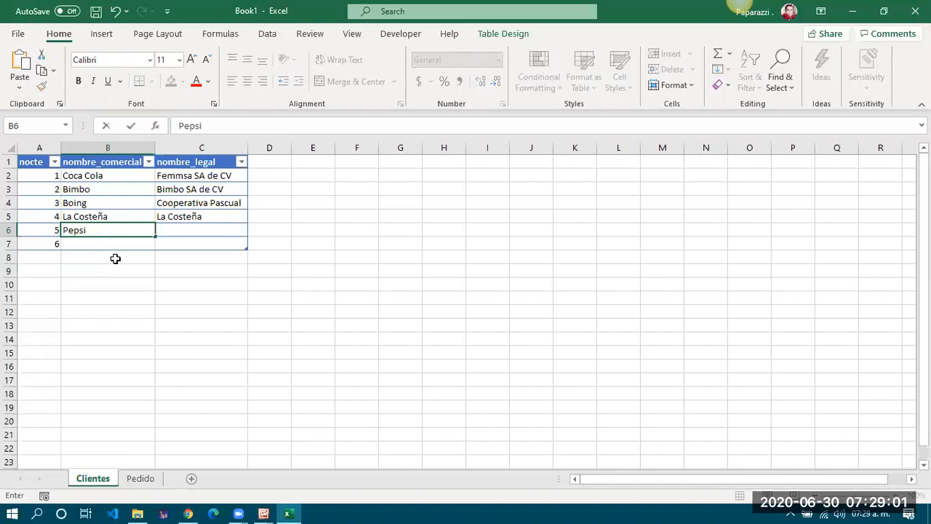
text(Pe)
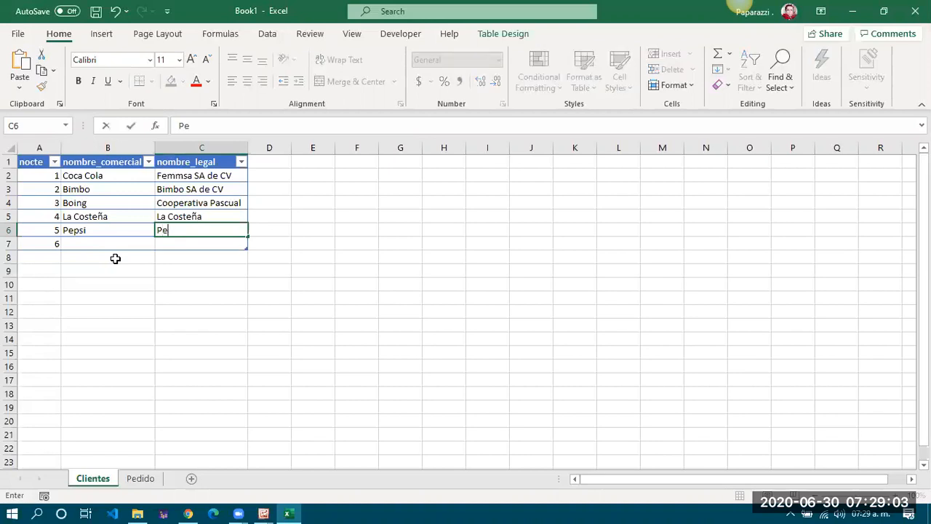
text(psi)
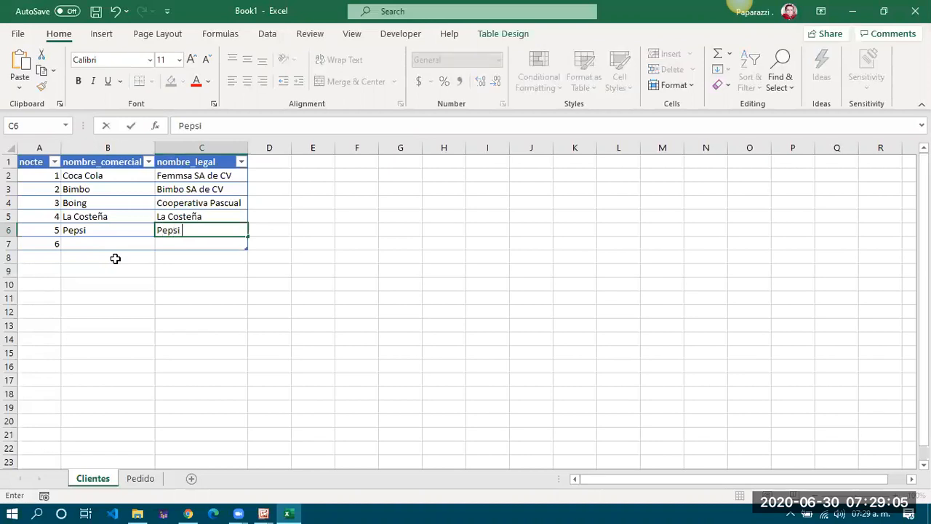
text(Corp,.)
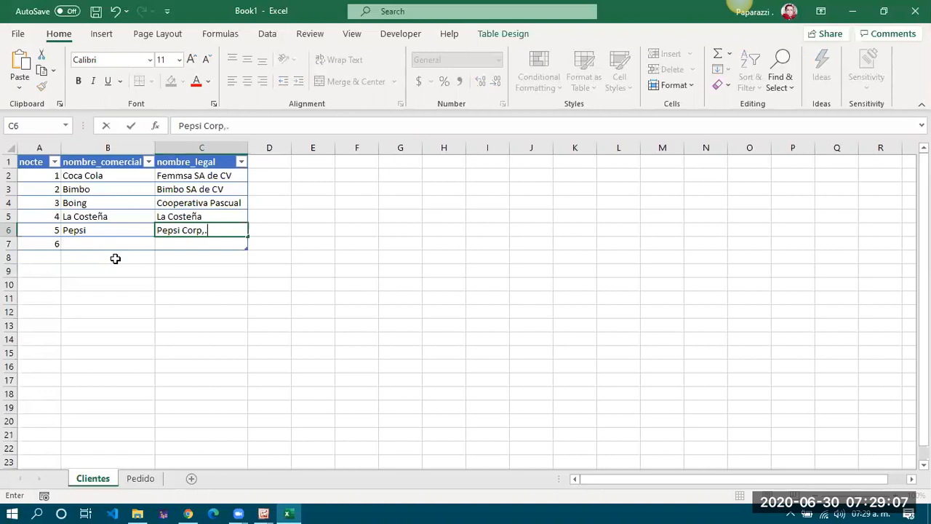
key(Backspace)
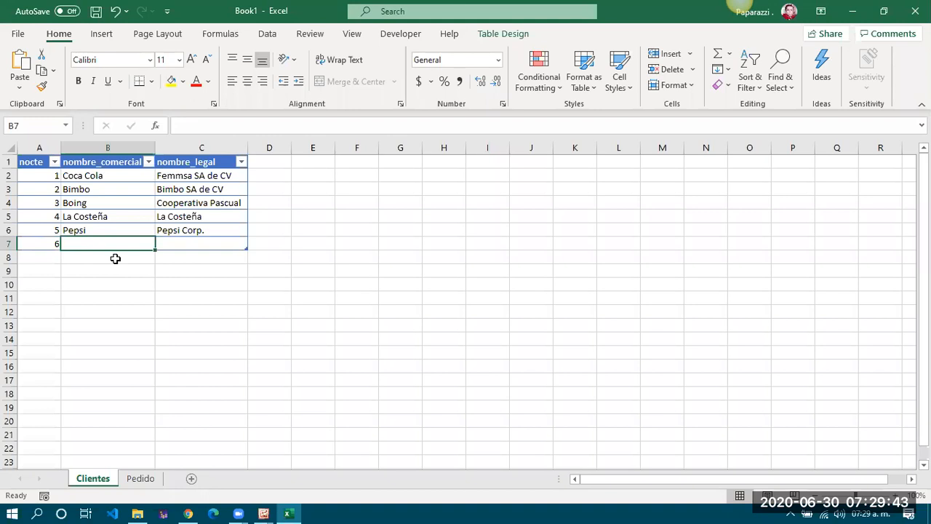
Add client 6 as Jarritos, accepting the AutoComplete Jarritos for its legal name.
text(Jarrito)
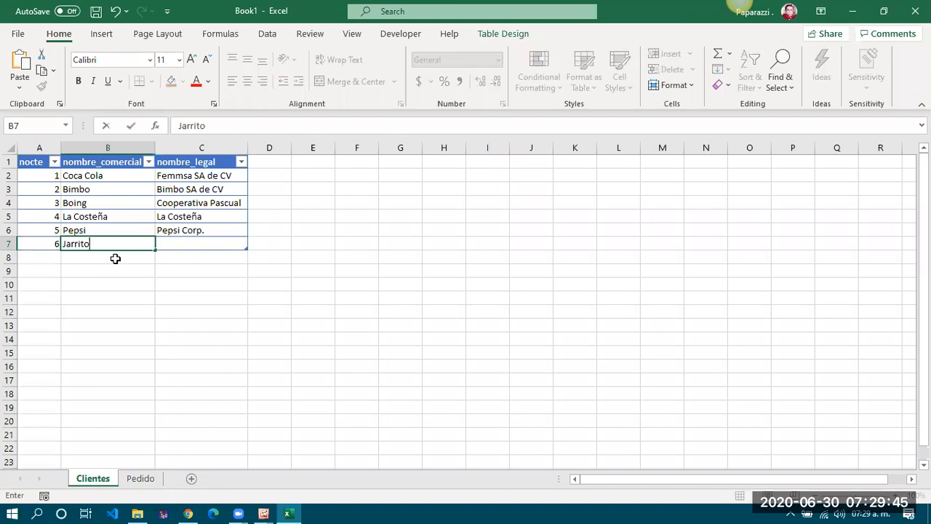
key(Tab)
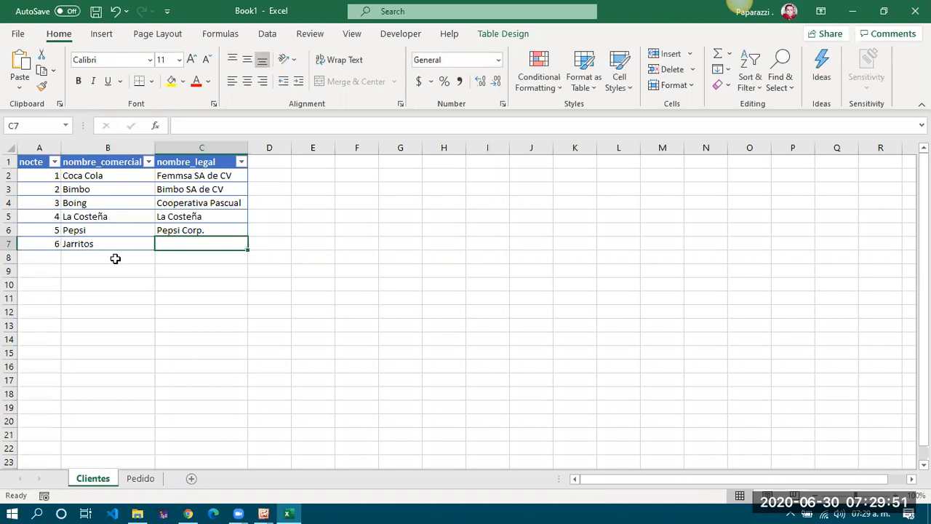
text(j)
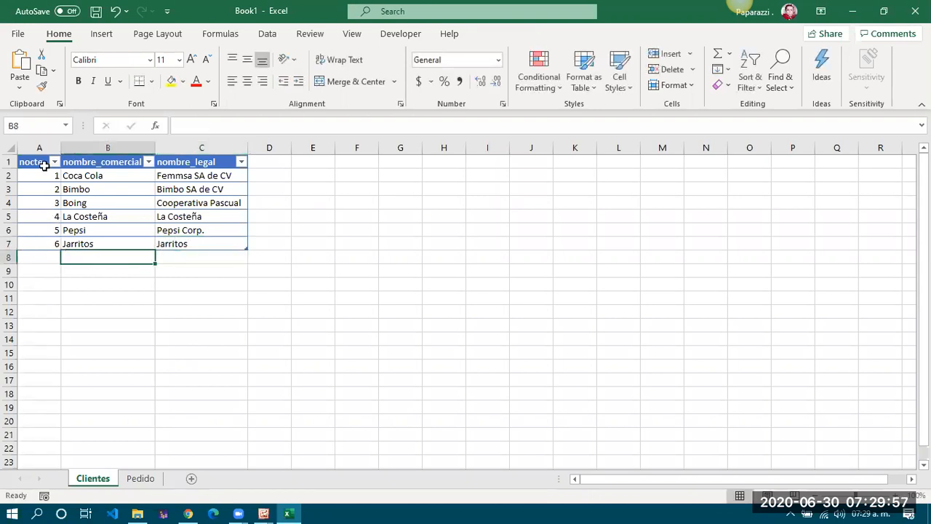
click(39, 174)
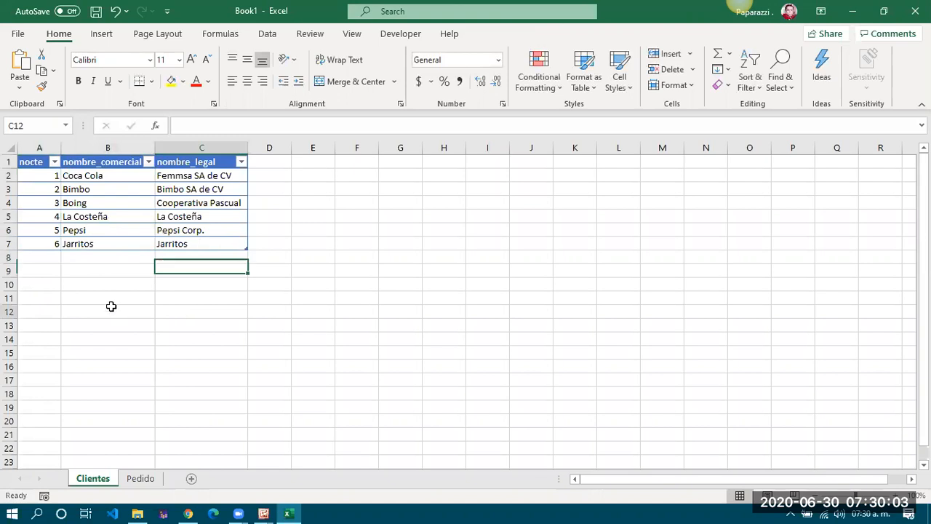
click(40, 269)
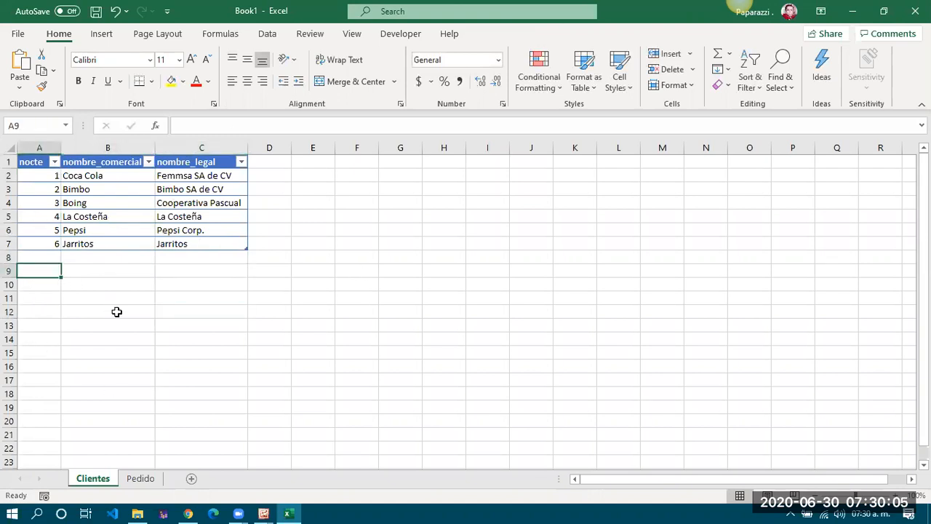
mouse_move(175, 456)
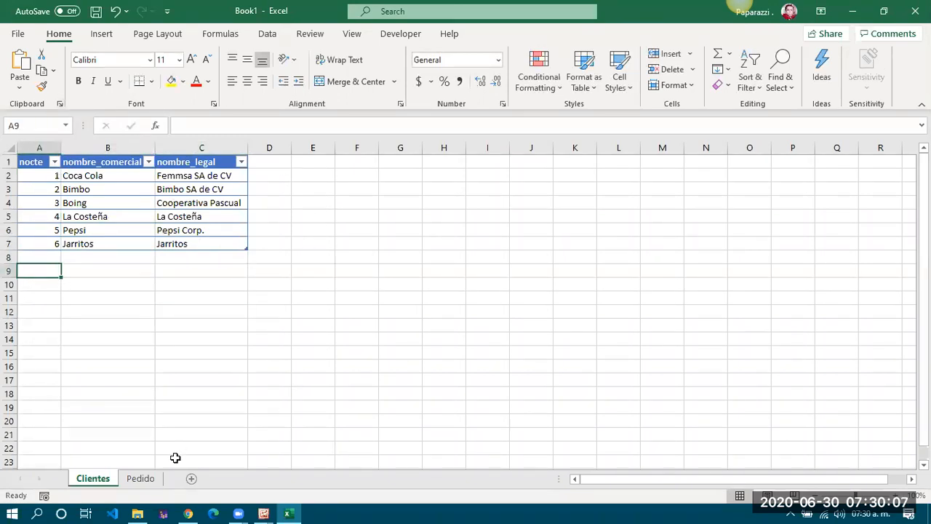
Number the Pedido id column 1 through 6 and start the first no_pedido entry.
click(140, 477)
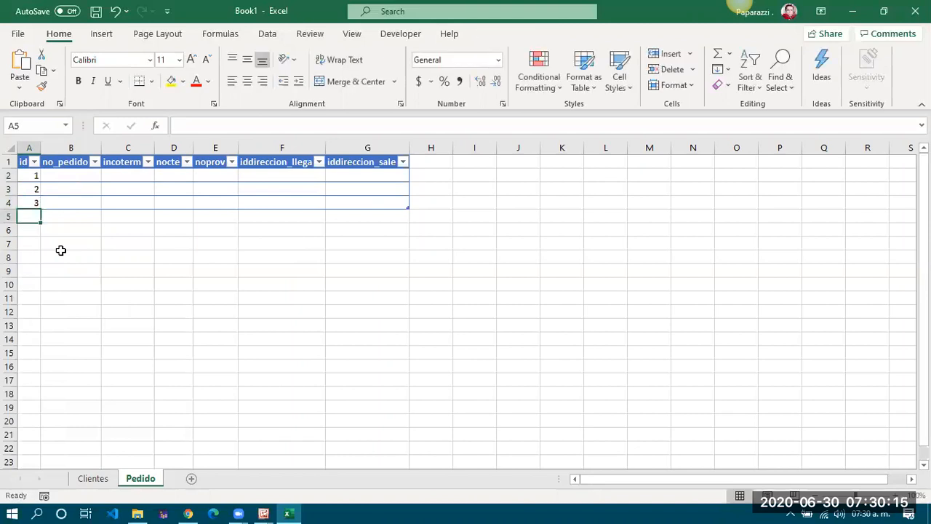
text(4)
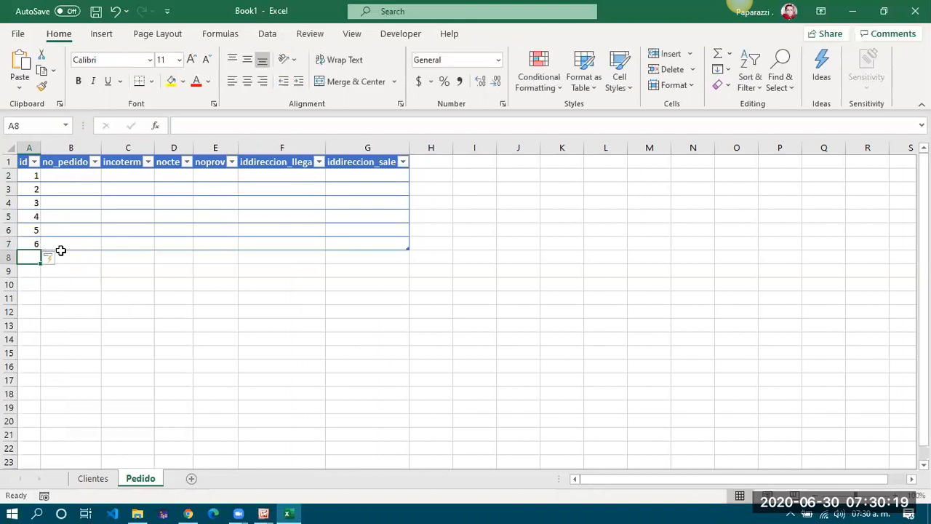
click(70, 174)
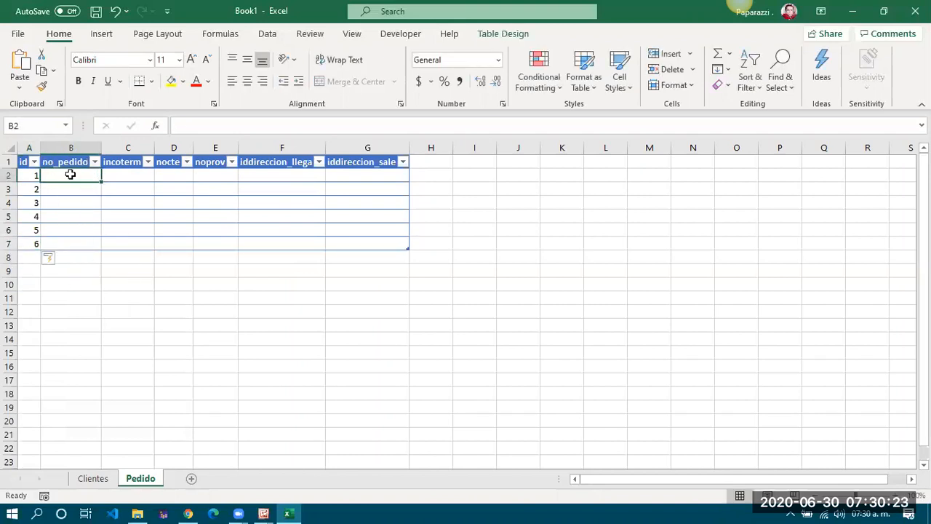
mouse_move(87, 187)
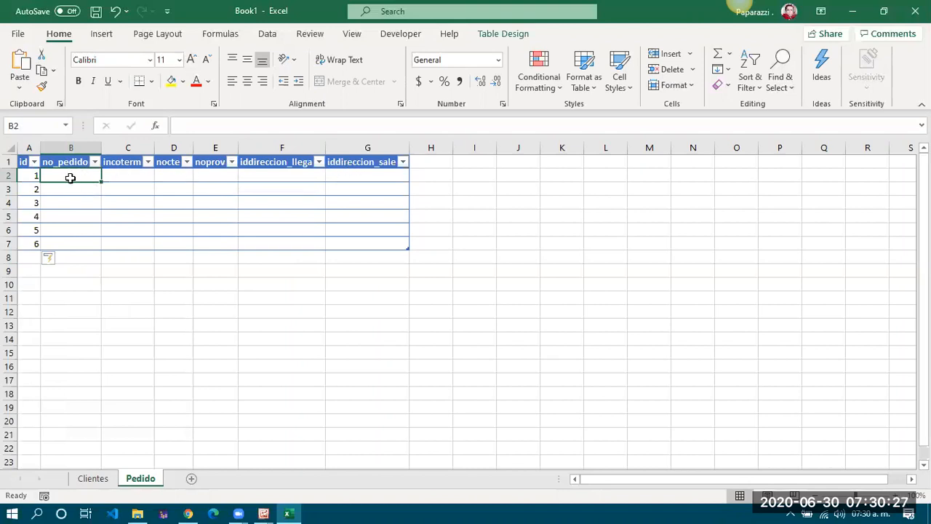
mouse_move(76, 182)
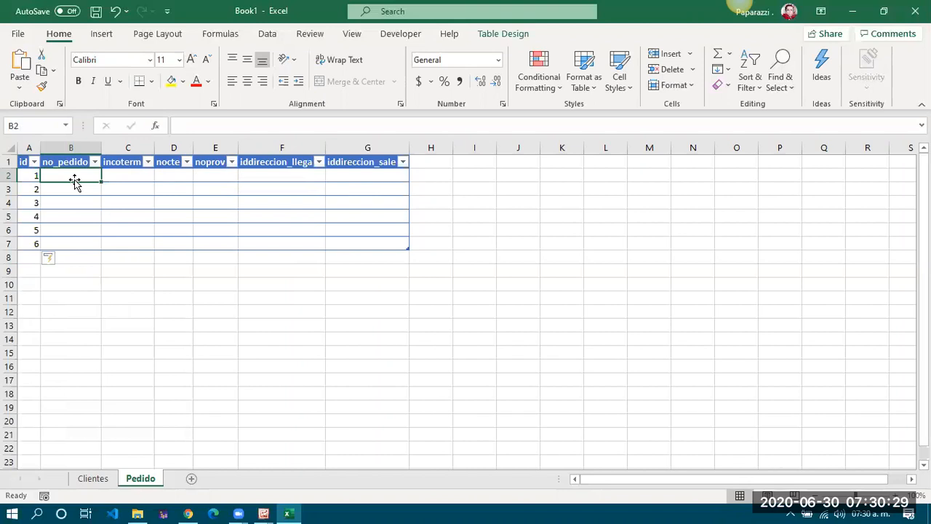
mouse_move(86, 183)
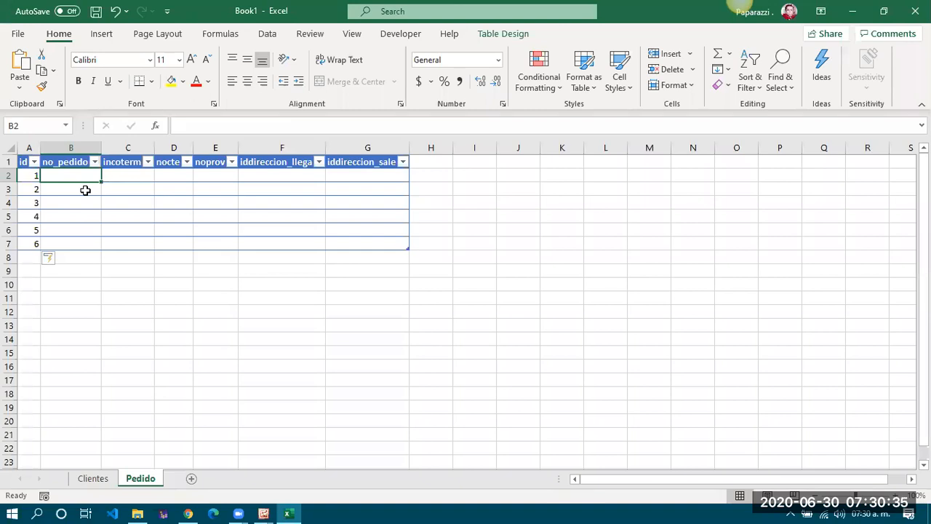
text(')
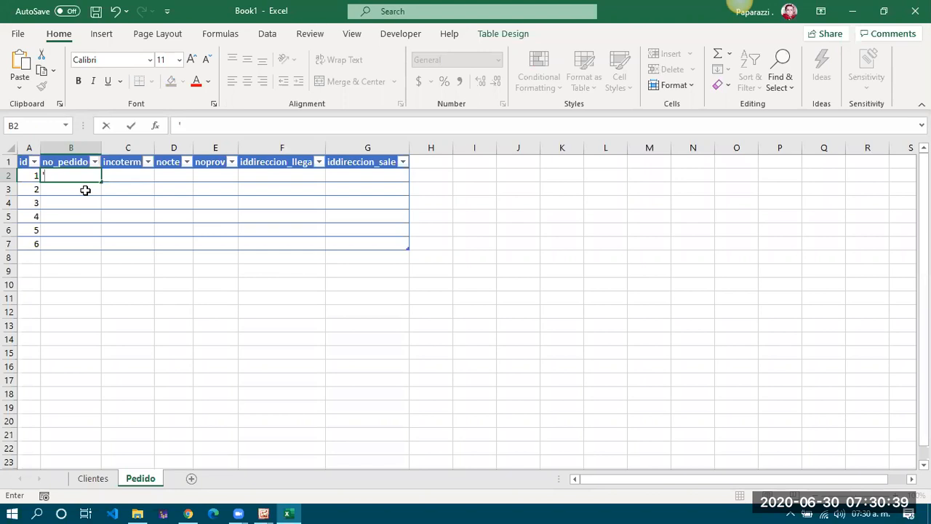
Enter order number 458796 as text and incoterm EXW for the first order.
text(4)
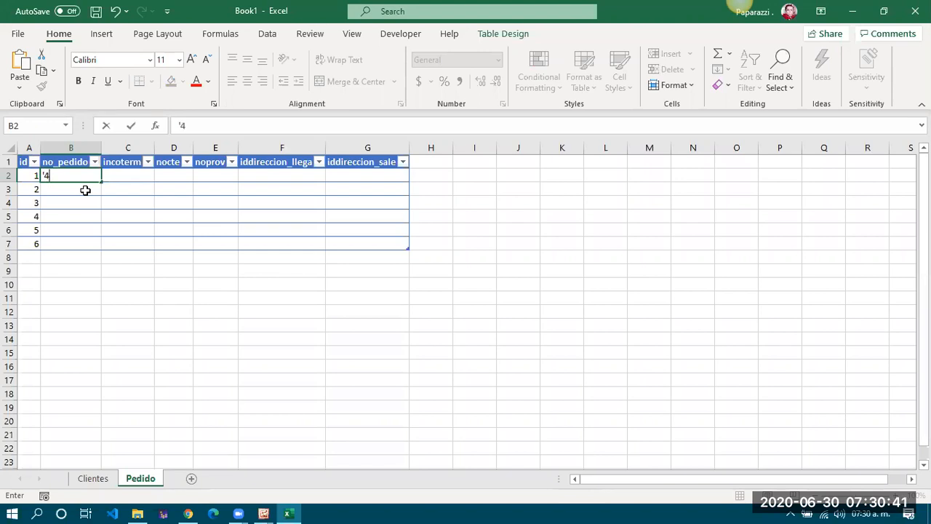
text(58796)
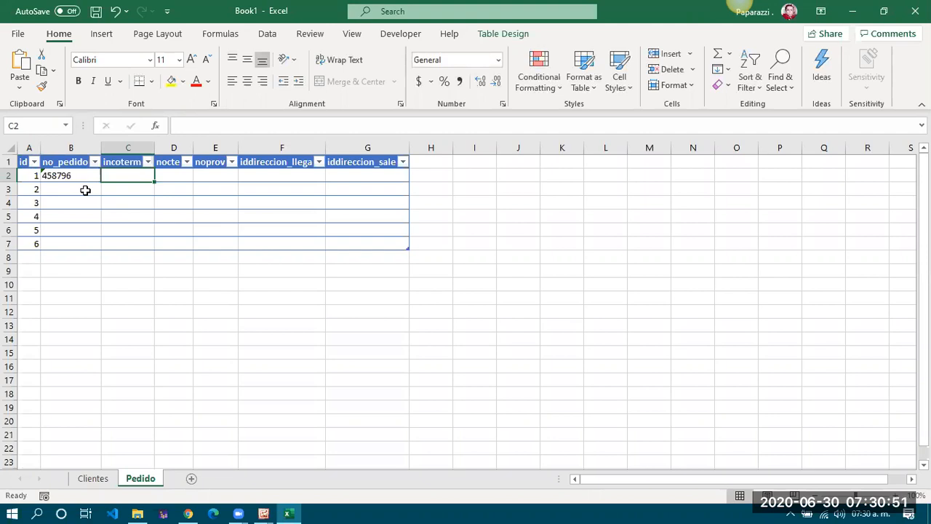
text(EXW)
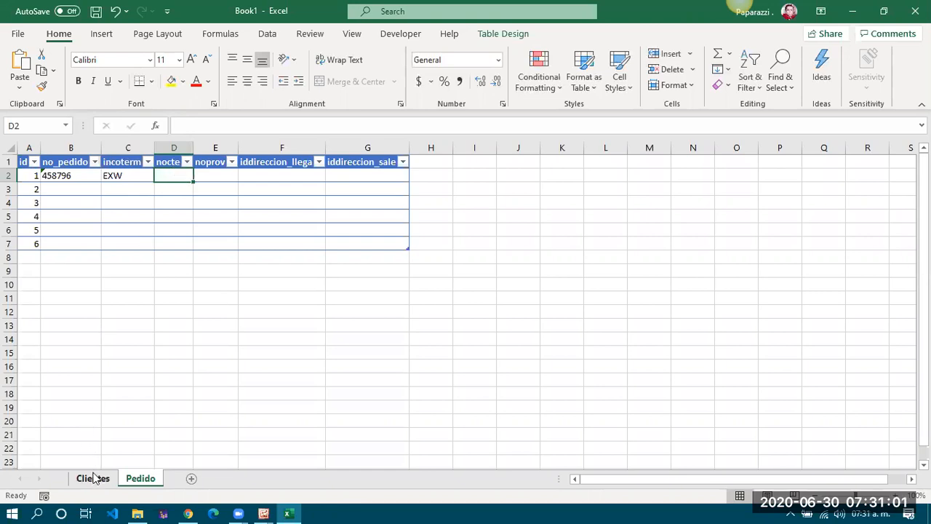
Give the Clientes nocte column a grey fill colour.
click(93, 477)
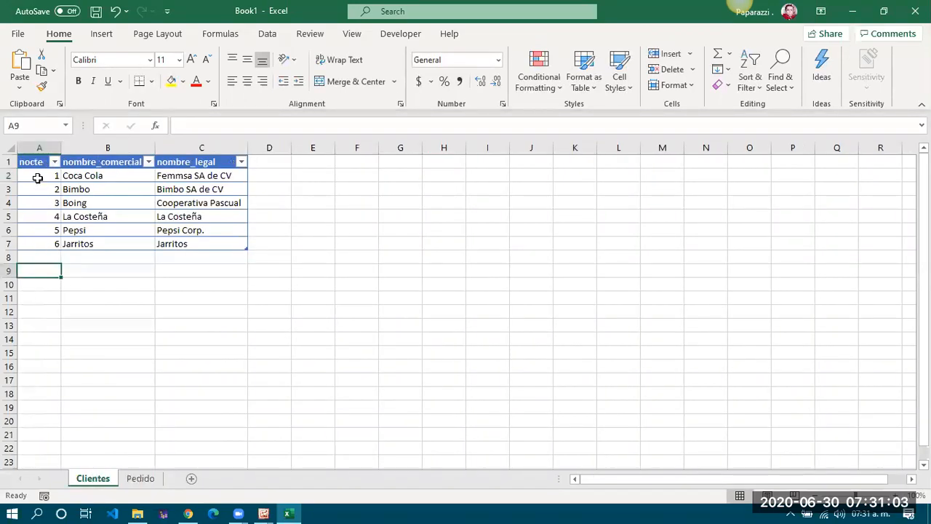
click(39, 202)
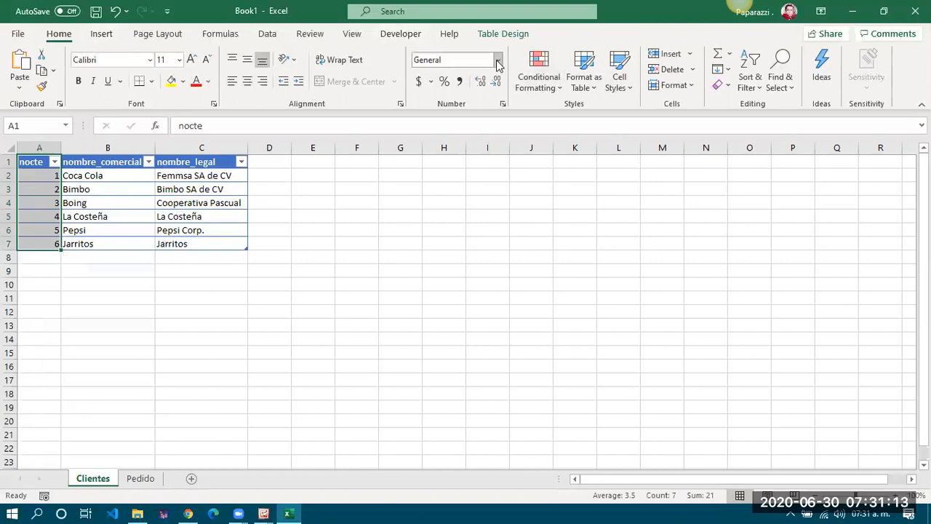
mouse_move(119, 90)
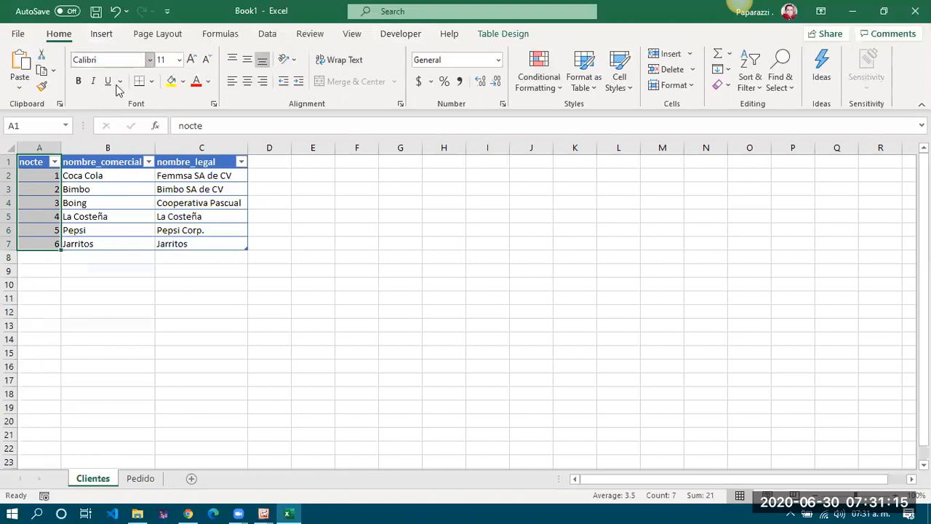
click(151, 82)
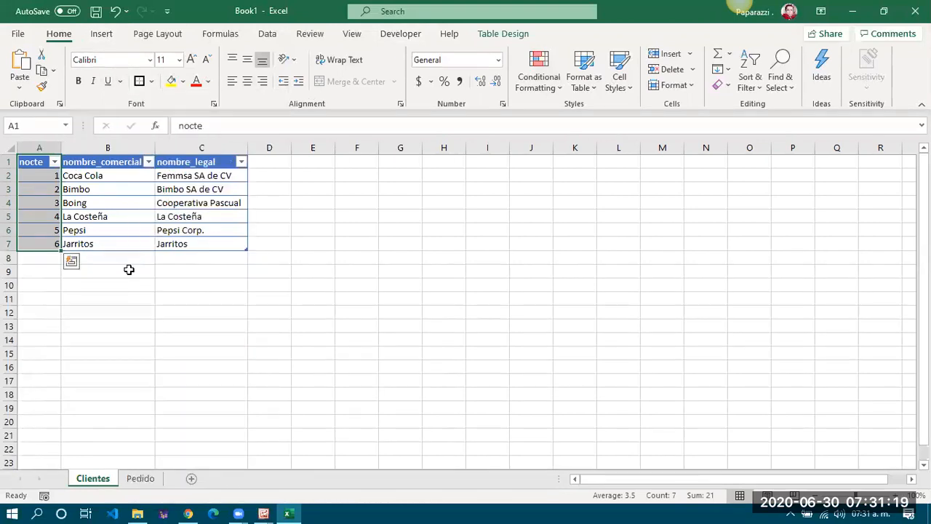
click(107, 272)
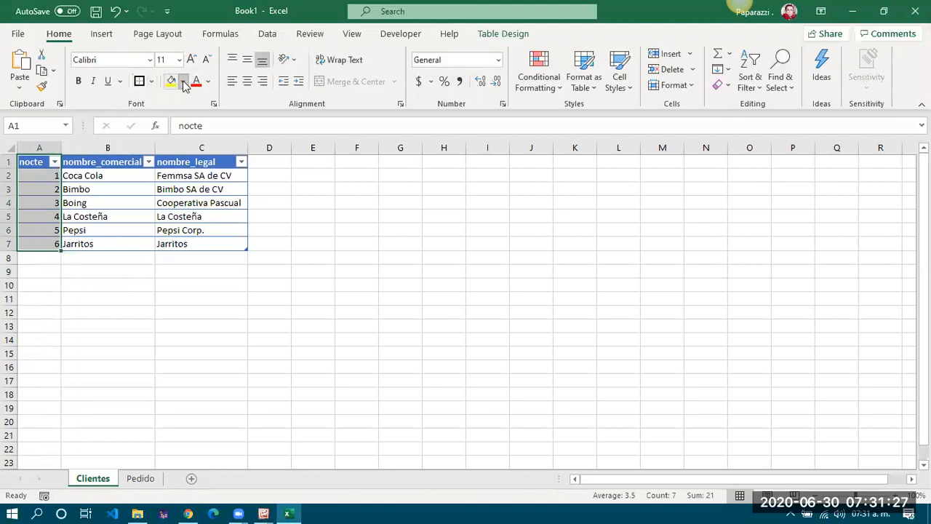
click(184, 81)
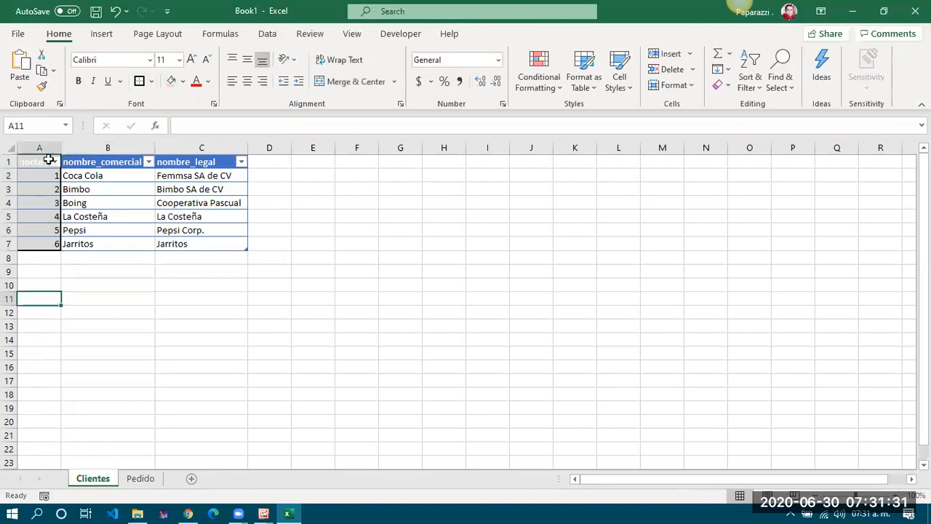
Revisit the nocte column's fill colours, then return to the Pedido sheet.
click(39, 160)
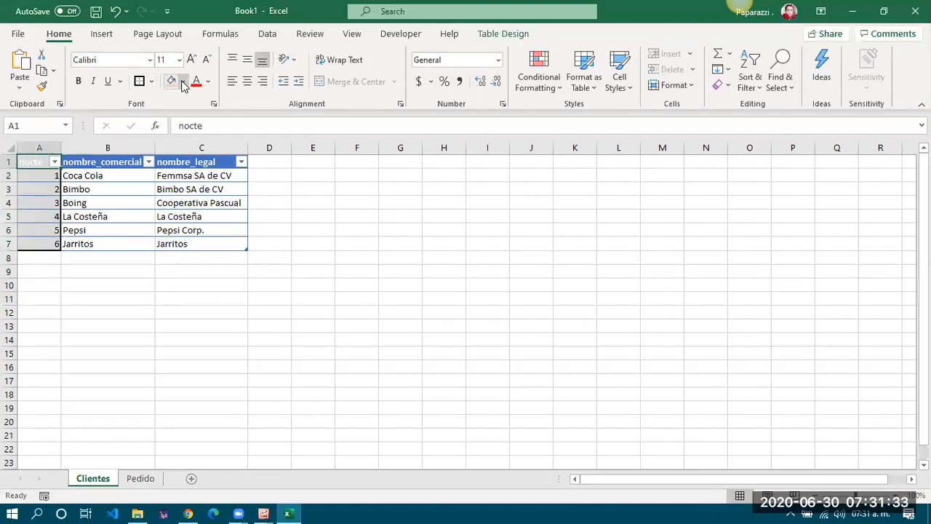
click(184, 82)
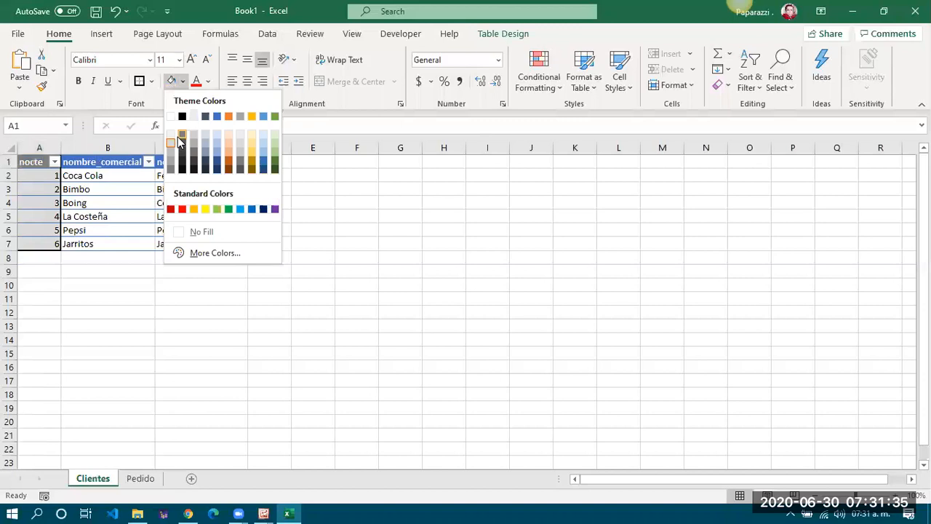
mouse_move(170, 169)
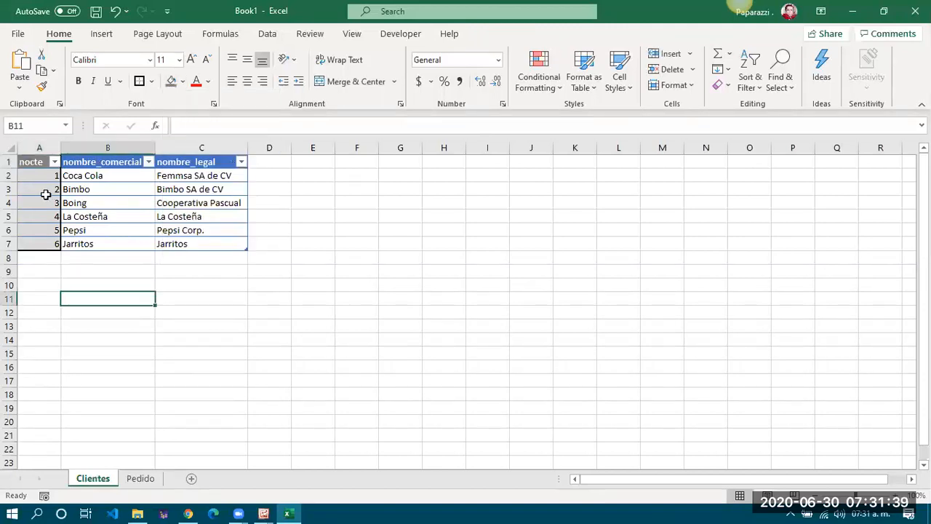
click(140, 477)
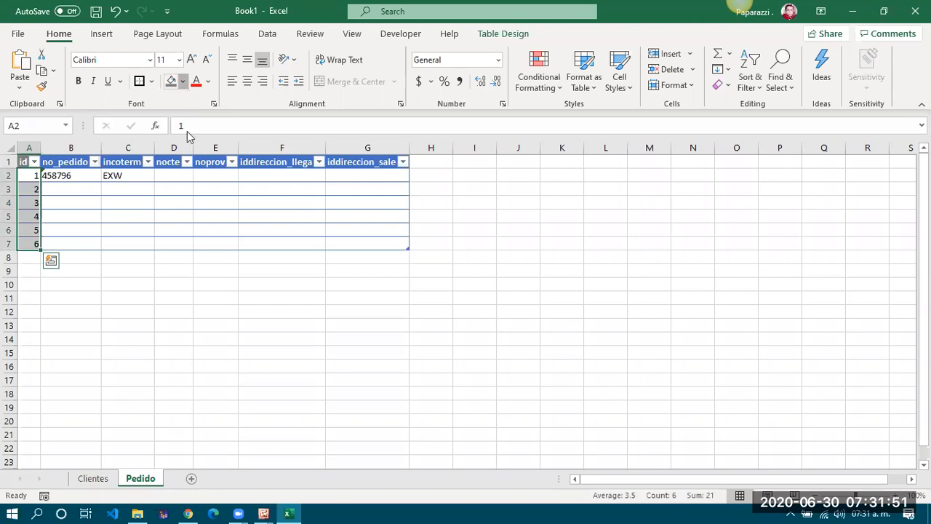
click(184, 81)
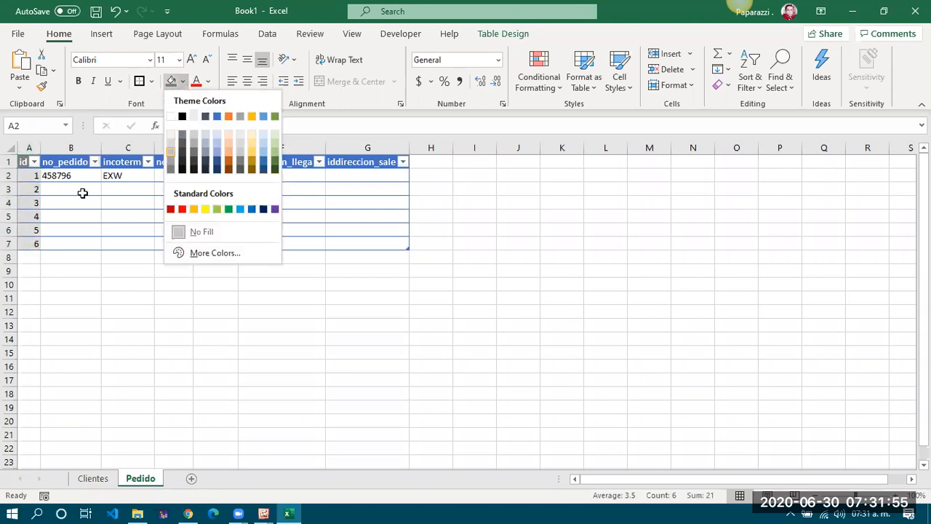
click(200, 232)
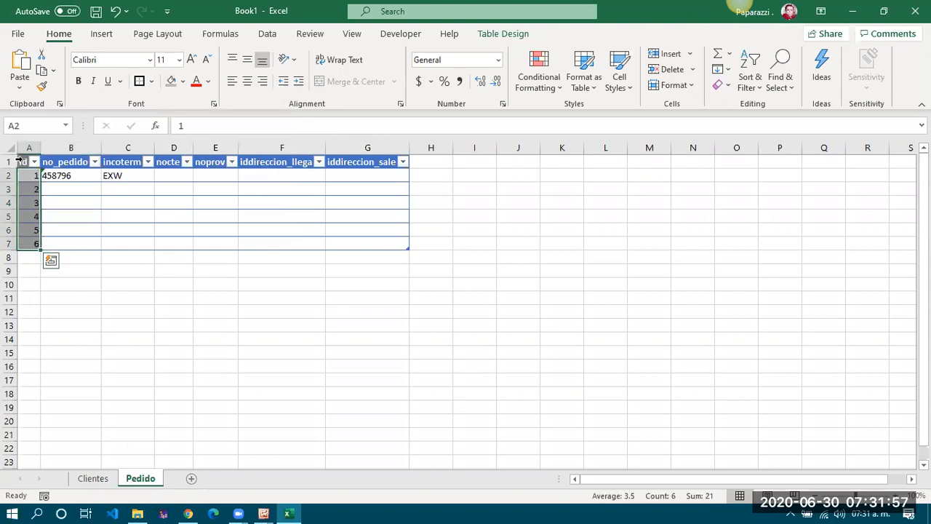
click(29, 162)
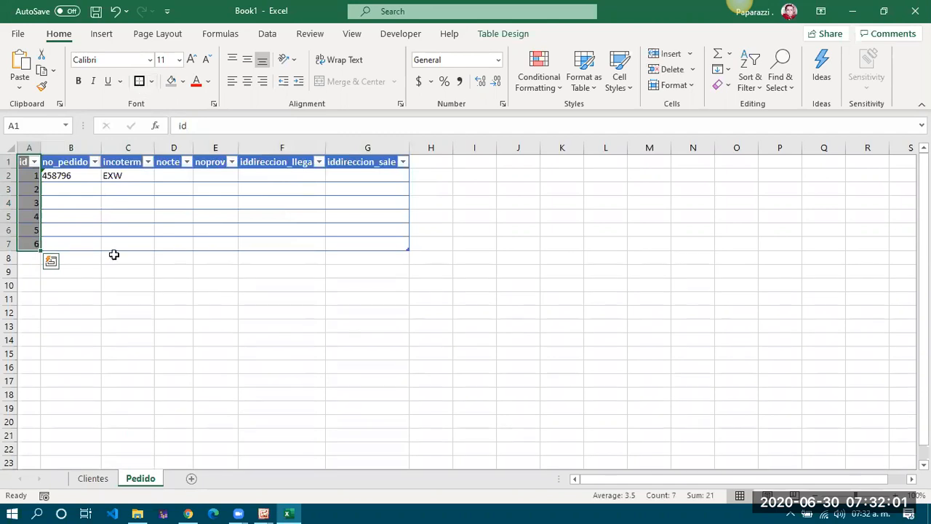
click(128, 258)
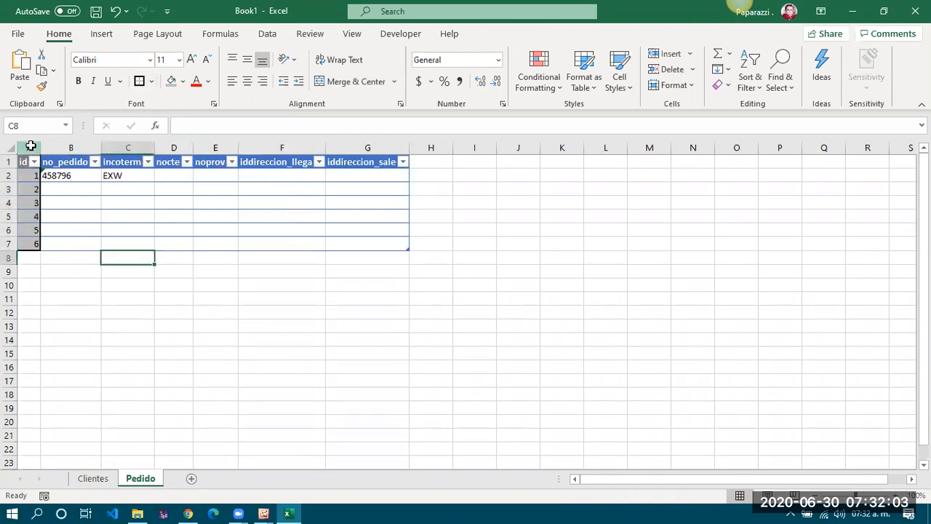
click(31, 145)
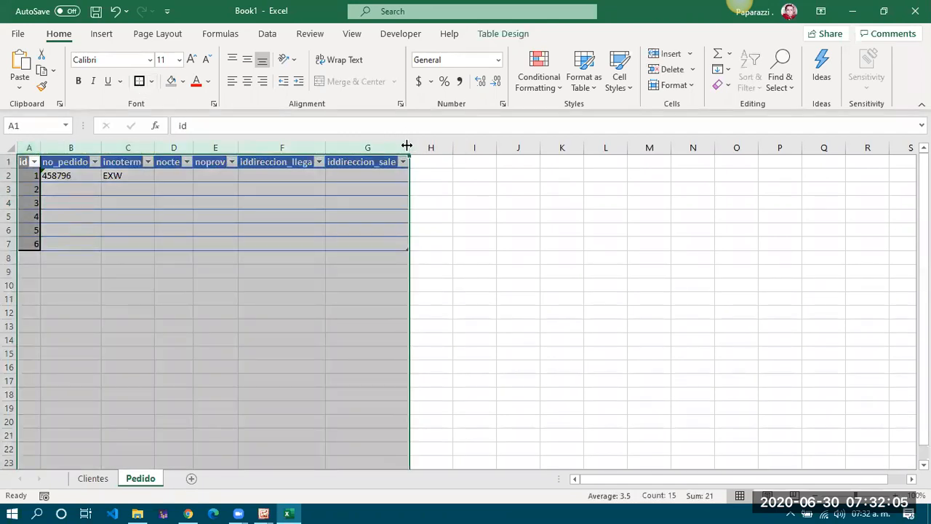
click(175, 174)
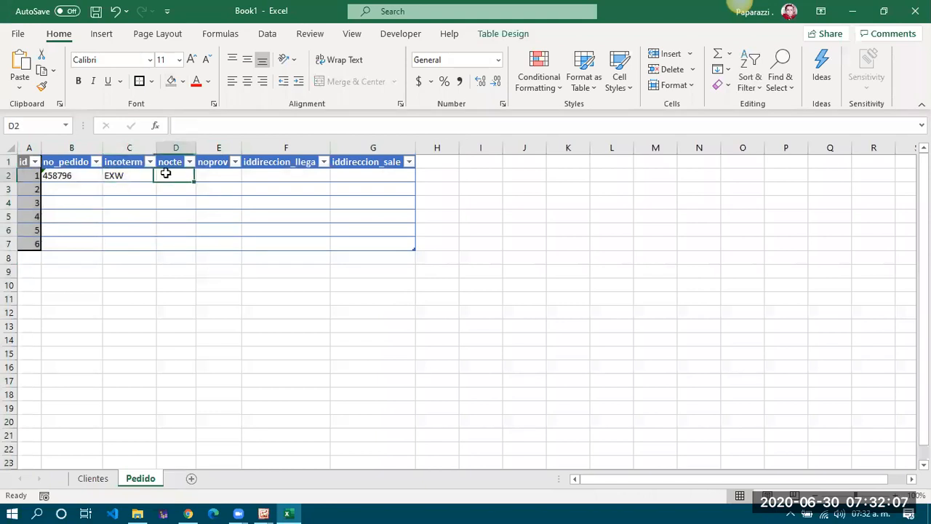
Look up Boing on Clientes and enter nocte 3 and noprov 10 for the first order.
click(93, 477)
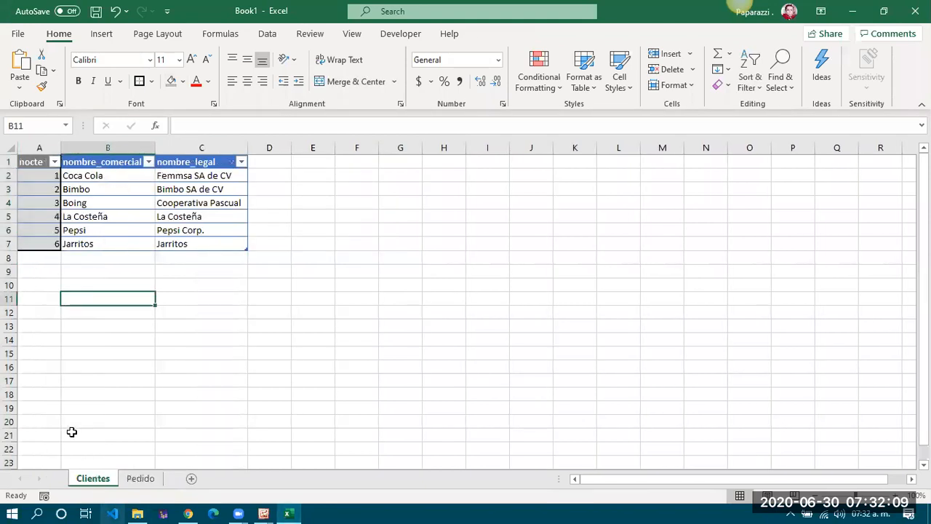
click(40, 202)
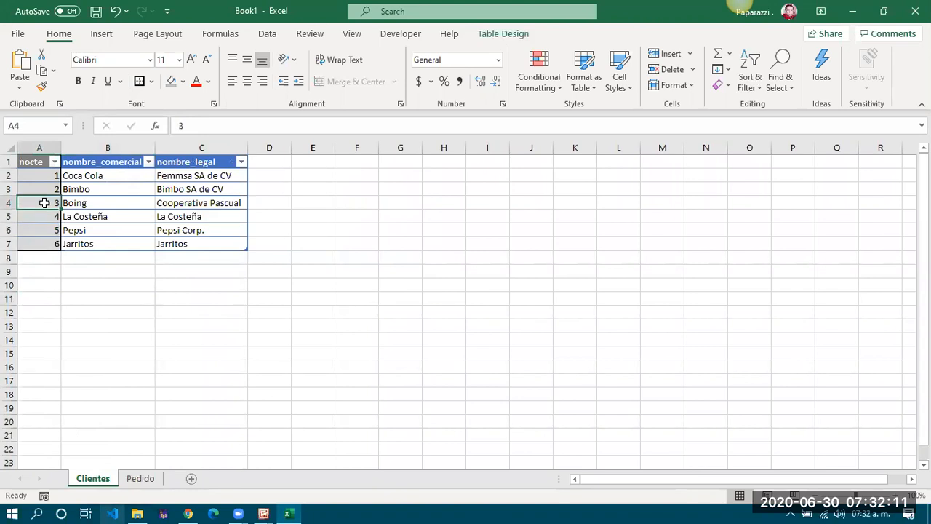
click(139, 477)
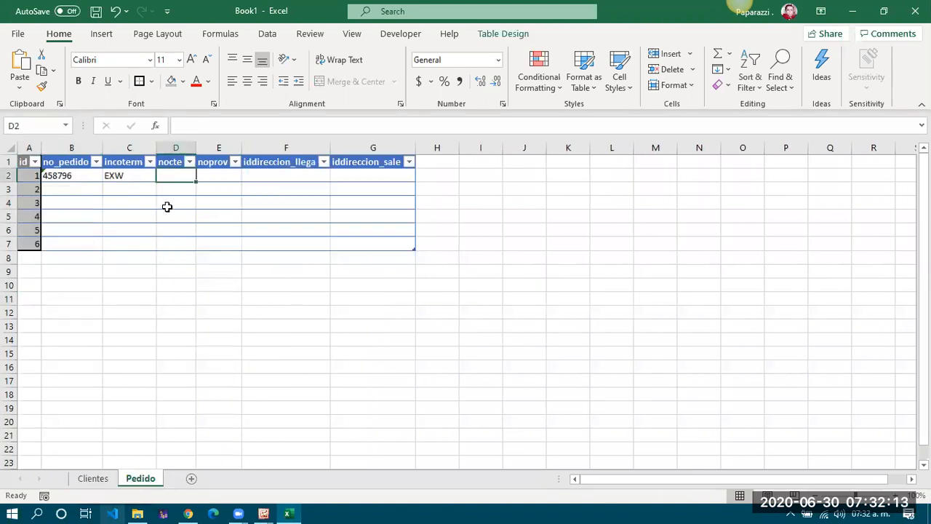
text(3)
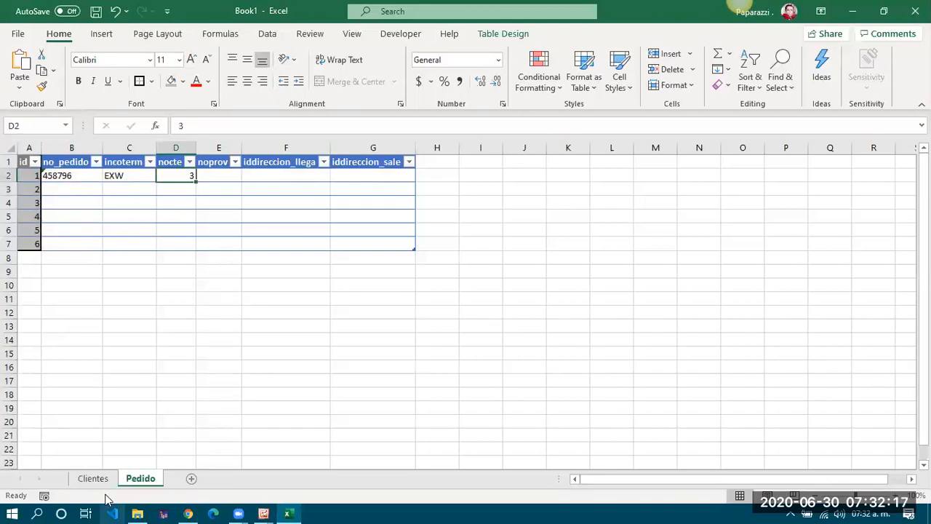
click(93, 477)
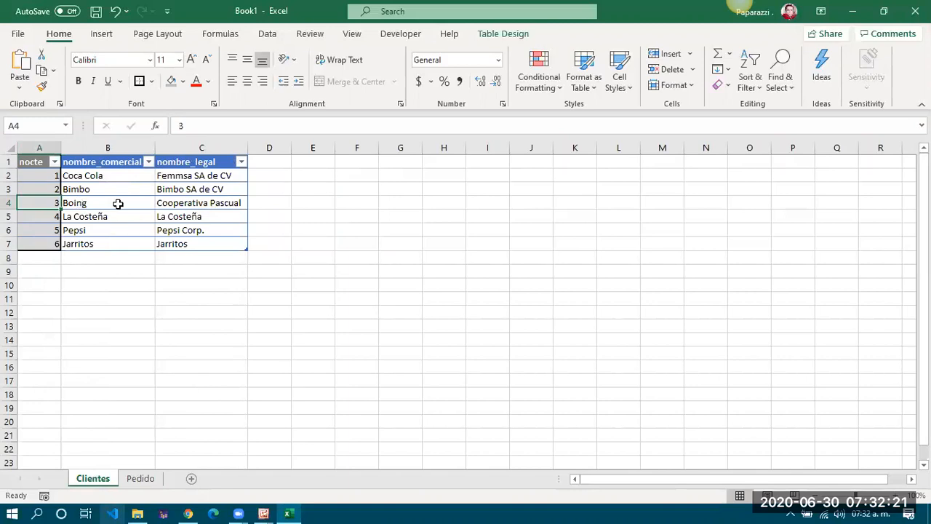
click(140, 477)
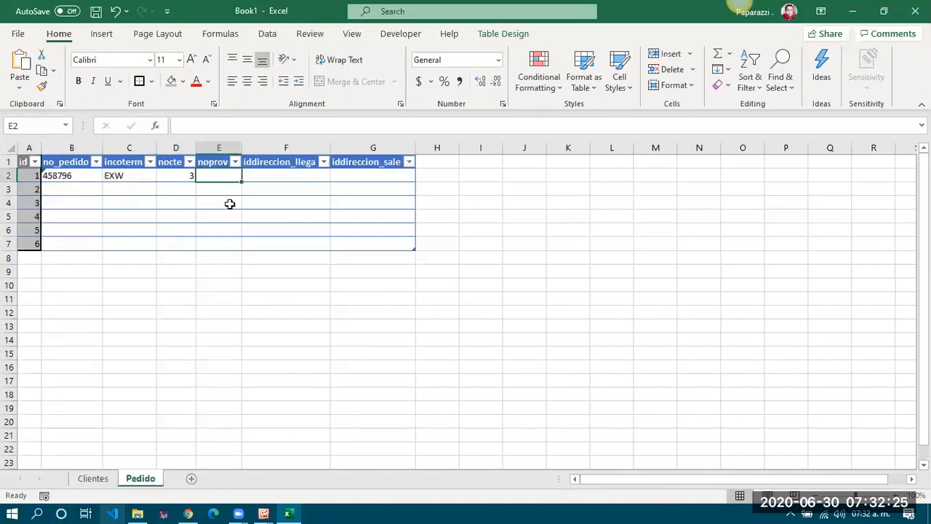
text(10)
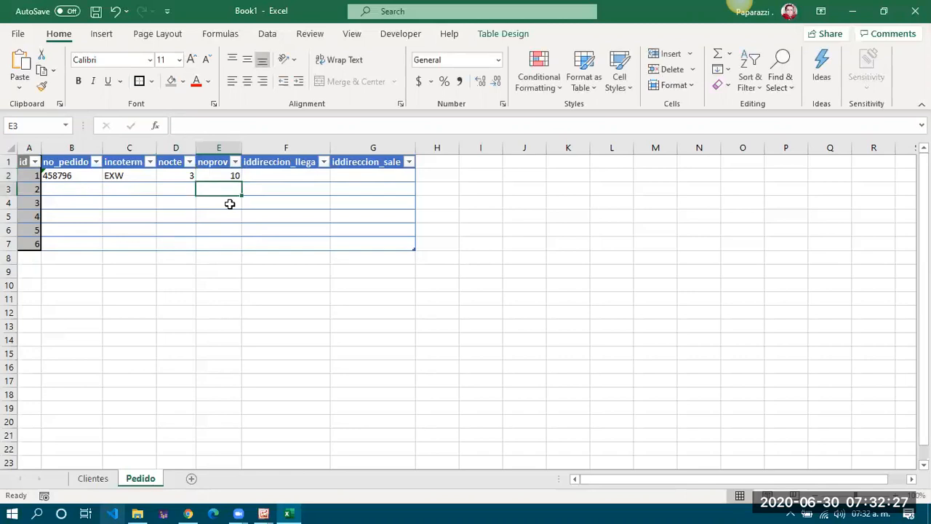
Enter iddireccion_llega 15 and iddireccion_sale 30 for the first order.
click(286, 175)
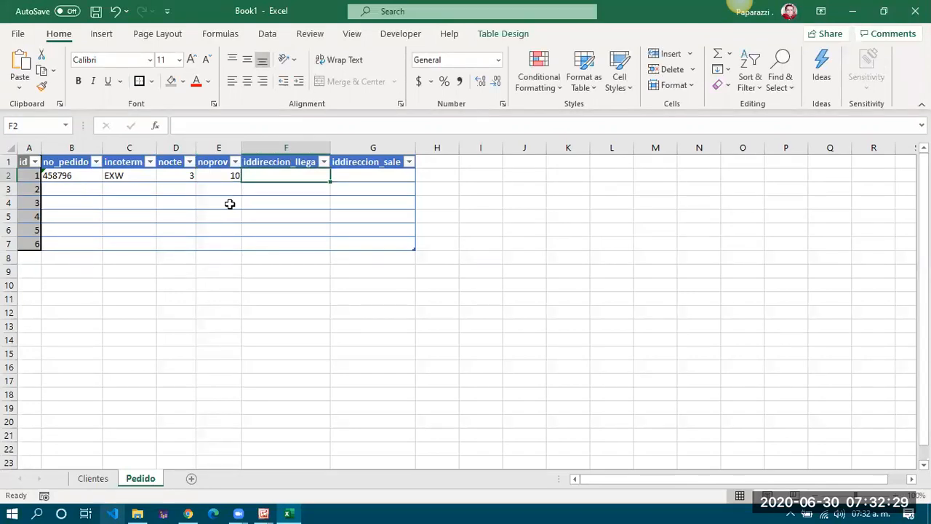
text(15)
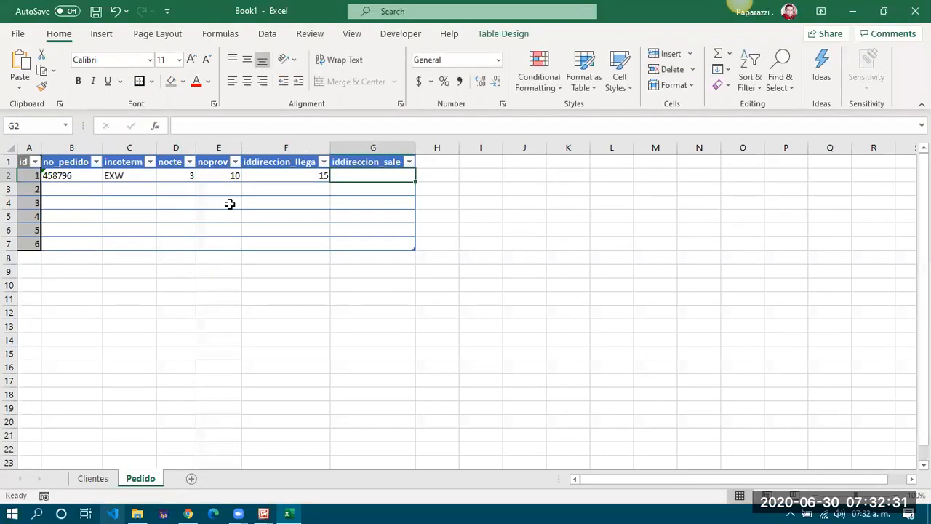
text(30)
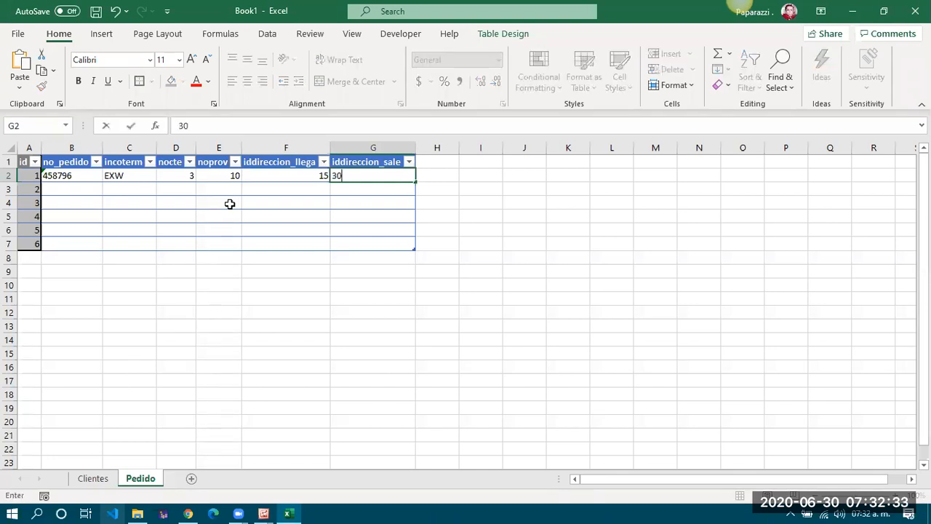
key(enter)
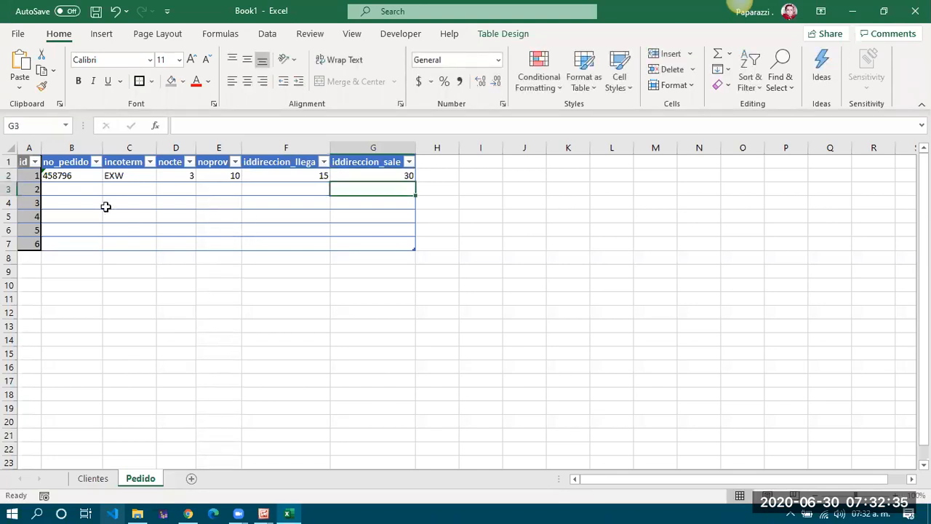
Enter the second order as AF845 with incoterm FOB and nocte 2.
click(72, 189)
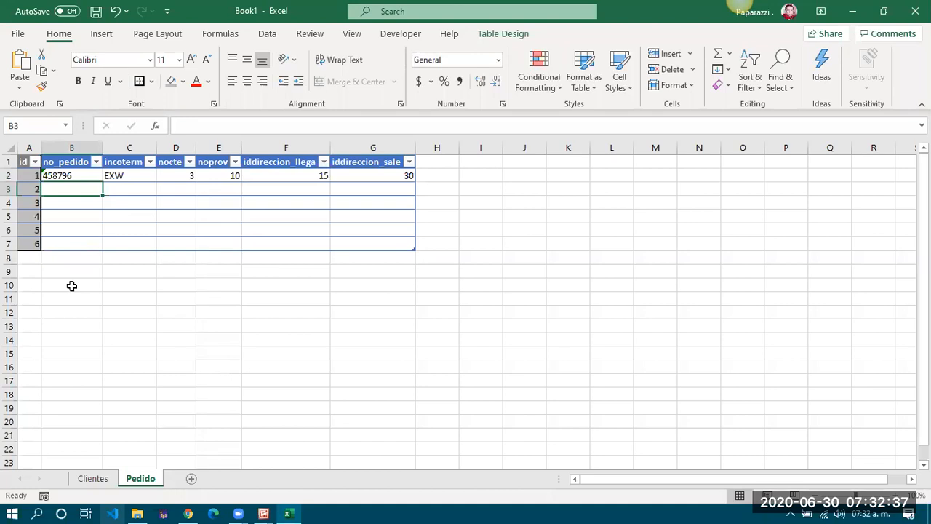
text(AF)
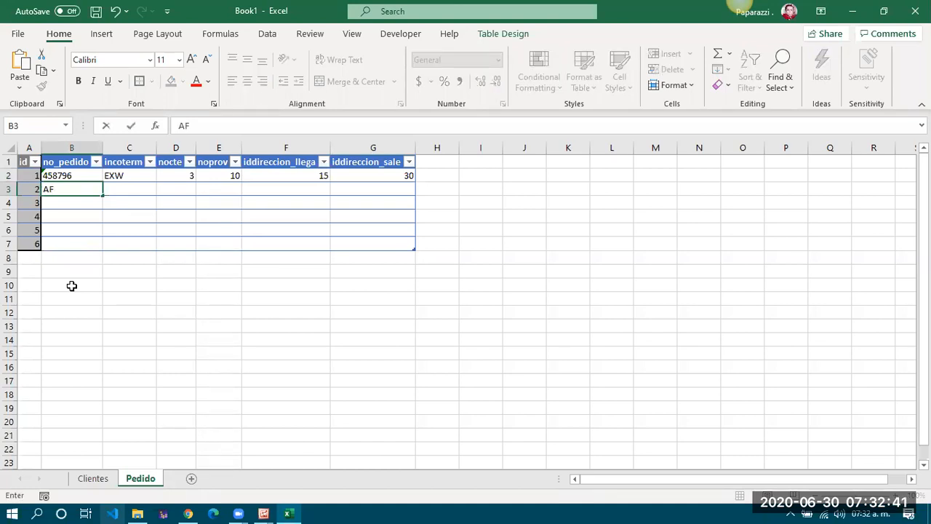
text(845)
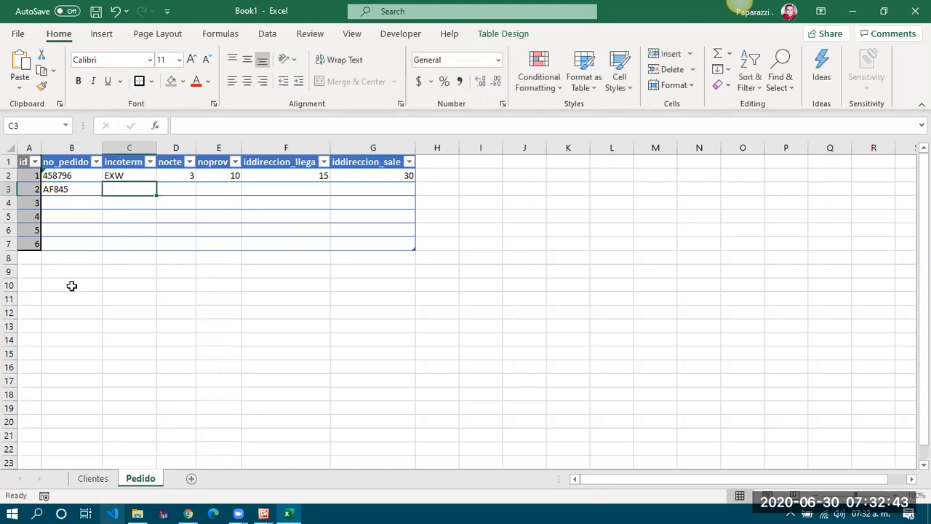
text(F)
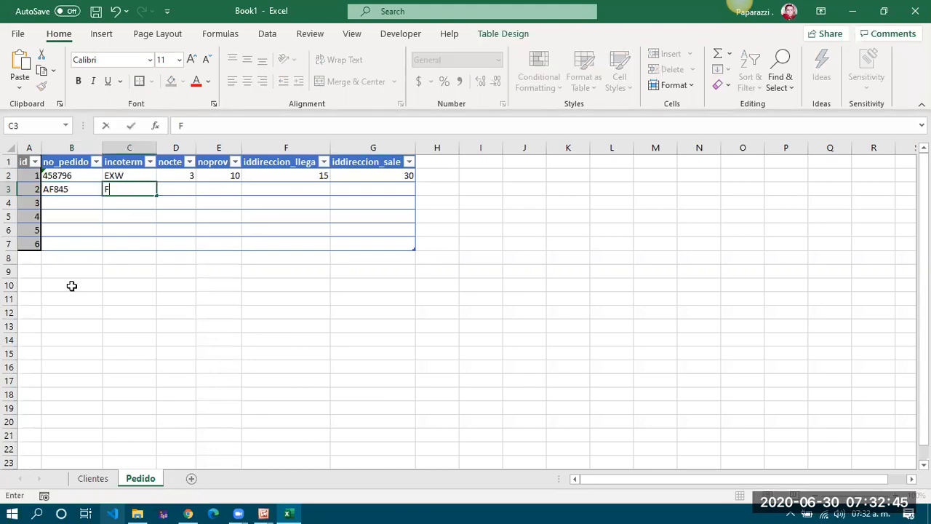
text(OB)
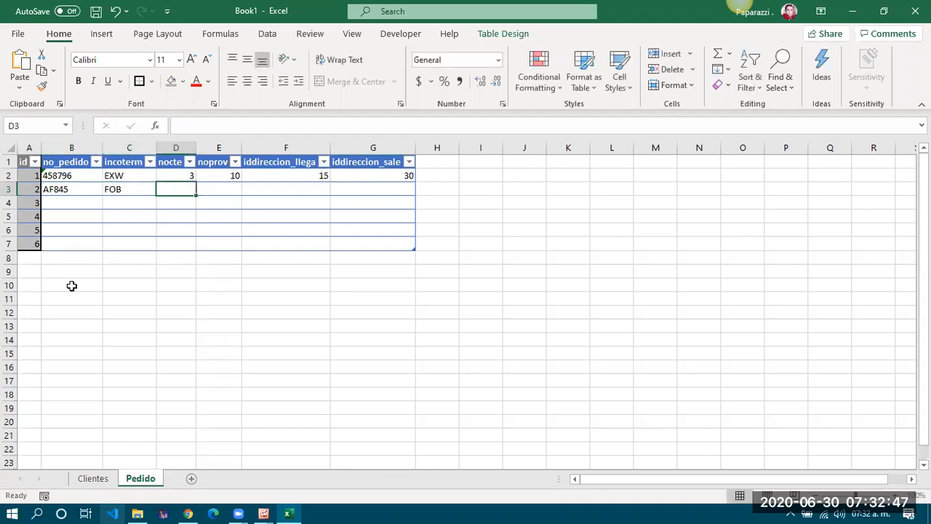
text(7)
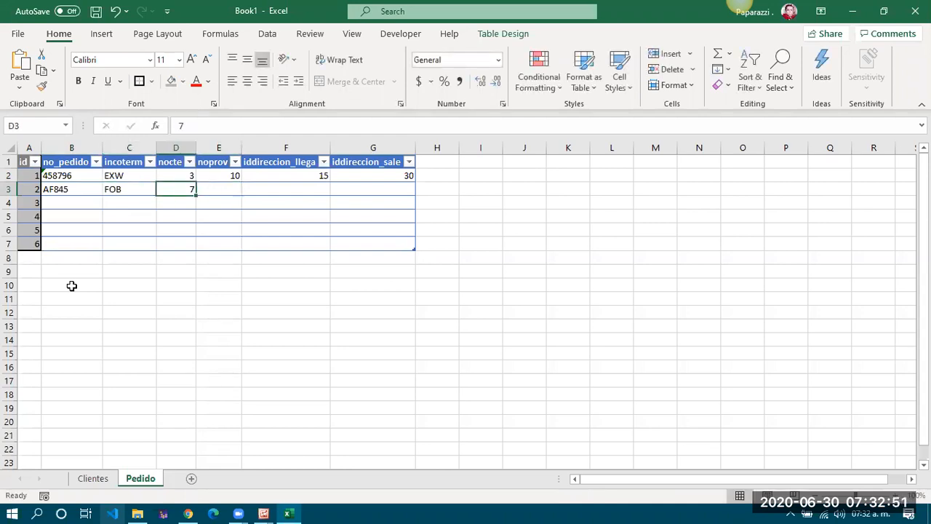
text(2)
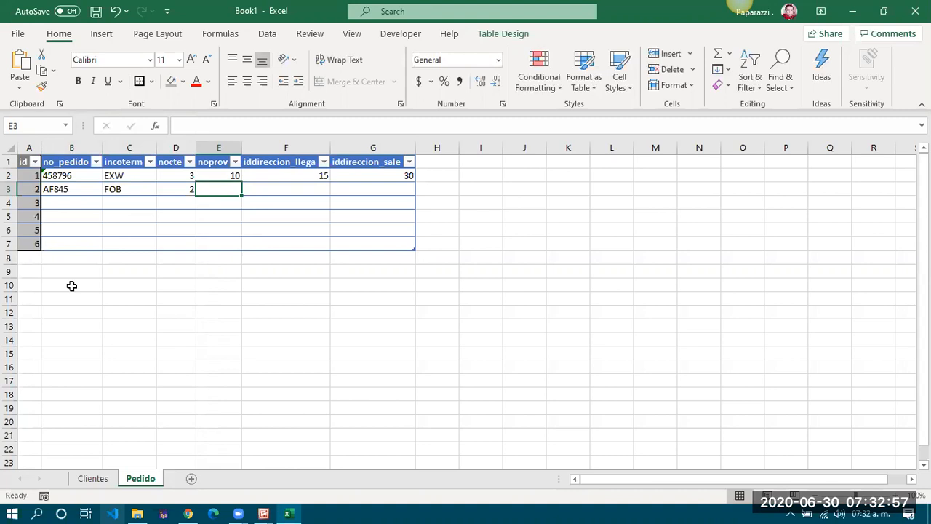
Complete the second order with noprov 15, iddireccion_llega 10 and iddireccion_sale 25.
text(15)
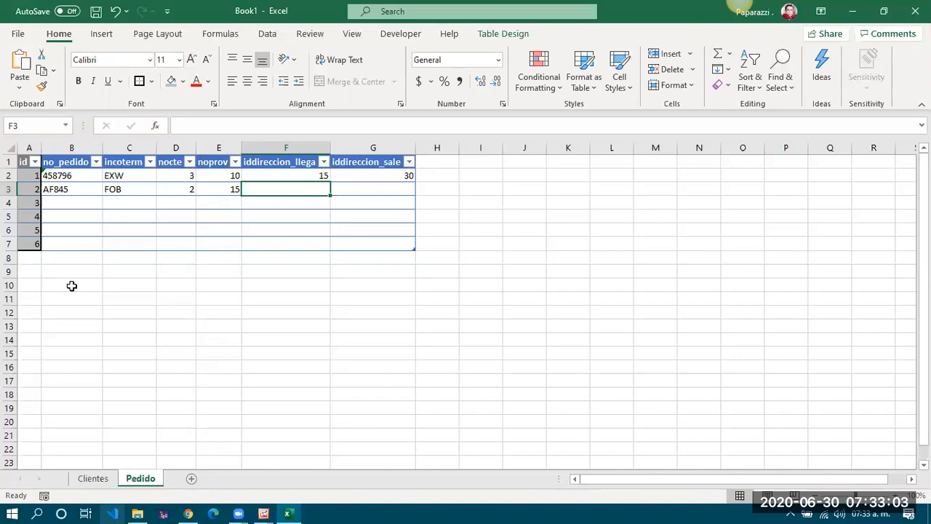
text(10)
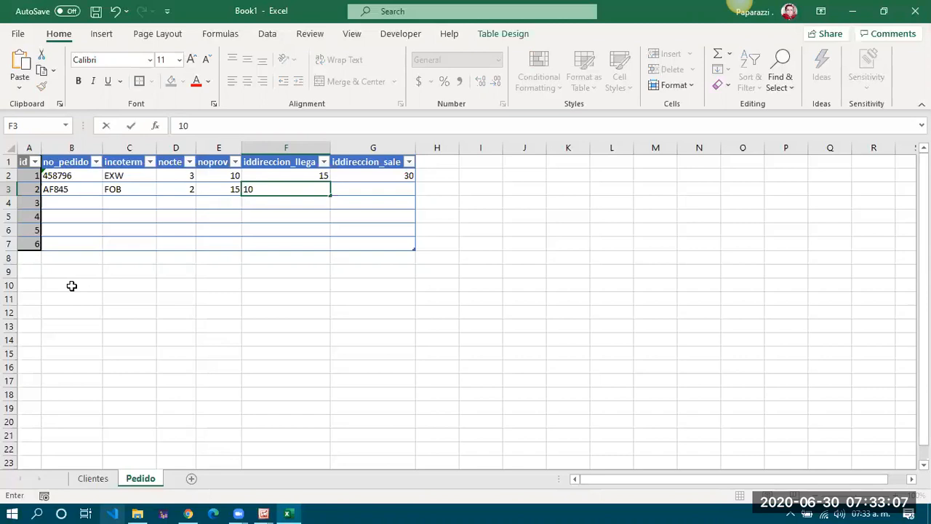
key(Enter)
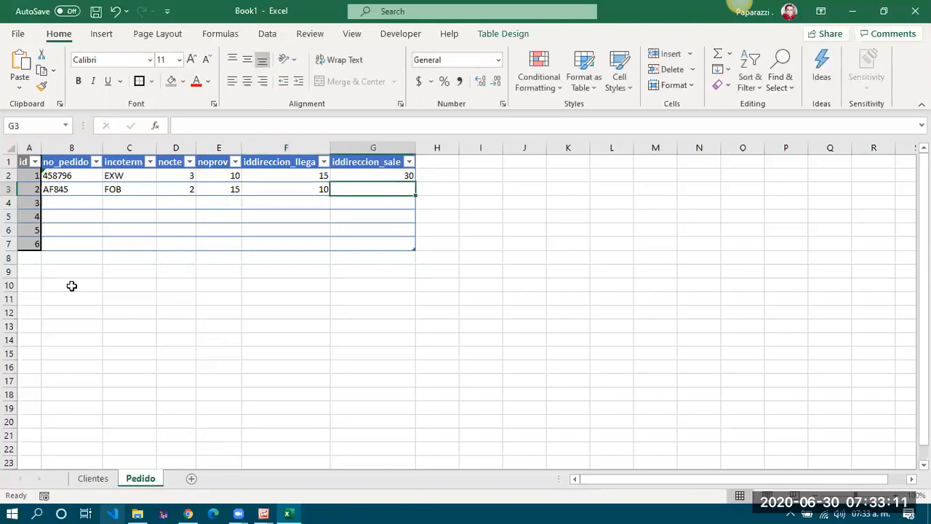
text(25)
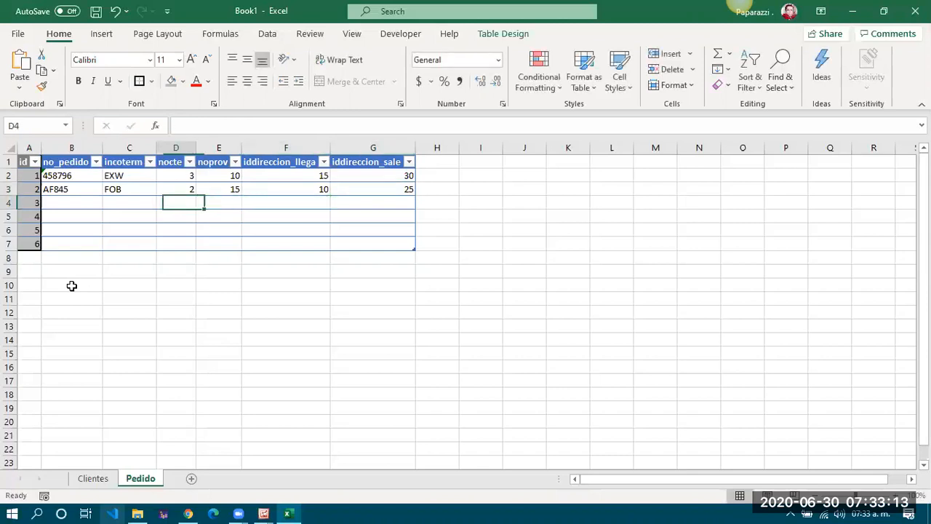
click(71, 202)
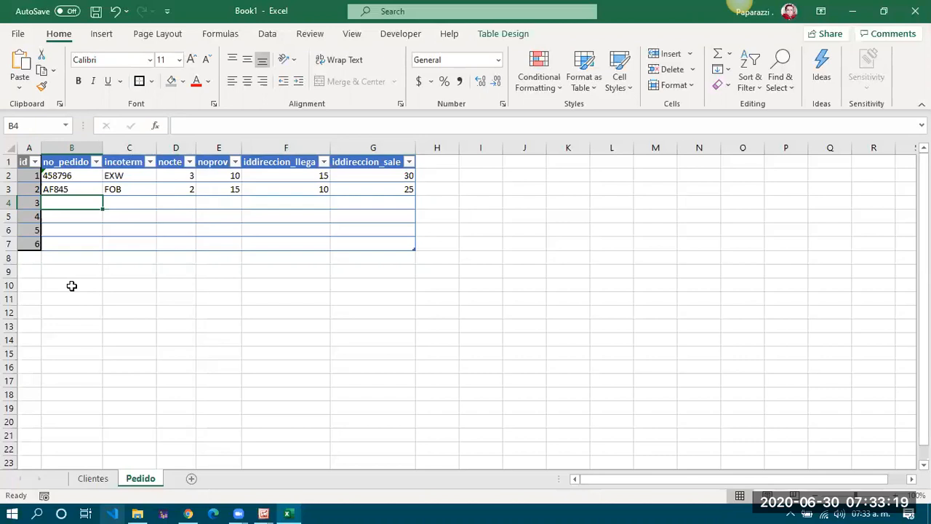
text(3000587512)
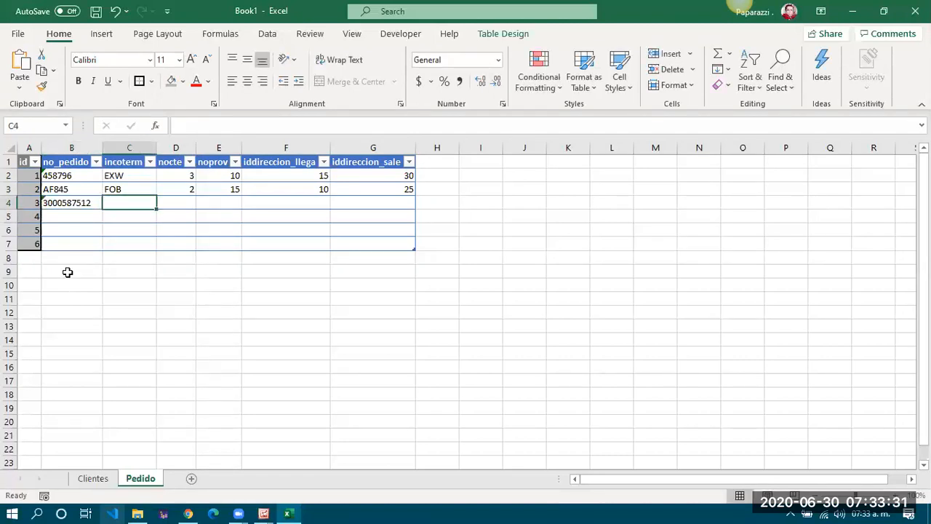
mouse_move(131, 308)
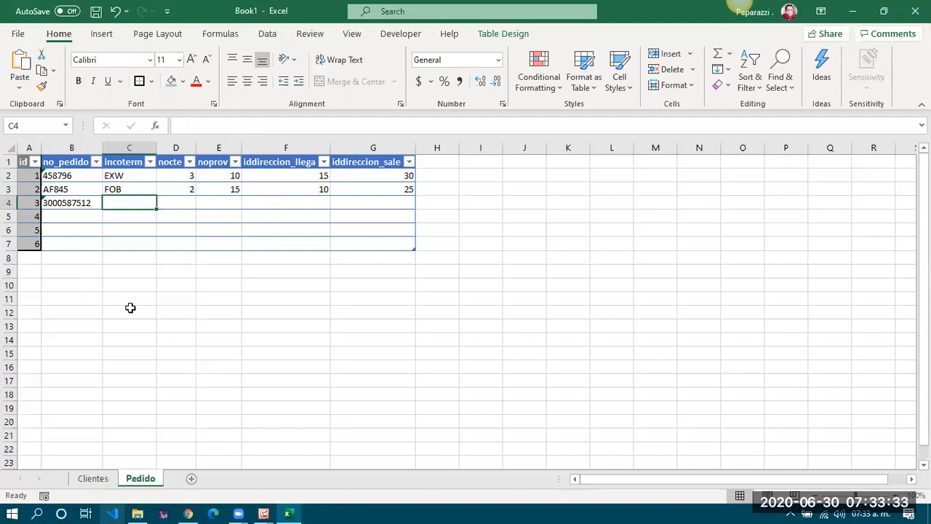
text(EXW)
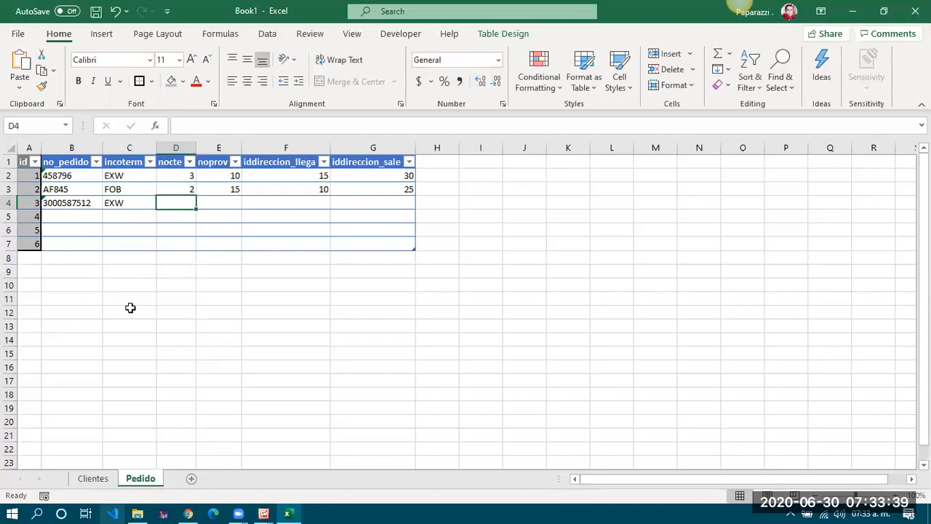
text(2)
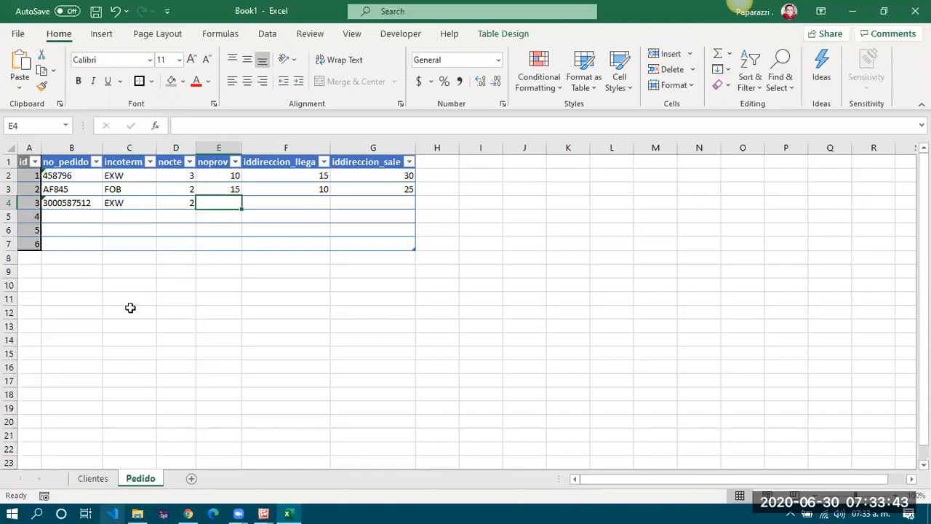
text(10)
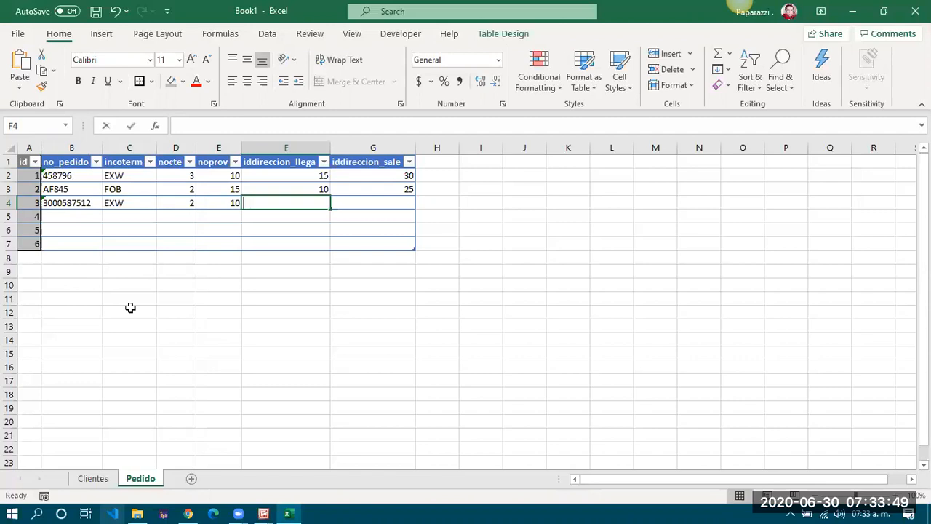
text(10)
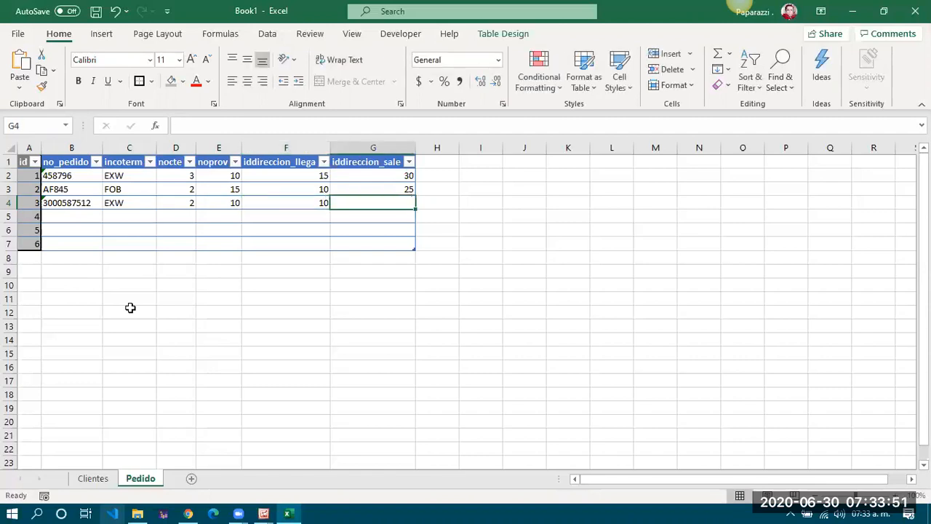
text(30)
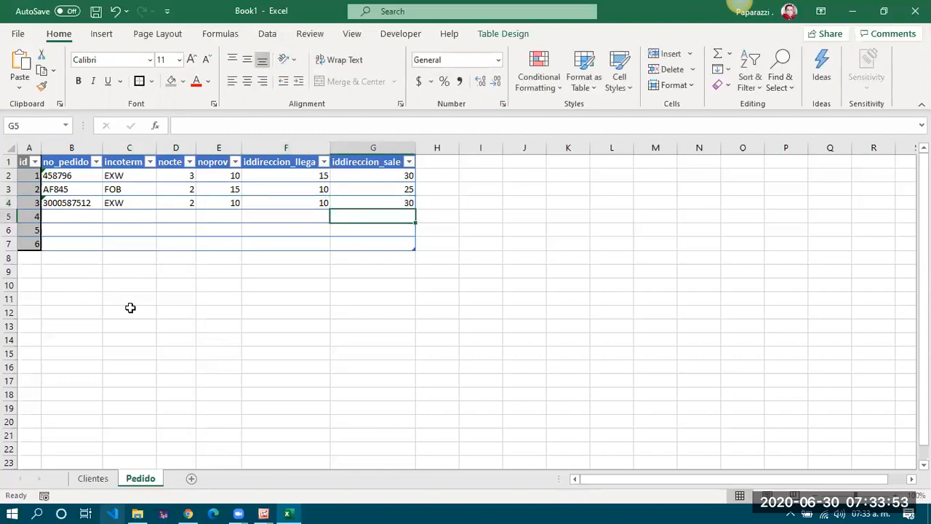
click(129, 312)
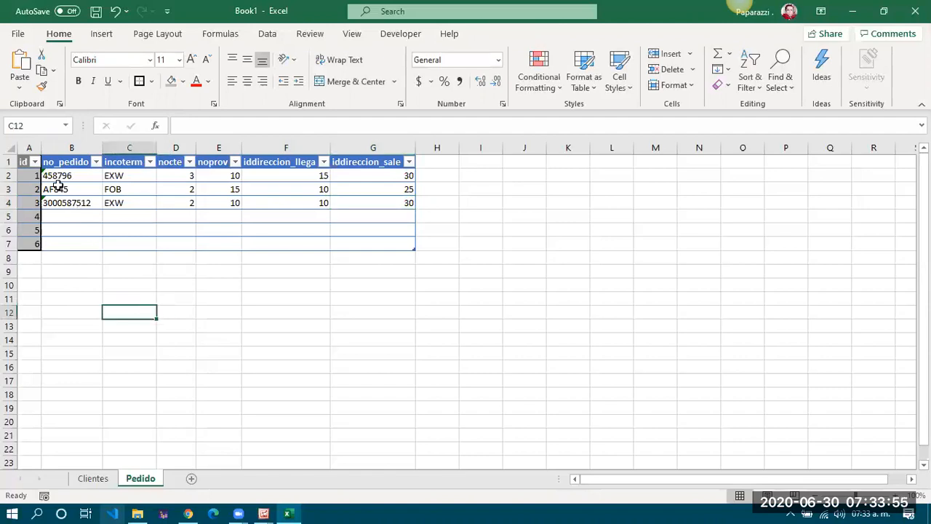
Fill the nocte column light blue and apply an outside border around it.
drag(175, 161, 175, 175)
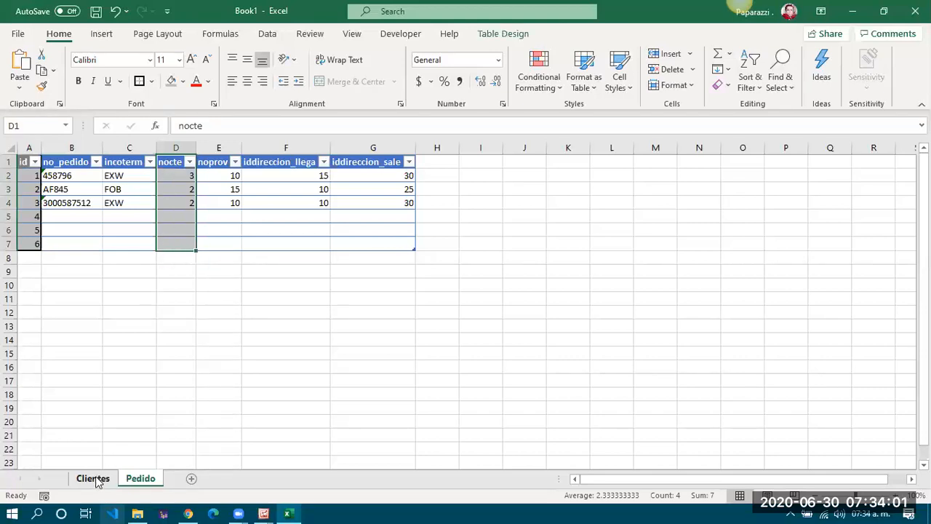
click(93, 477)
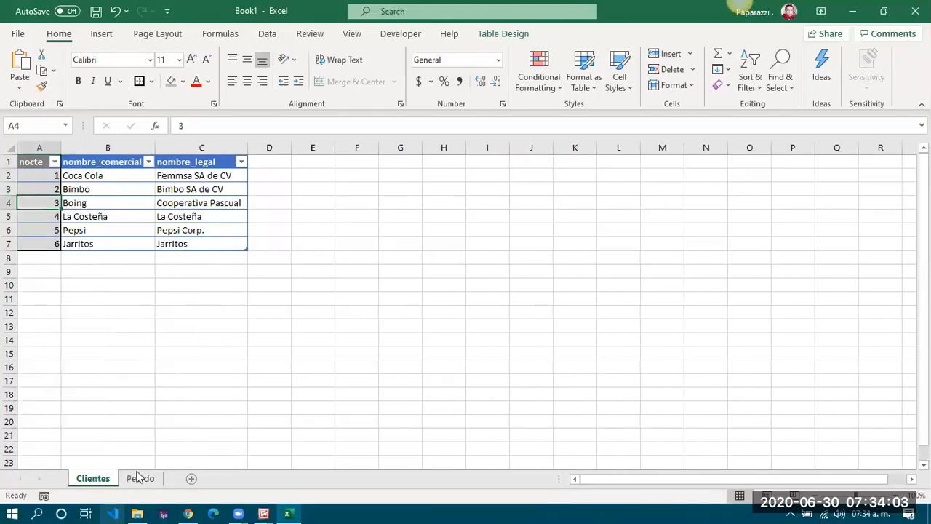
click(140, 478)
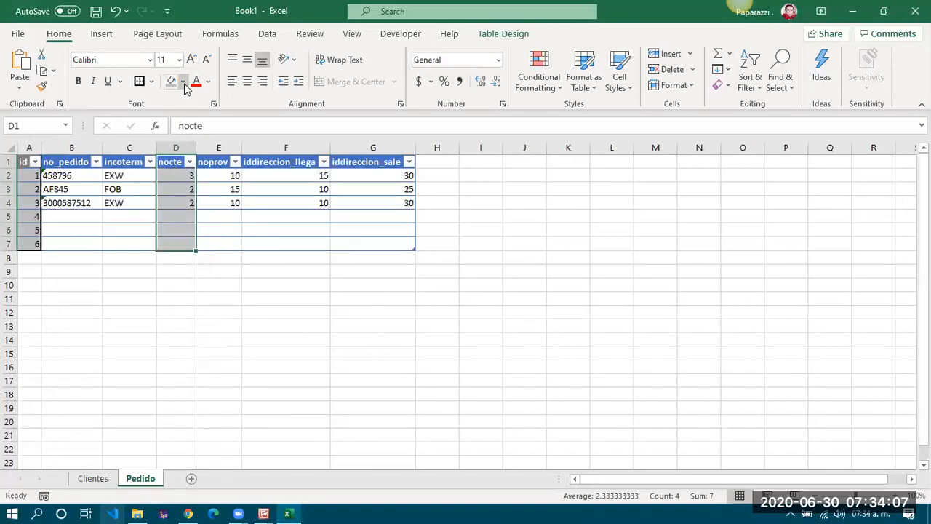
click(183, 82)
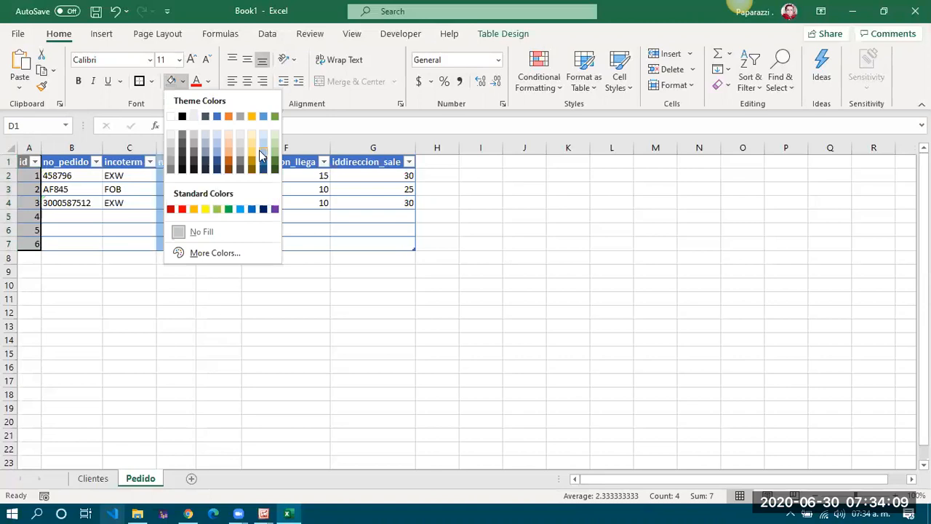
mouse_move(262, 154)
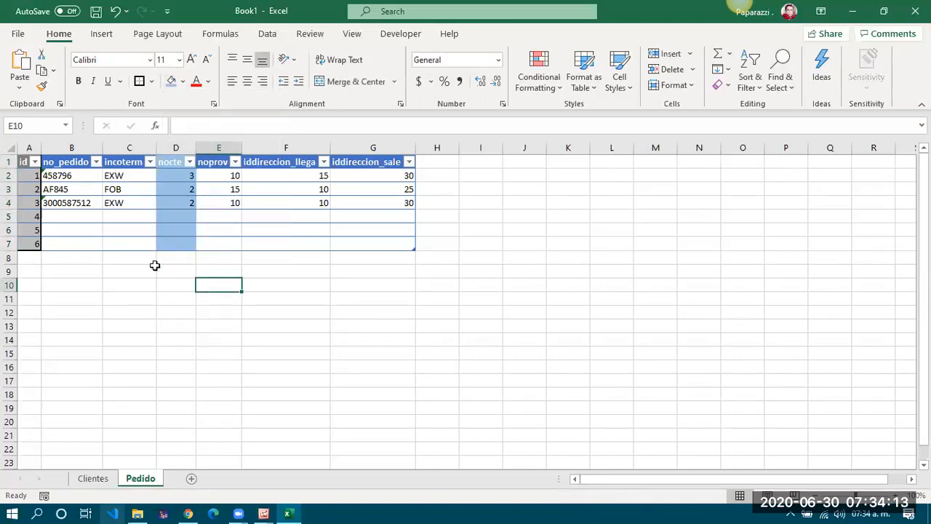
click(128, 272)
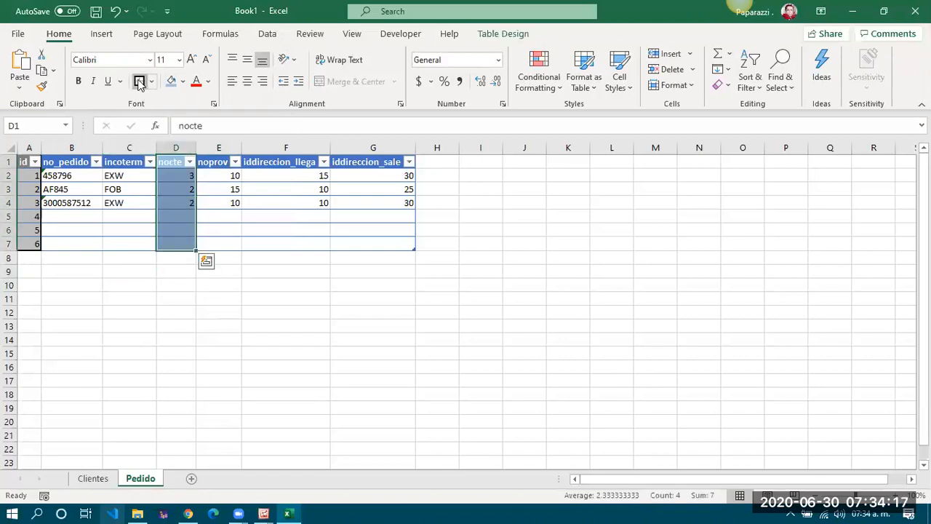
click(286, 230)
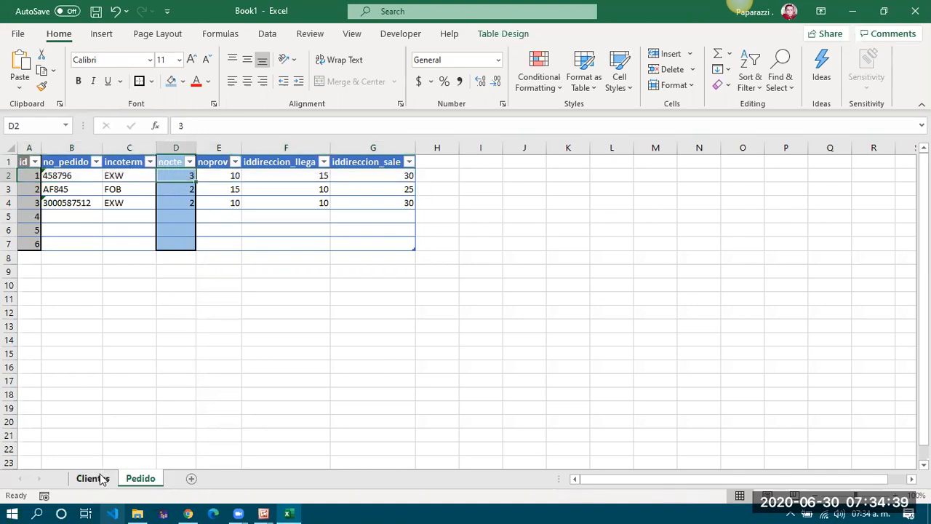
click(93, 477)
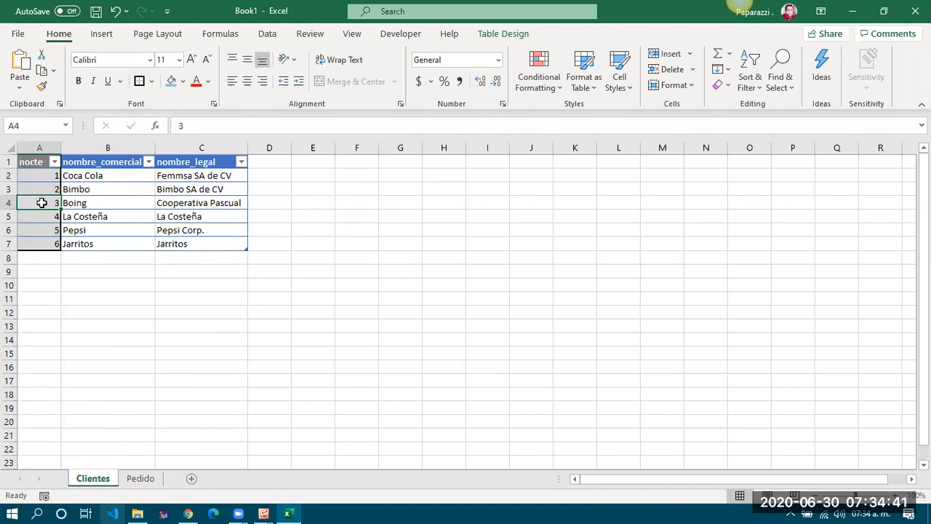
mouse_move(42, 204)
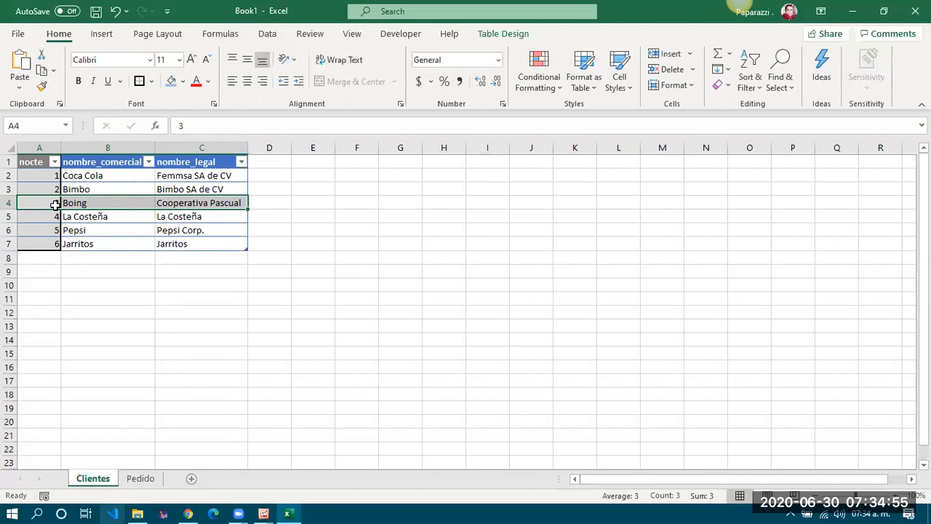
click(8, 203)
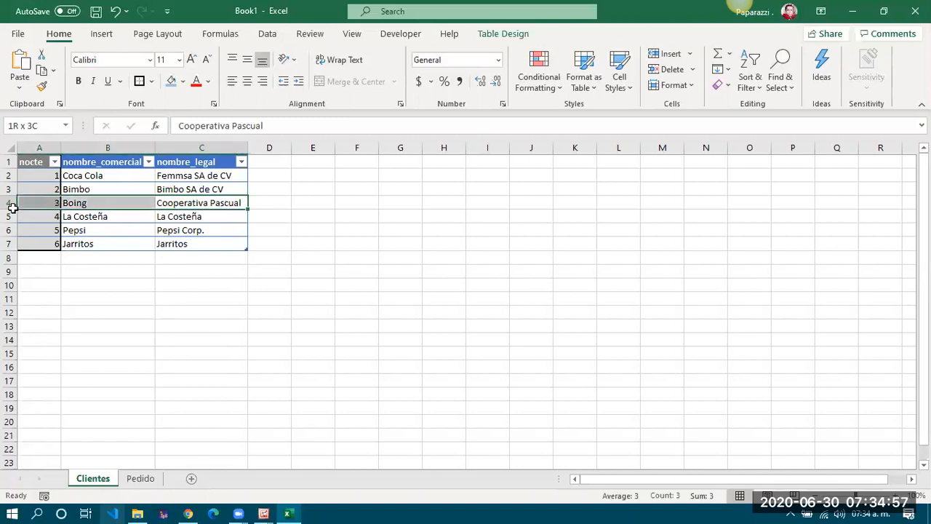
click(201, 202)
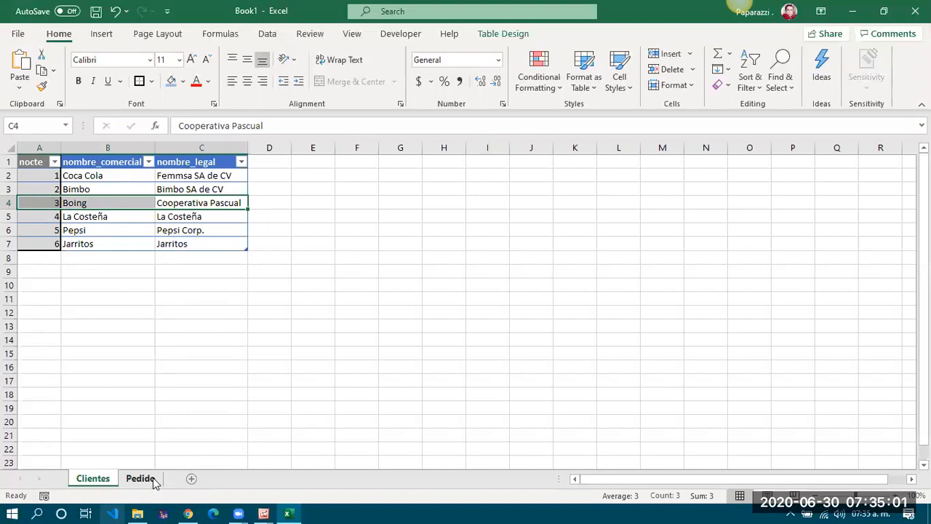
click(140, 477)
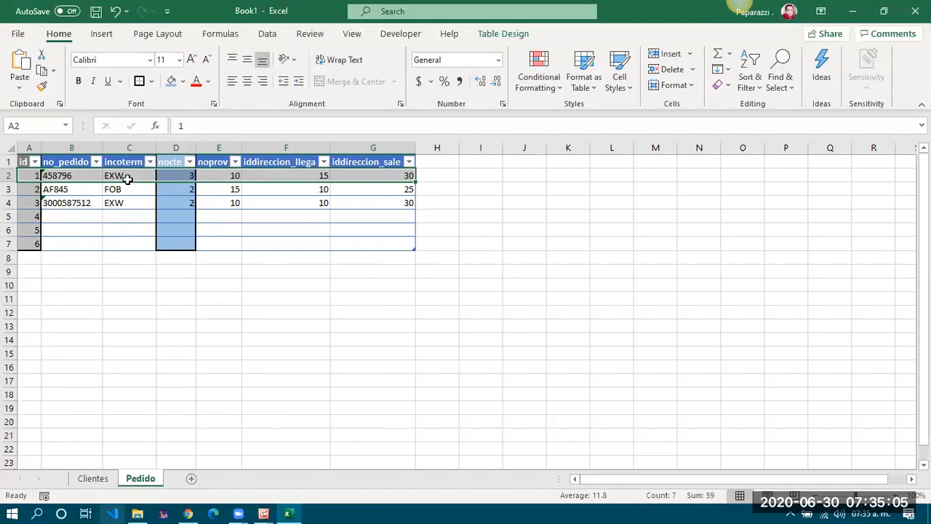
click(94, 477)
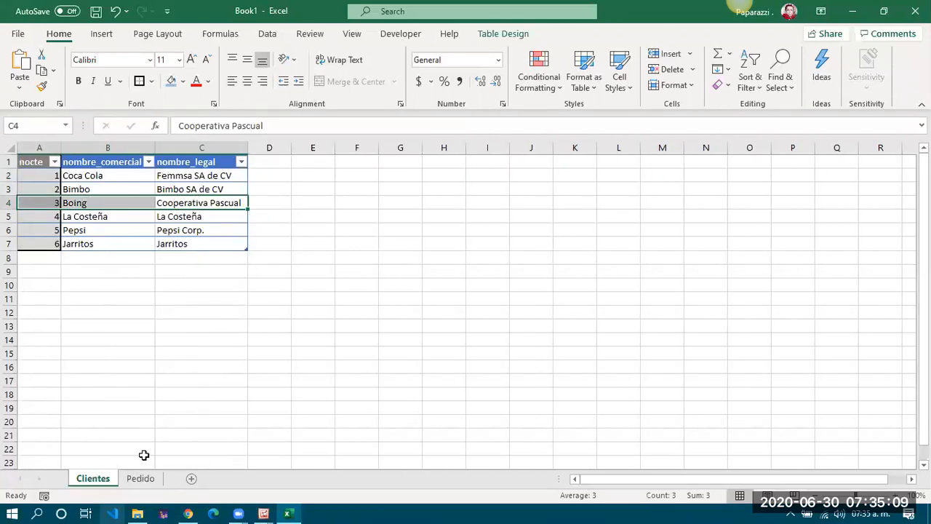
click(139, 477)
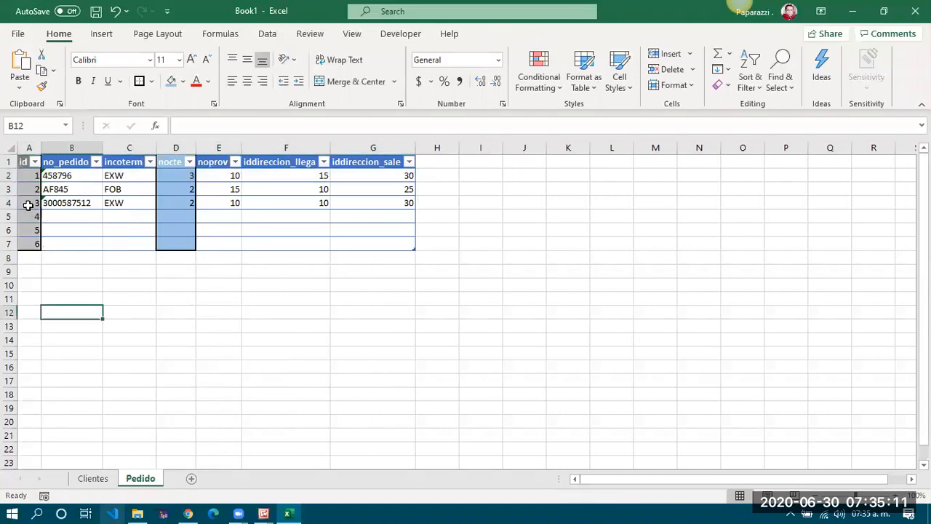
click(29, 189)
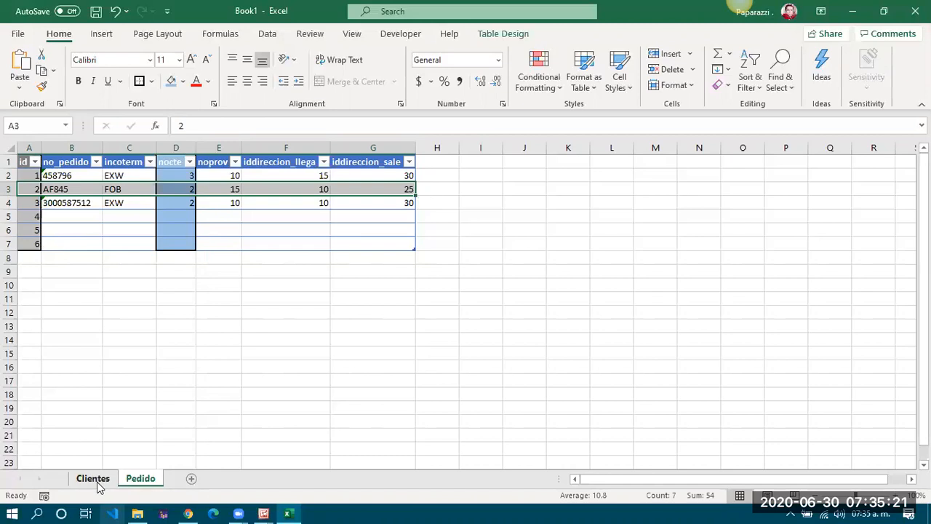
click(93, 477)
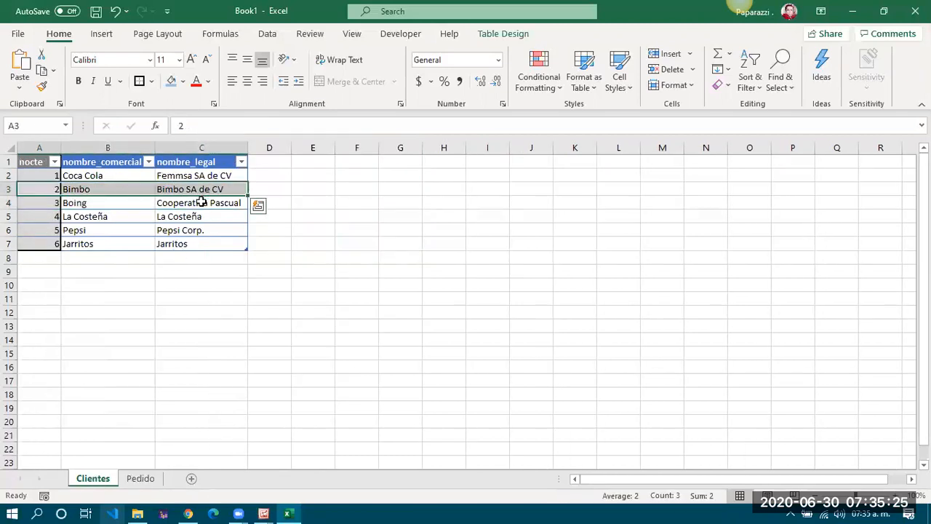
click(140, 477)
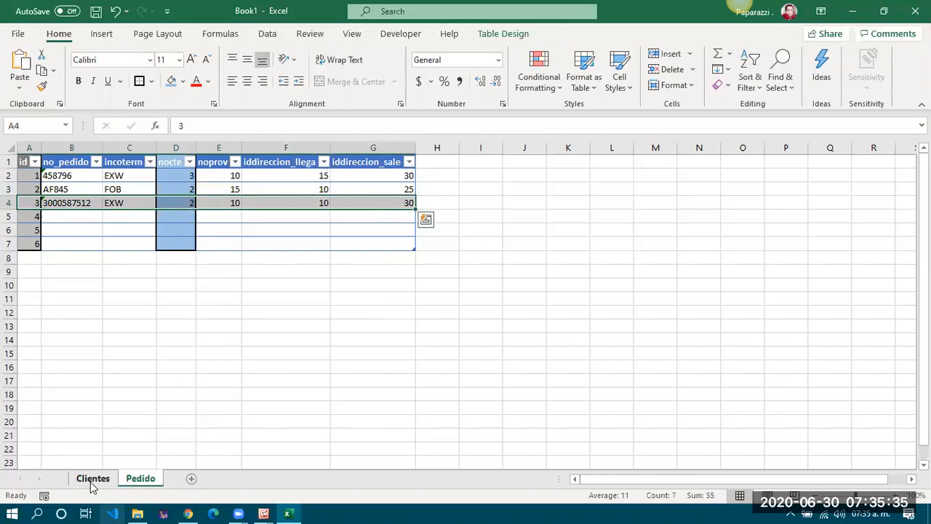
click(93, 477)
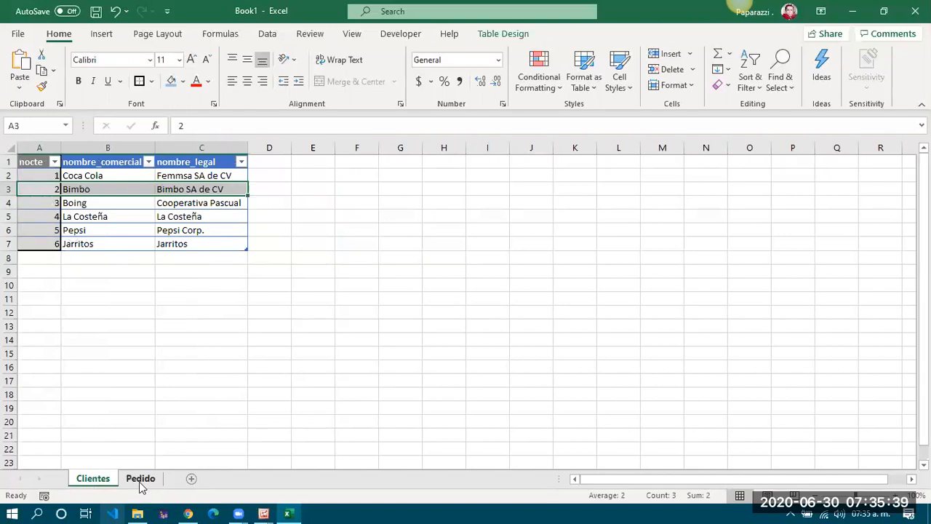
click(140, 477)
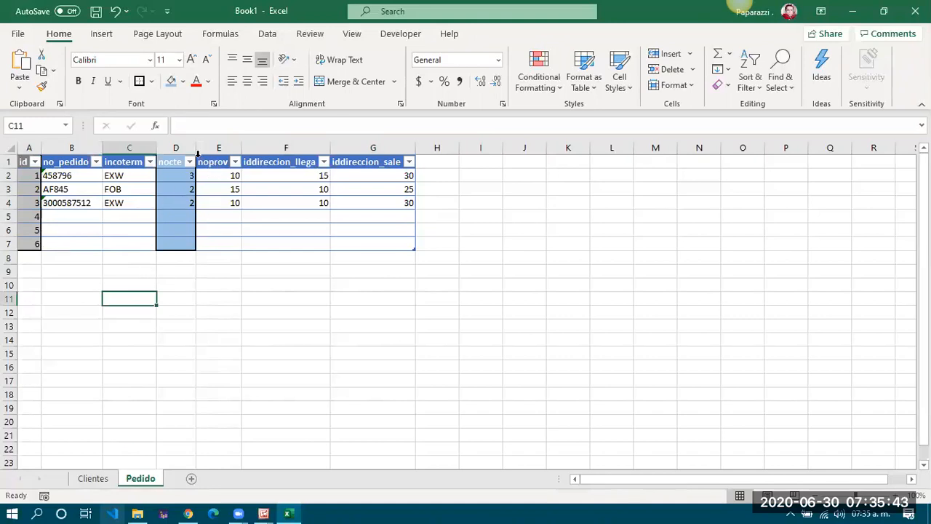
mouse_move(236, 225)
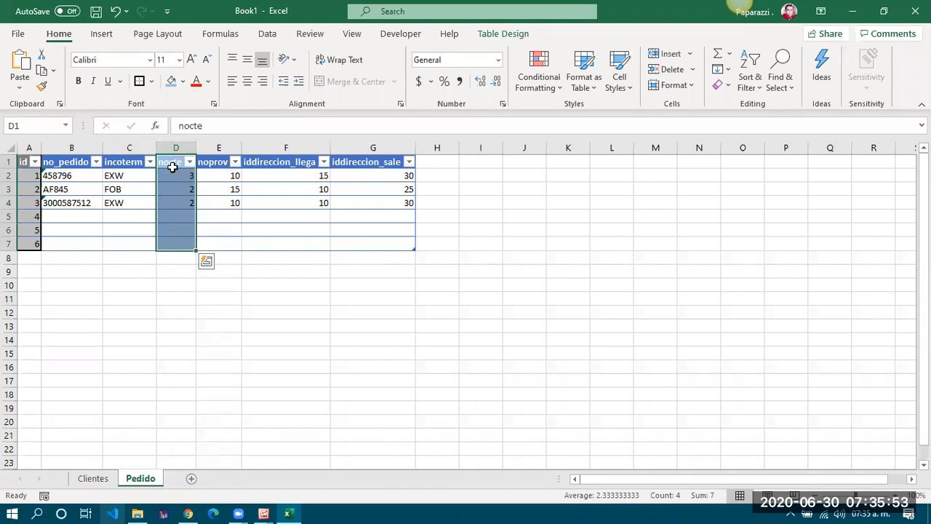
mouse_move(169, 236)
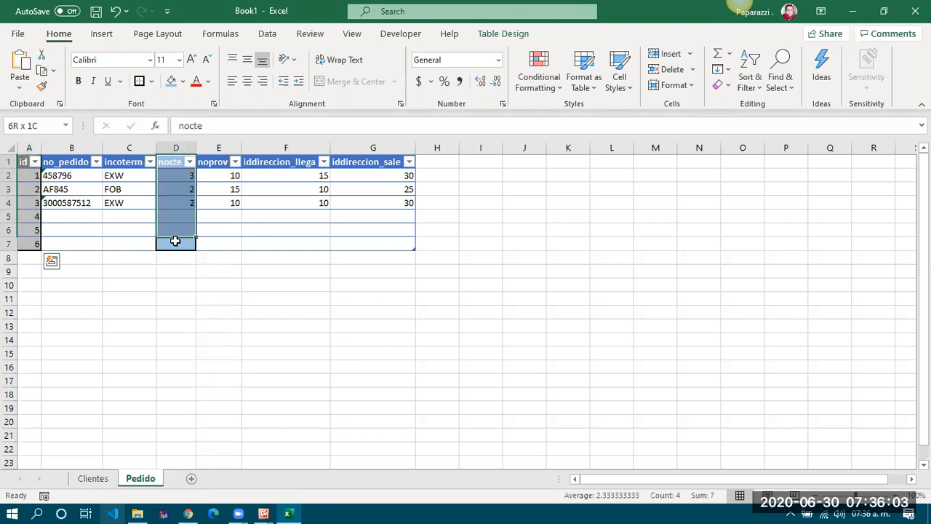
click(93, 478)
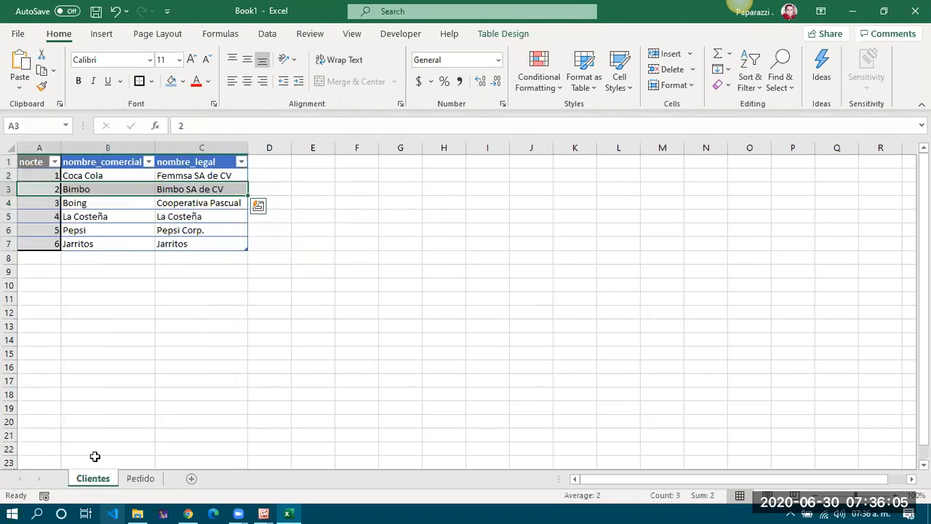
click(40, 162)
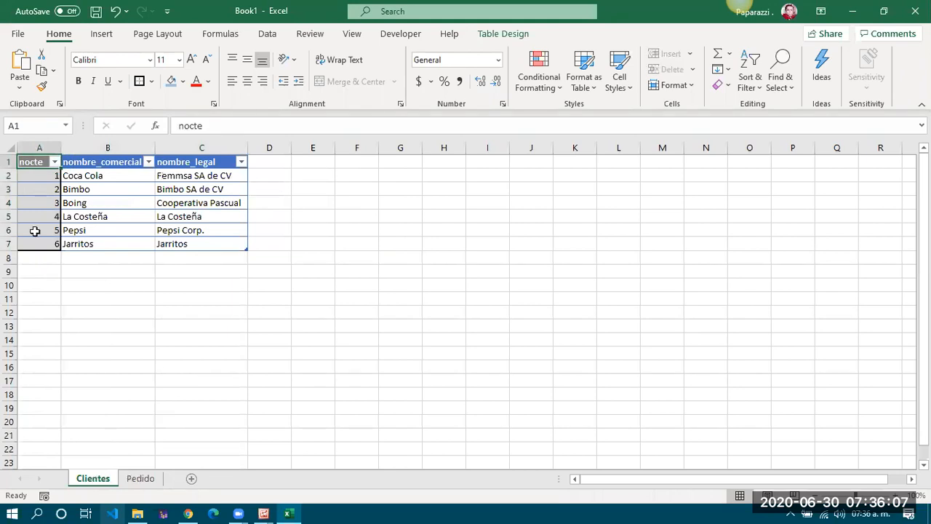
click(139, 477)
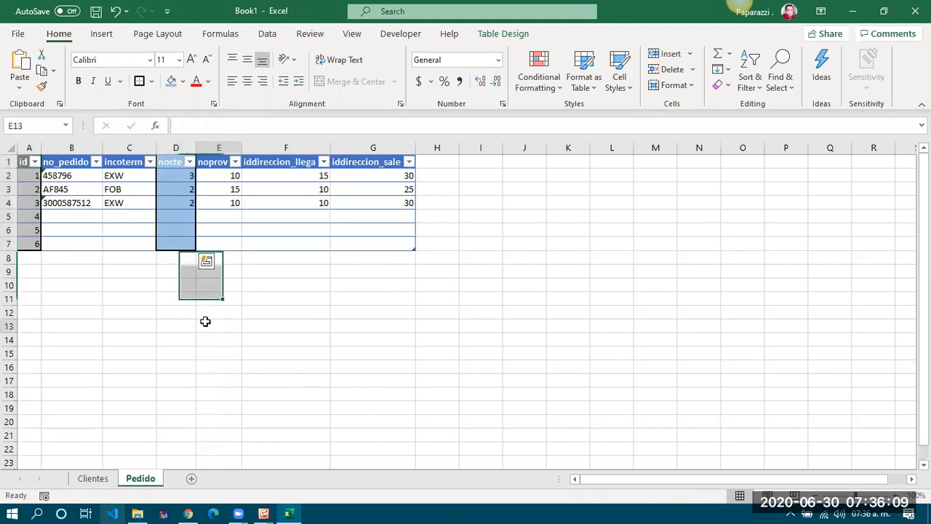
click(218, 161)
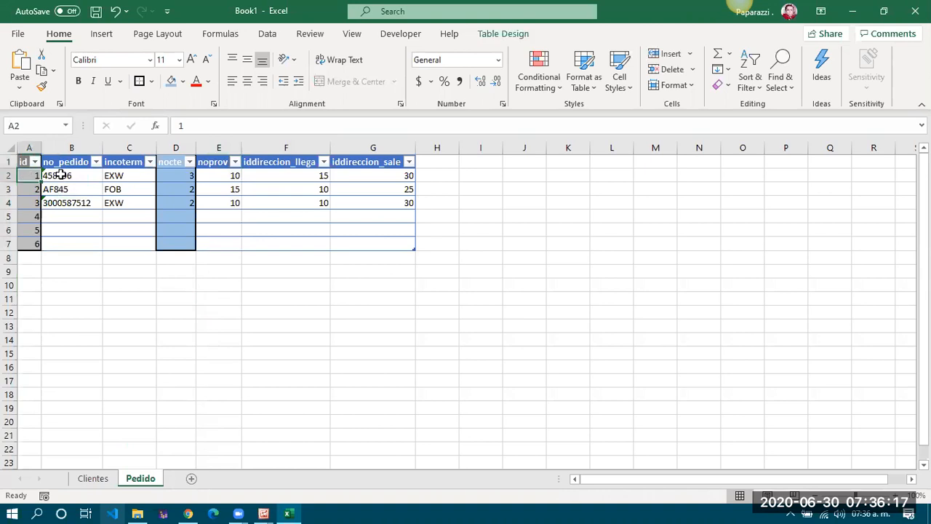
click(71, 174)
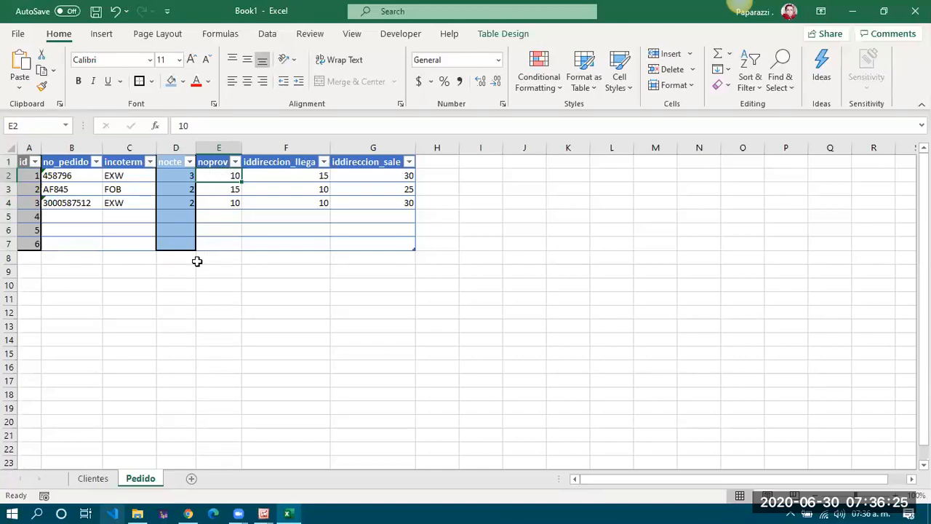
click(219, 189)
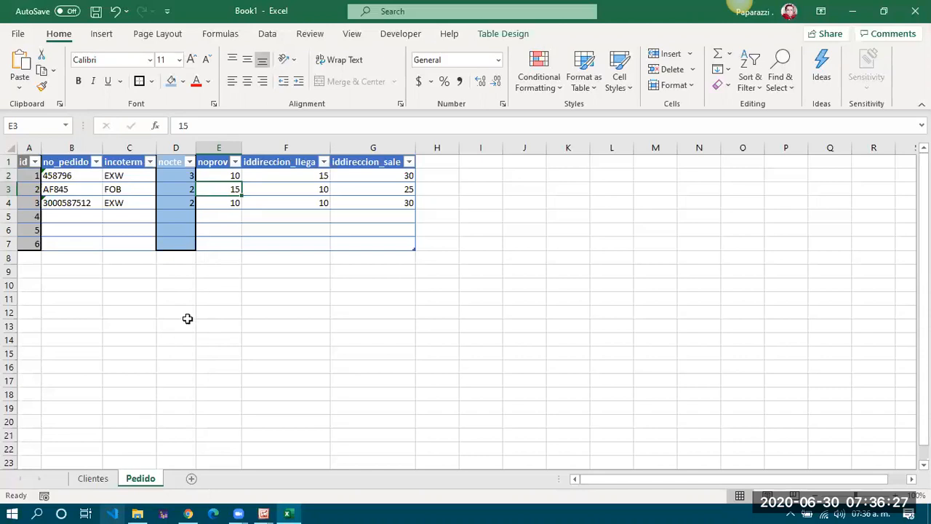
click(175, 312)
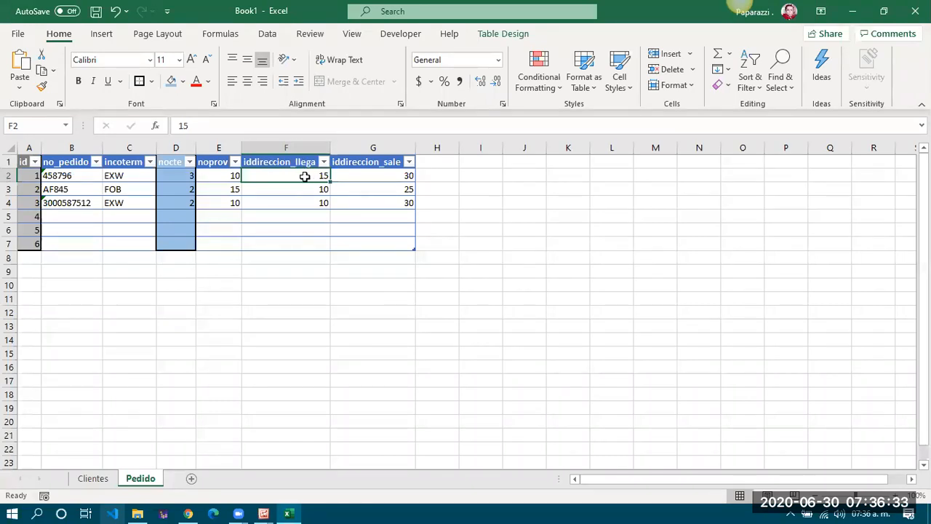
click(285, 190)
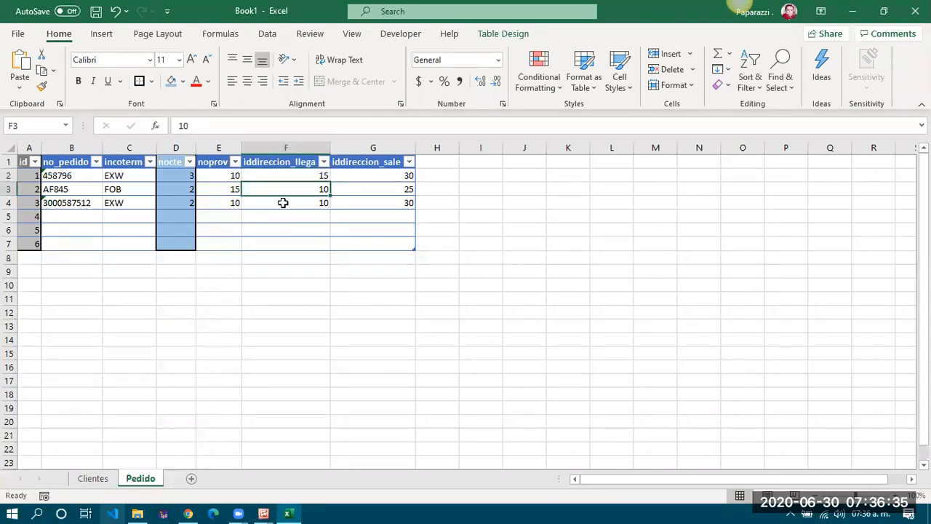
click(372, 174)
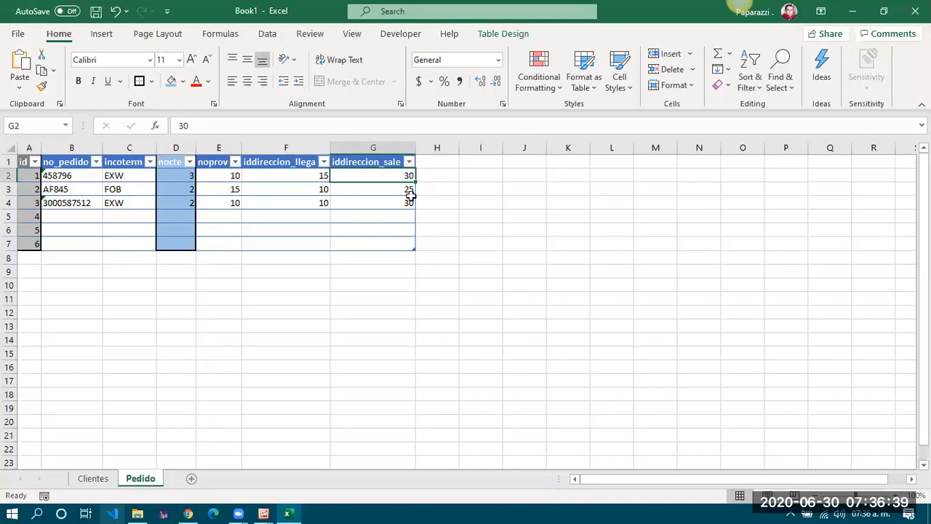
click(373, 189)
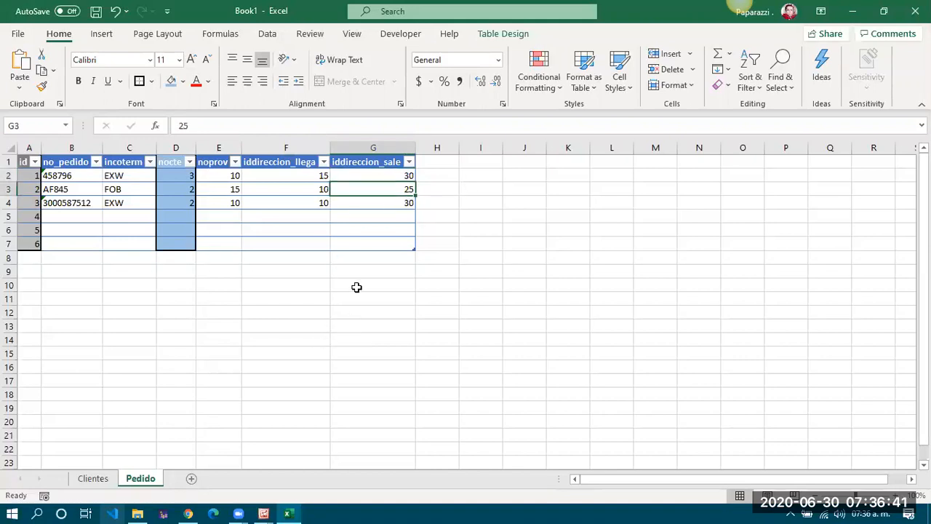
click(373, 283)
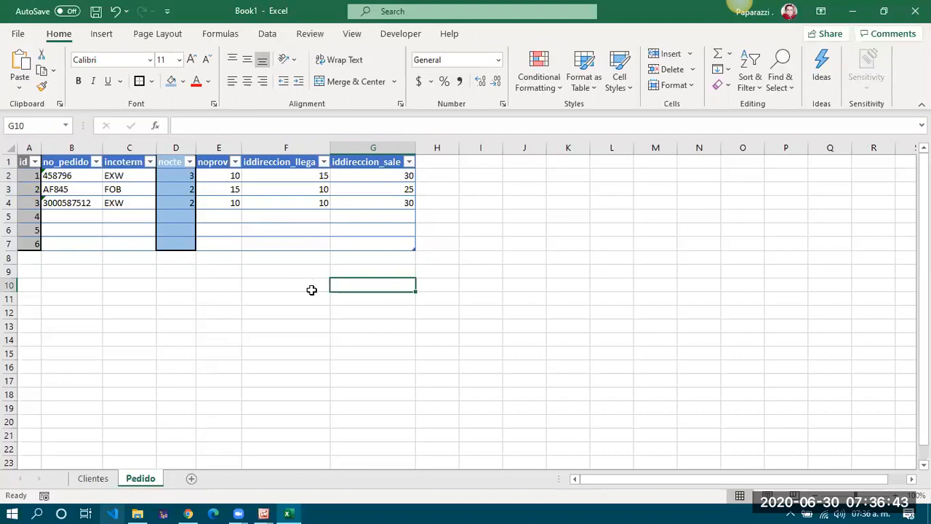
mouse_move(794, 120)
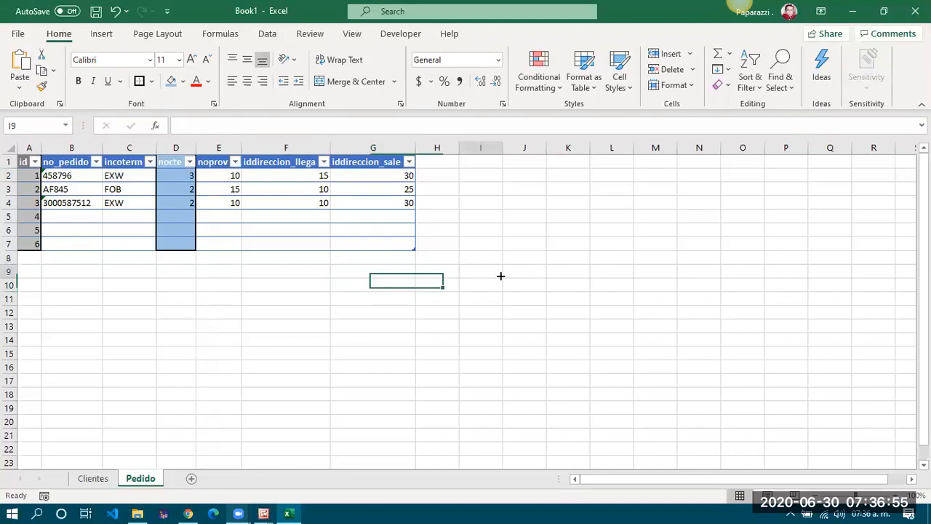
Move between Sheet3 and the Pedido sheet to fetch the order data for Sheet3.
click(185, 477)
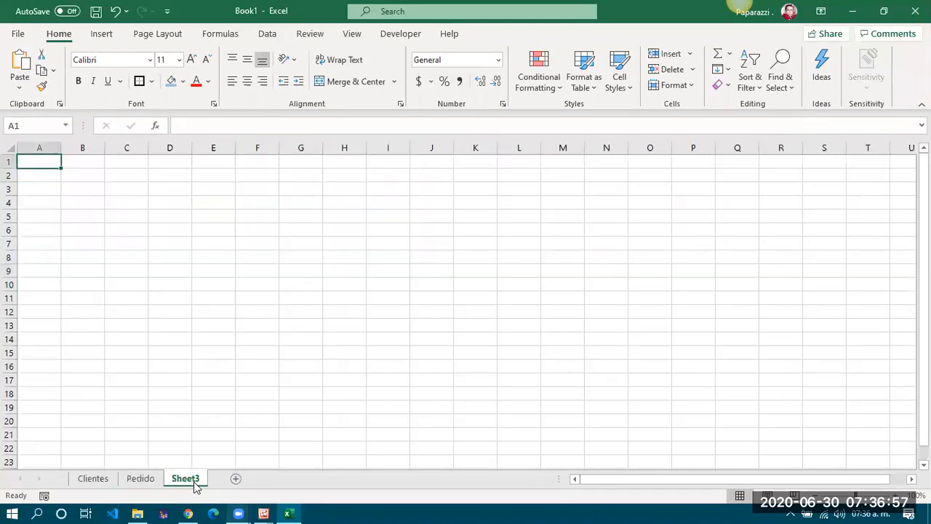
click(140, 477)
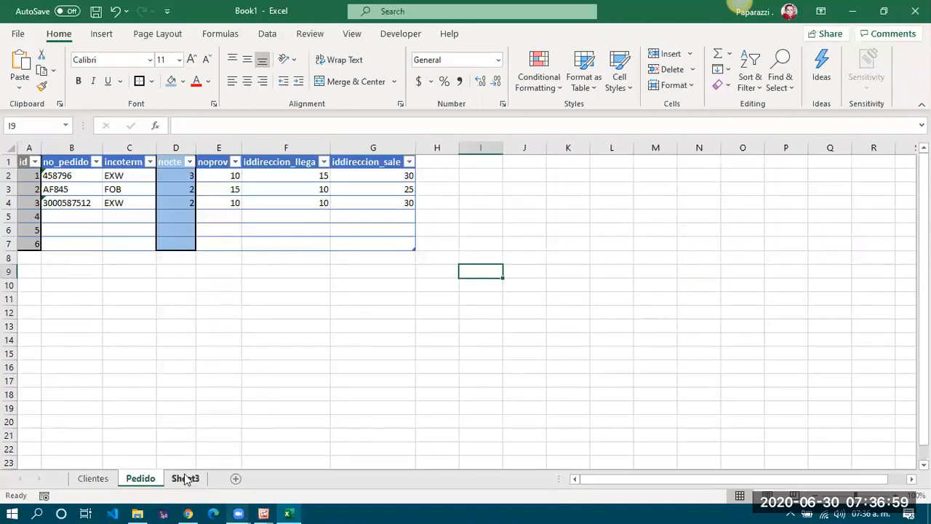
click(185, 477)
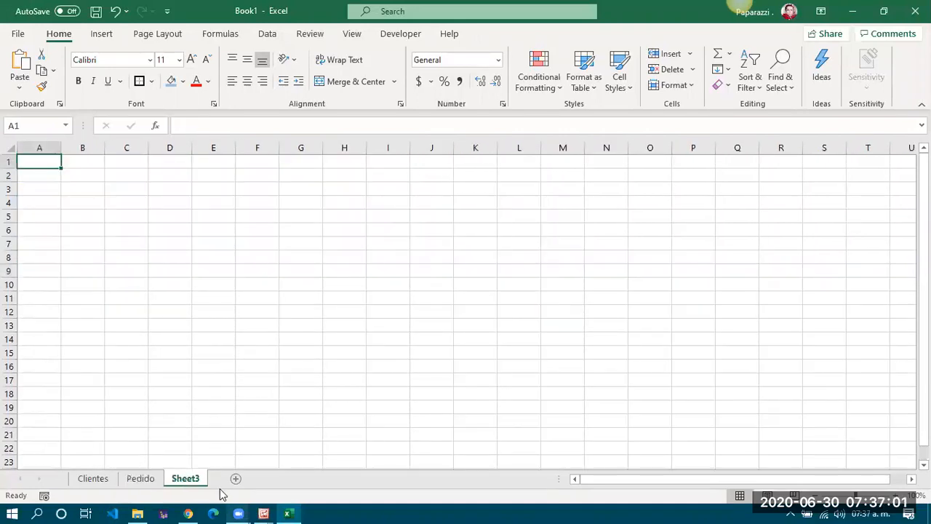
click(82, 202)
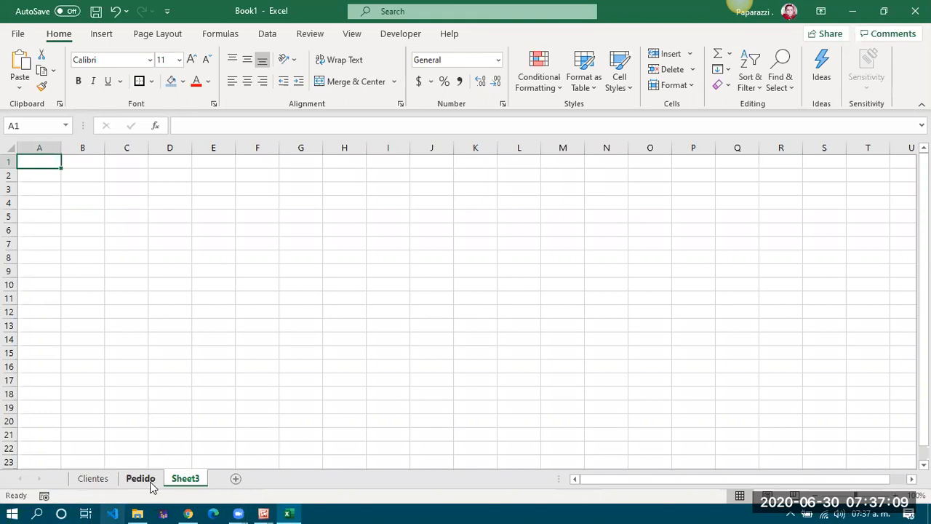
click(140, 477)
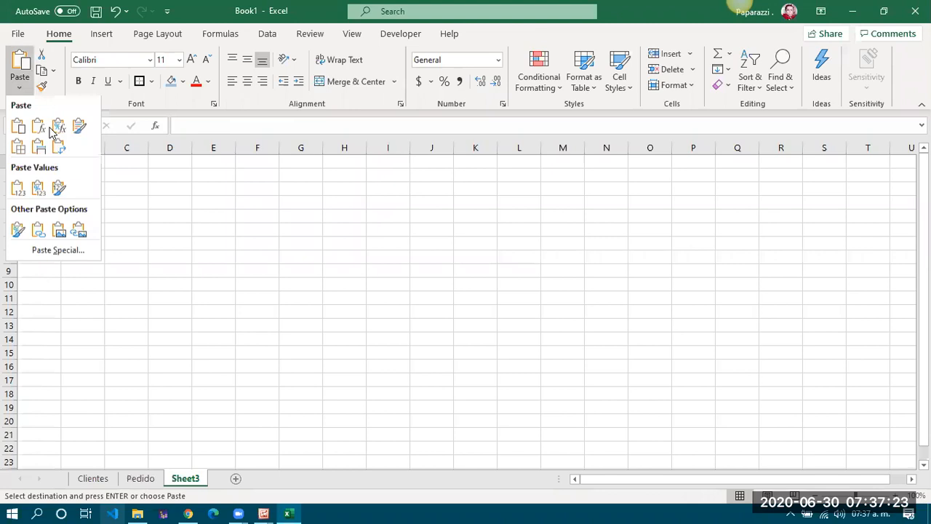
mouse_move(58, 187)
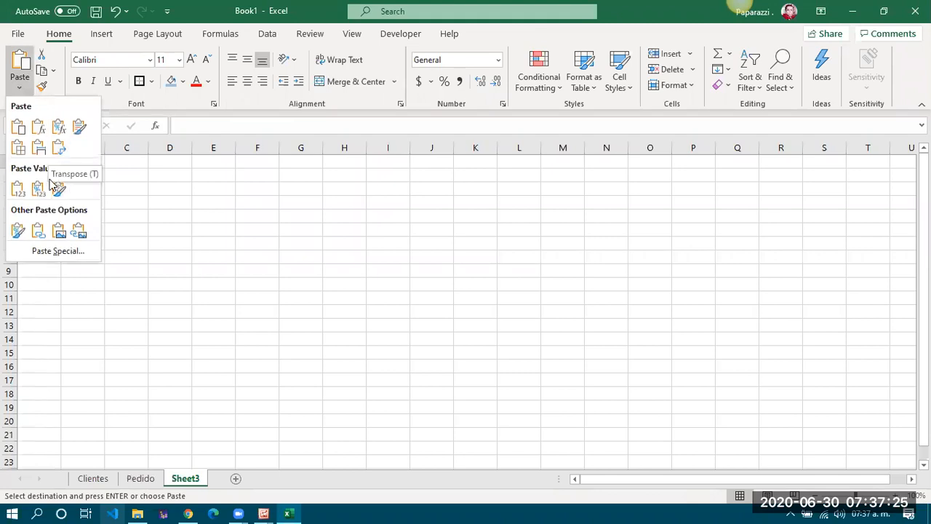
mouse_move(18, 189)
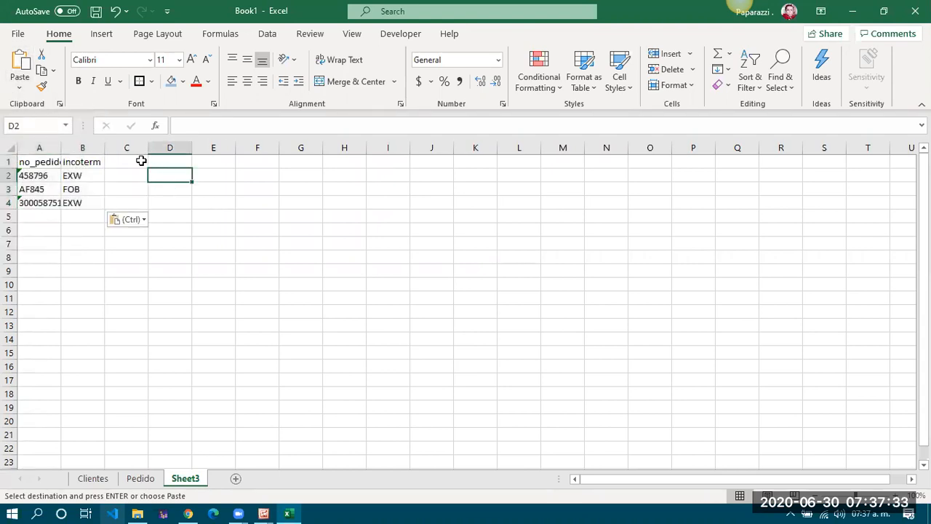
Add a cliente header in C1 and look up client names on the Pedido and Clientes sheets.
text(cliente)
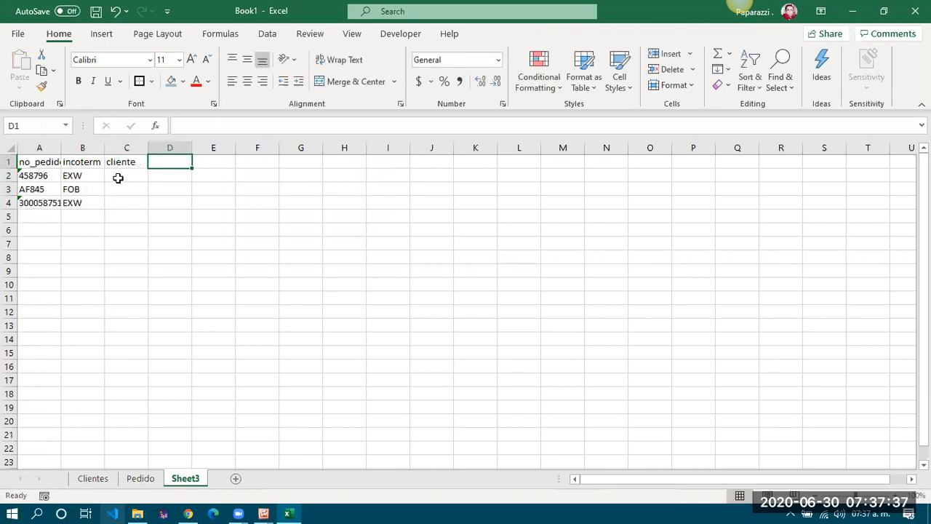
click(39, 175)
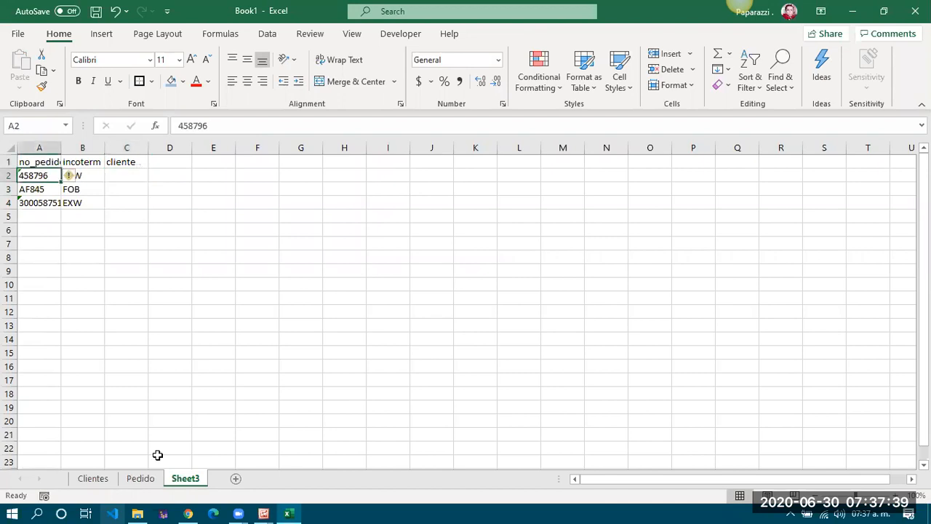
click(140, 477)
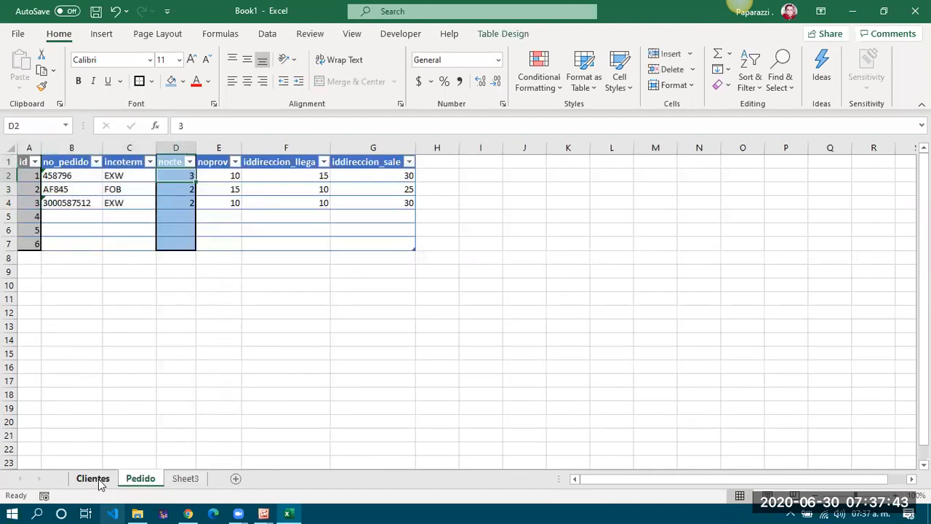
click(93, 478)
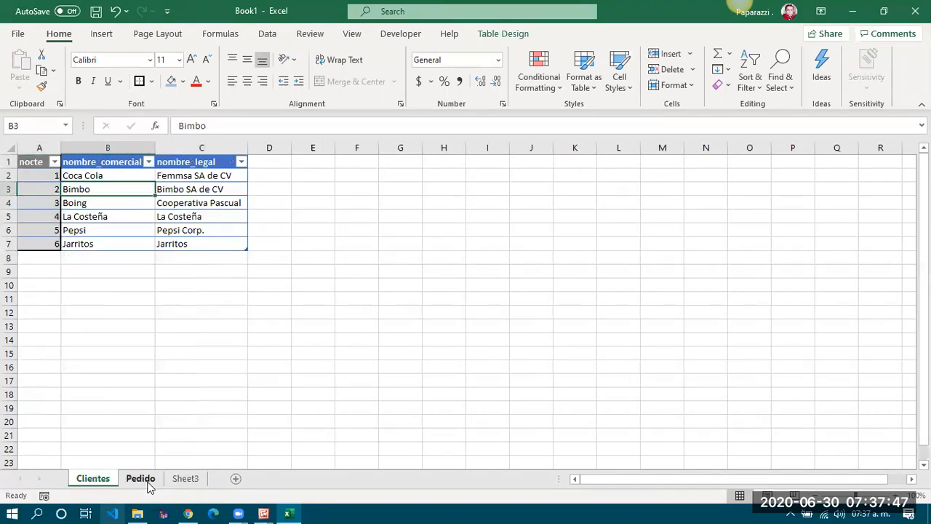
click(185, 477)
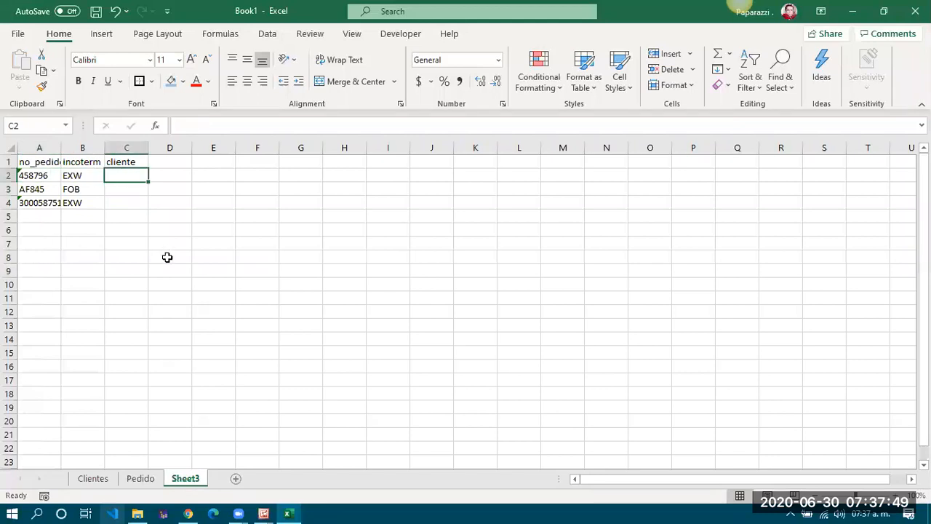
Enter the client names Bimbo, Boing, Boing in C2:C4 of Sheet3.
text(Bimbo)
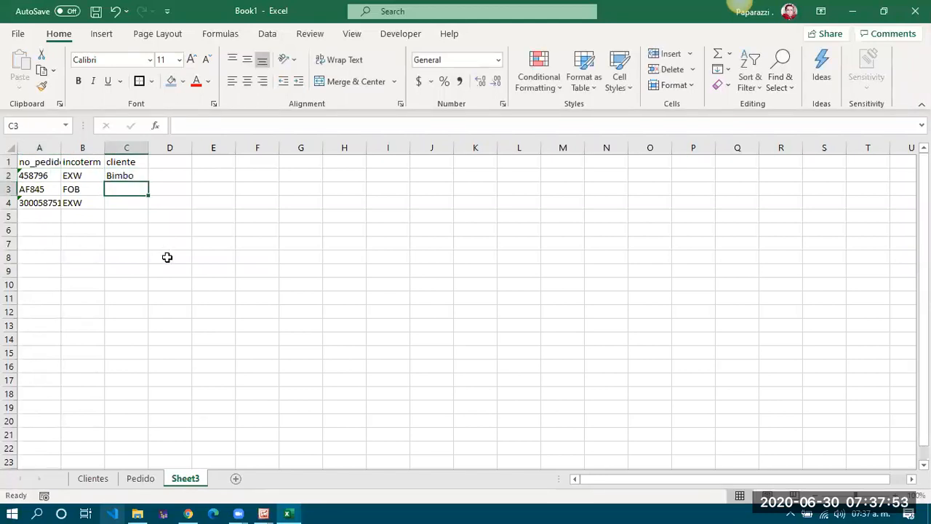
text(Boing)
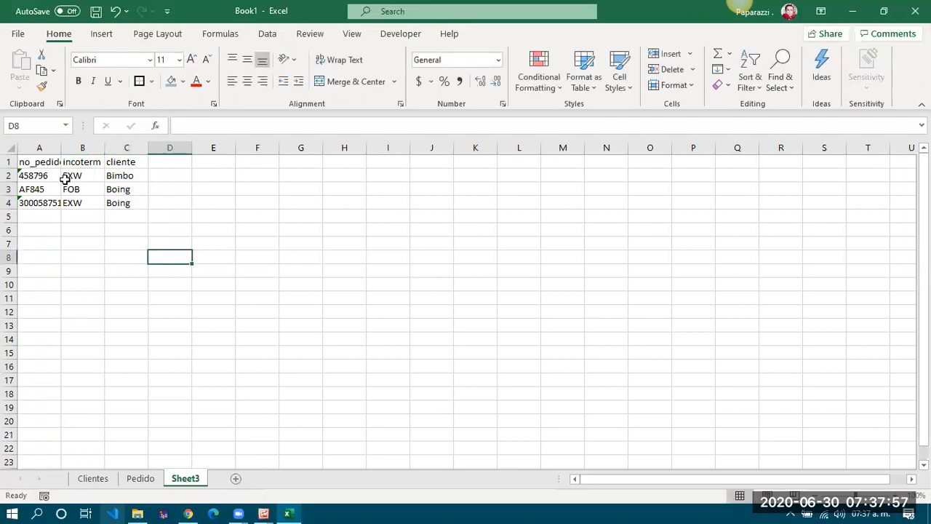
click(39, 161)
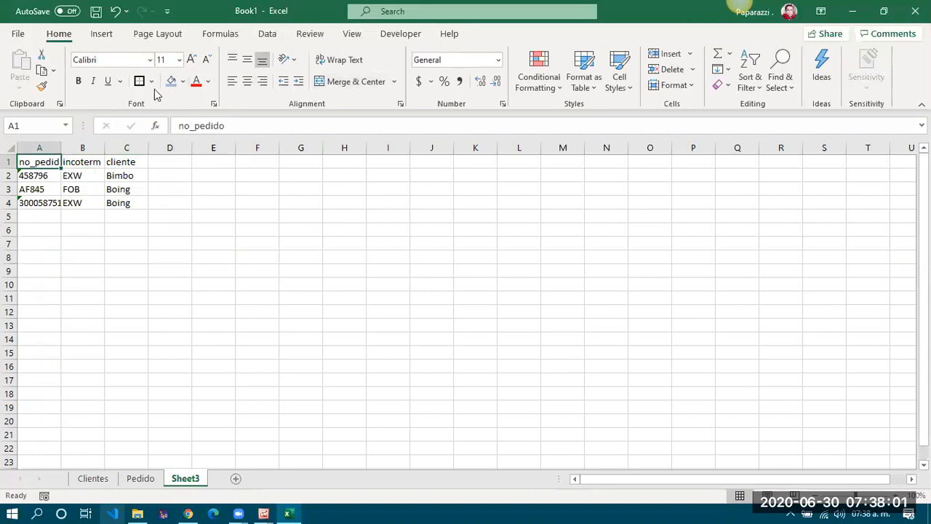
mouse_move(156, 94)
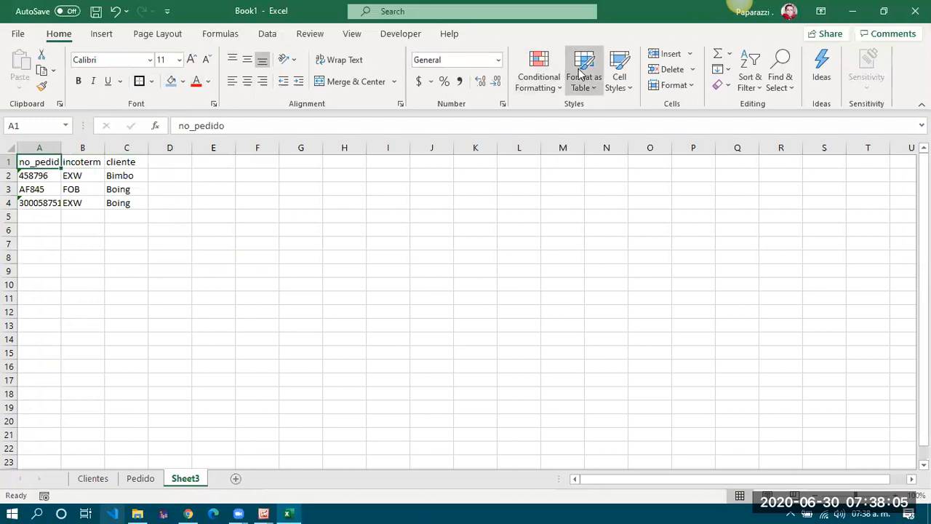
Format A1:C4 as a styled table with headers.
click(584, 69)
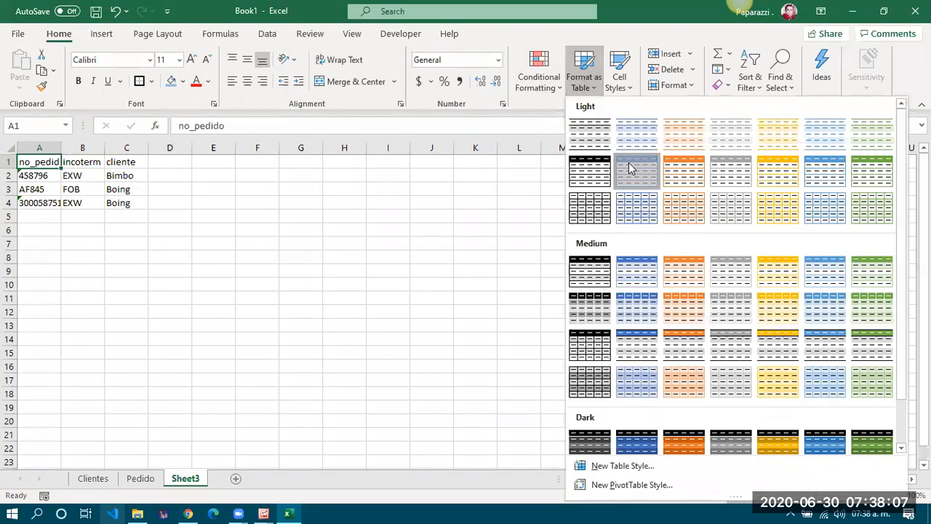
click(635, 172)
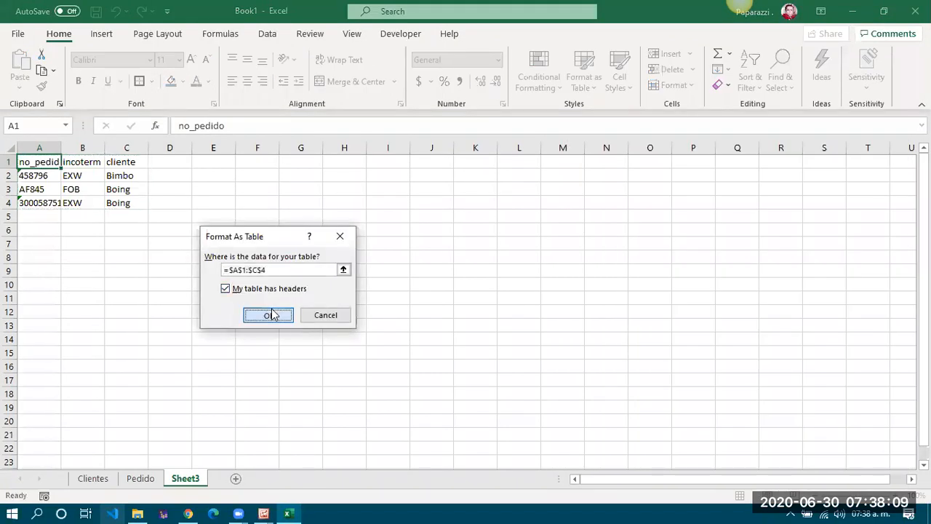
click(267, 314)
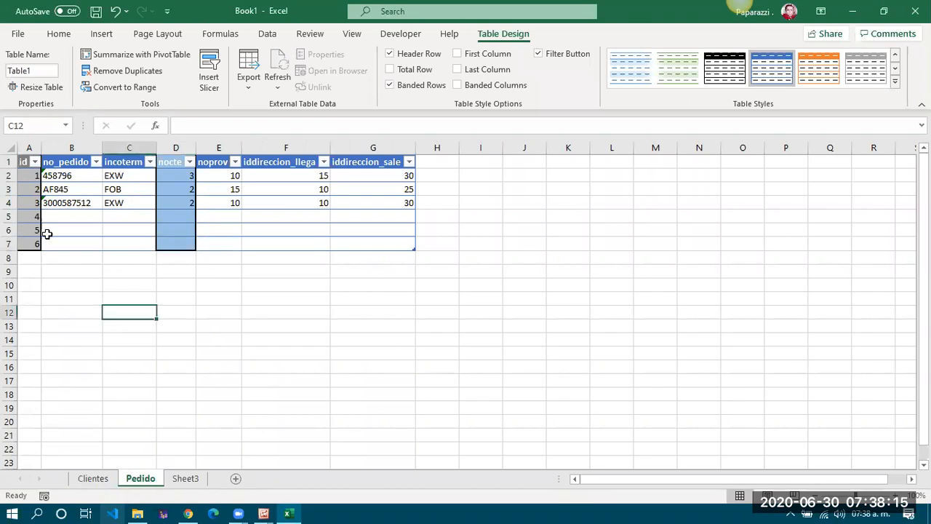
Review the Sheet3 table, then the Pedido and Clientes sheets.
click(93, 477)
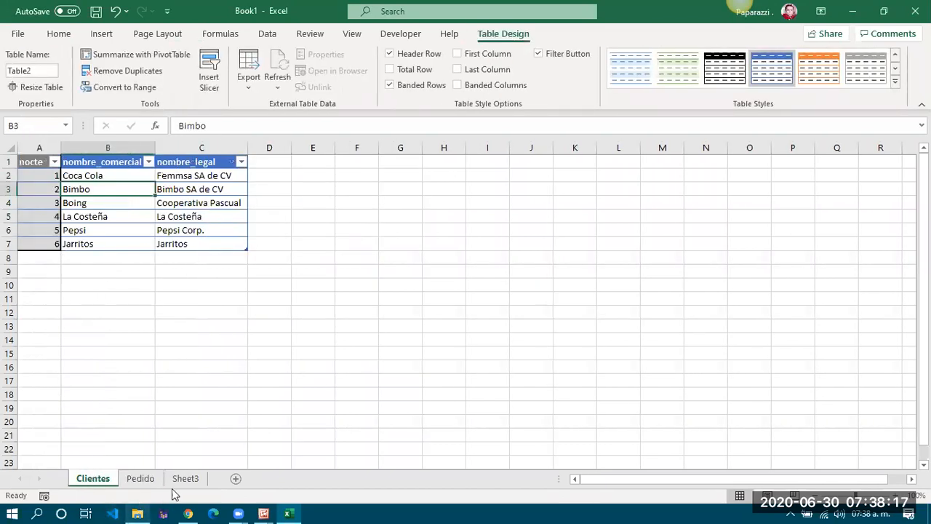
click(185, 477)
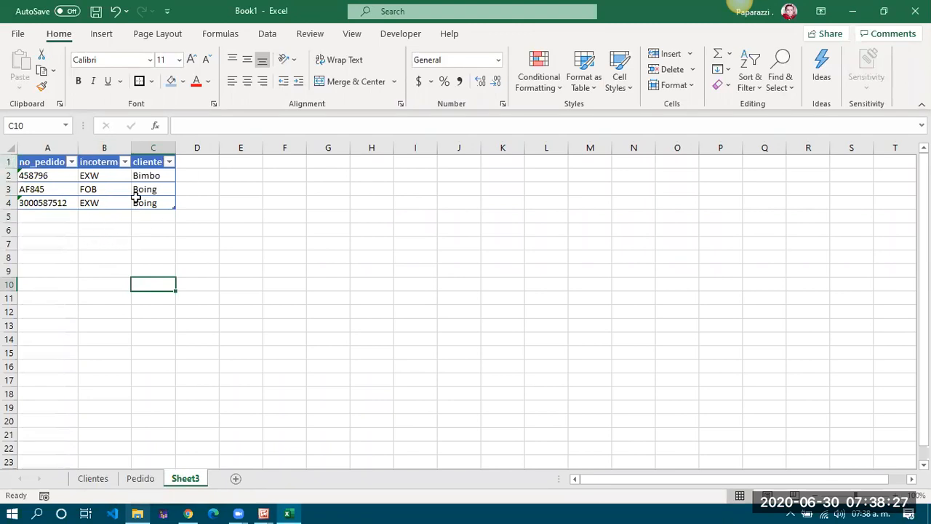
mouse_move(246, 265)
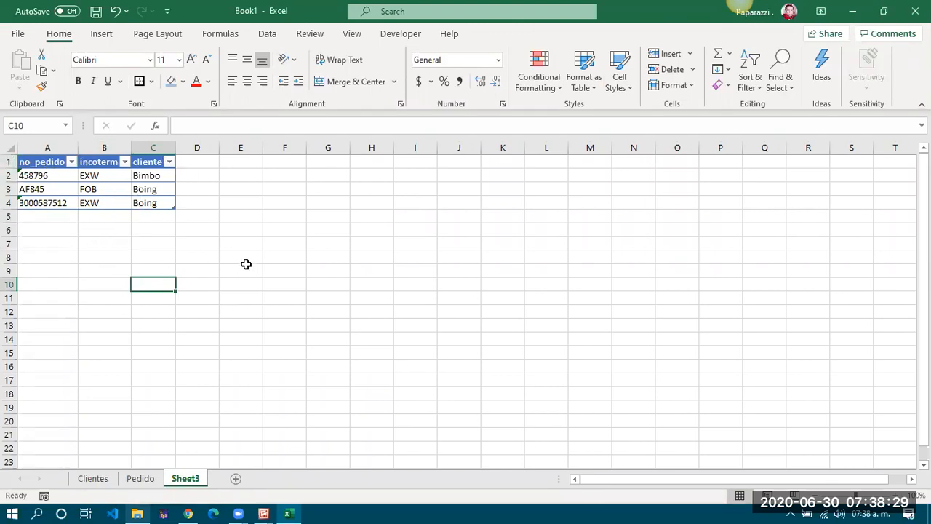
mouse_move(227, 259)
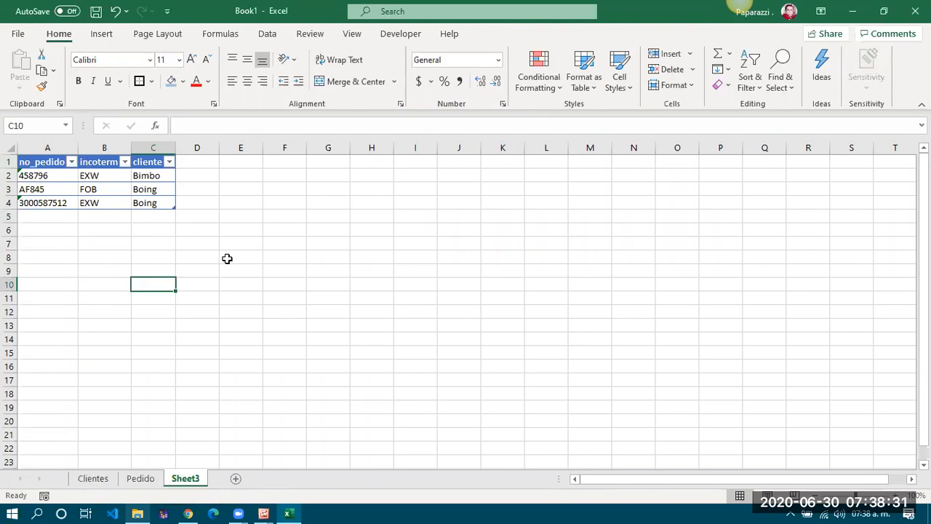
mouse_move(131, 189)
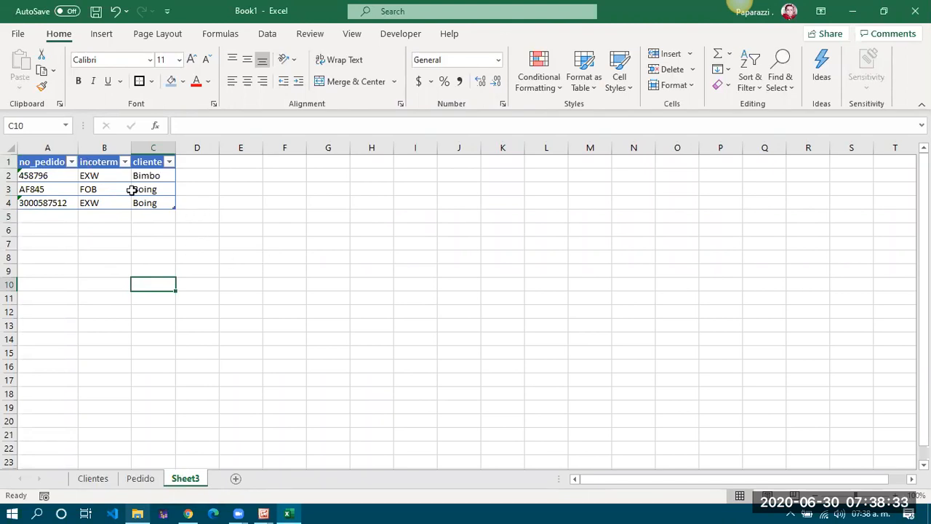
click(140, 477)
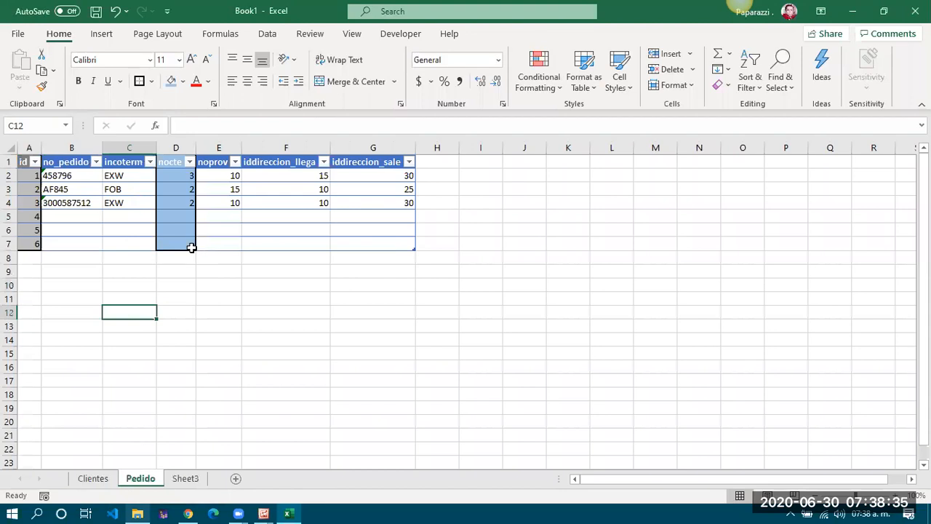
click(219, 284)
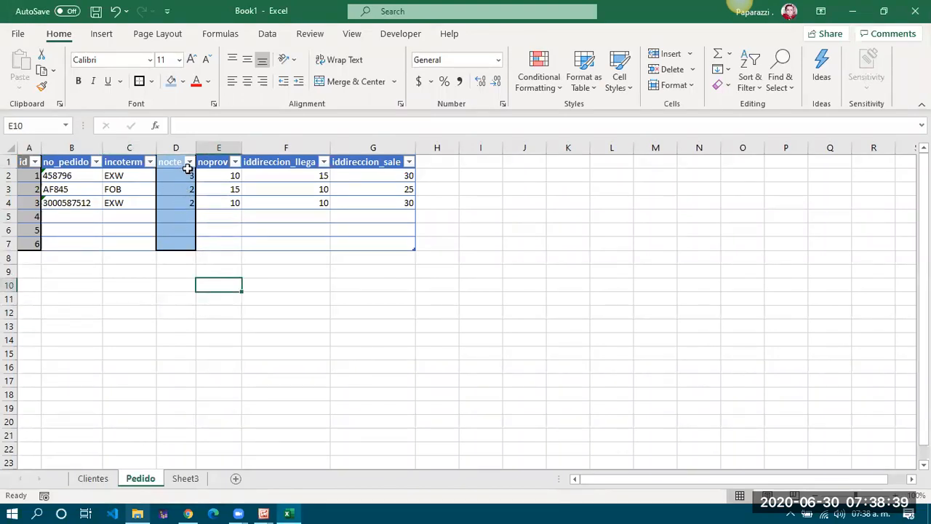
click(93, 477)
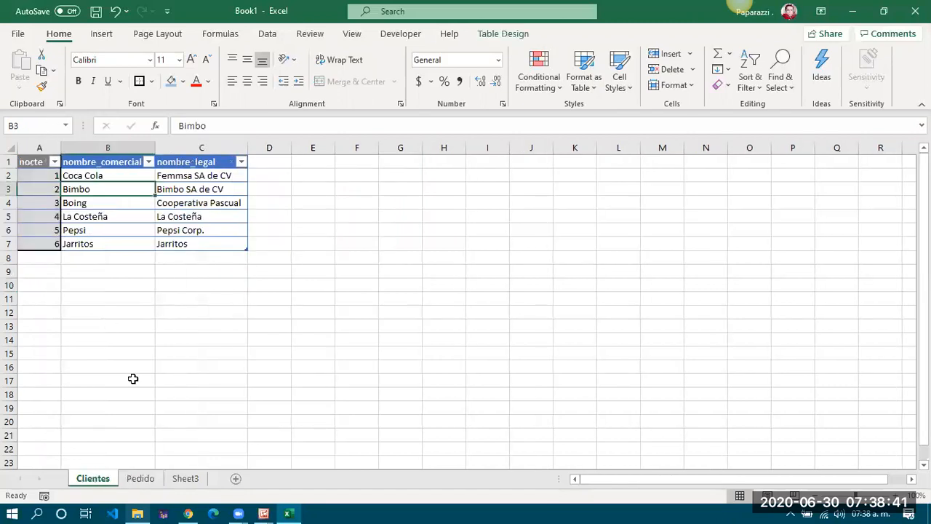
click(140, 478)
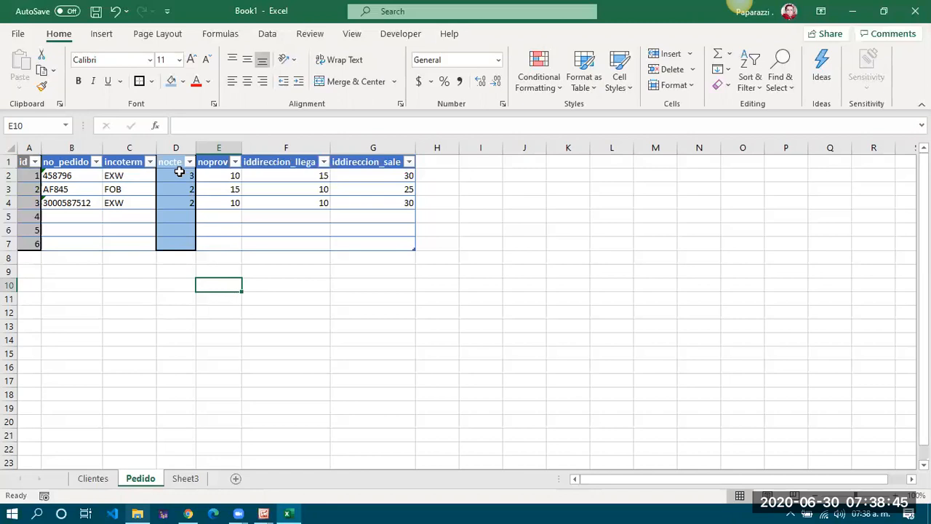
Check the first order's client number and order number against its client name on Sheet3.
click(174, 174)
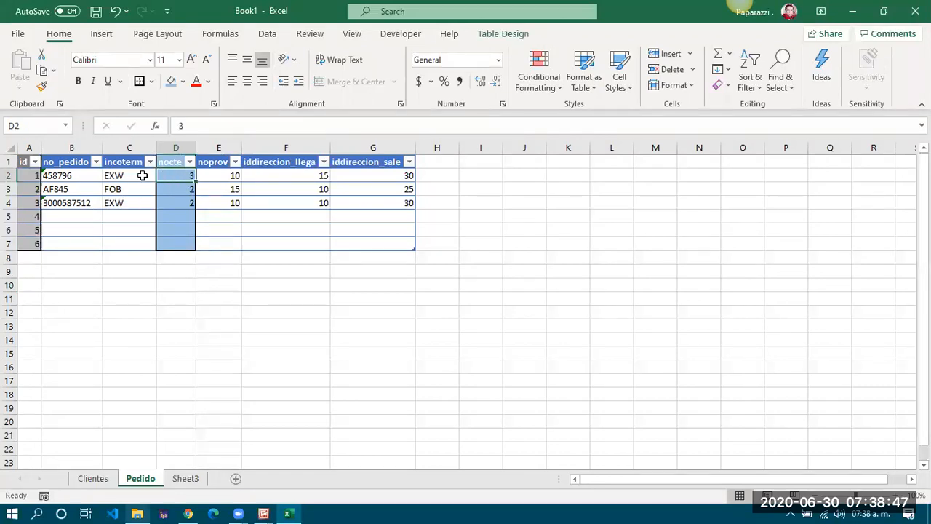
mouse_move(57, 175)
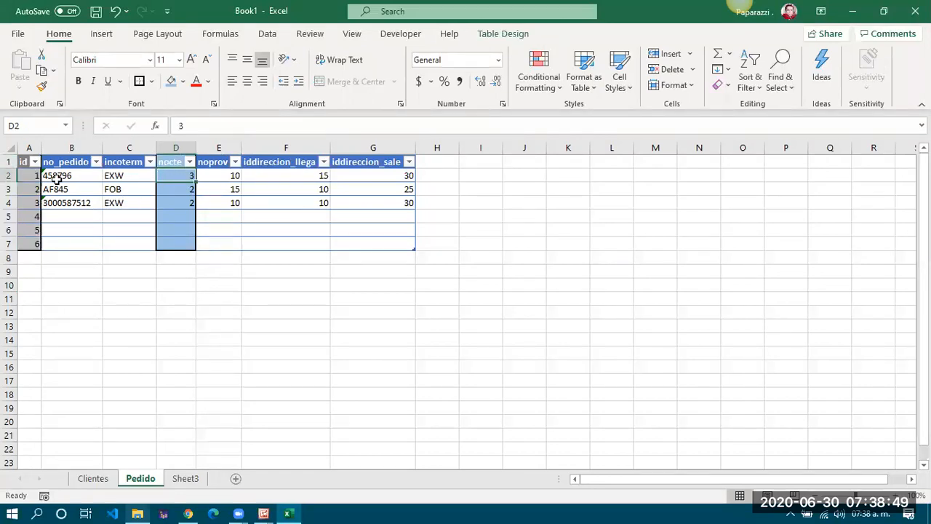
click(72, 175)
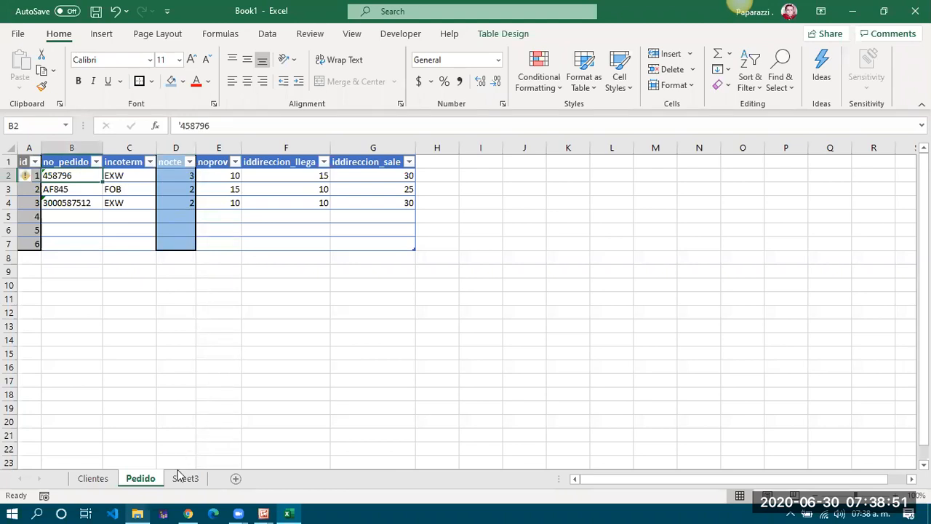
click(185, 477)
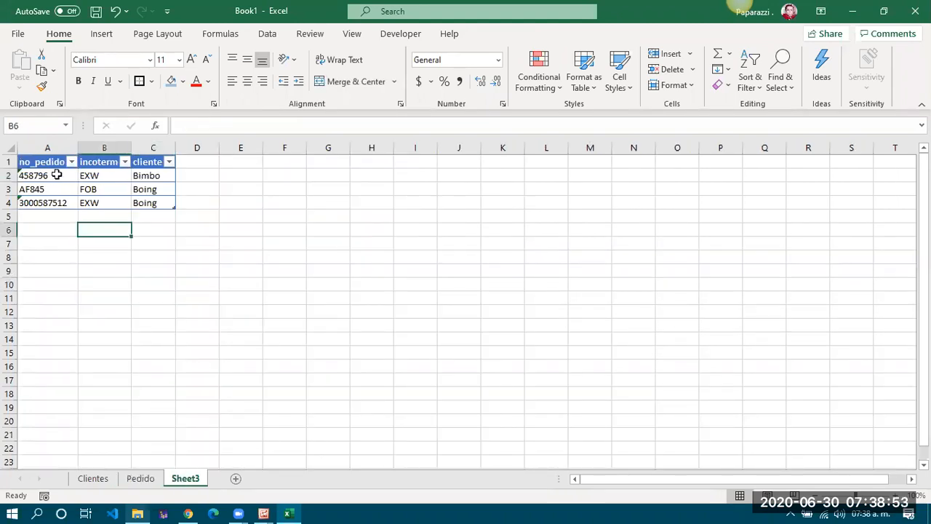
click(152, 174)
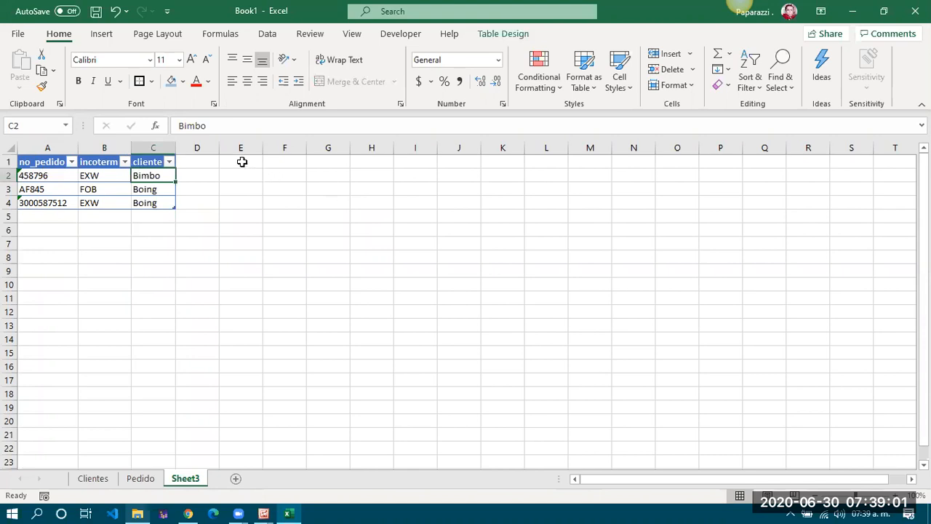
Add Cliente and Cantidad headers in E1:F1 with Bimbo and Boing in E2:E3.
text(Cliente)
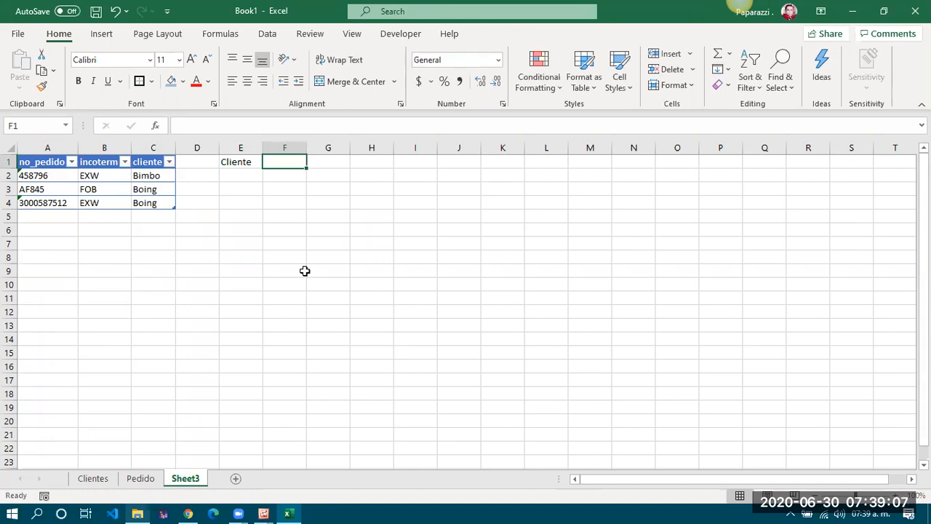
text(Cantidad)
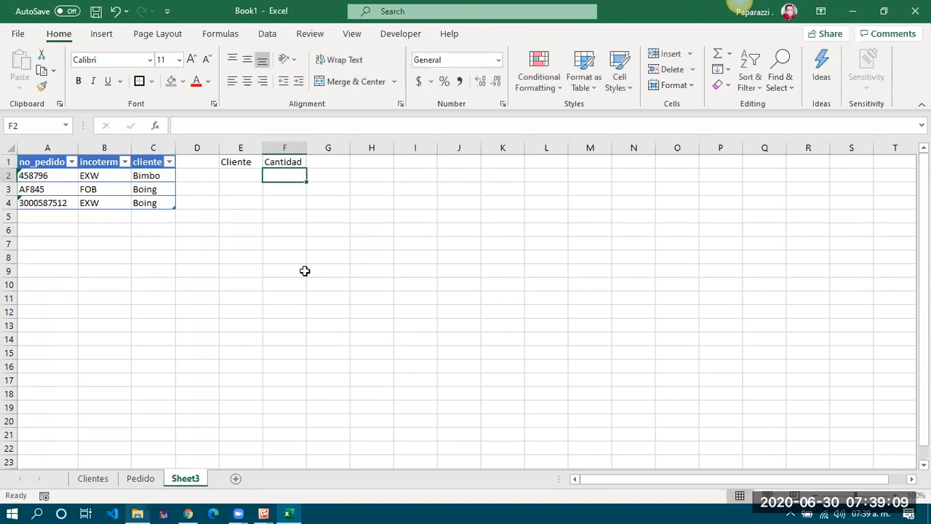
text(B)
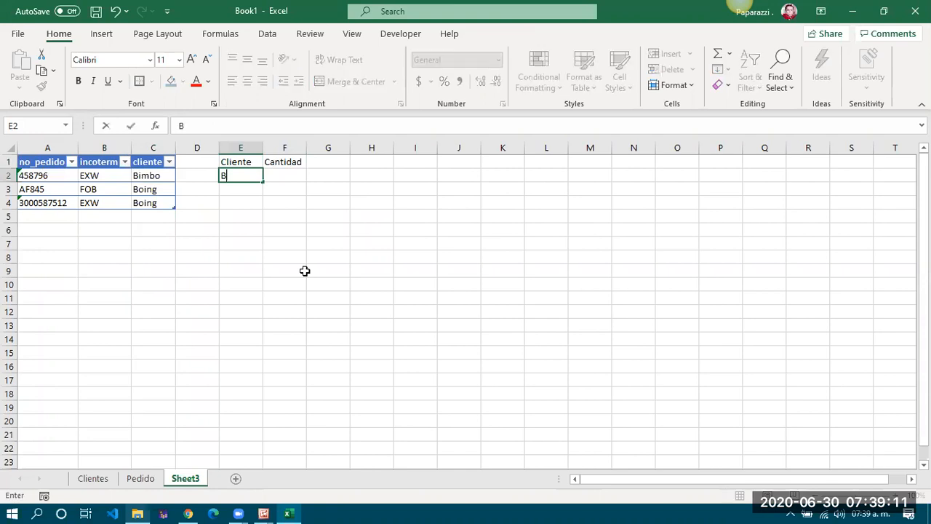
text(imbo)
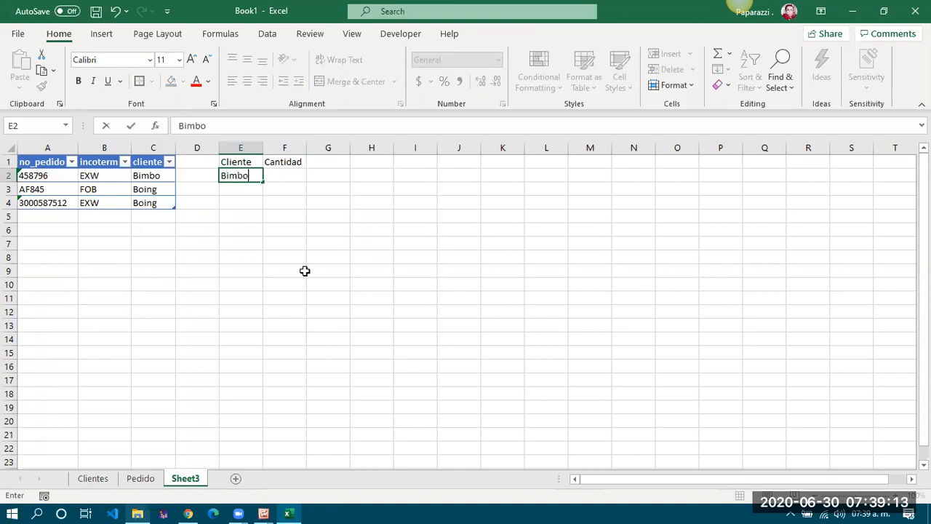
text(Boing)
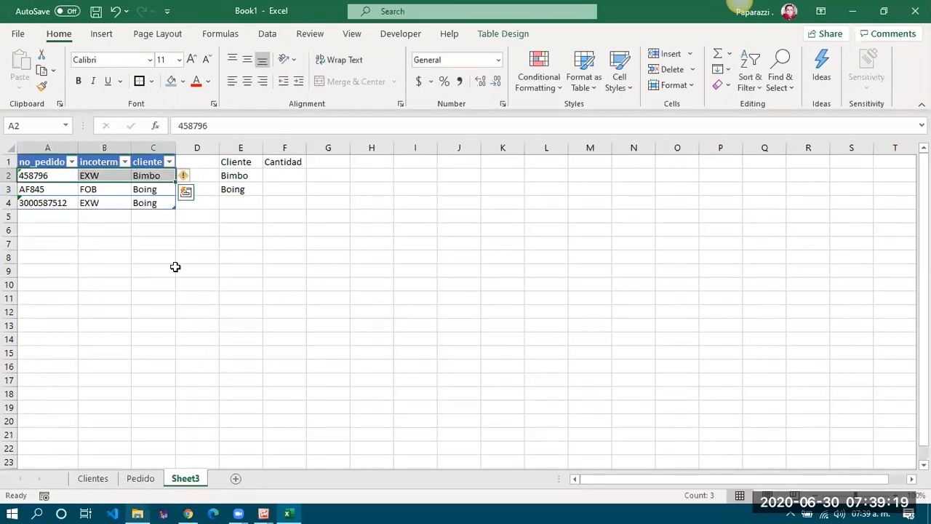
Enter the order counts: Bimbo 1 and Boing 2 in F2:F3.
click(285, 174)
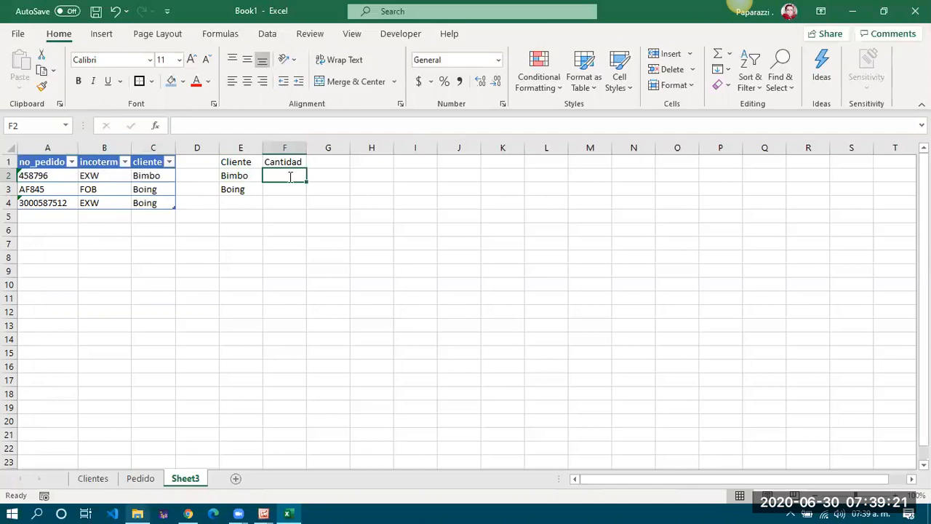
text(1)
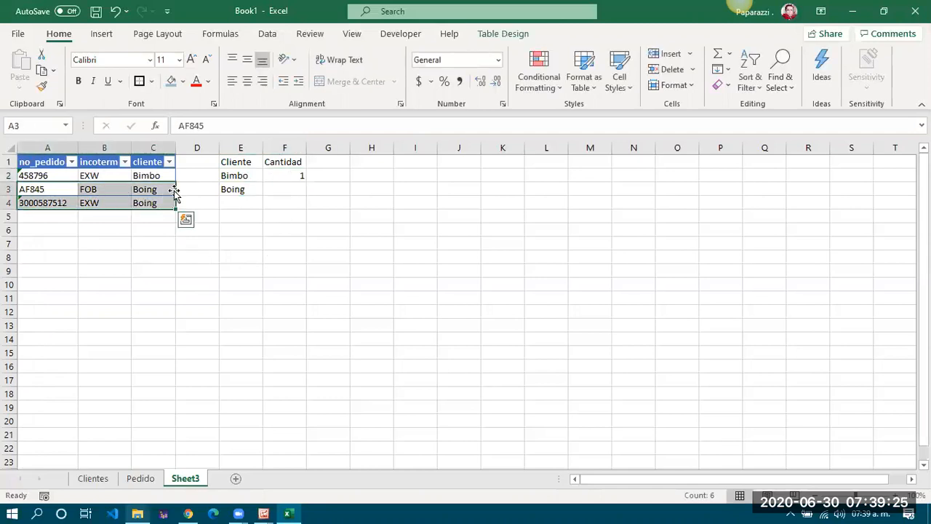
text(2)
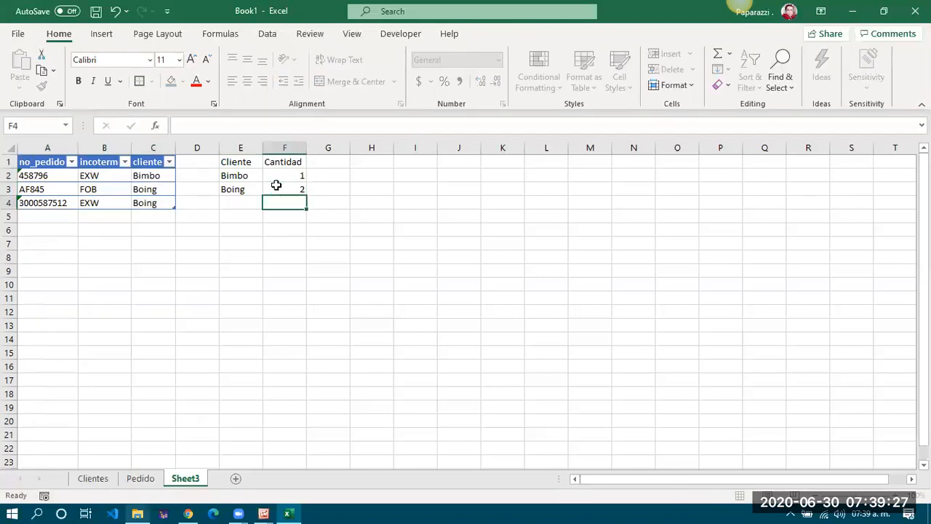
click(240, 162)
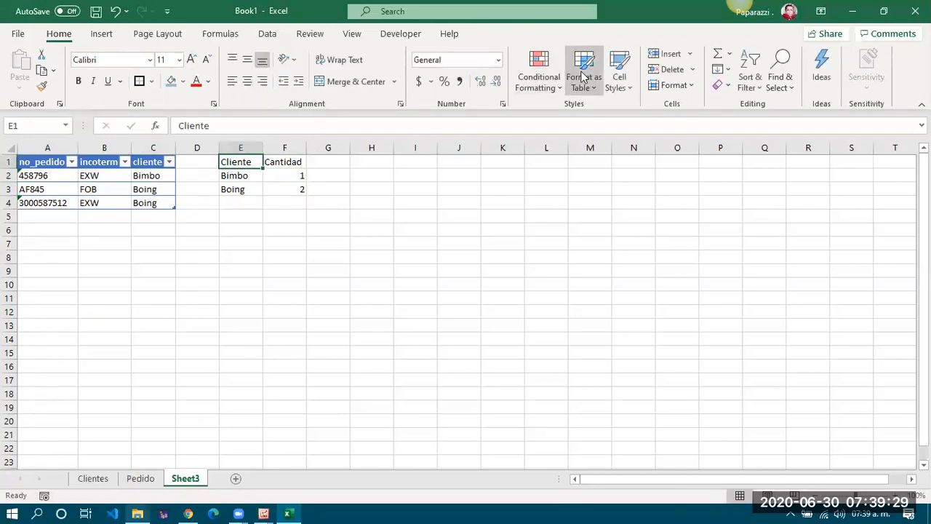
Format the E1:F3 Cliente/Cantidad summary as a styled table with a header row.
click(583, 70)
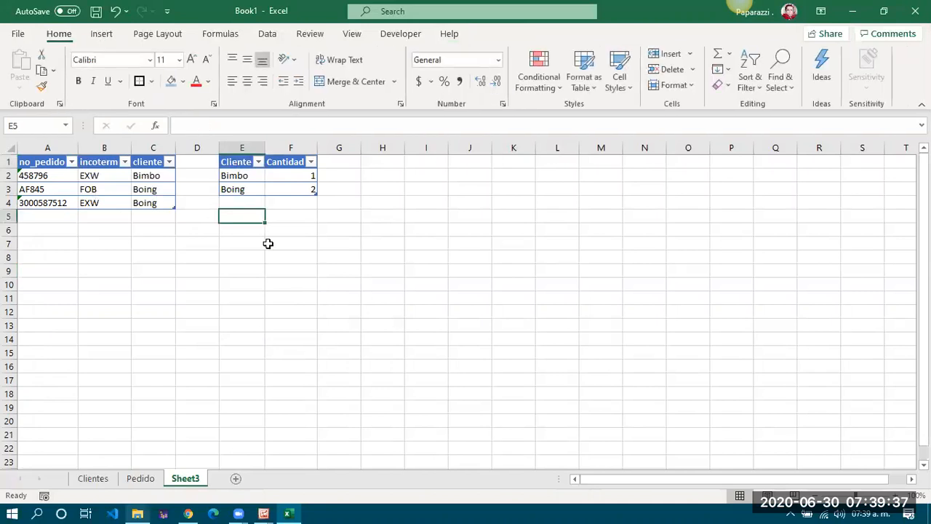
click(236, 161)
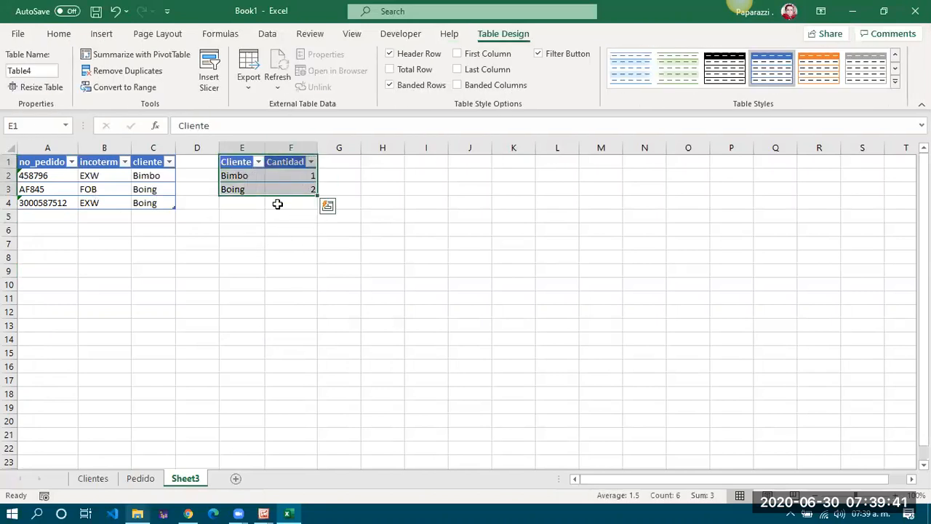
mouse_move(291, 221)
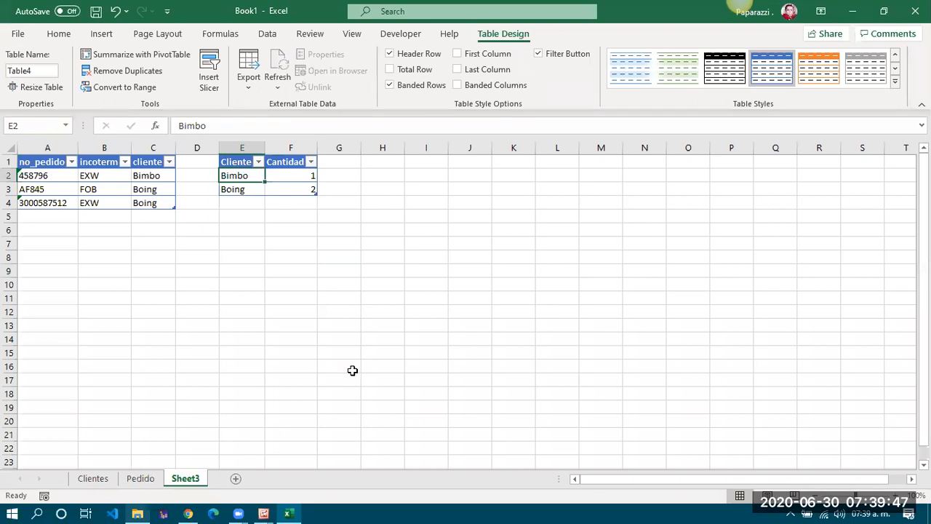
Compare Boing's client number on Clientes with the Pedido orders, then return to Sheet3.
click(93, 477)
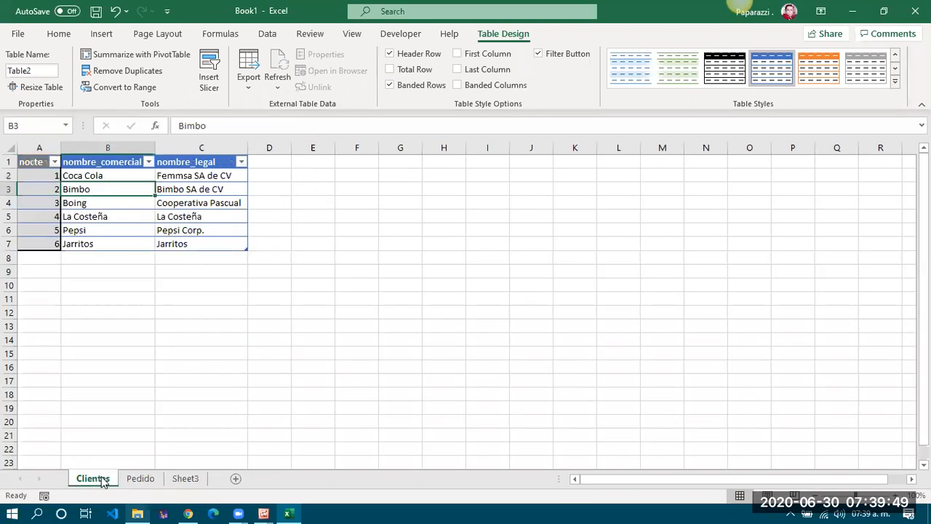
click(139, 478)
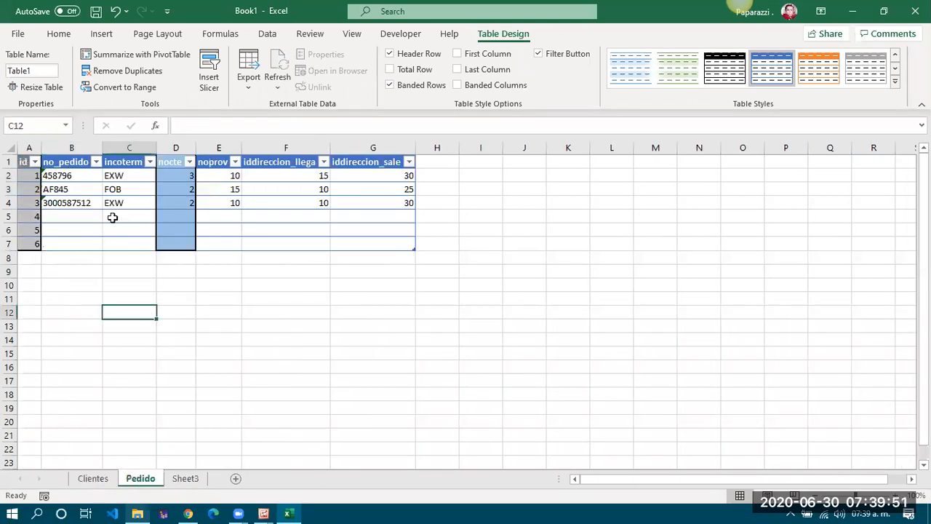
click(93, 477)
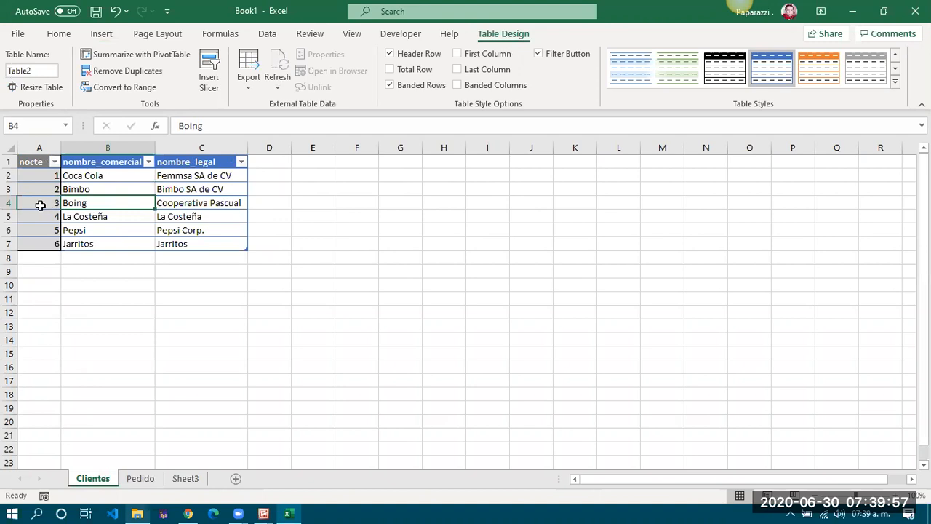
click(39, 202)
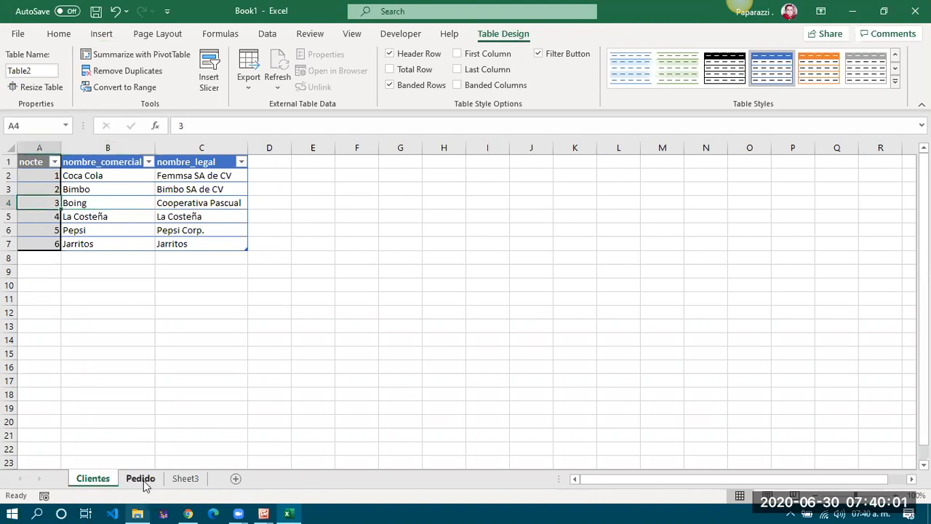
click(139, 477)
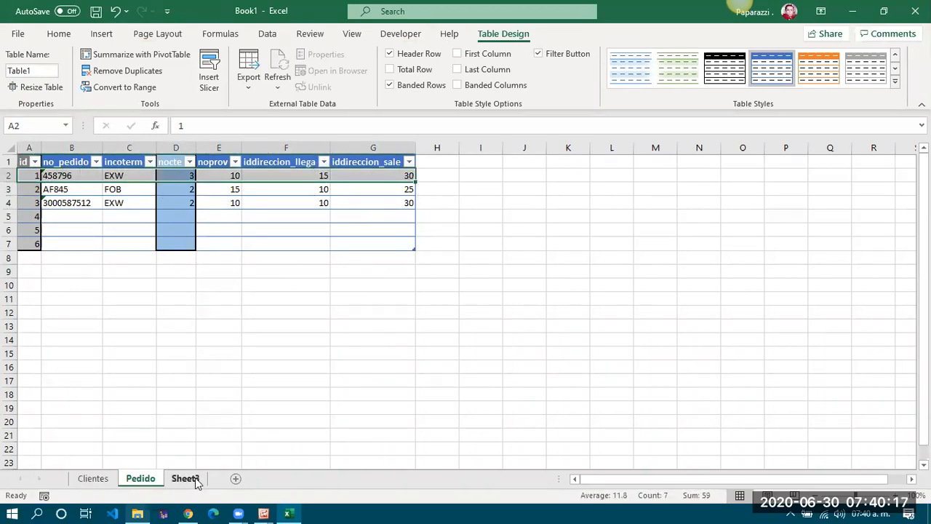
click(185, 477)
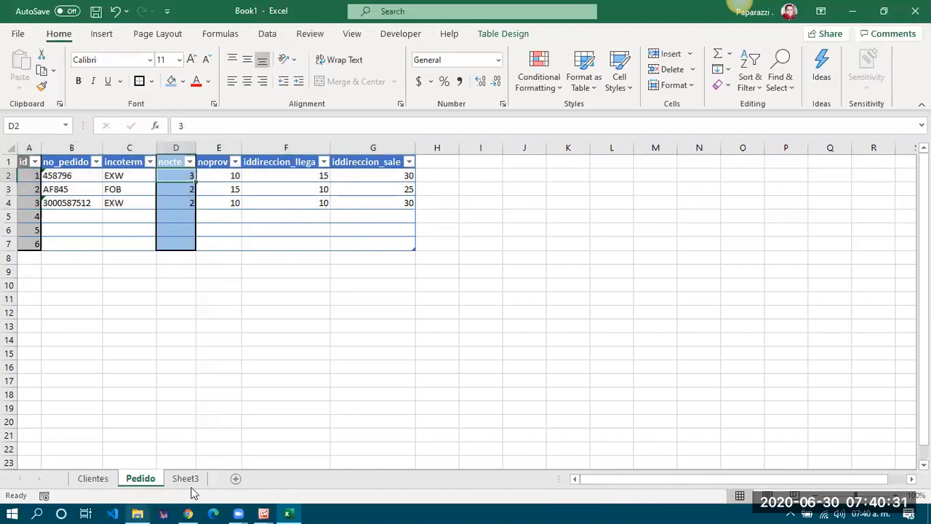
click(185, 477)
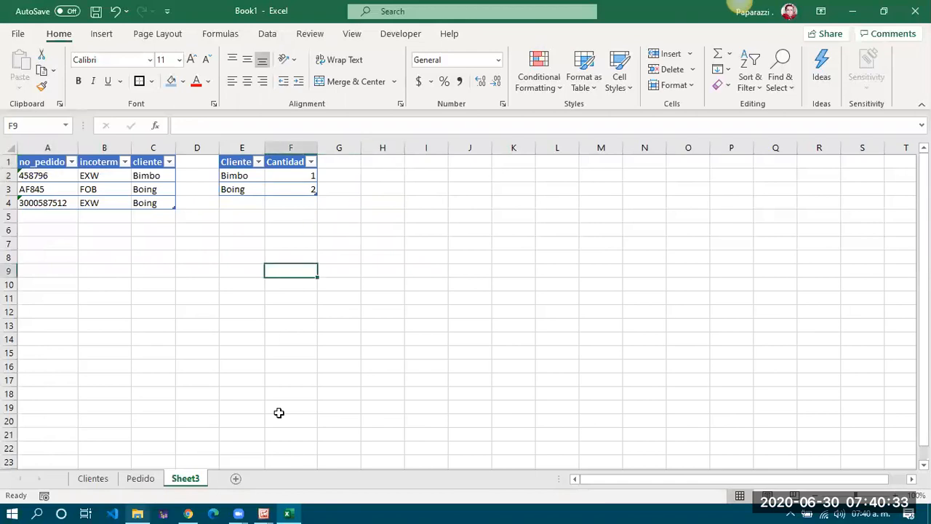
mouse_move(186, 506)
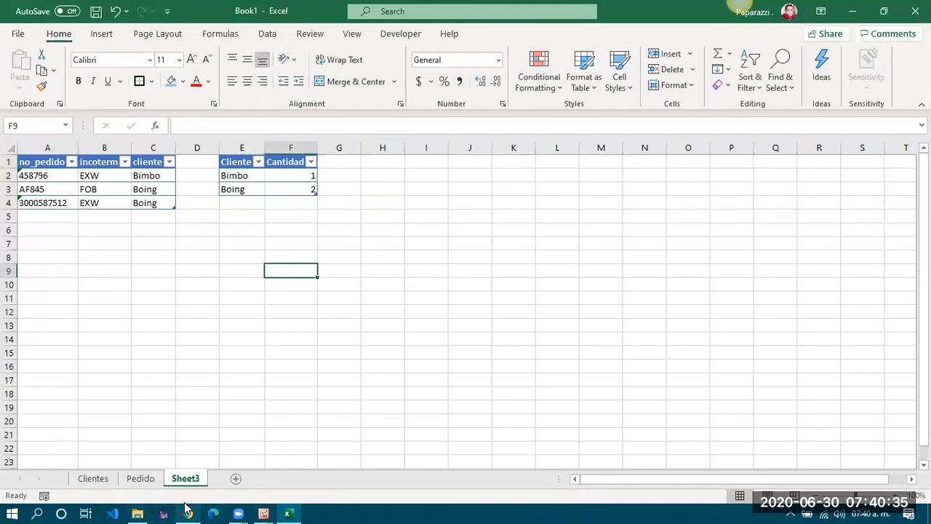
Switch to the Canvas Solución EP.2.2 course page in the browser.
click(189, 512)
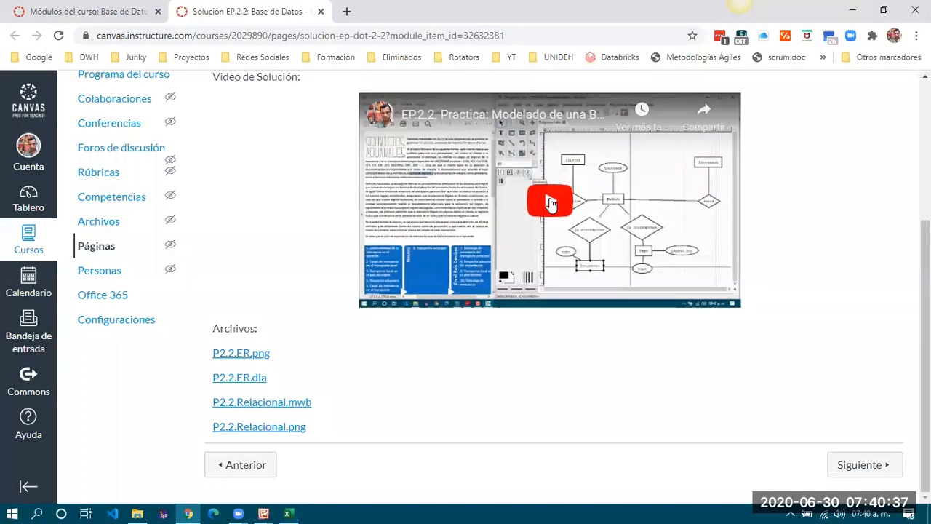